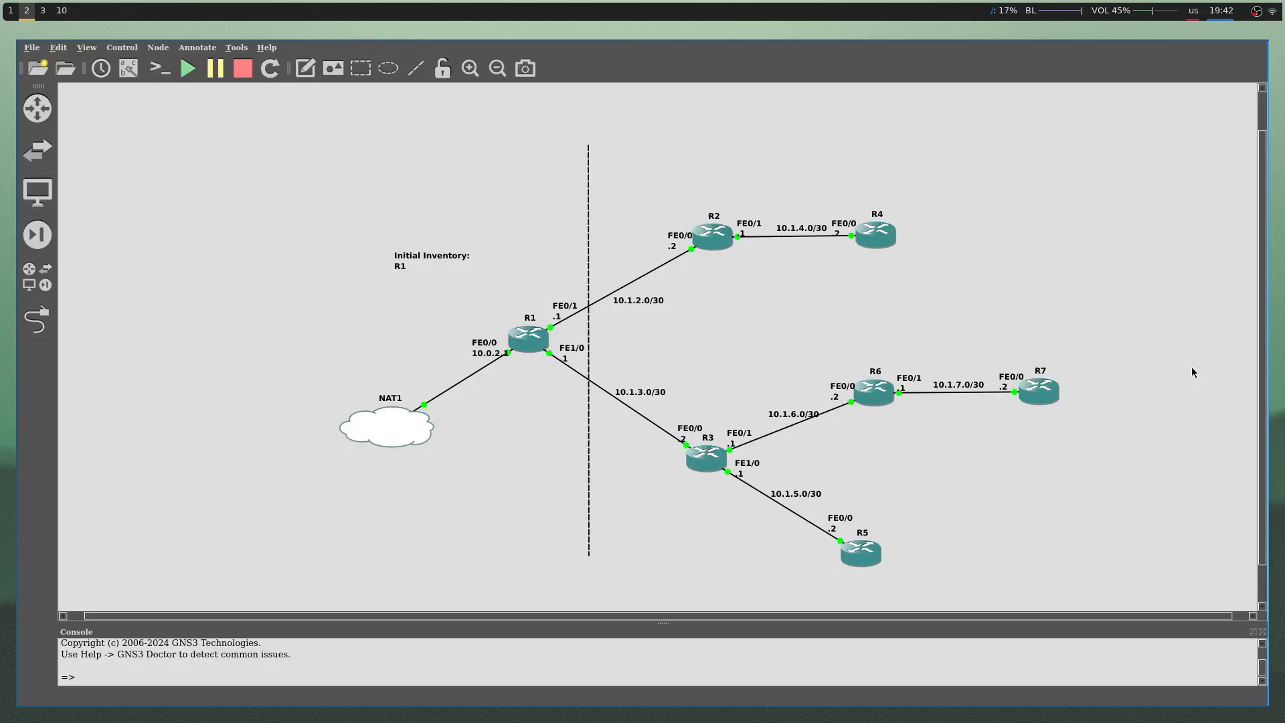
{"action": "mouse_move", "coordinate": [806, 287]}
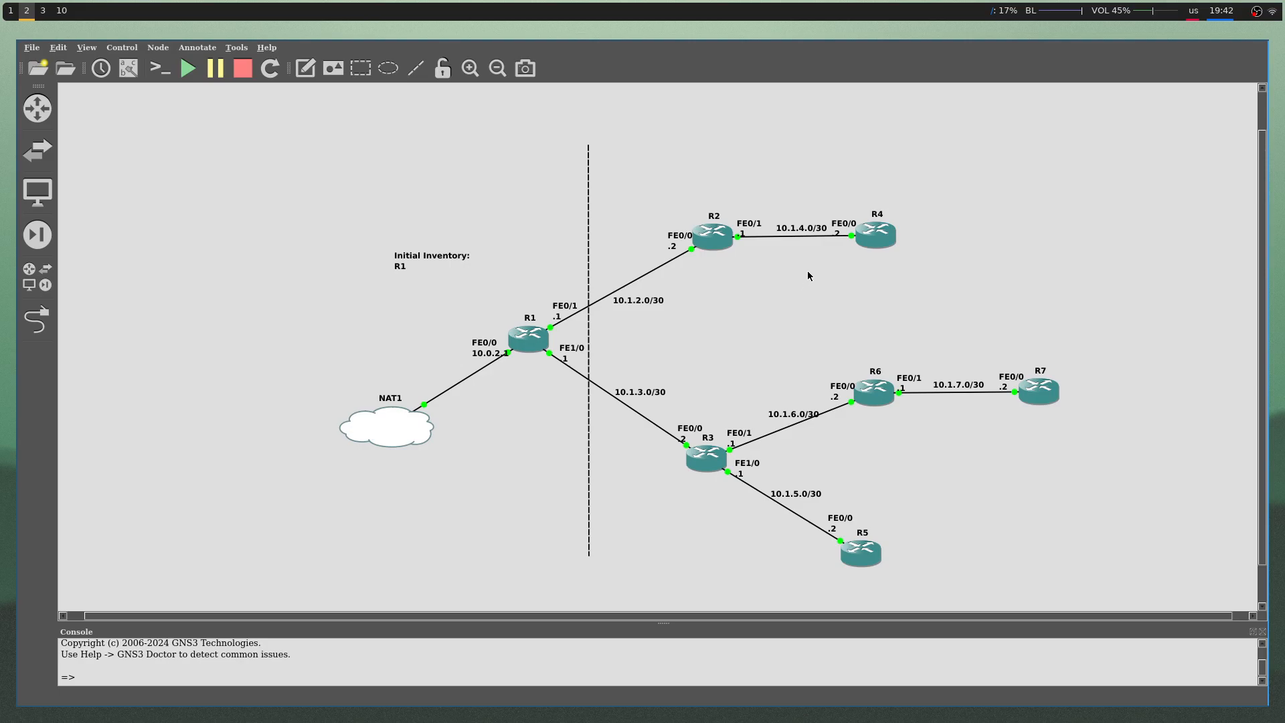
{"action": "mouse_move", "coordinate": [811, 264]}
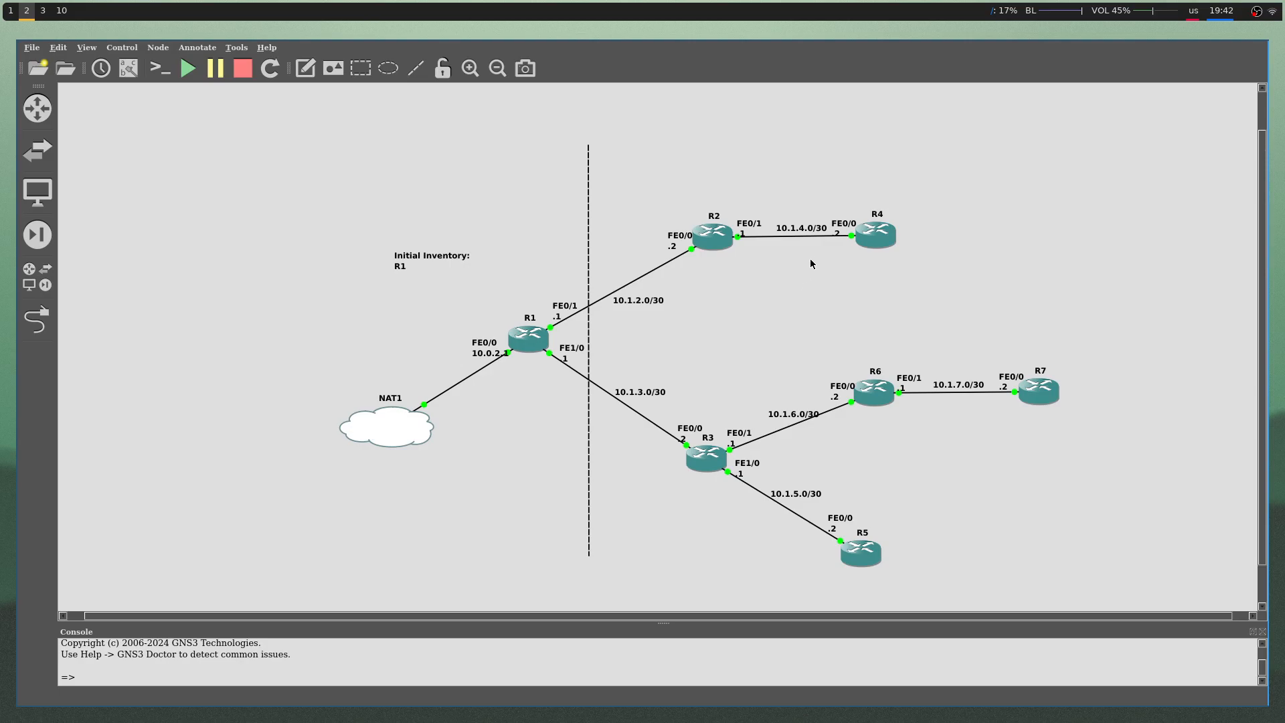
{"action": "mouse_move", "coordinate": [889, 314]}
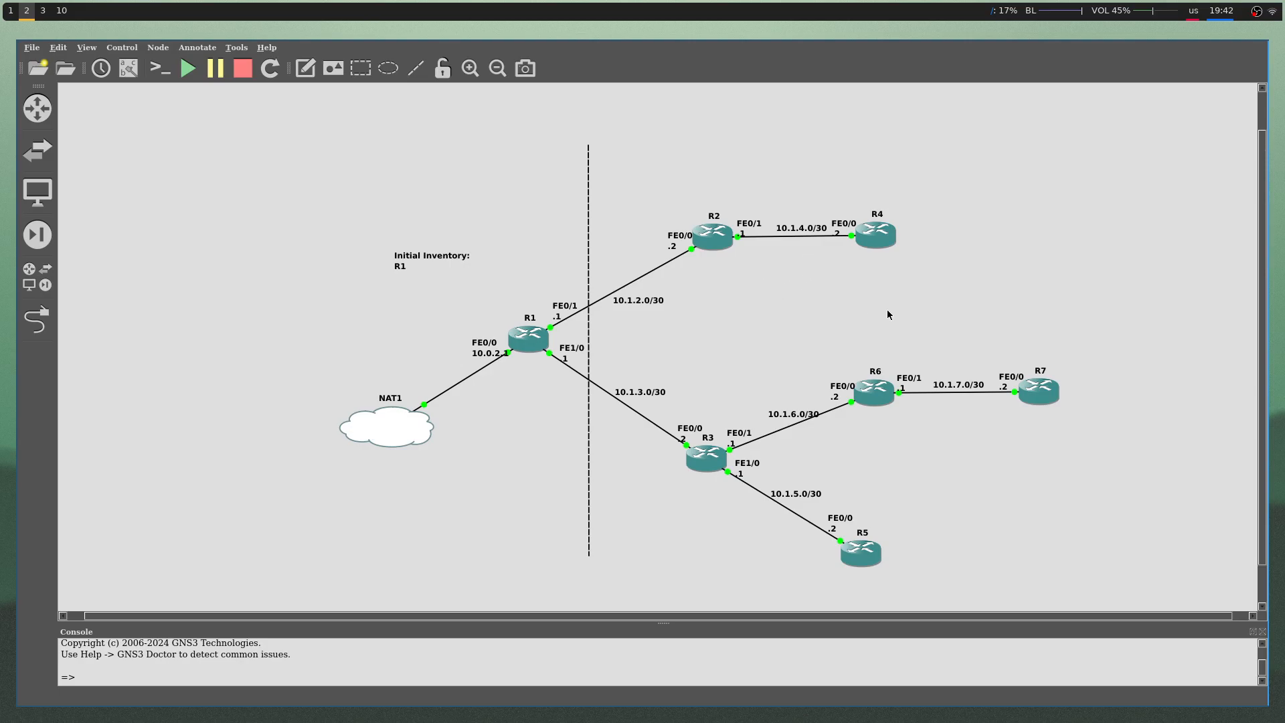
{"action": "mouse_move", "coordinate": [856, 323]}
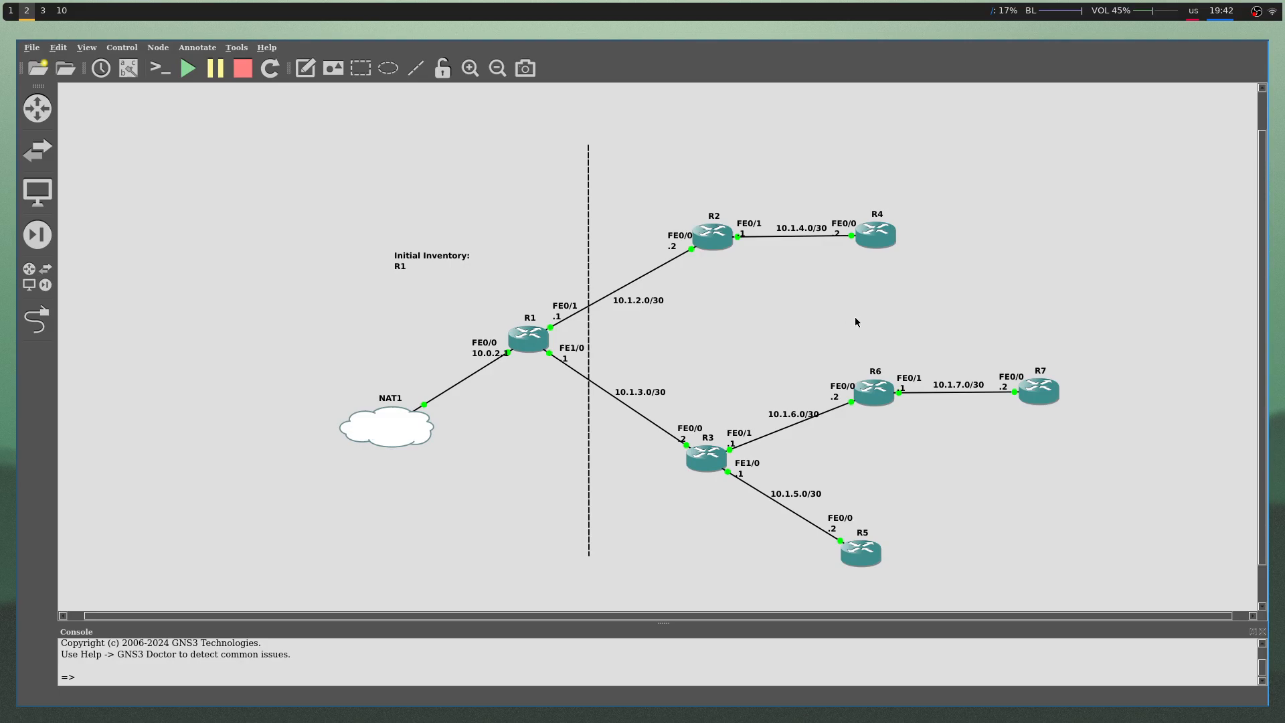
{"action": "mouse_move", "coordinate": [670, 525]}
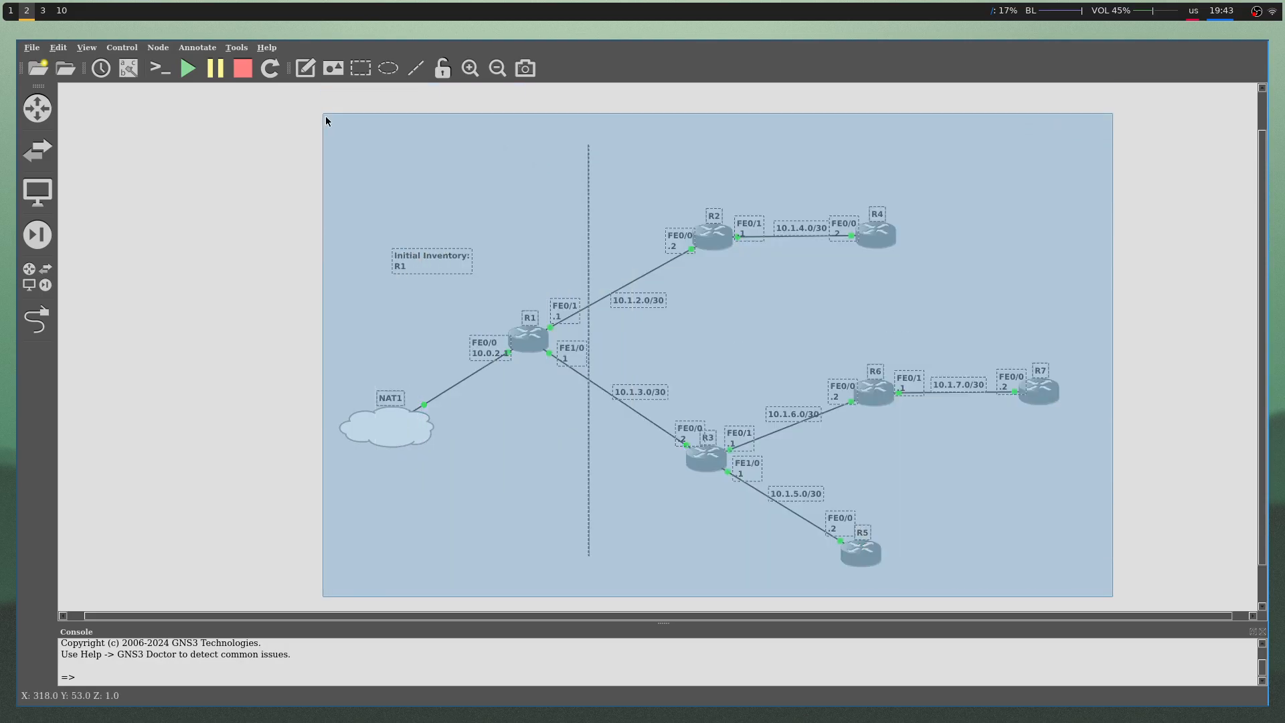
- Run 'show cdp neighbors' on R1 and compare its R2/R3 entries against the topology routers
{"action": "left_click", "coordinate": [811, 286]}
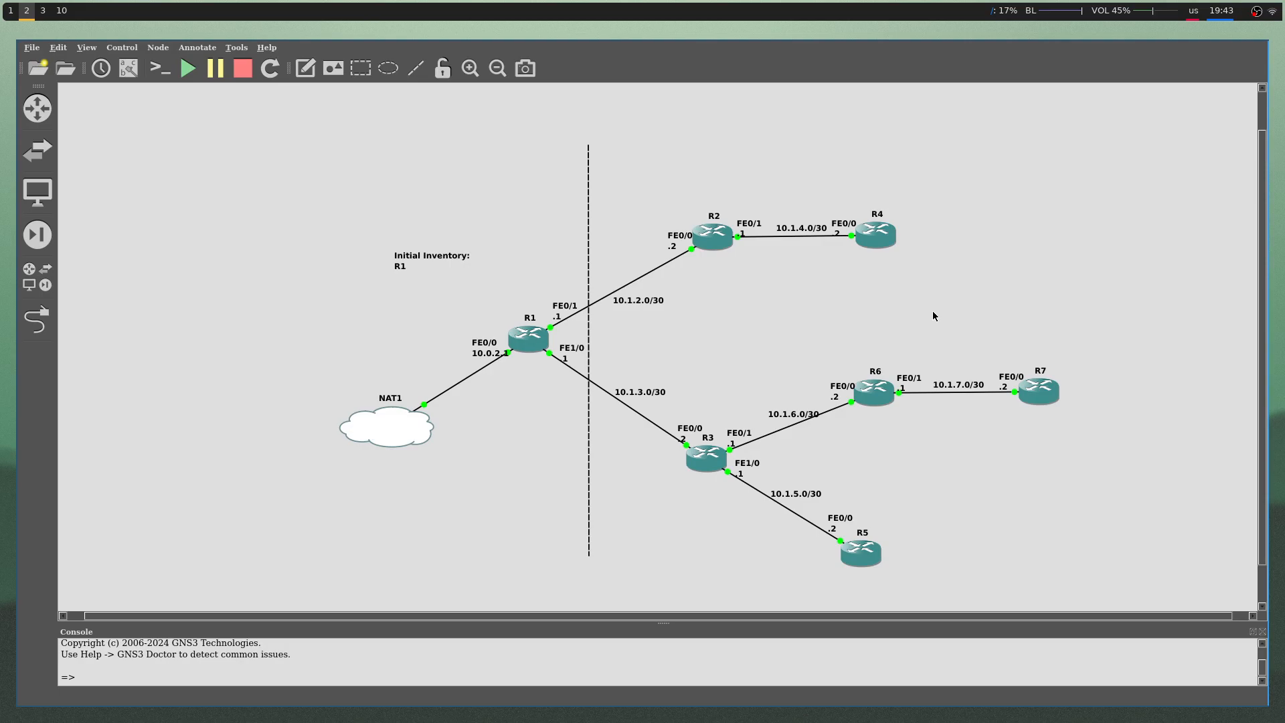
{"action": "mouse_move", "coordinate": [939, 325]}
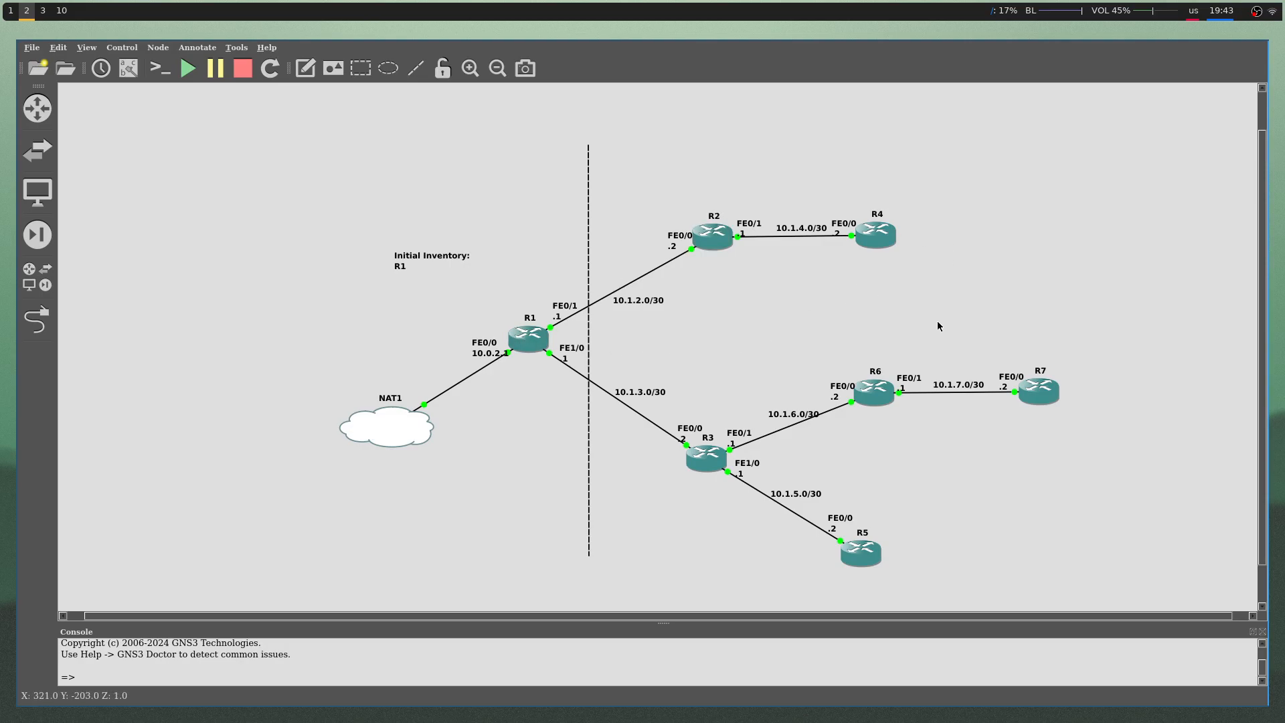
{"action": "mouse_move", "coordinate": [1075, 515]}
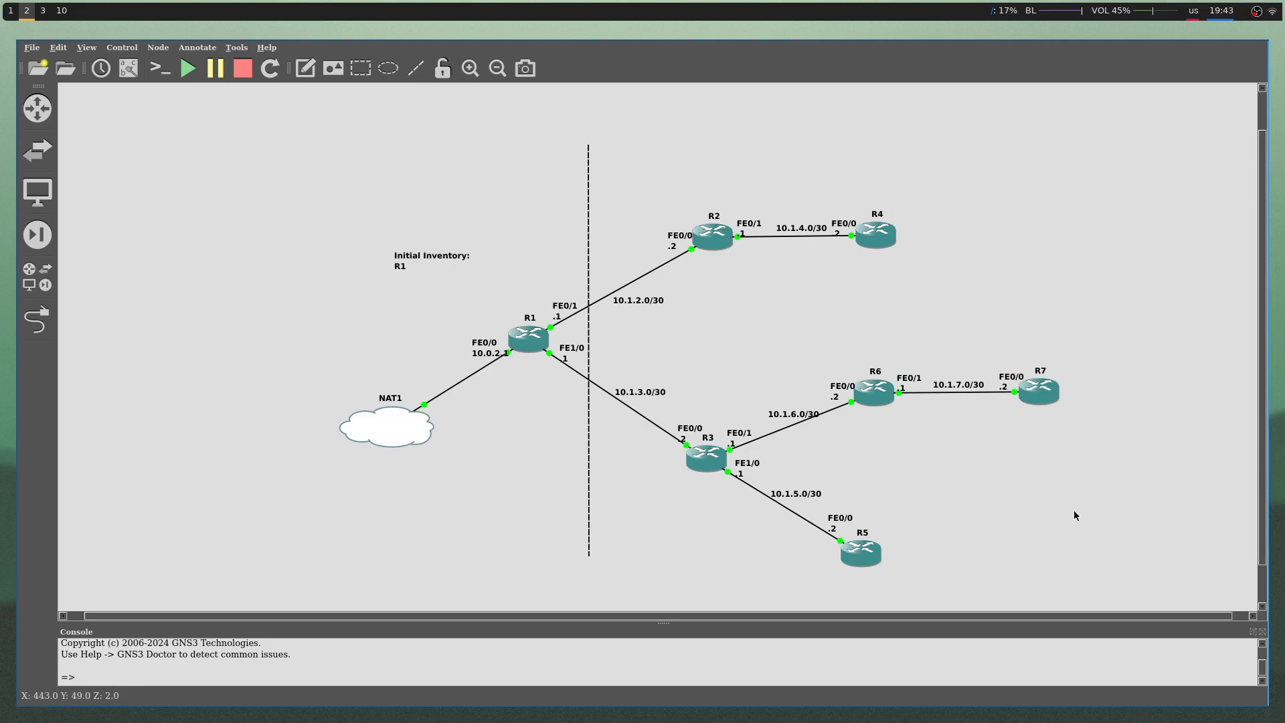
{"action": "mouse_move", "coordinate": [527, 339]}
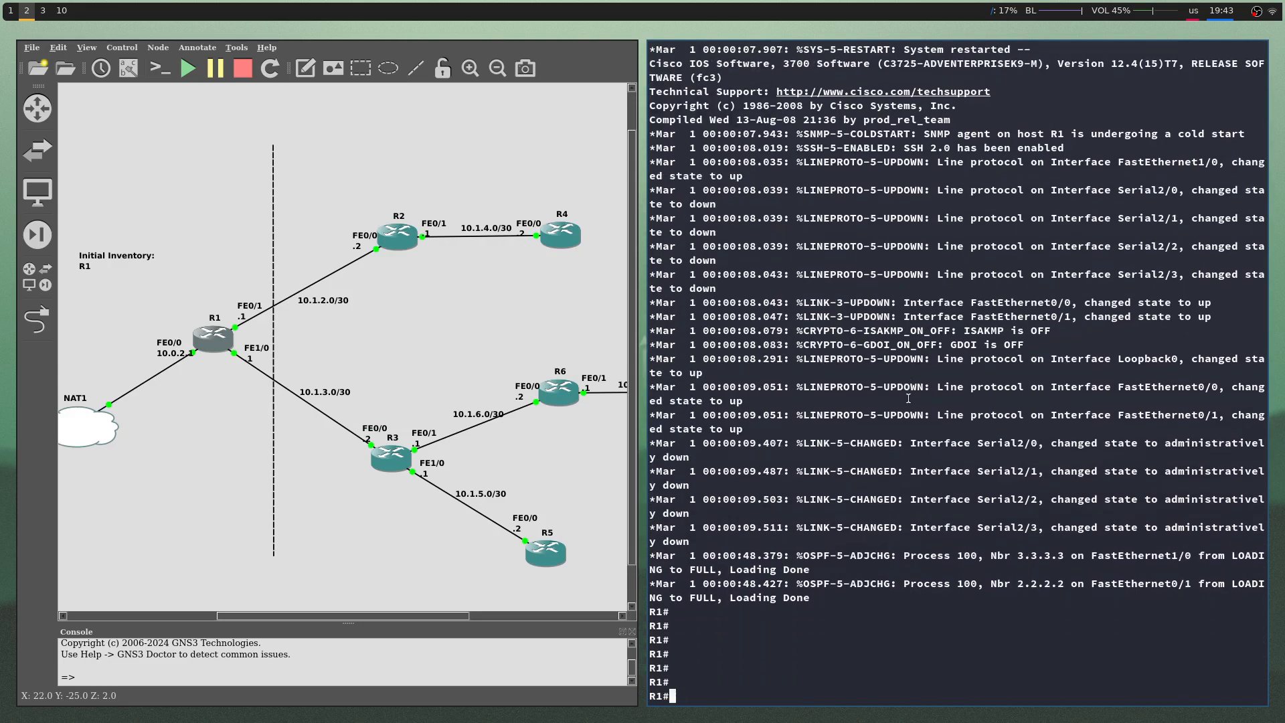
{"action": "type", "text": "show cdp neig"}
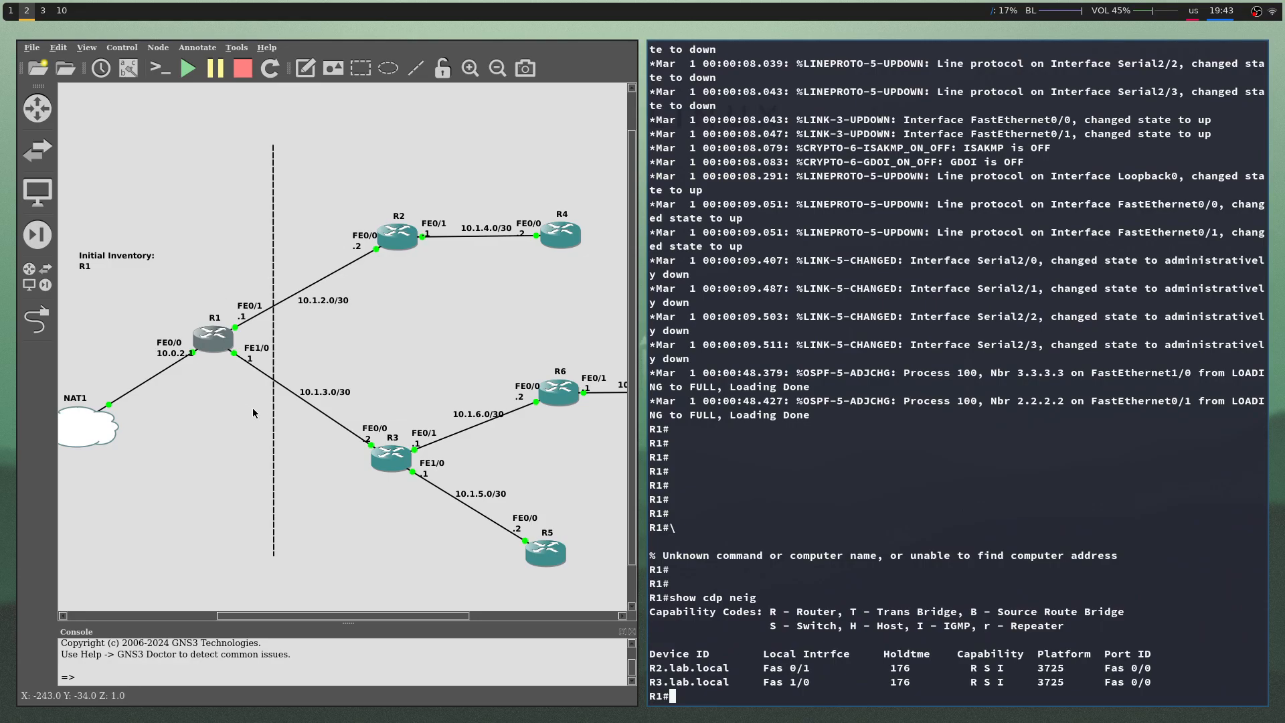
{"action": "left_click", "coordinate": [213, 336]}
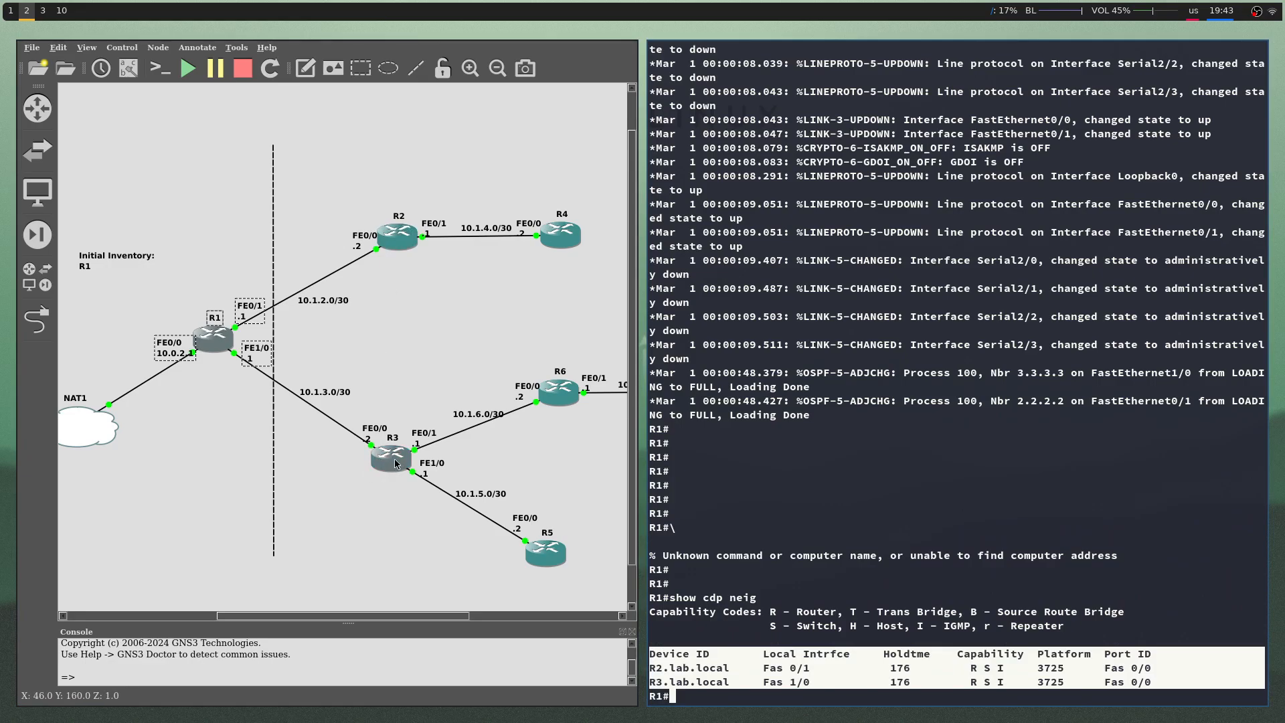
{"action": "mouse_move", "coordinate": [311, 472]}
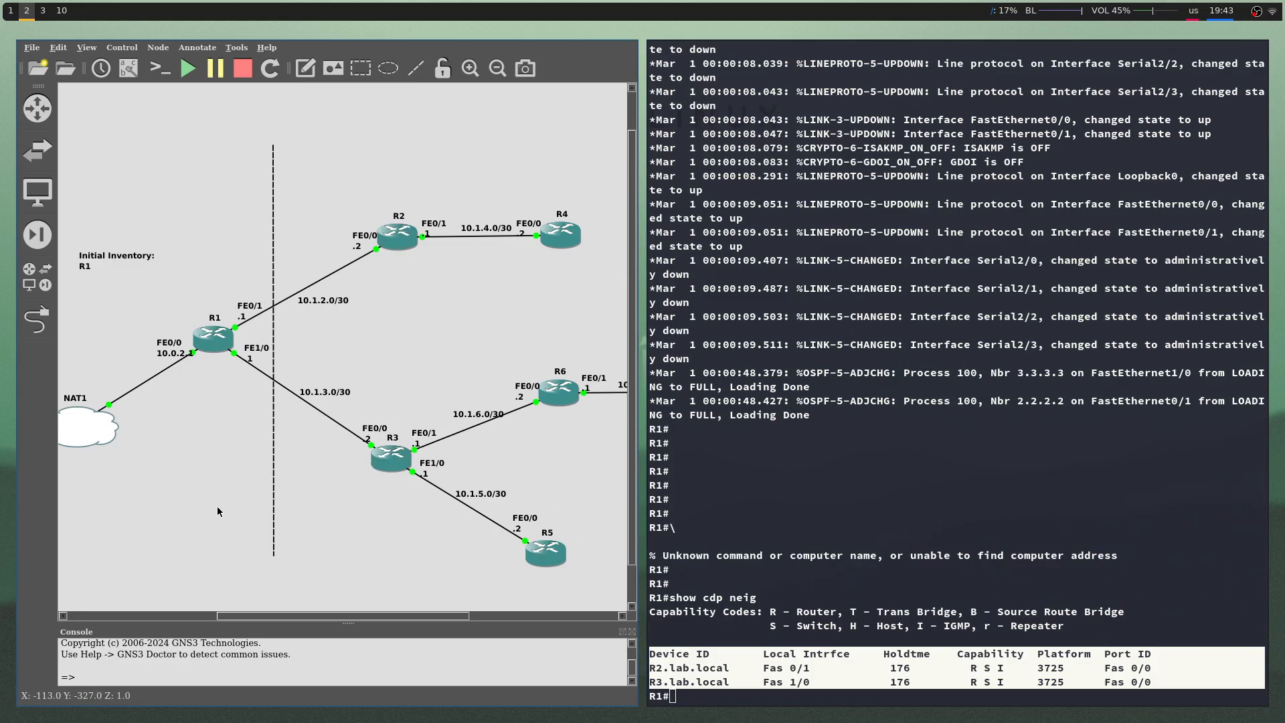
{"action": "mouse_move", "coordinate": [140, 193]}
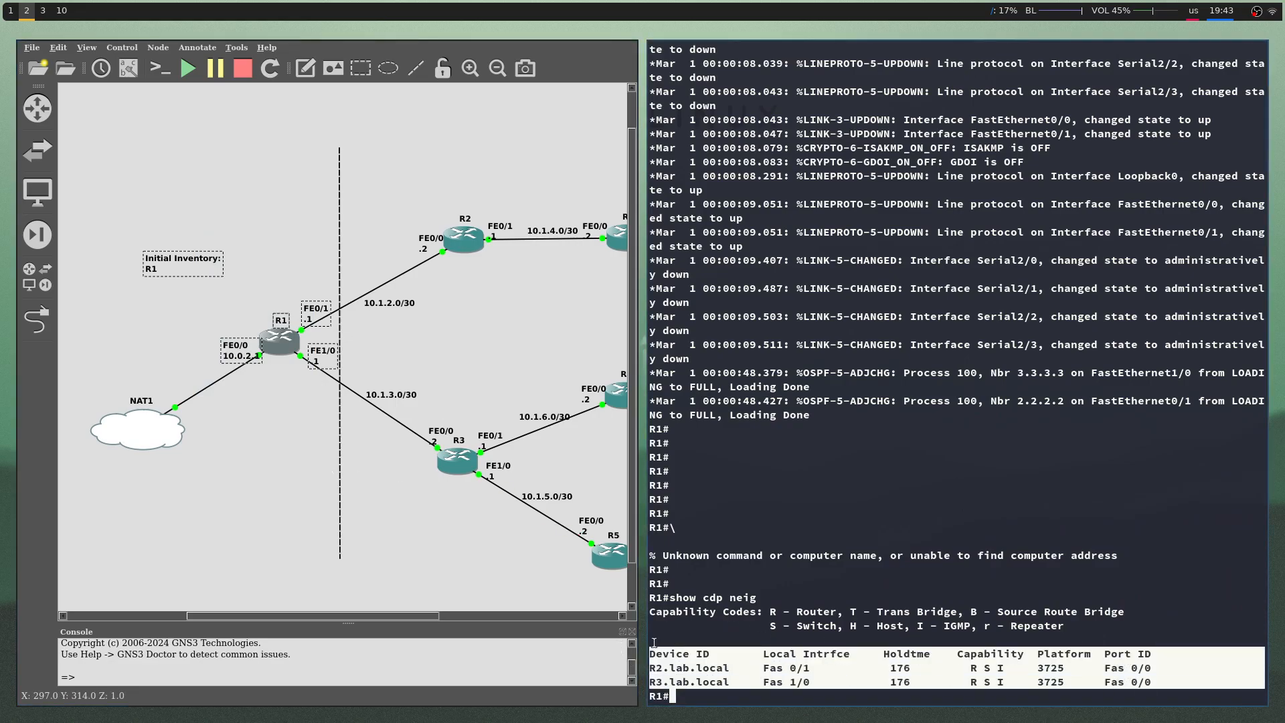
{"action": "double_click", "coordinate": [688, 682]}
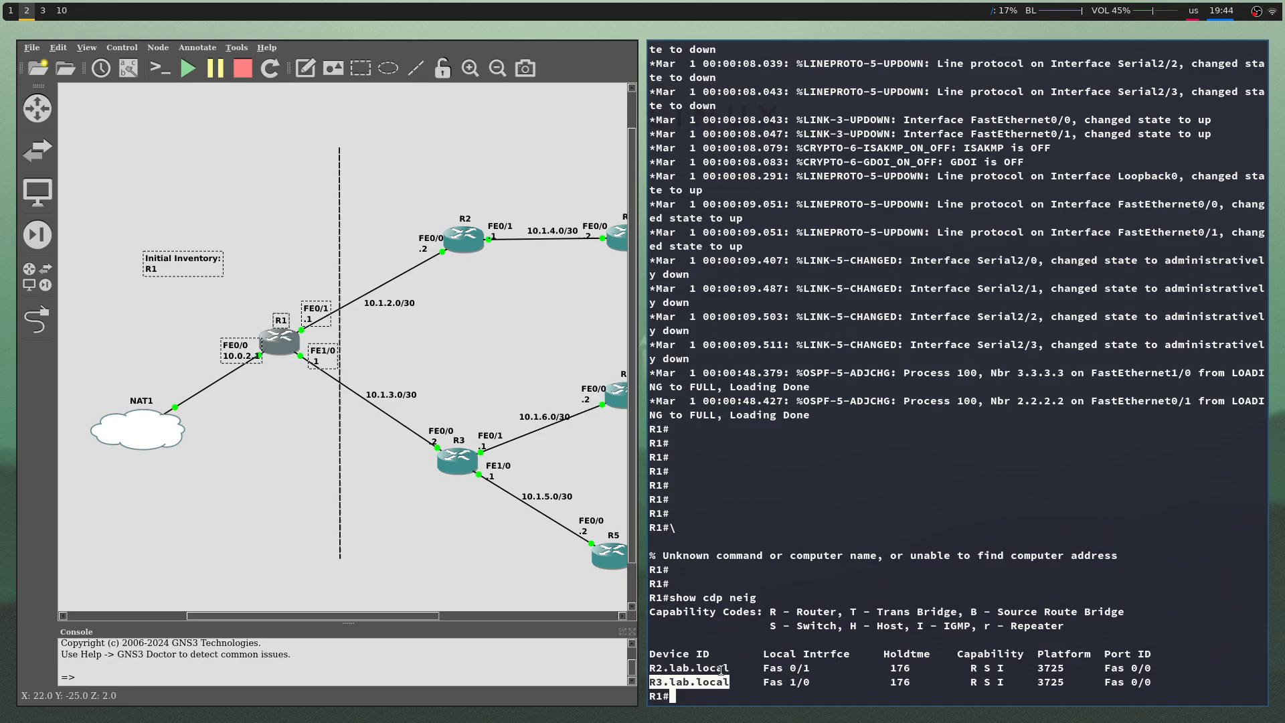
{"action": "mouse_move", "coordinate": [877, 681]}
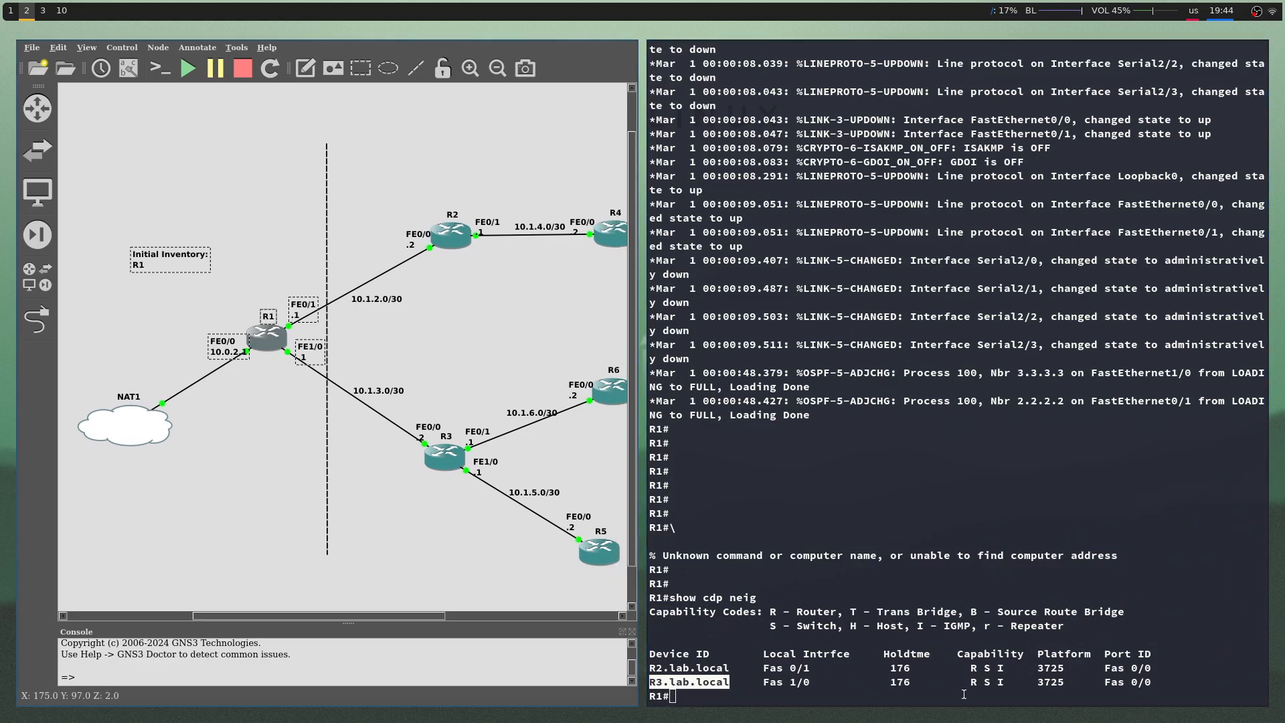
{"action": "mouse_move", "coordinate": [280, 380]}
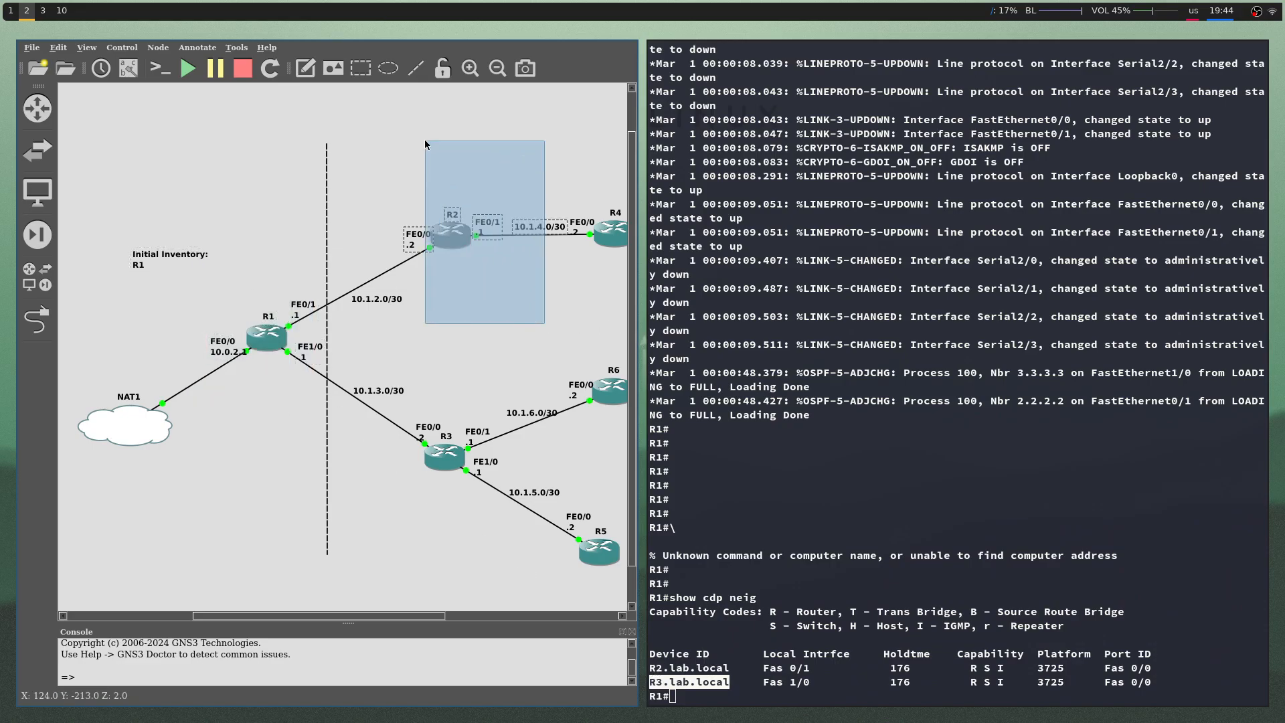
{"action": "left_click", "coordinate": [445, 455]}
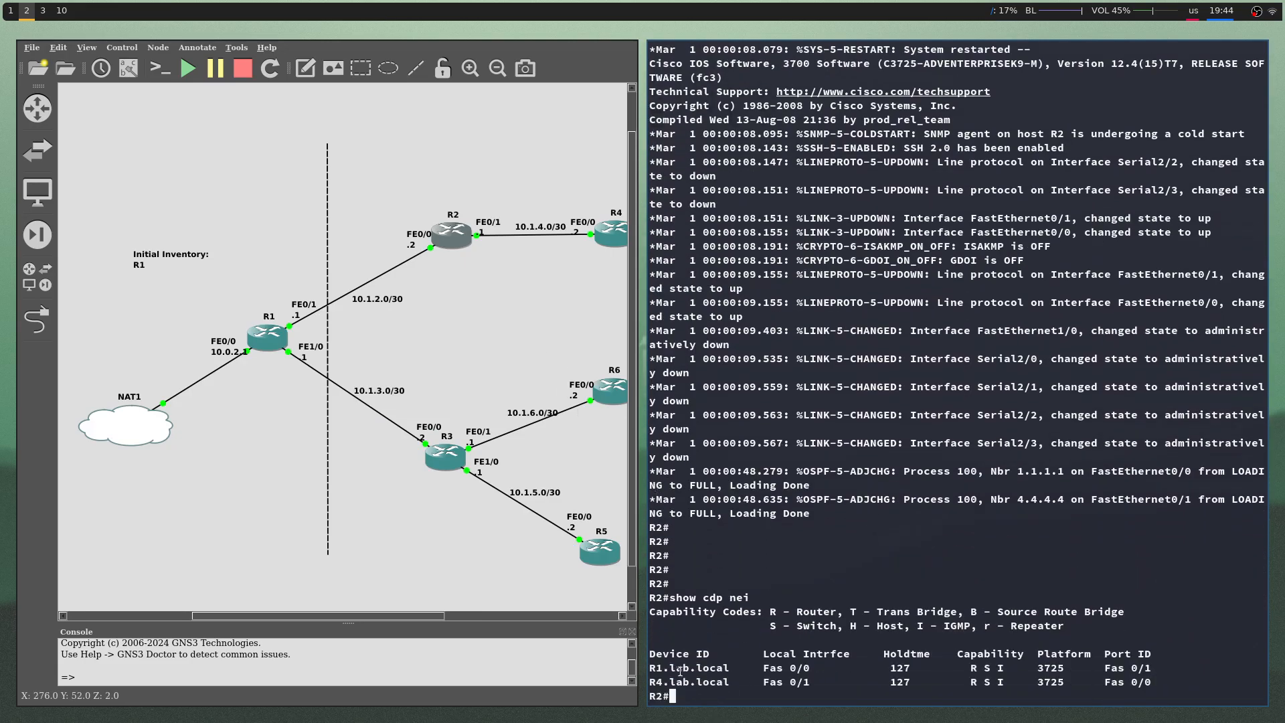
- Select router R2 on the canvas to compare with its R1/R4 neighbour listing
{"action": "left_click", "coordinate": [450, 233]}
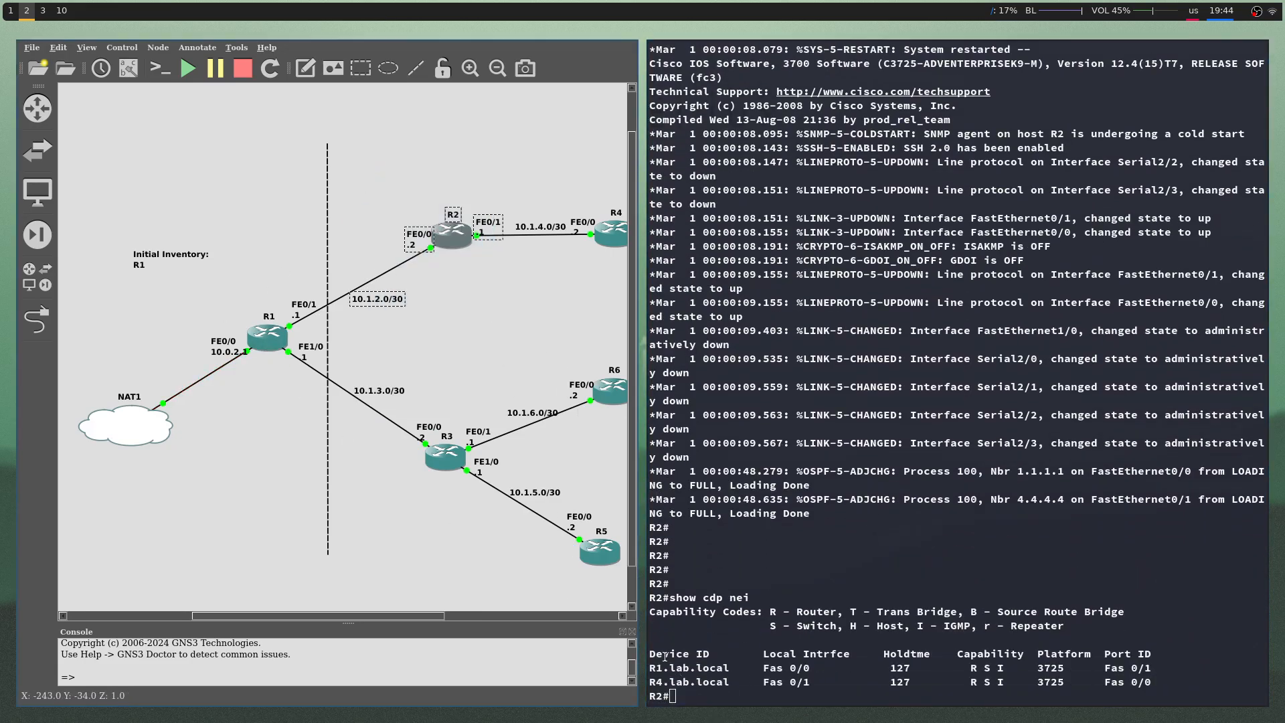
{"action": "mouse_move", "coordinate": [288, 423]}
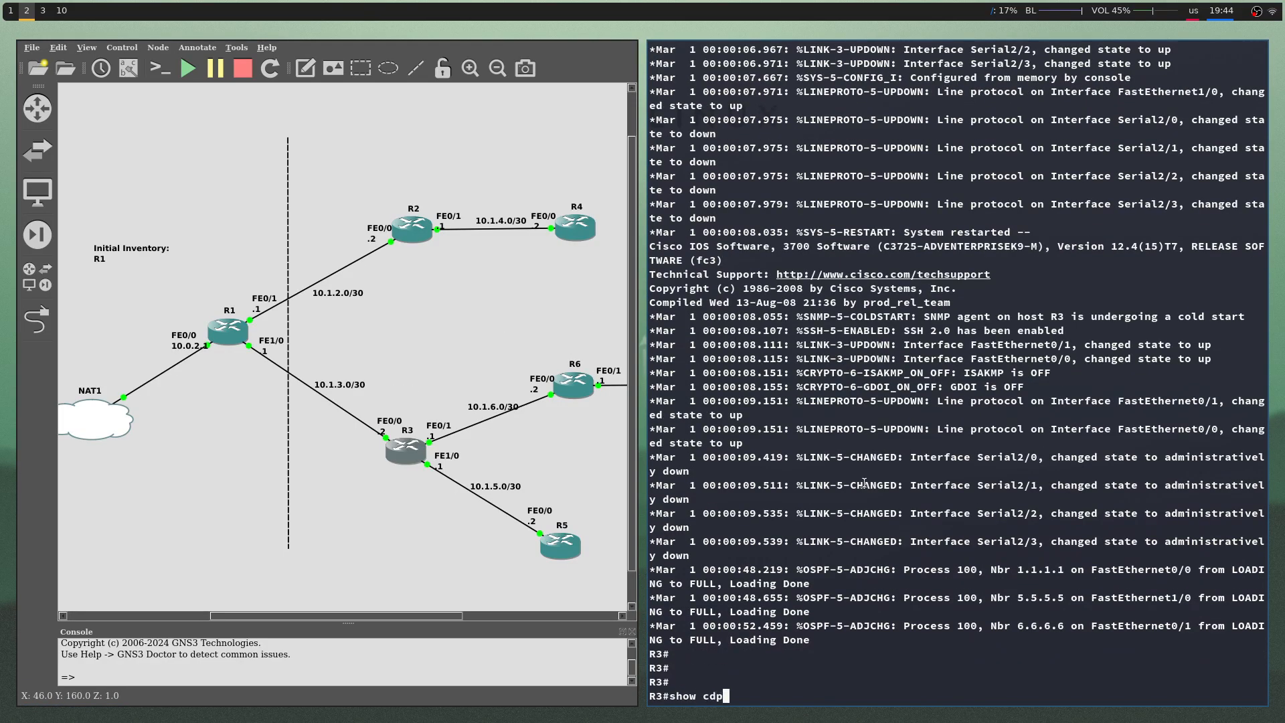
- Run 'show cdp nei' on R3 listing R1, R5 and R6, then select R1 on the canvas
{"action": "type", "text": " nei"}
{"action": "key", "text": "Return"}
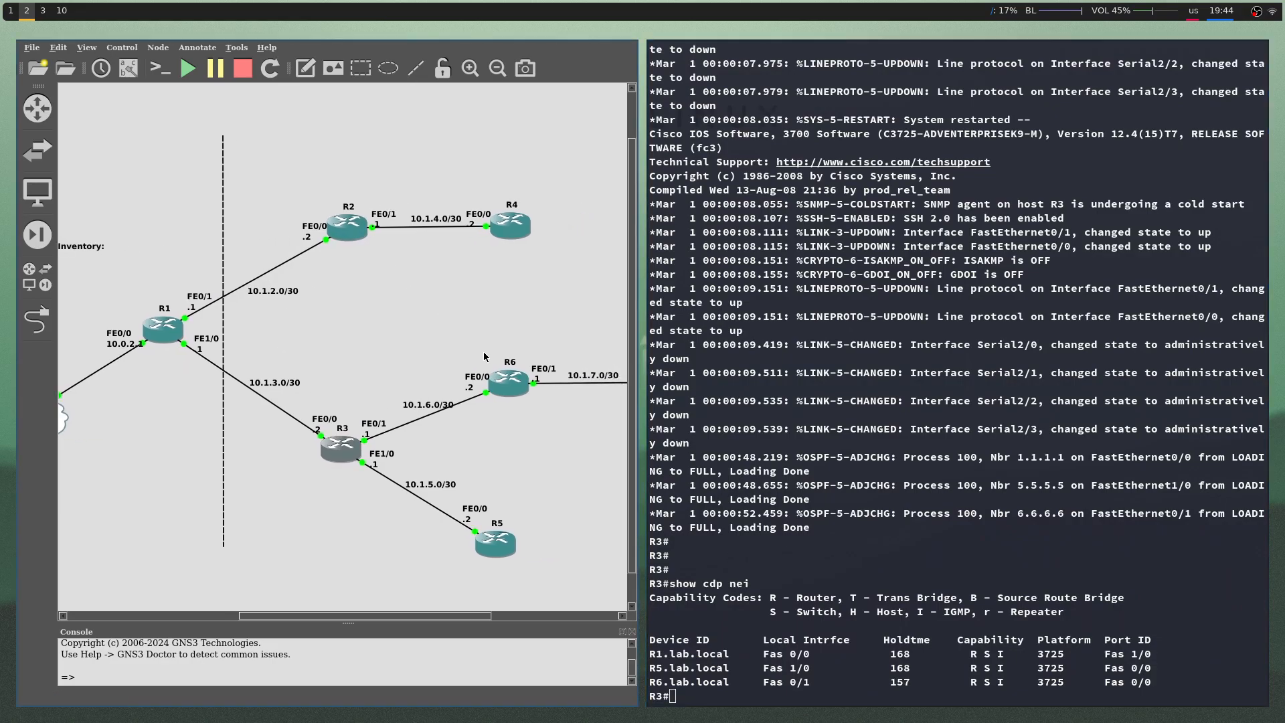
{"action": "mouse_move", "coordinate": [316, 438]}
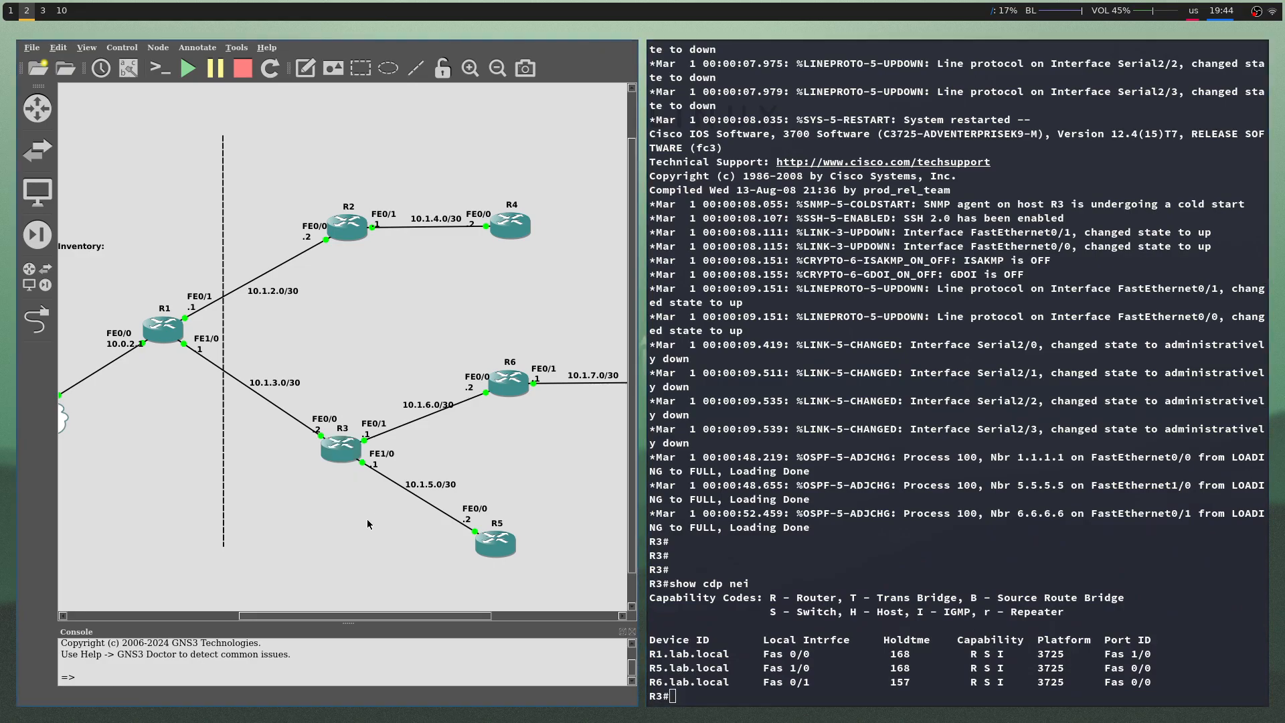
{"action": "left_click", "coordinate": [338, 439]}
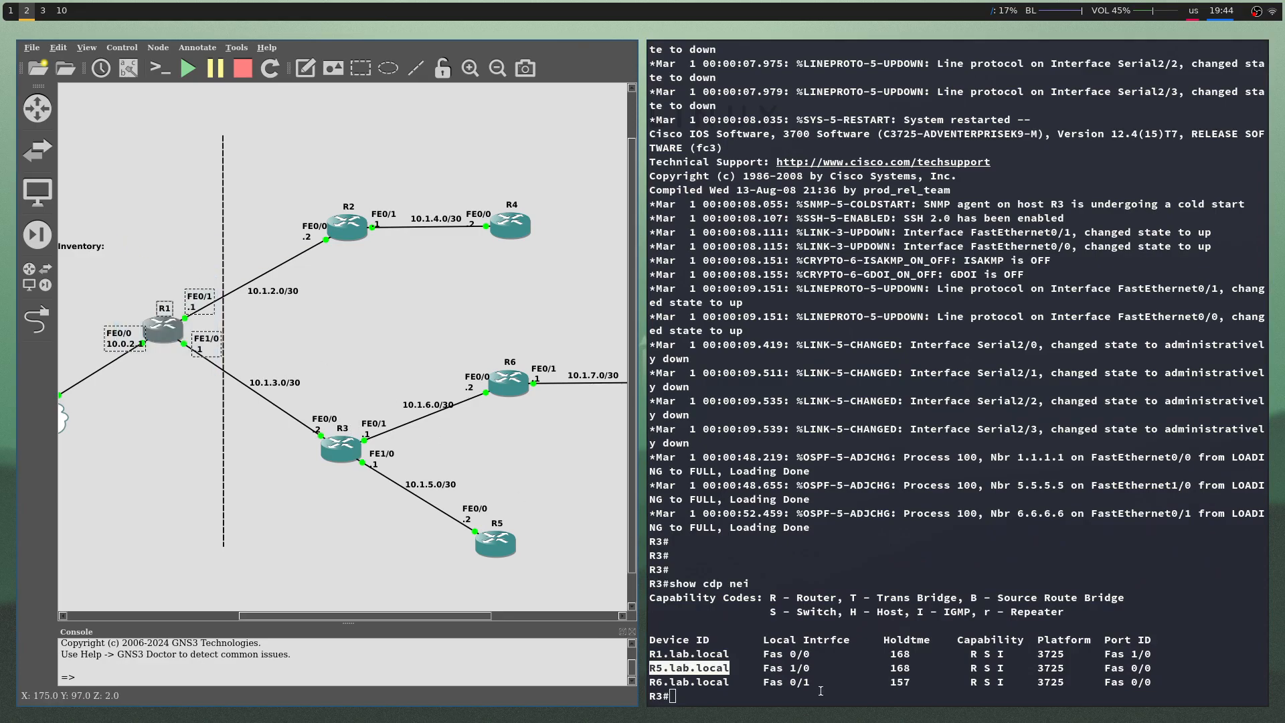
{"action": "mouse_move", "coordinate": [414, 475]}
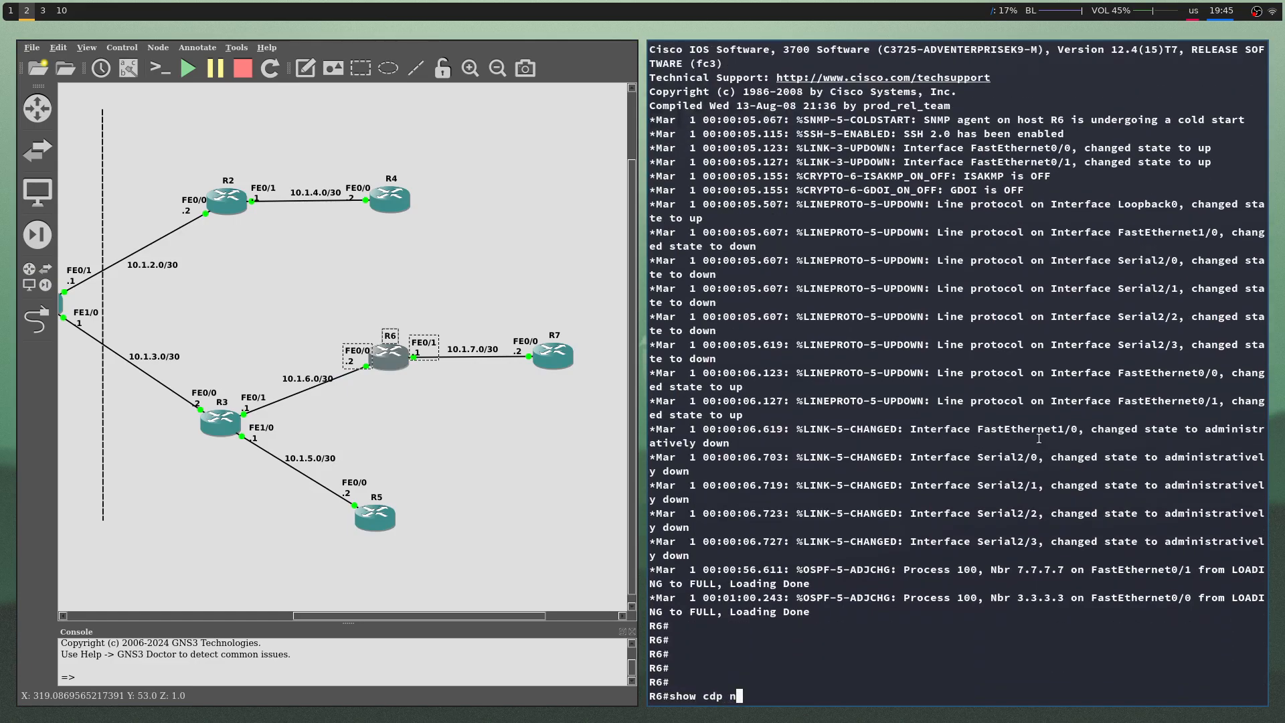
- Run 'show cdp nei' in R6's console
{"action": "type", "text": "ei"}
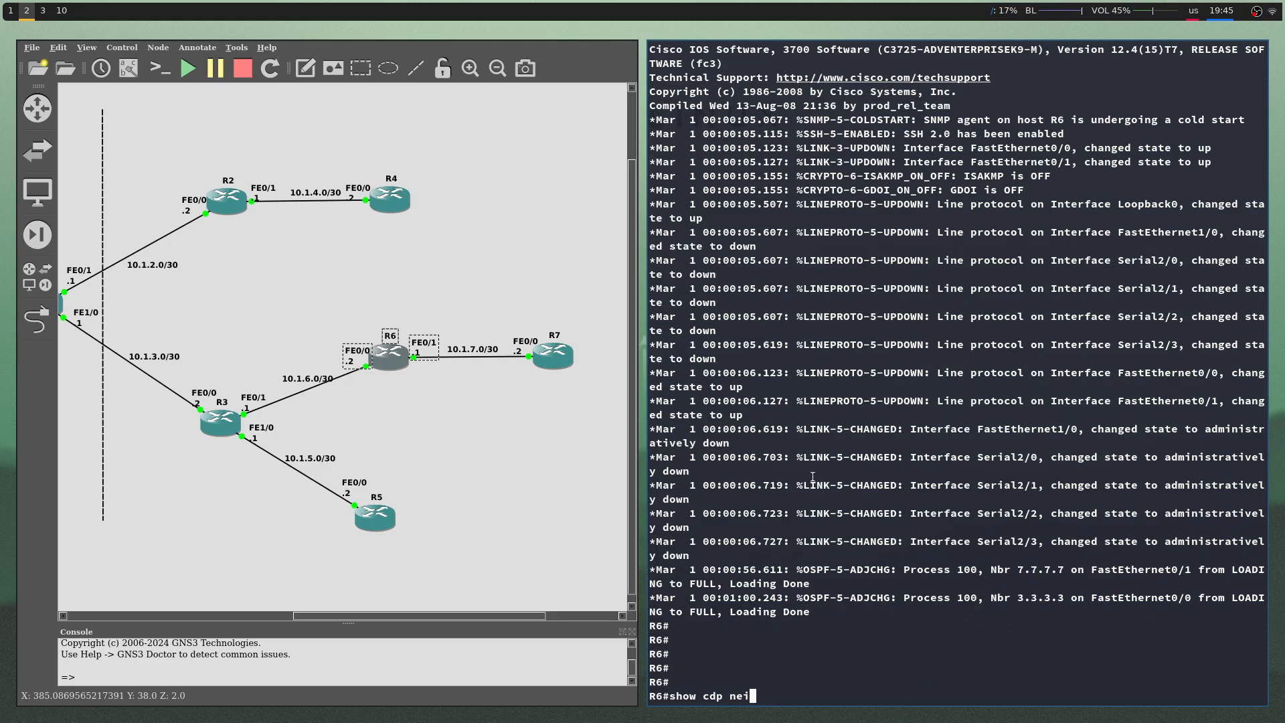
{"action": "key", "text": "Return"}
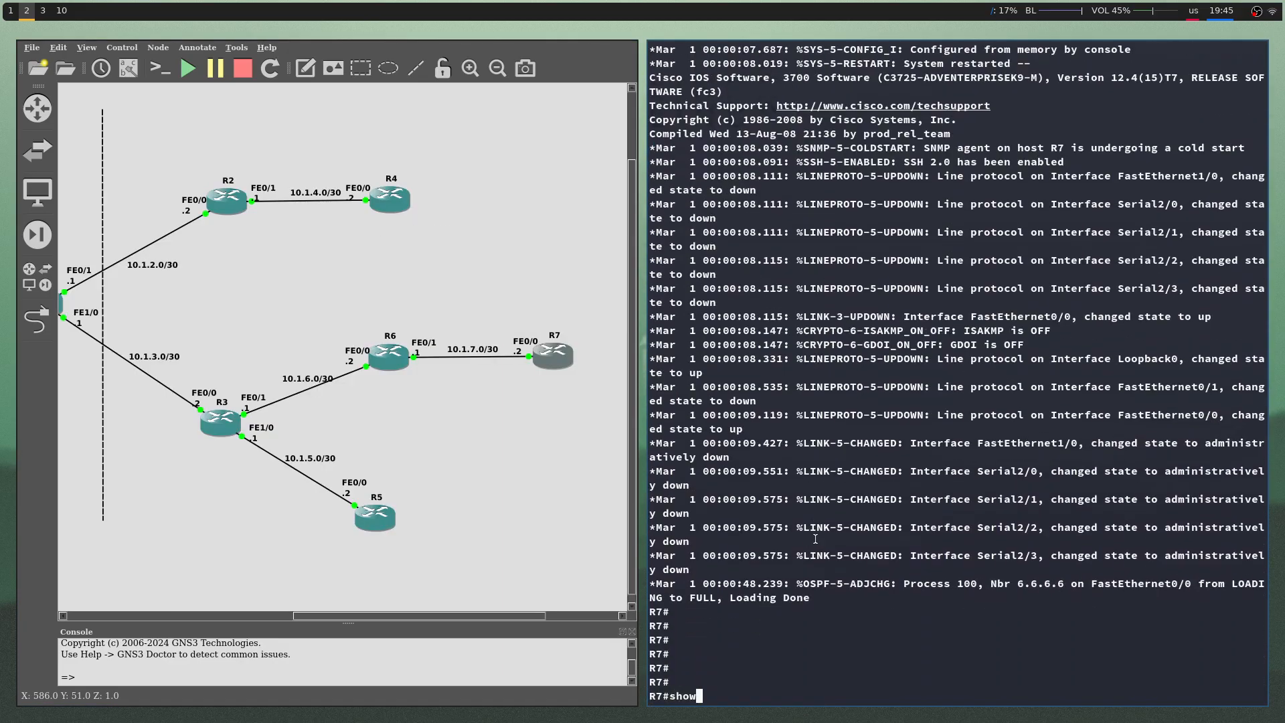
- Run 'show cdp nei' on R7 showing only R6, then select R6 on the canvas
{"action": "type", "text": " cdp nei"}
{"action": "key", "text": "Return"}
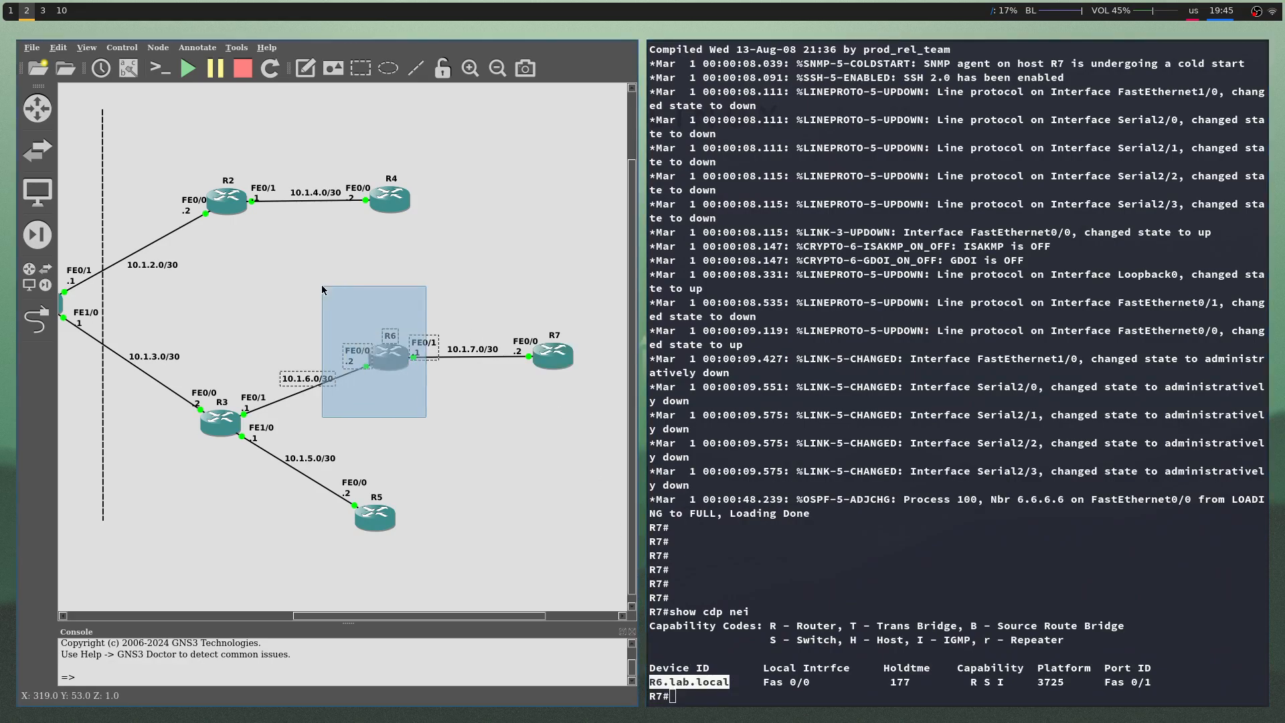
{"action": "left_click", "coordinate": [421, 273]}
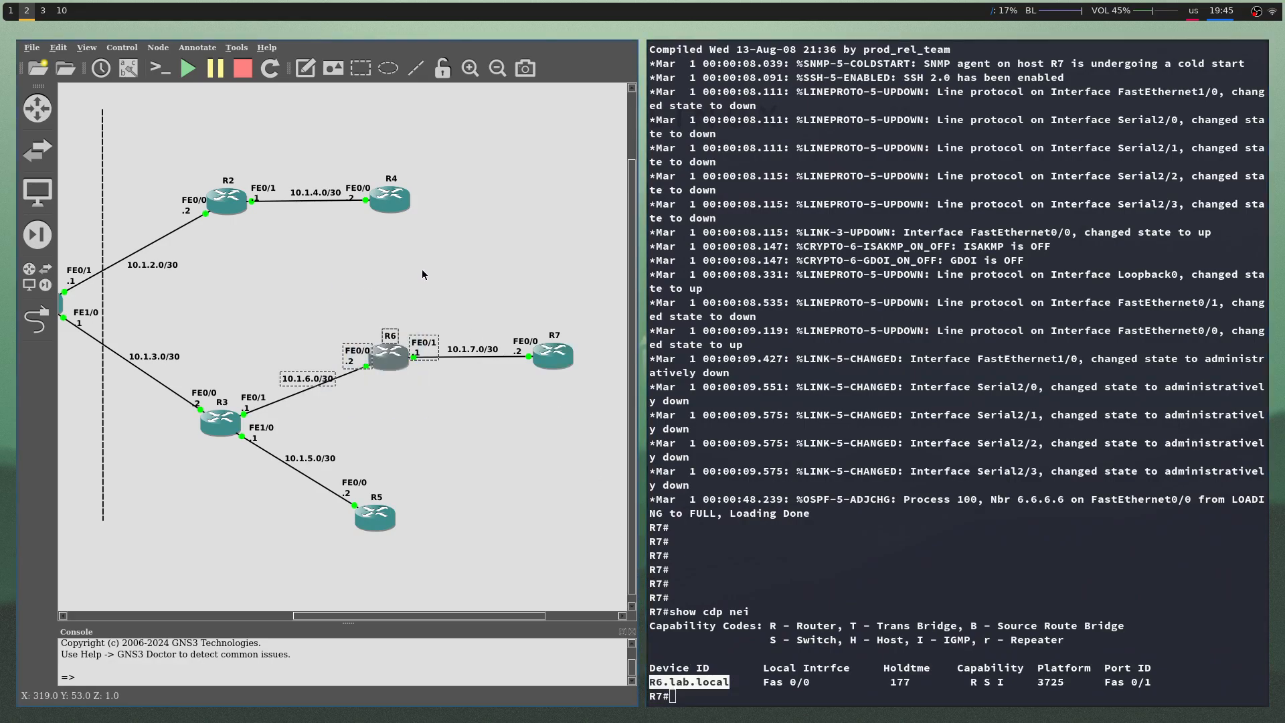
{"action": "mouse_move", "coordinate": [579, 401]}
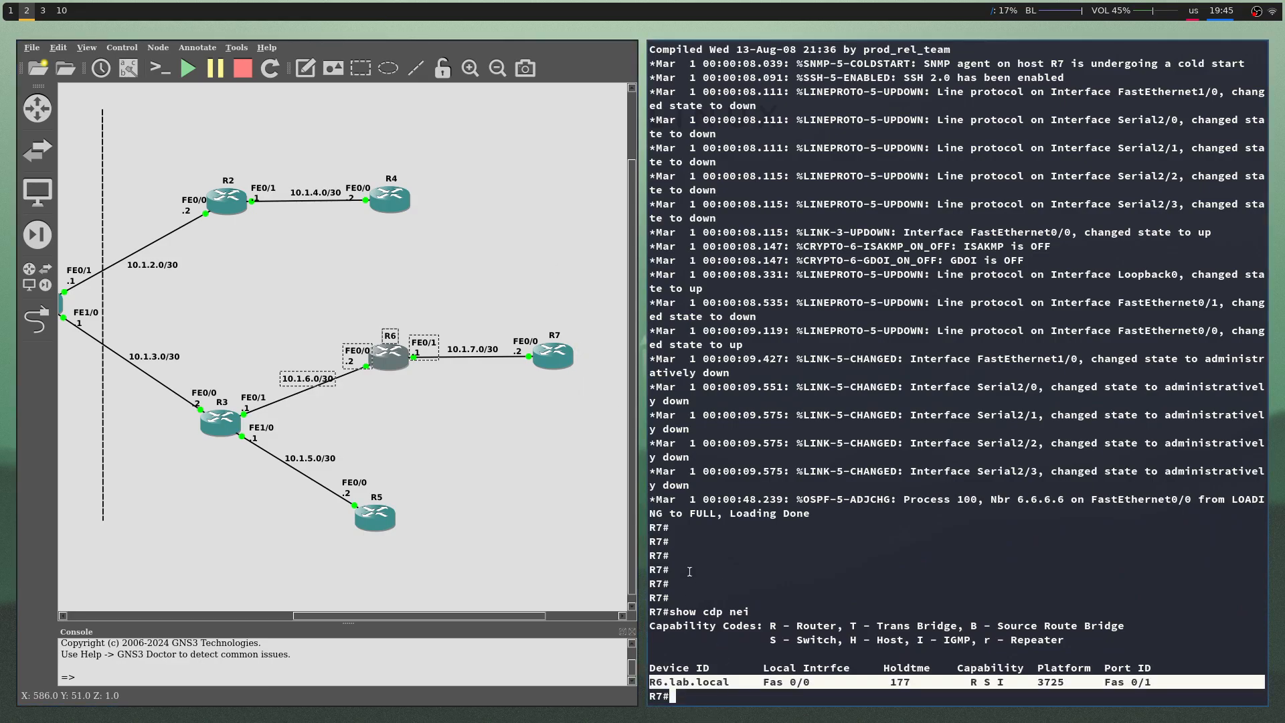
{"action": "mouse_move", "coordinate": [594, 410]}
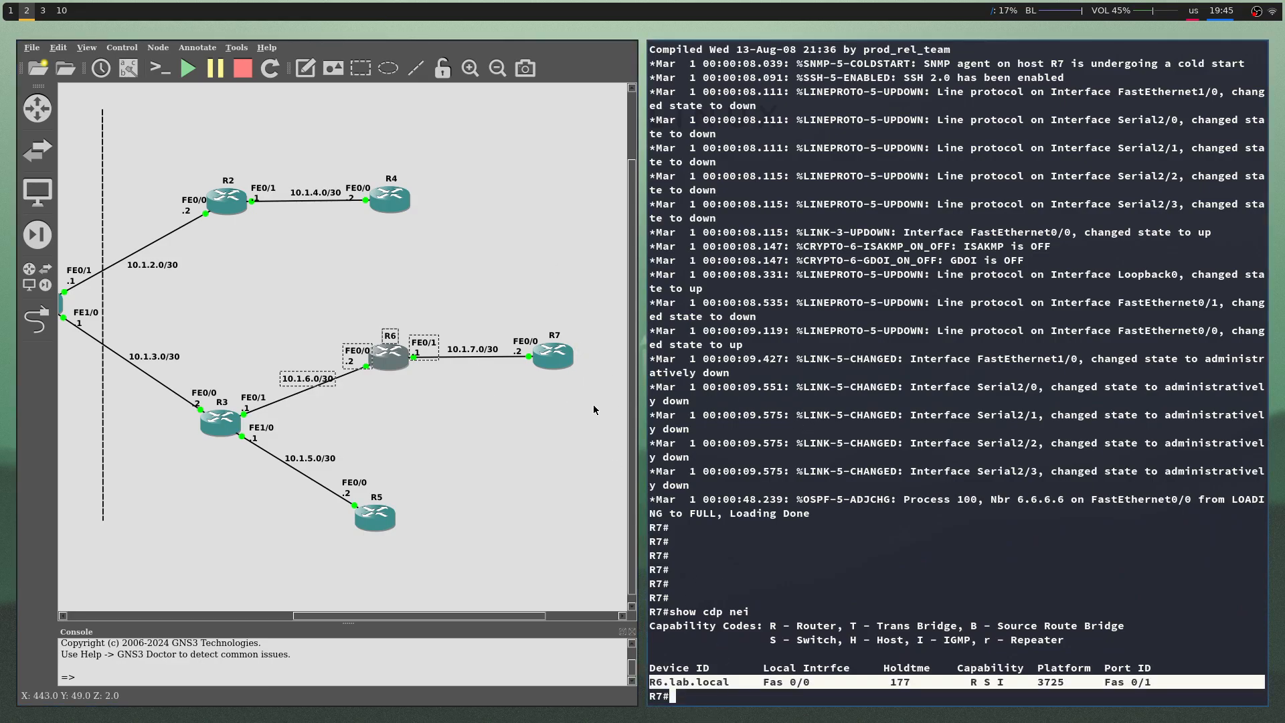
{"action": "mouse_move", "coordinate": [530, 423]}
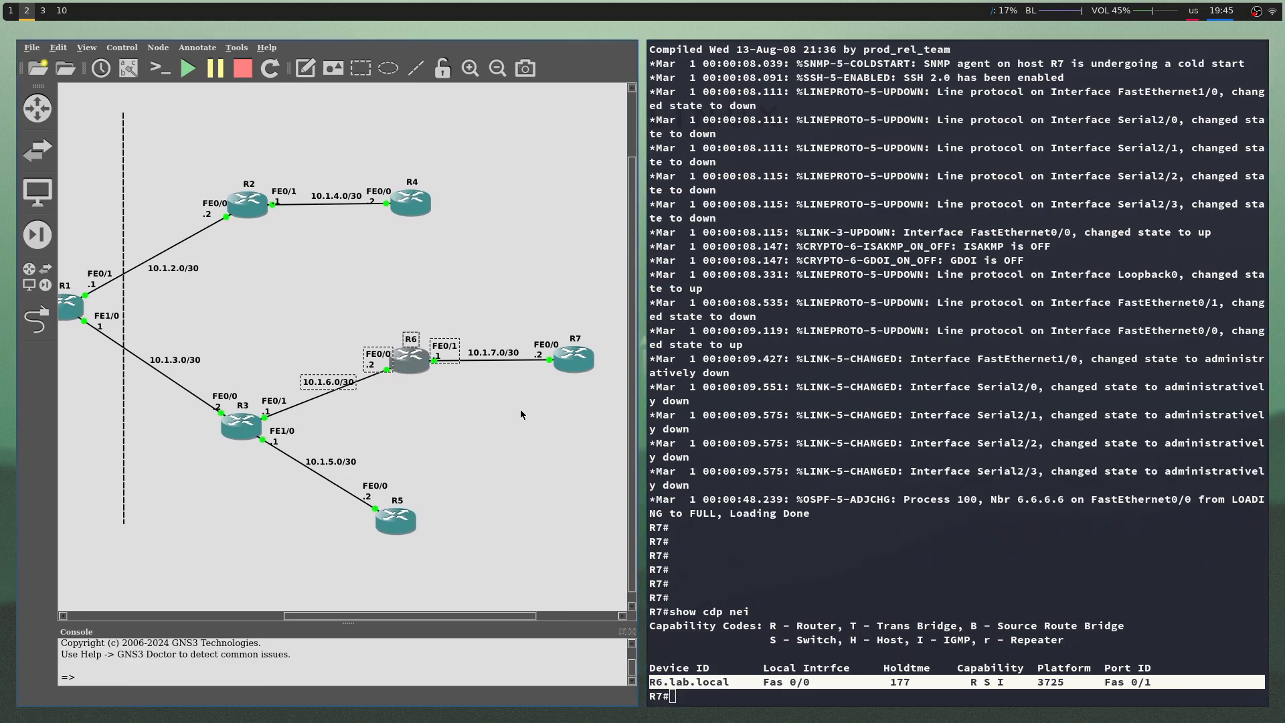
{"action": "mouse_move", "coordinate": [574, 359]}
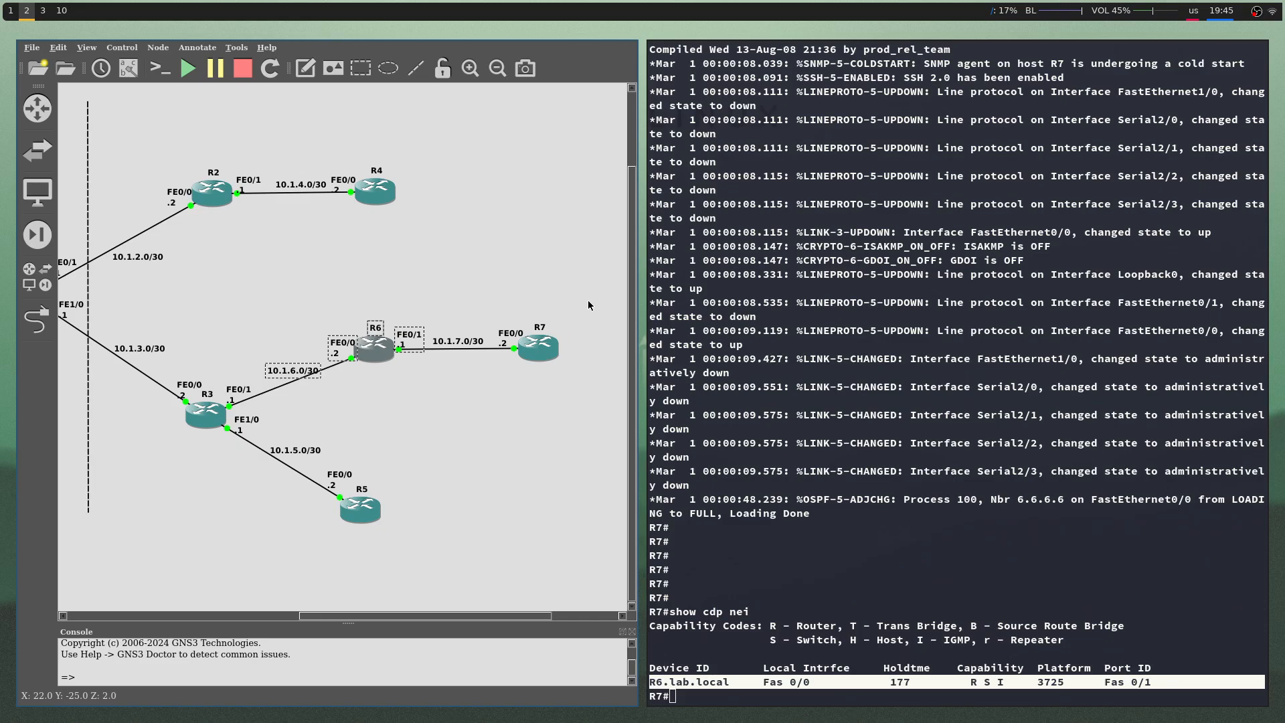
{"action": "mouse_move", "coordinate": [616, 304]}
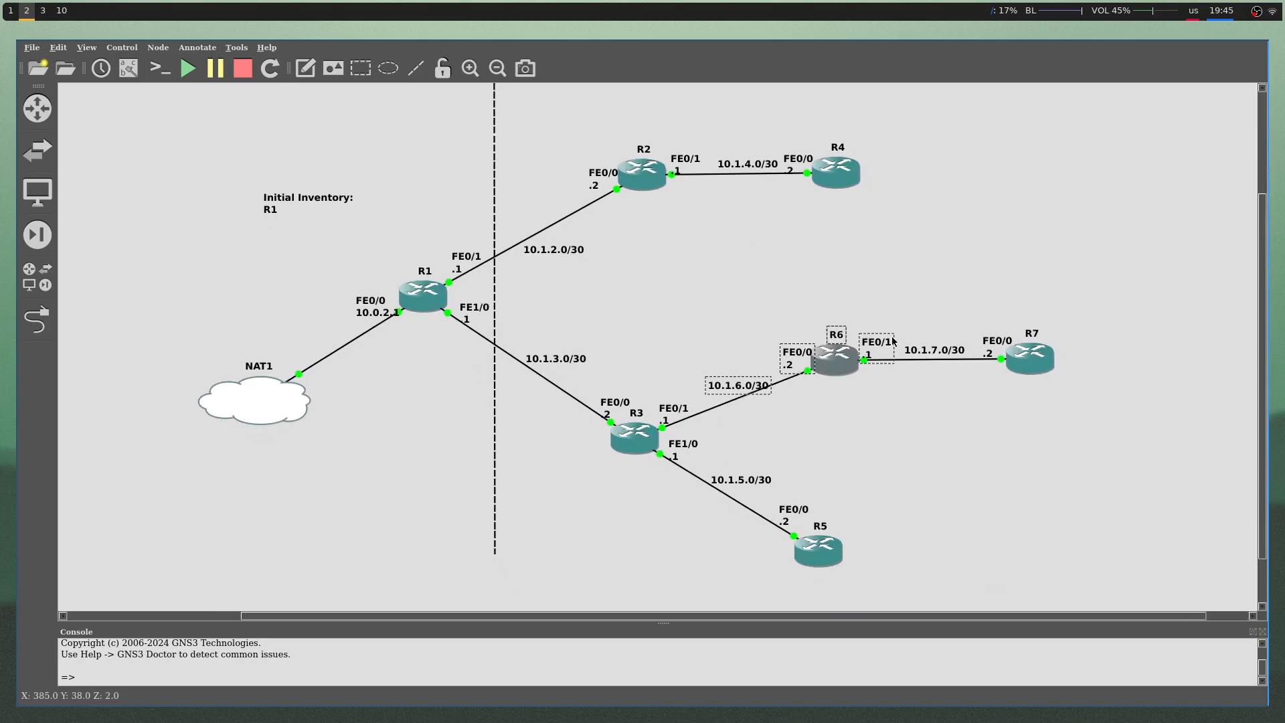
{"action": "mouse_move", "coordinate": [747, 316]}
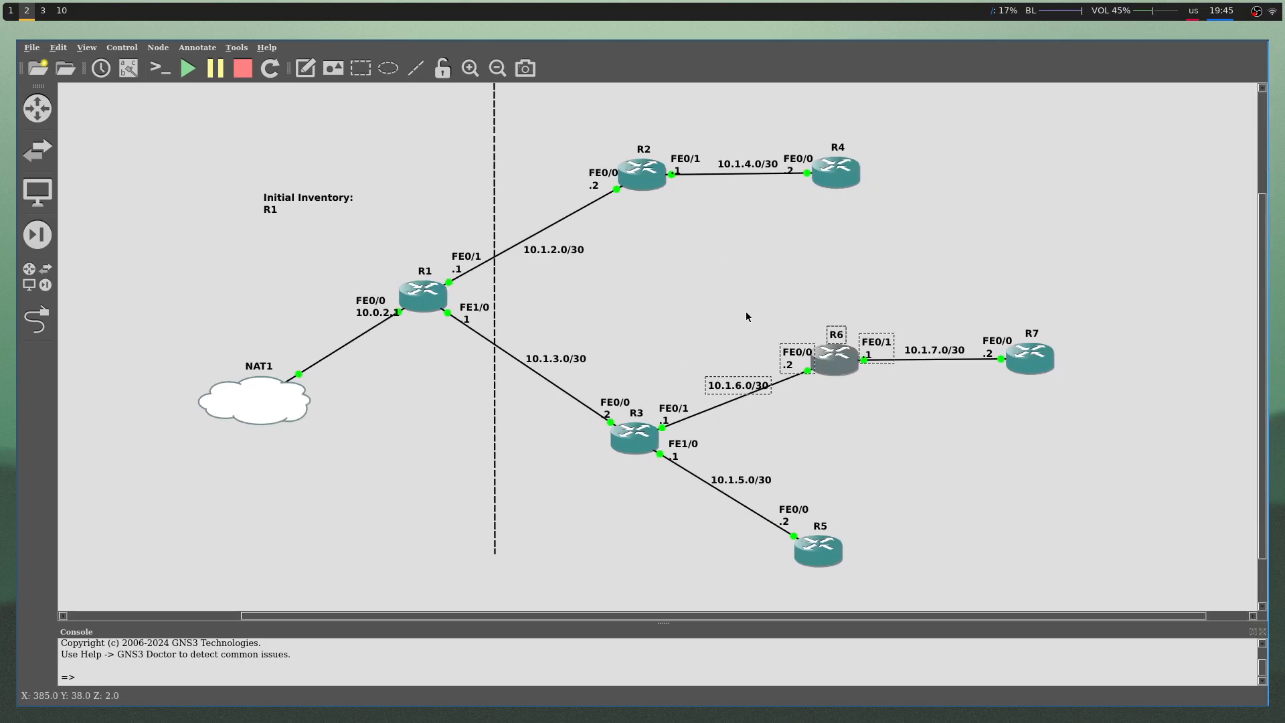
{"action": "mouse_move", "coordinate": [723, 301]}
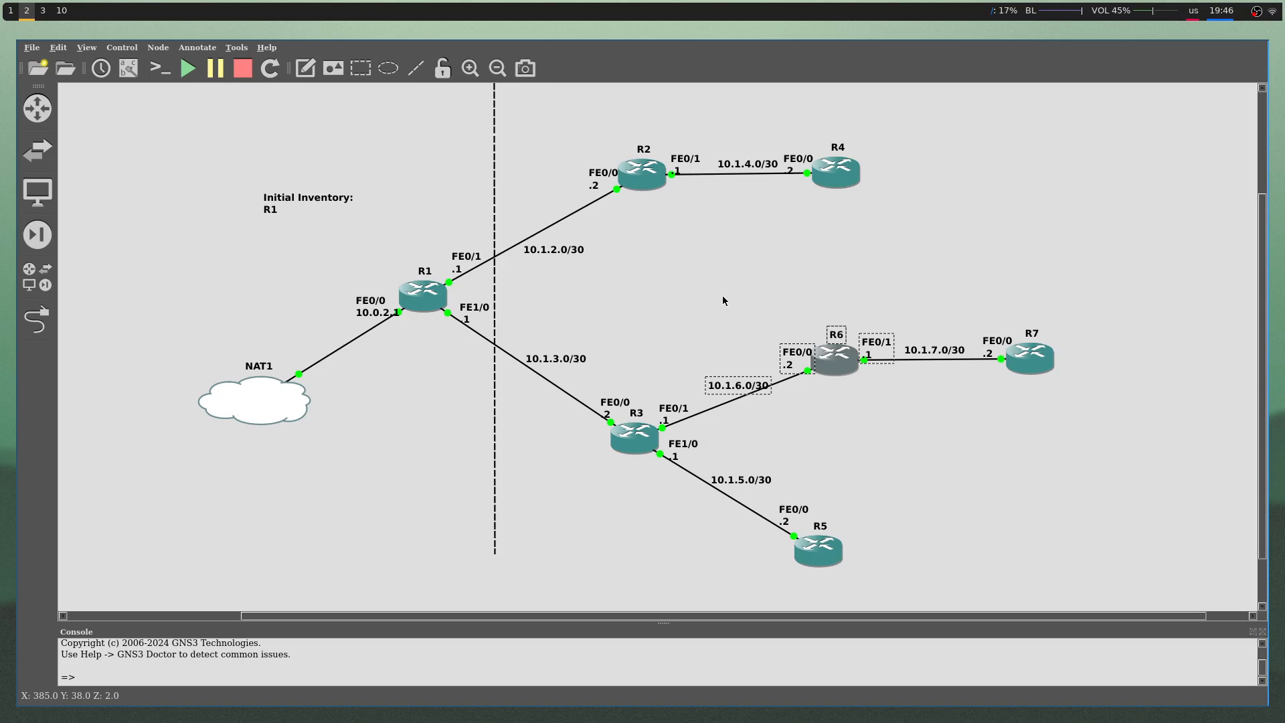
{"action": "mouse_move", "coordinate": [1107, 585]}
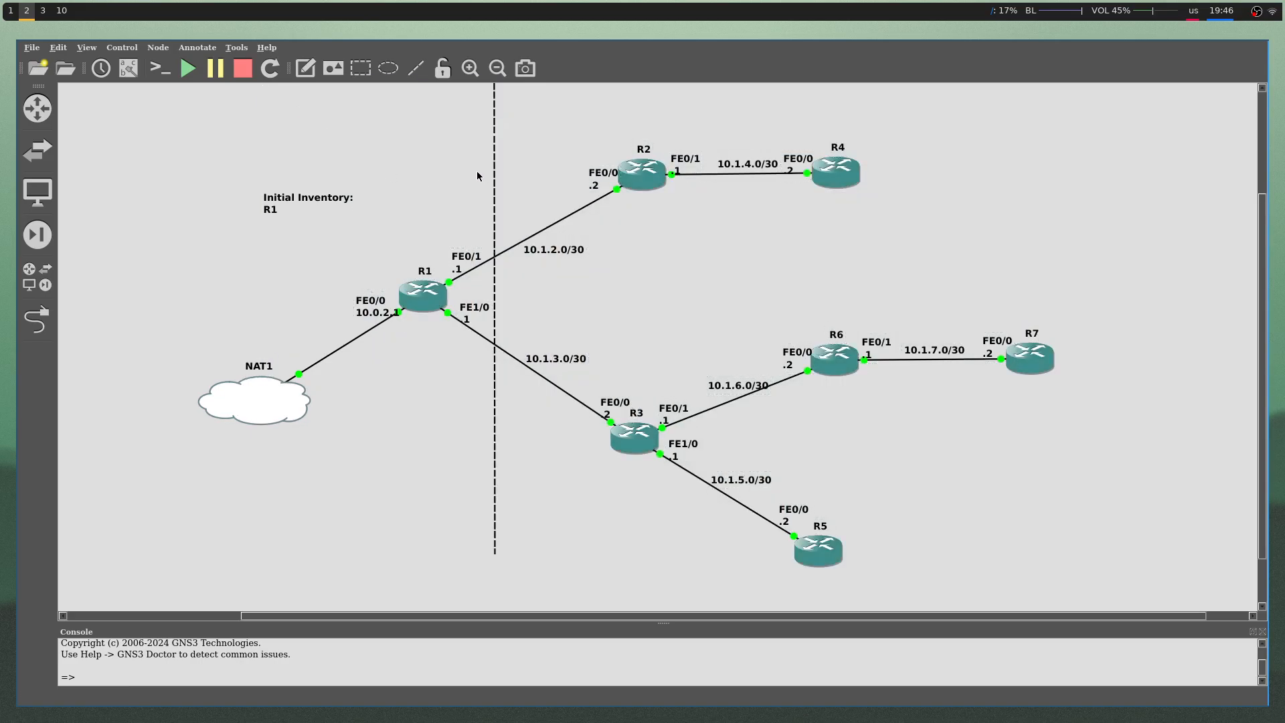
- In the terminal, cd into nornir_mapper and list config.yaml, main.py, inventory and plugins
{"action": "left_click", "coordinate": [10, 10]}
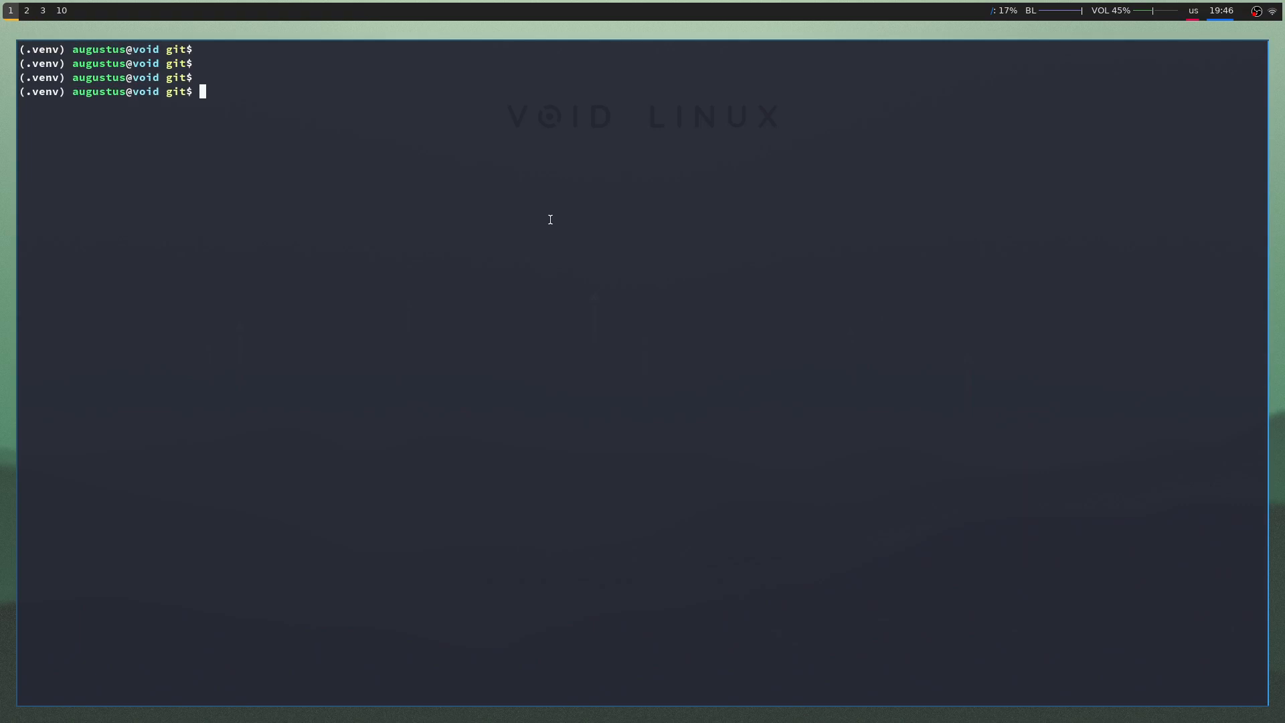
{"action": "type", "text": "cd nornir_"}
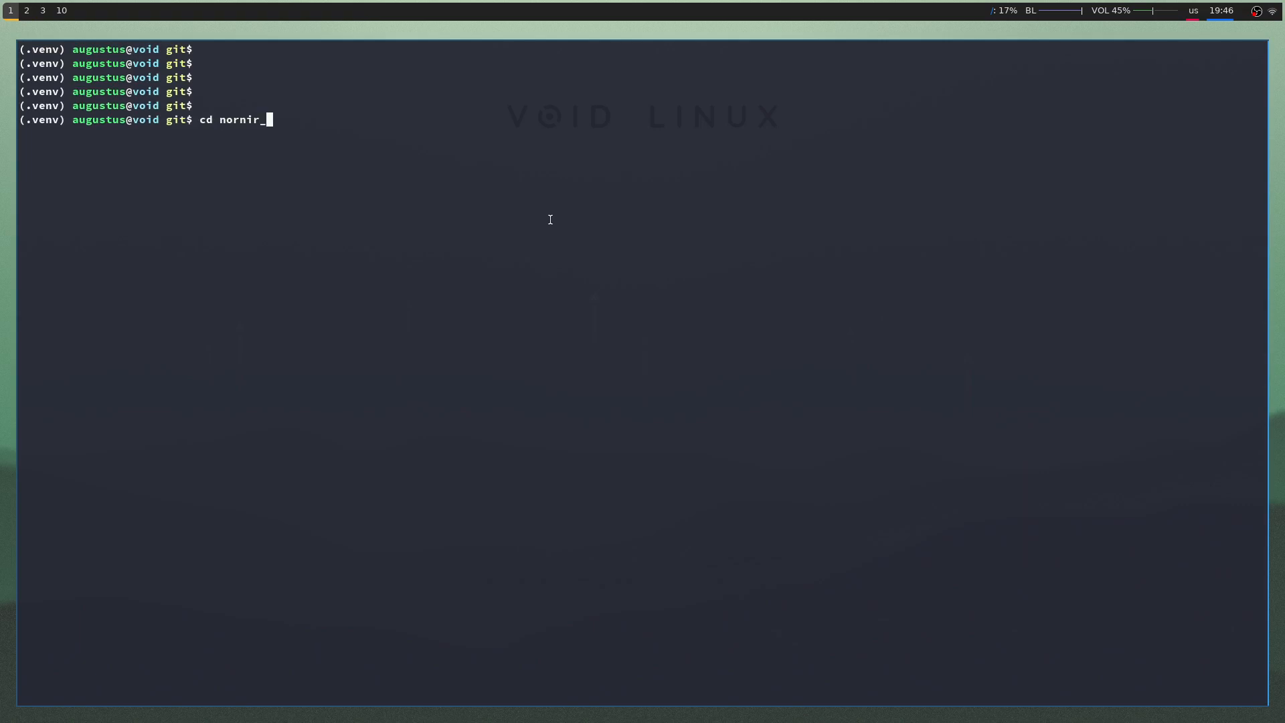
{"action": "key", "text": "Return"}
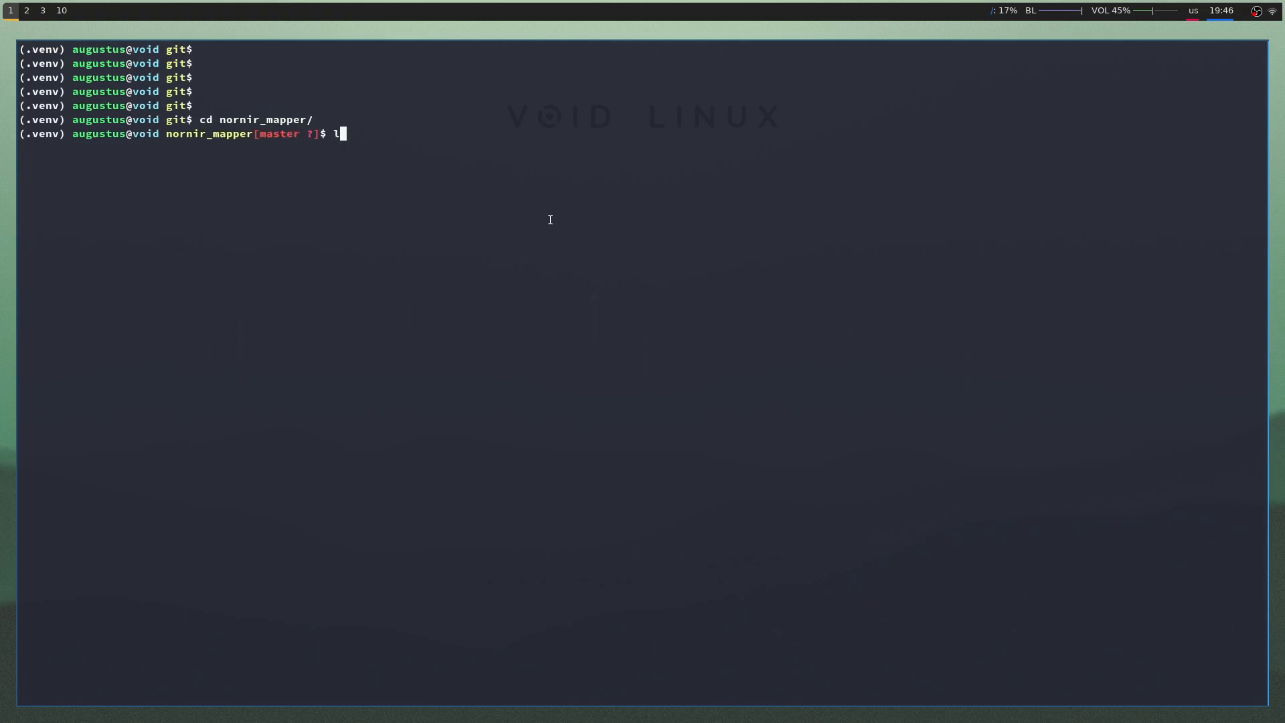
{"action": "key", "text": "Return"}
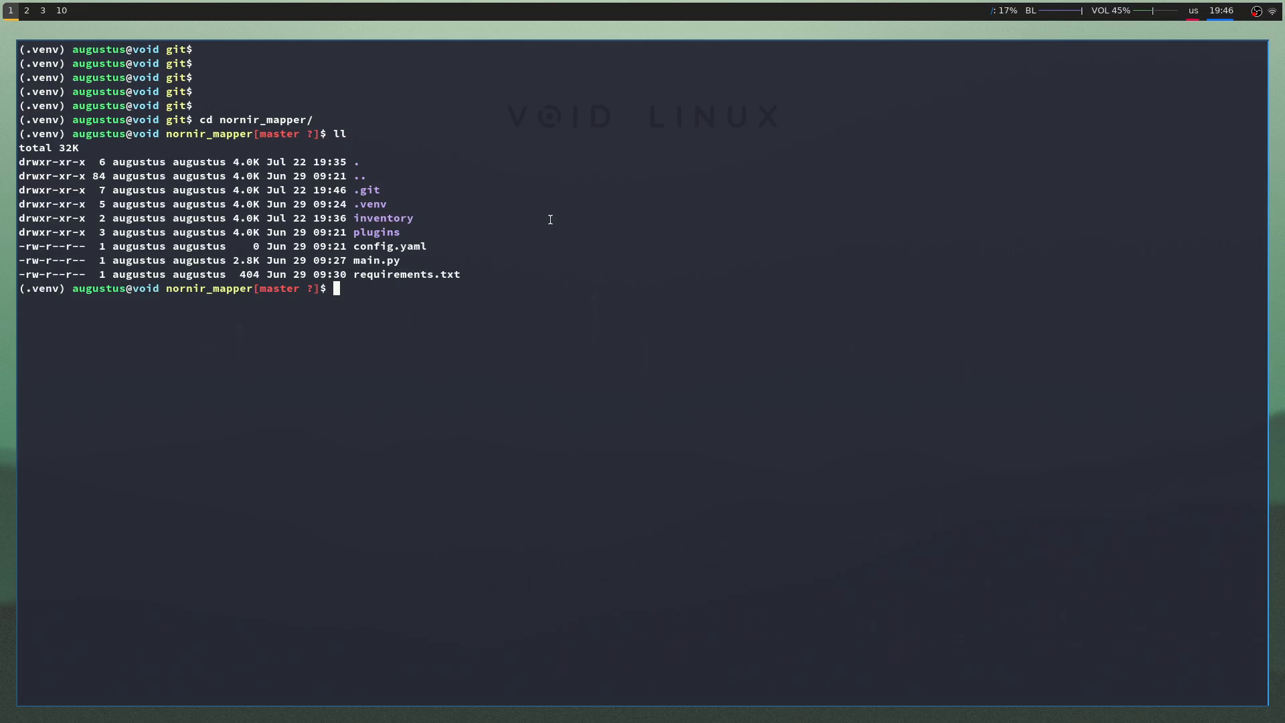
{"action": "left_click", "coordinate": [27, 10]}
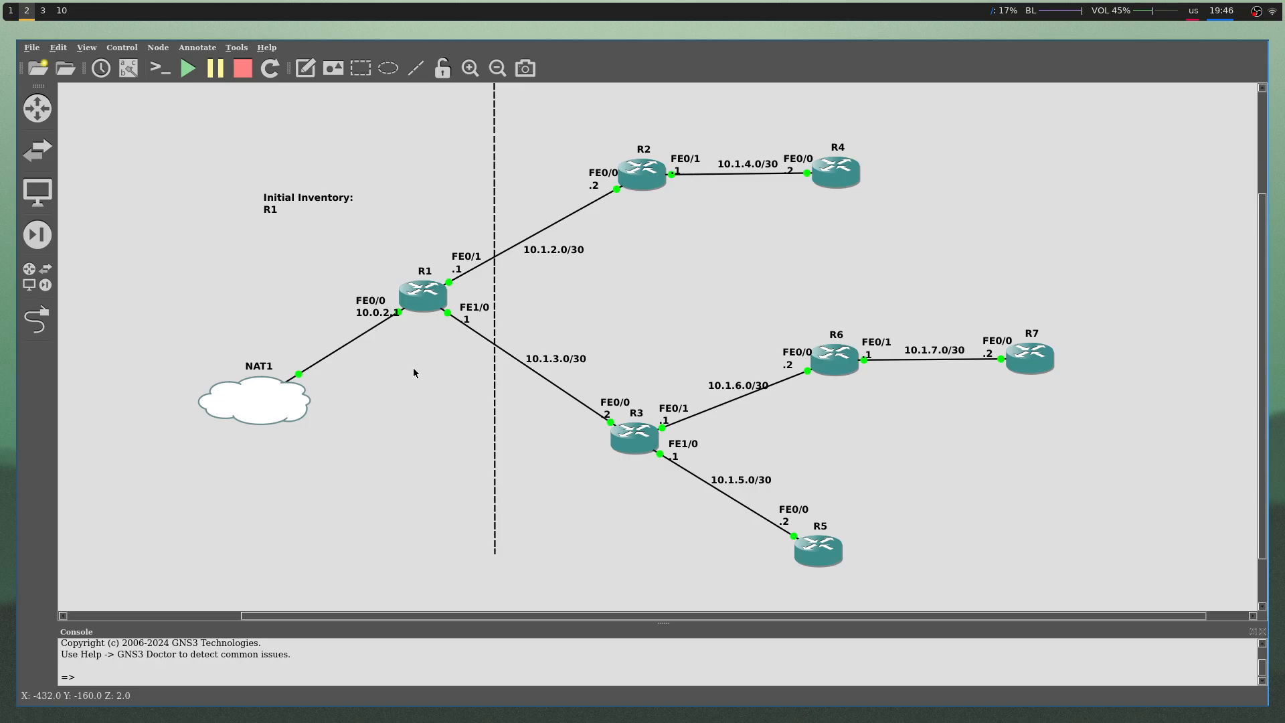
- Bring up the browser with app.diagrams.net at its Device new-or-existing diagram prompt
{"action": "left_click", "coordinate": [422, 295]}
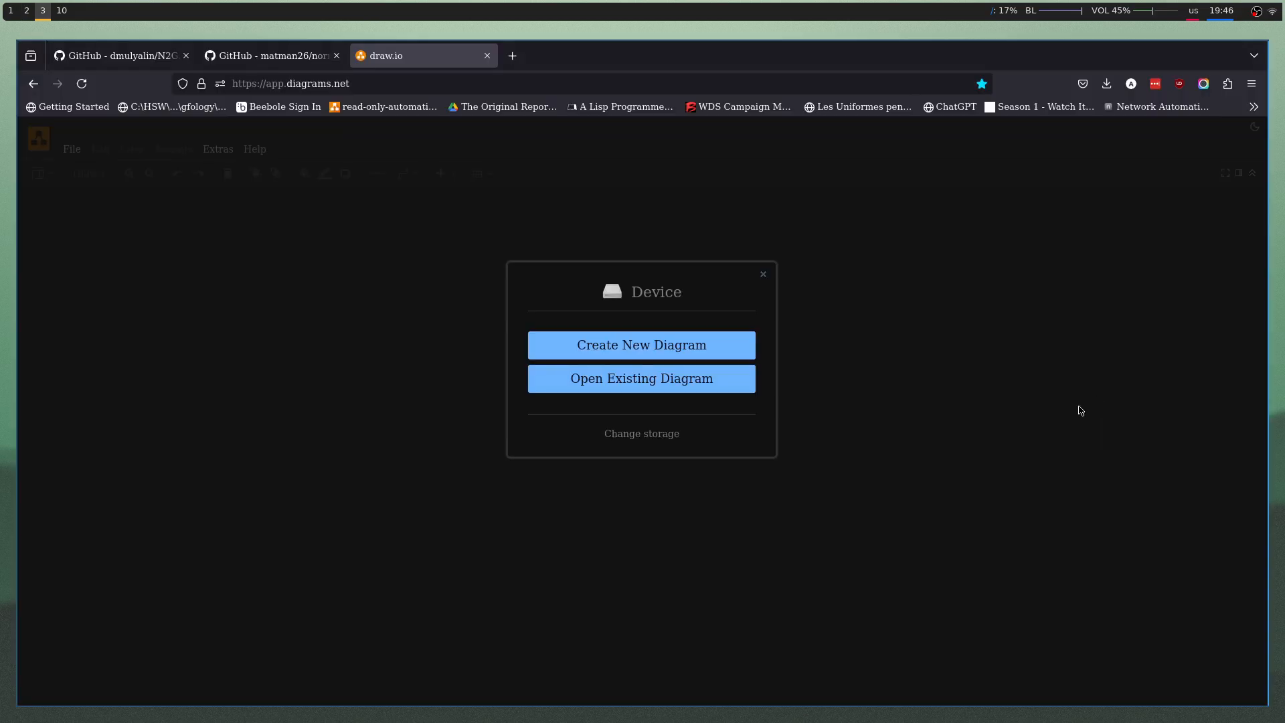
- Return to the terminal and load main.py in Vim
{"action": "left_click", "coordinate": [11, 9]}
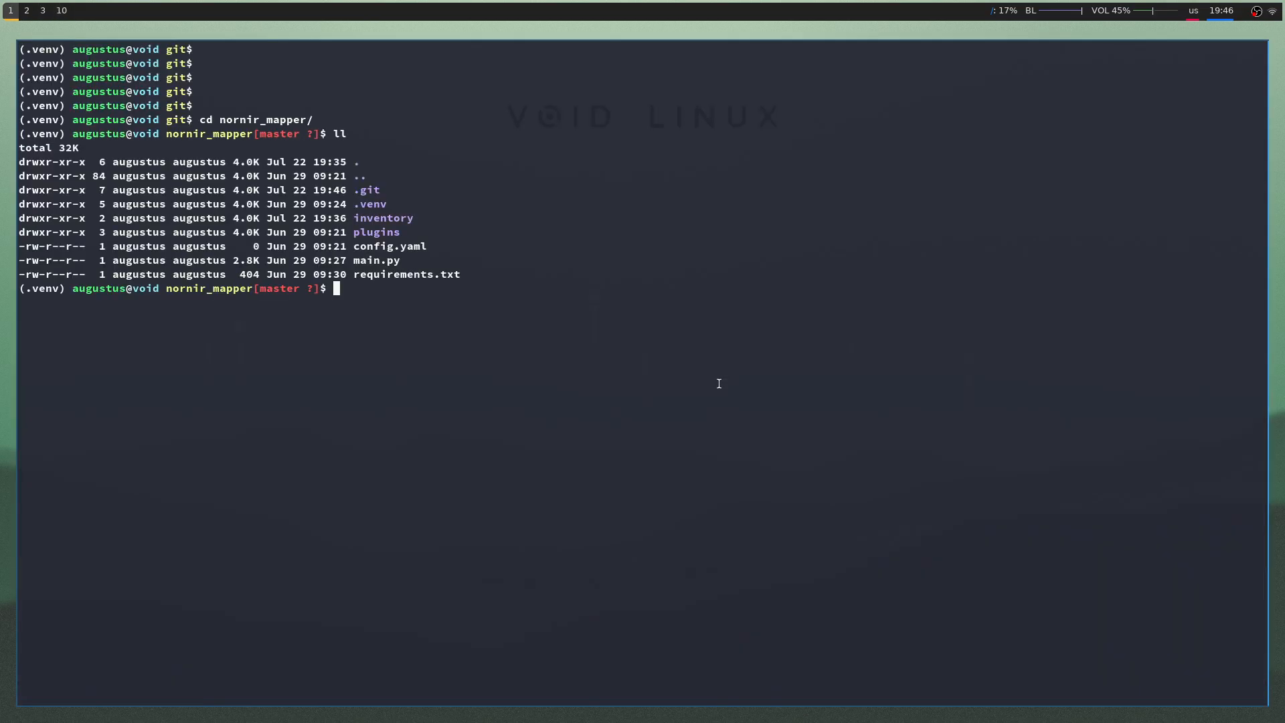
{"action": "key", "text": "Return"}
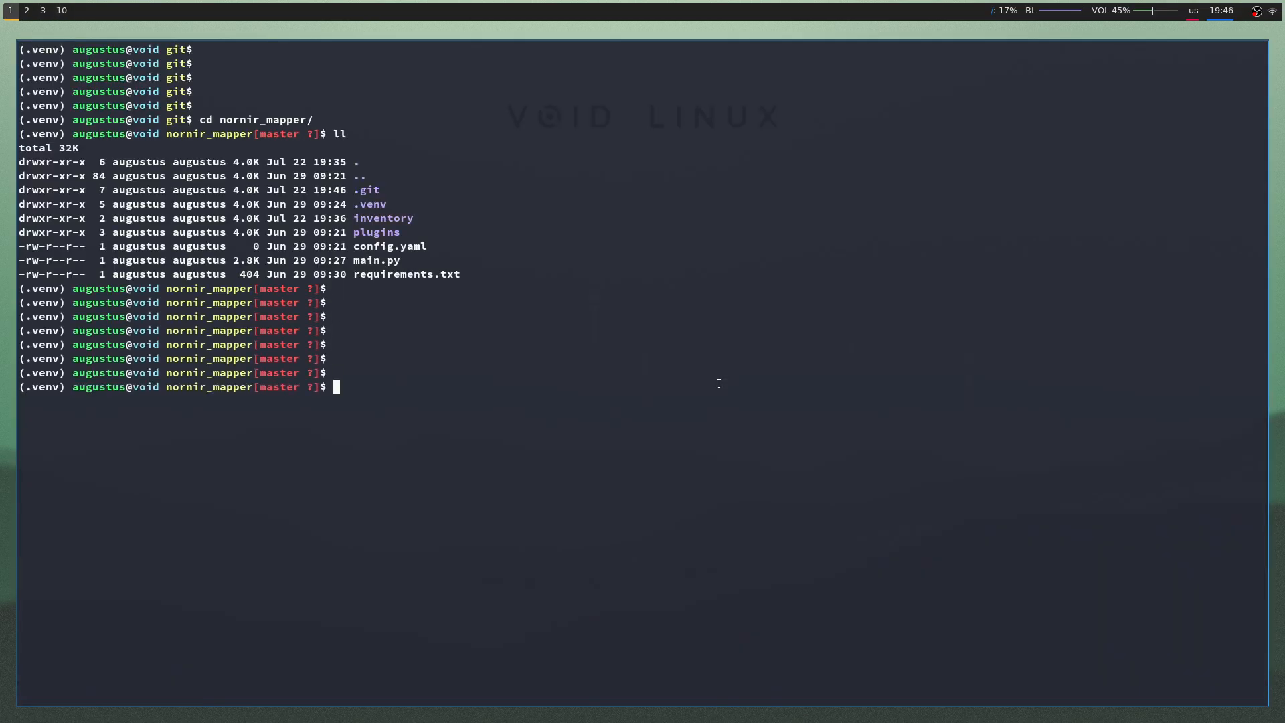
{"action": "type", "text": "vim"}
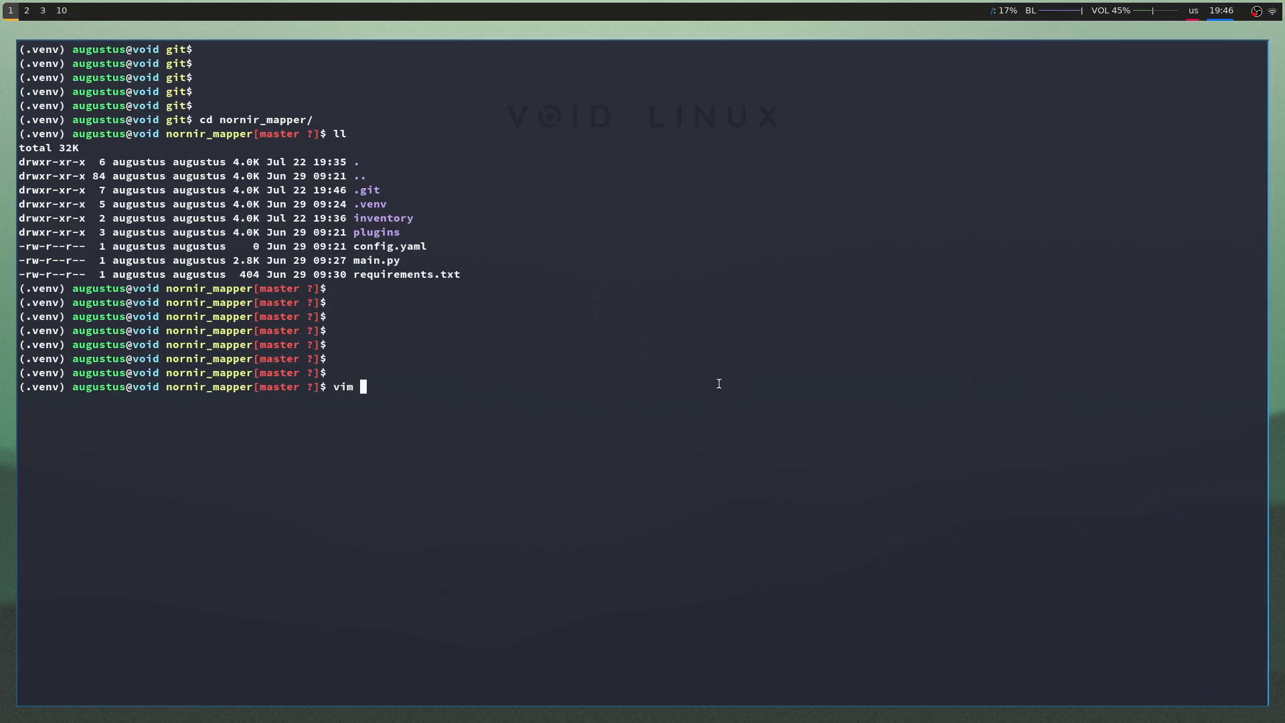
{"action": "key", "text": "Return"}
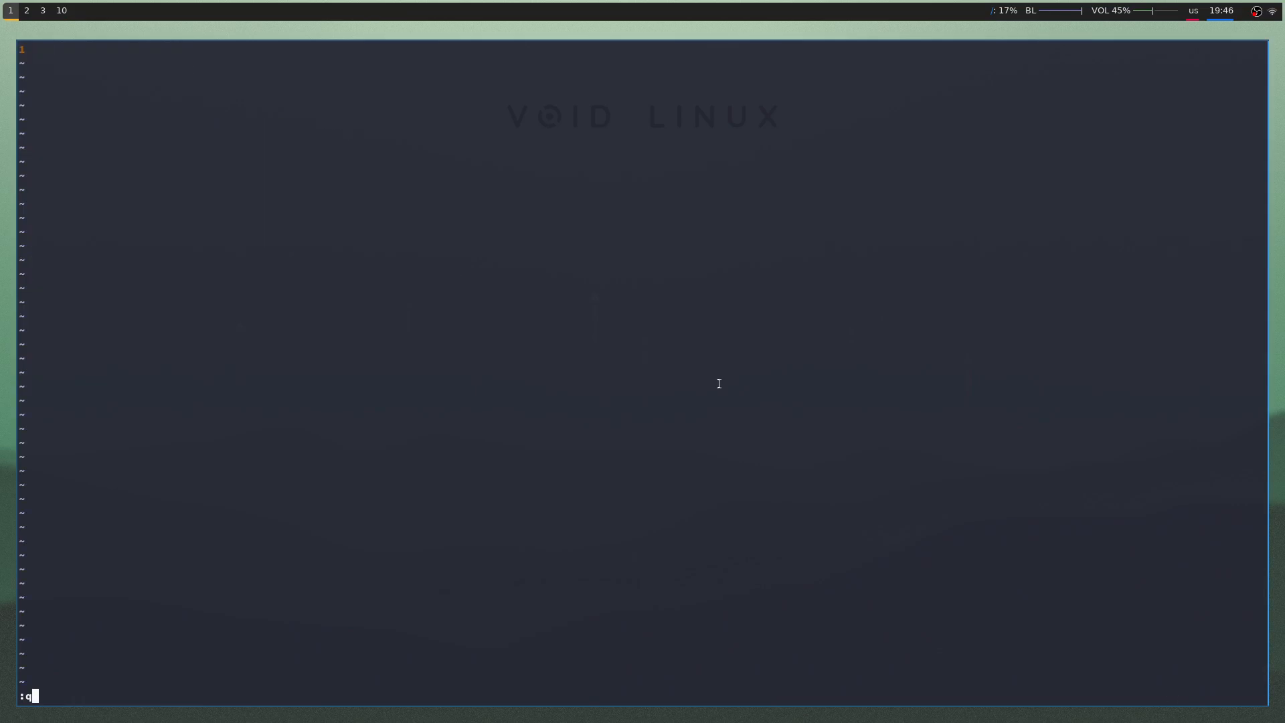
{"action": "key", "text": "Return"}
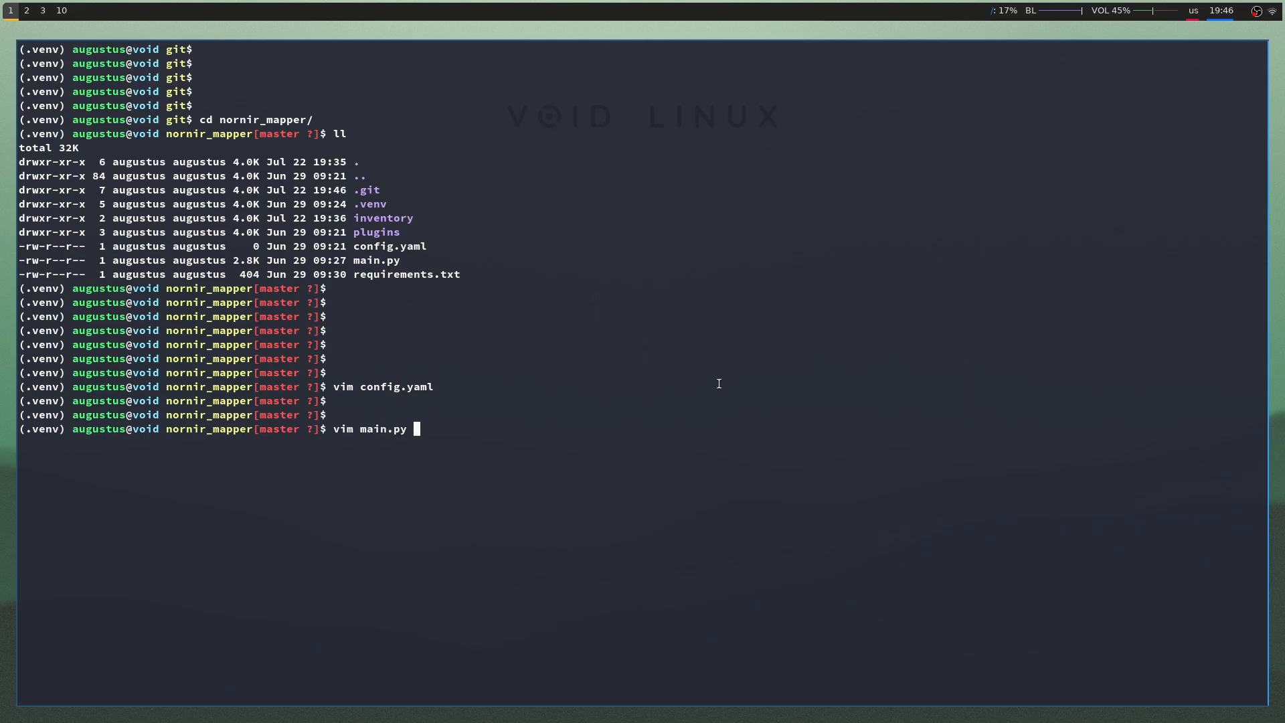
{"action": "key", "text": "Return"}
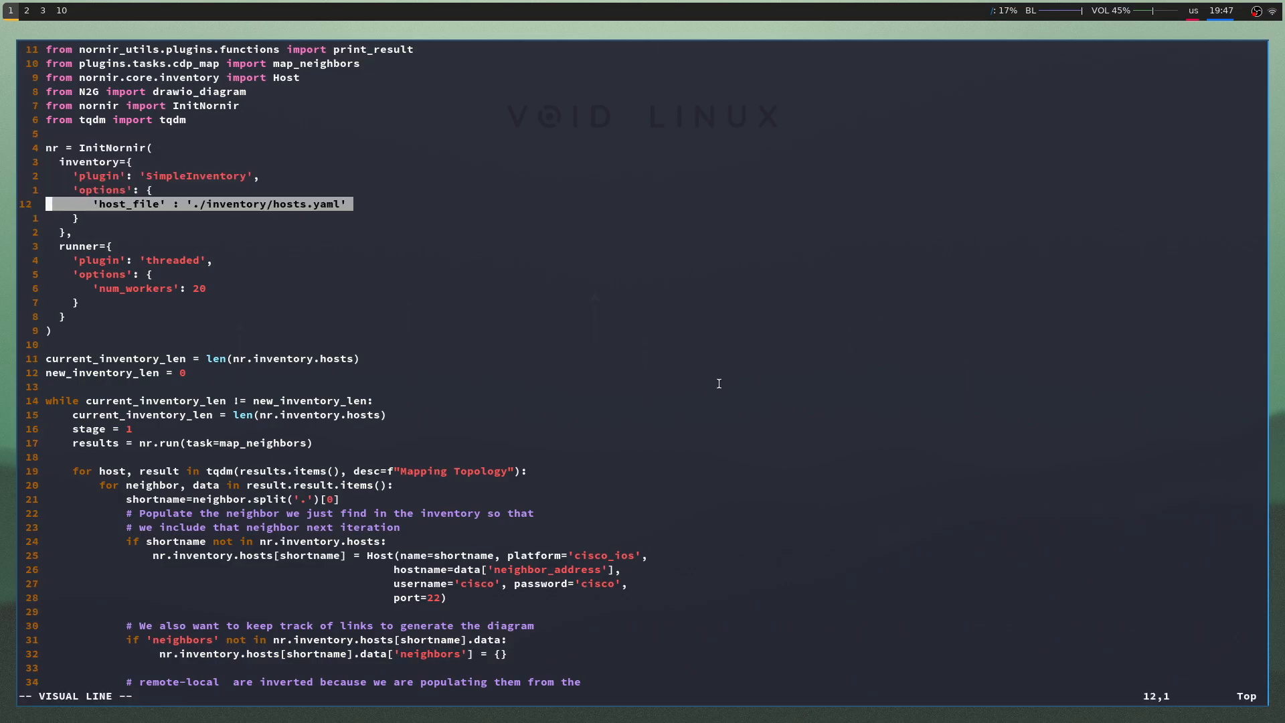
- Highlight the InitNornir inventory and runner blocks in main.py, glancing at the GNS3 topology
{"action": "key", "text": "Escape"}
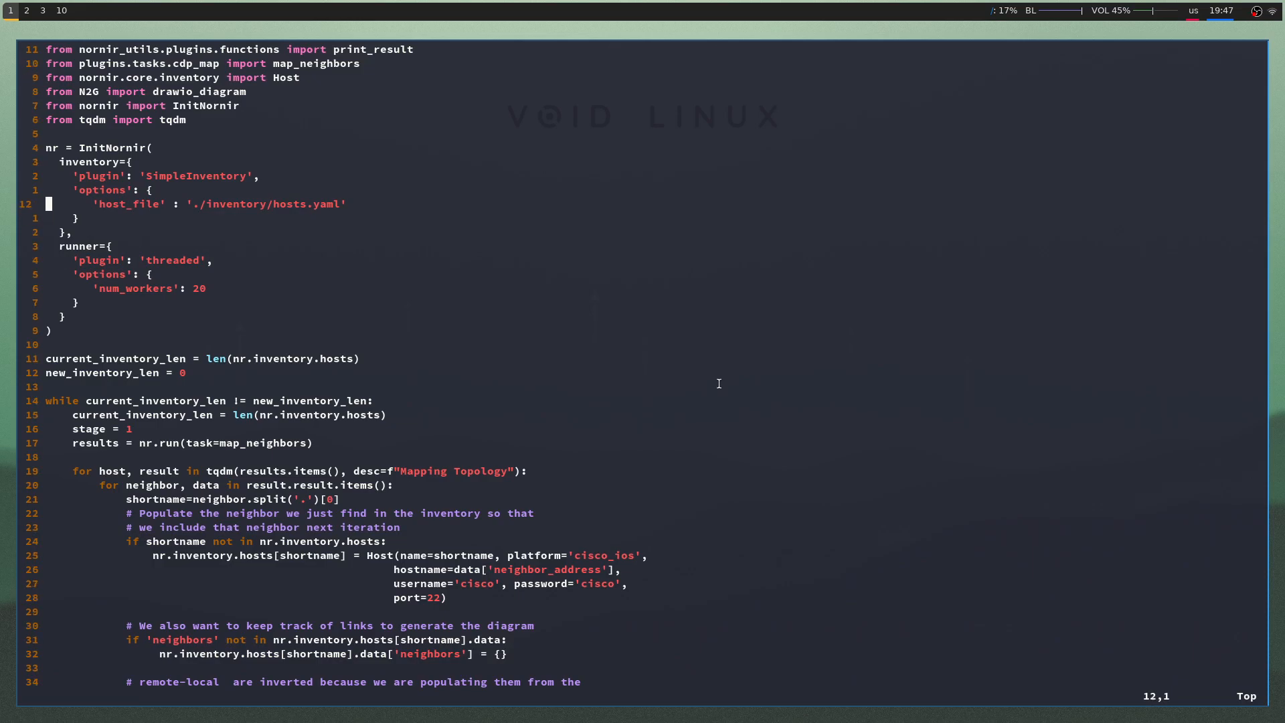
{"action": "left_click", "coordinate": [26, 9]}
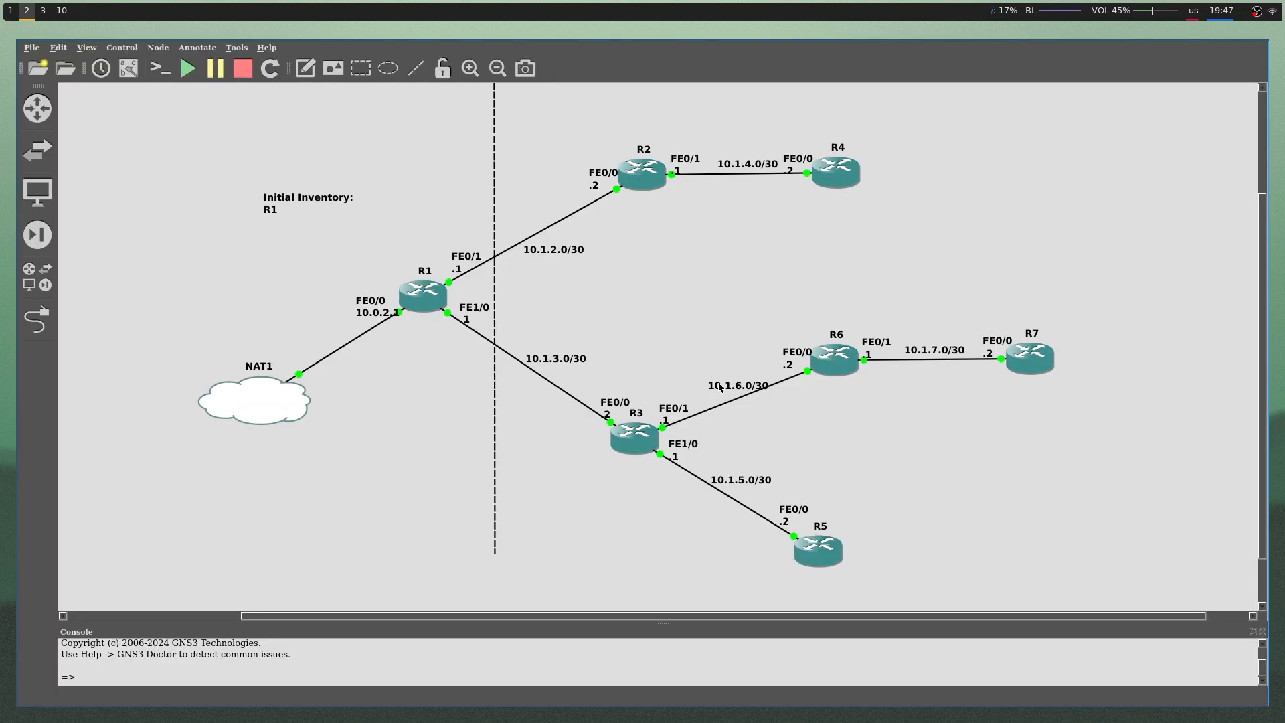
{"action": "left_click", "coordinate": [422, 293]}
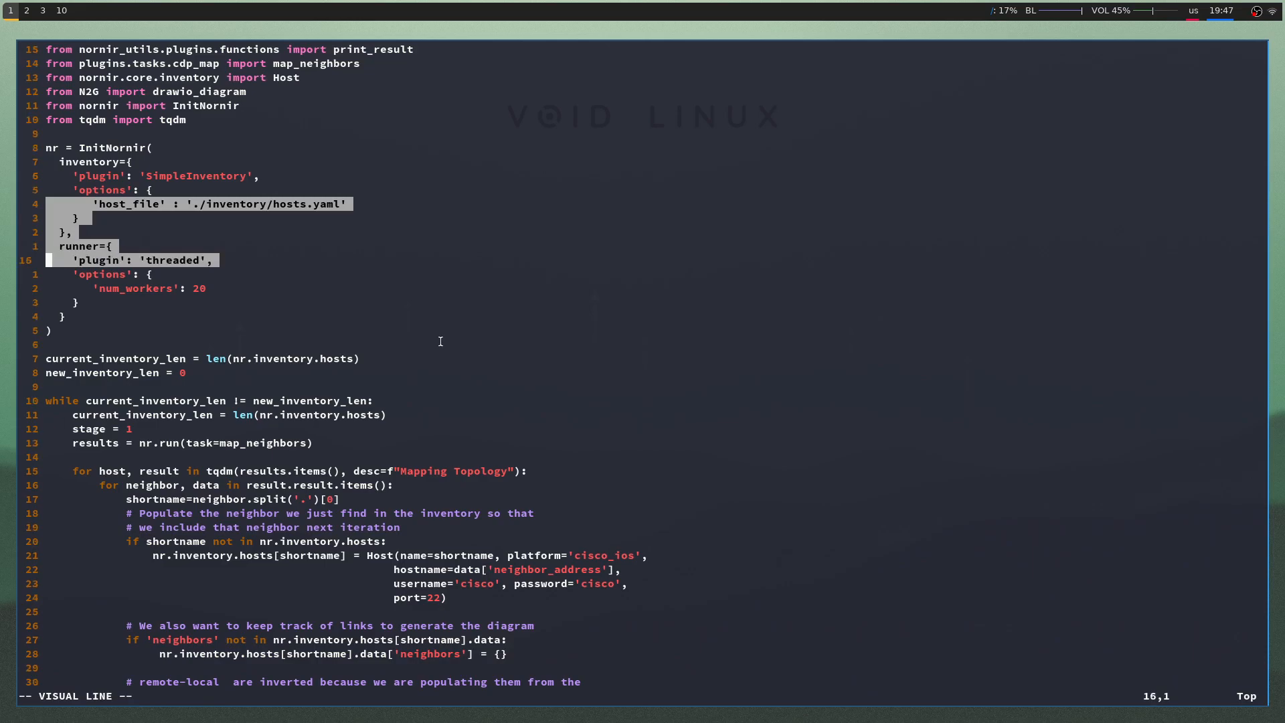
{"action": "key", "text": "j"}
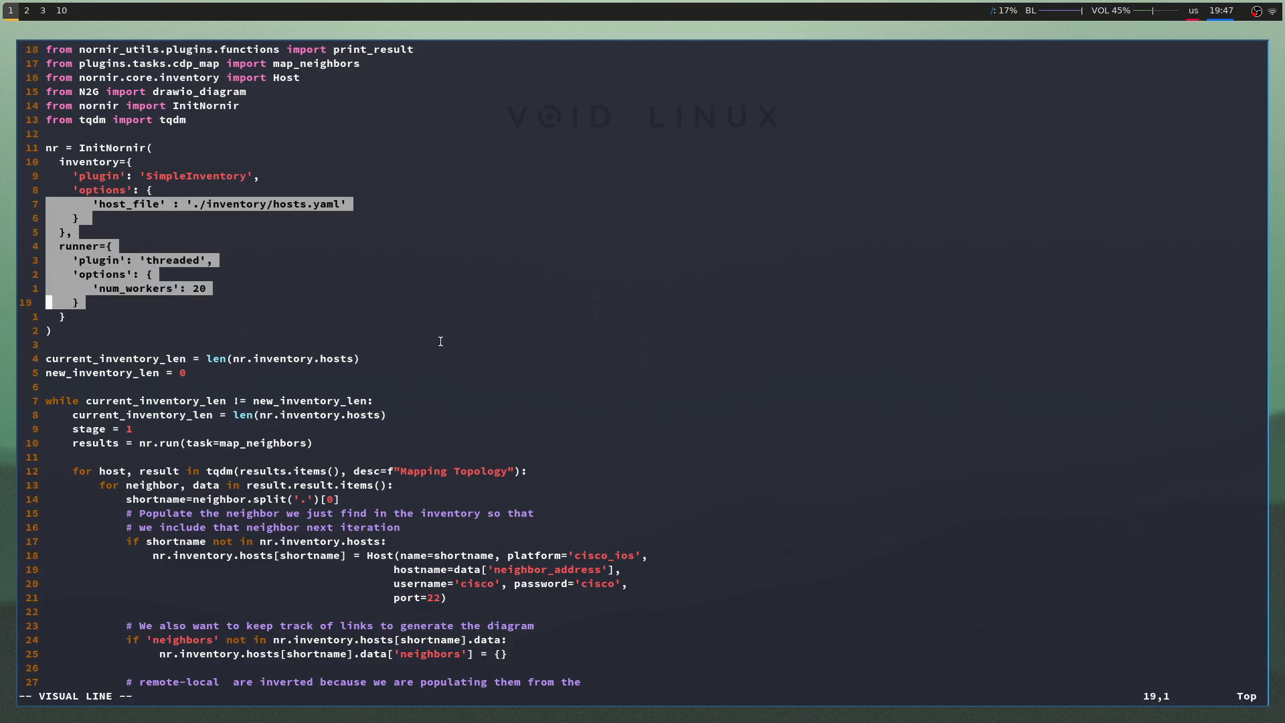
{"action": "key", "text": "Escape"}
{"action": "type", "text": "vim in"}
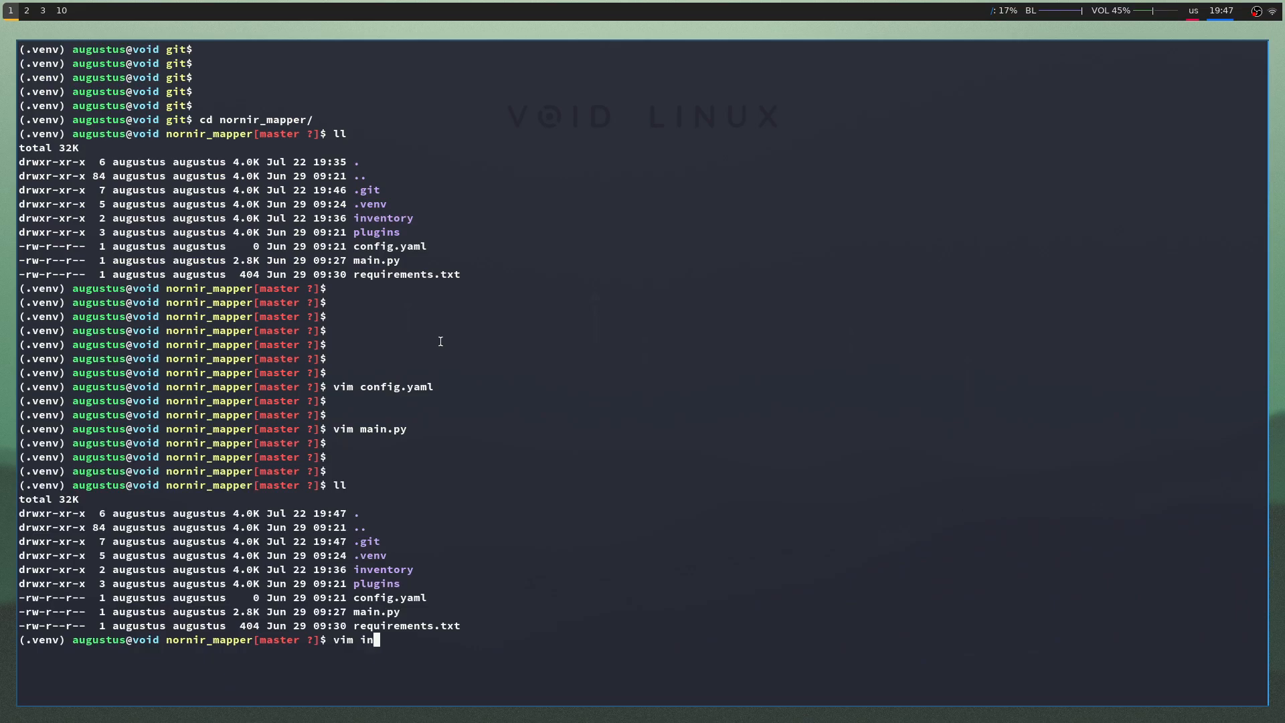
- Load inventory/hosts.yaml in Vim and highlight R1's 1.1.1.1 cisco_ios entry with username and password
{"action": "type", "text": "ventory/hosts.yaml \\"}
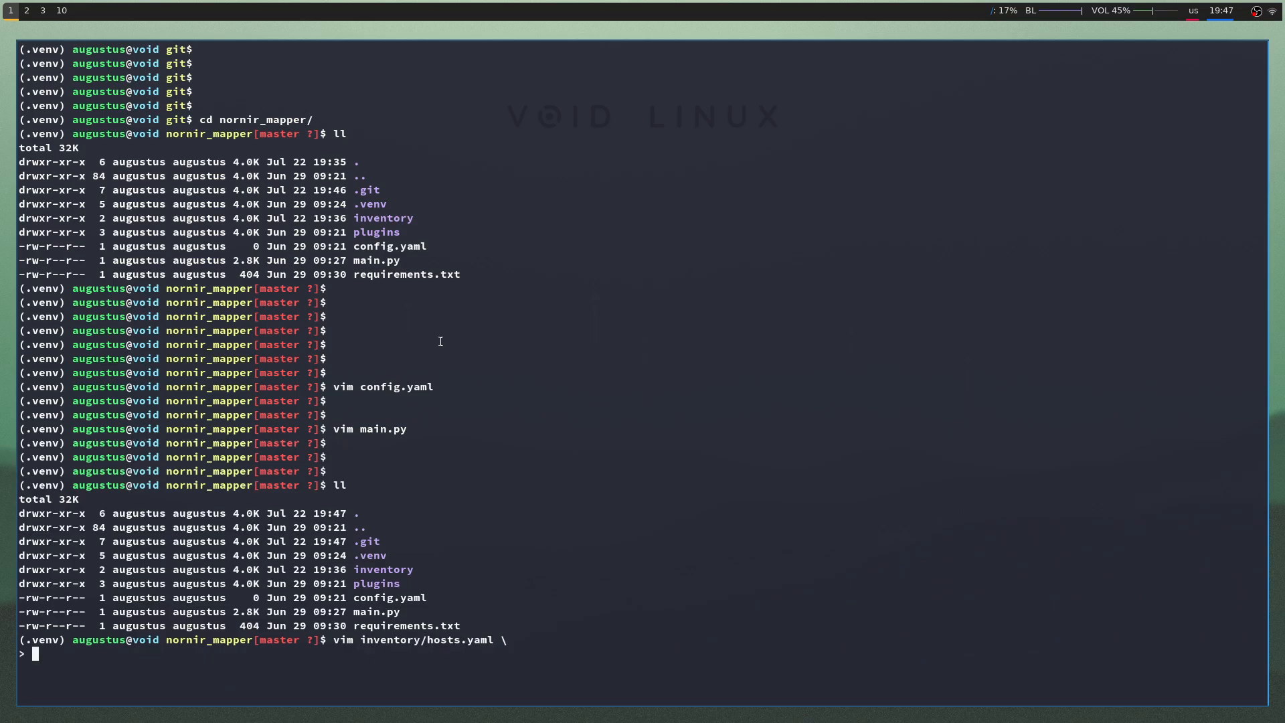
{"action": "key", "text": "ctrl+c"}
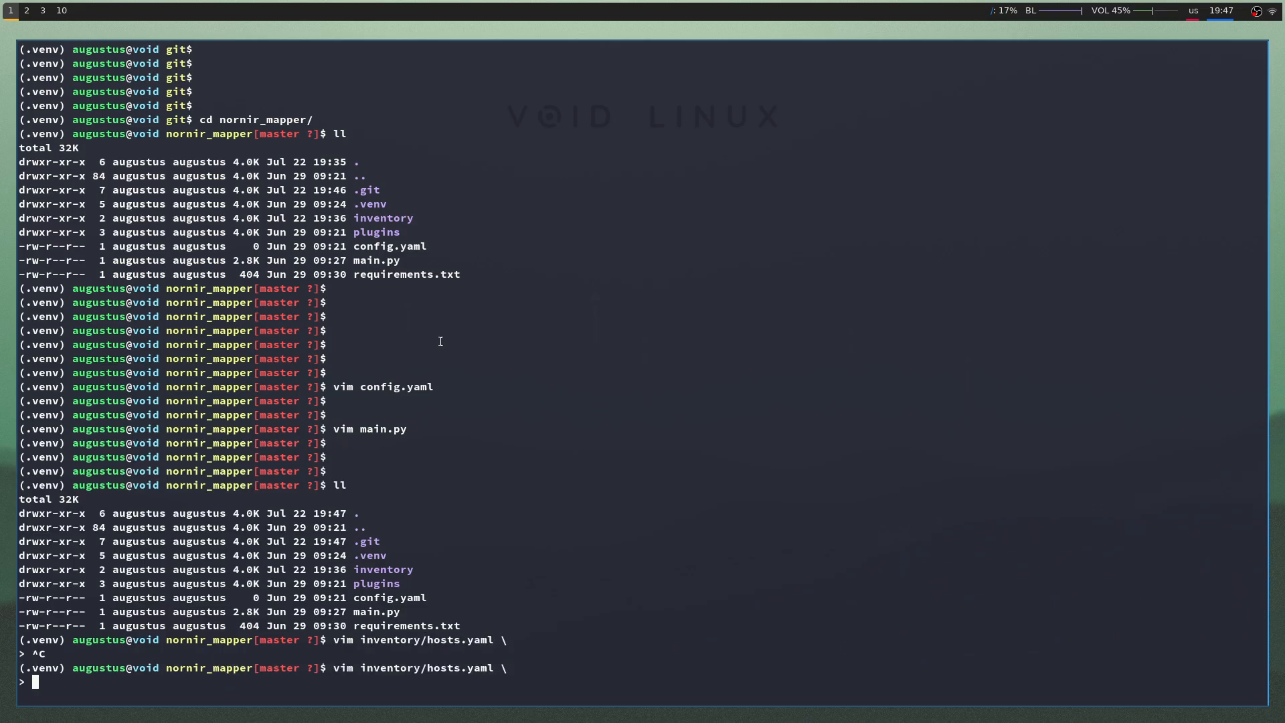
{"action": "key", "text": "Return"}
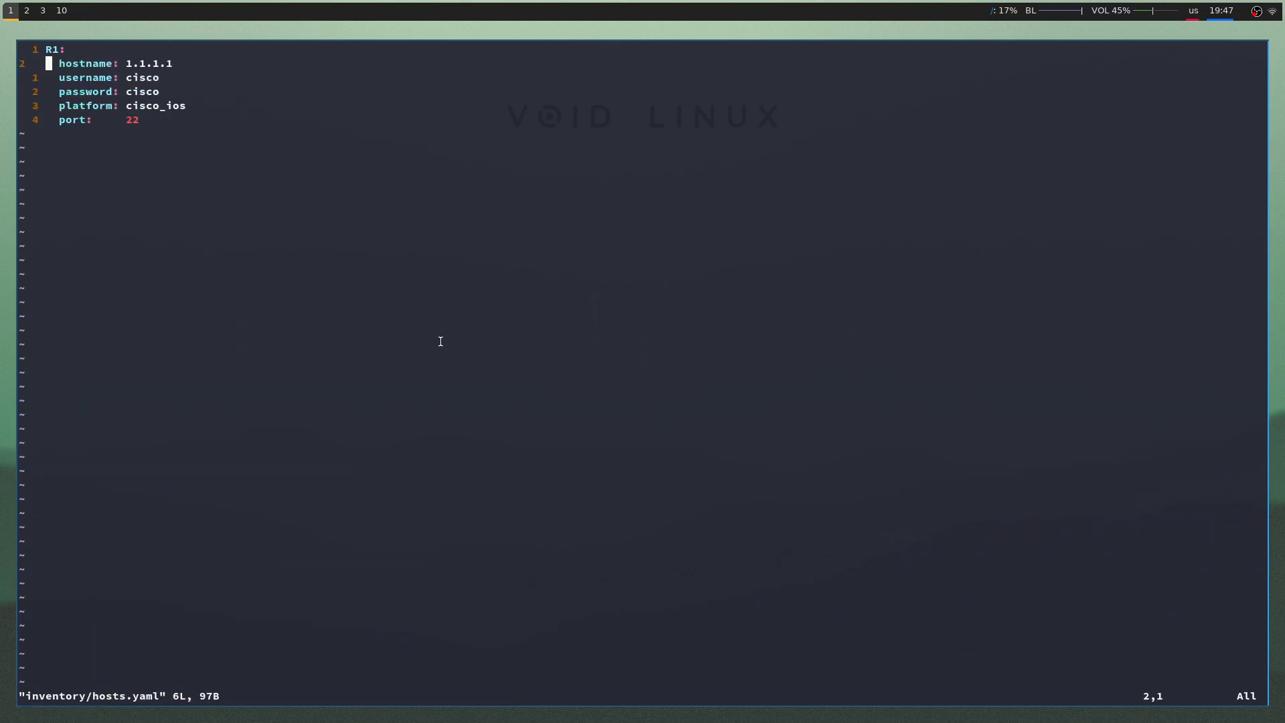
{"action": "key", "text": "V"}
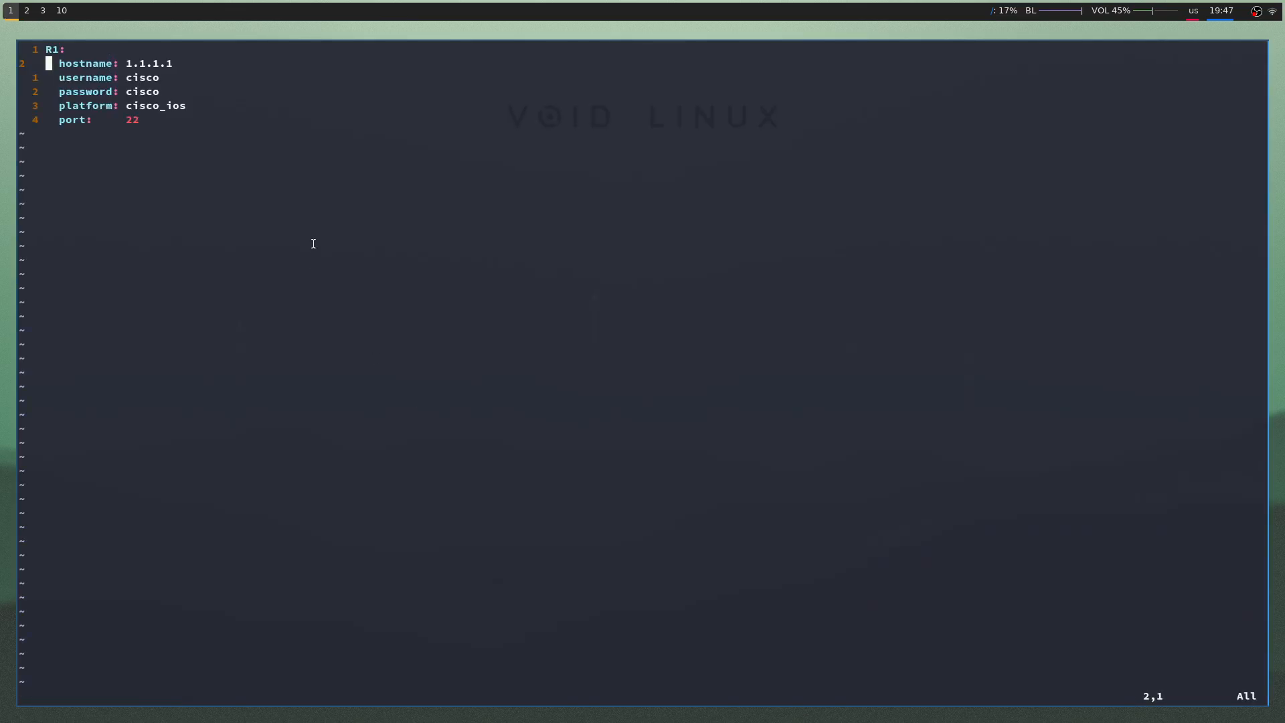
{"action": "key", "text": "j"}
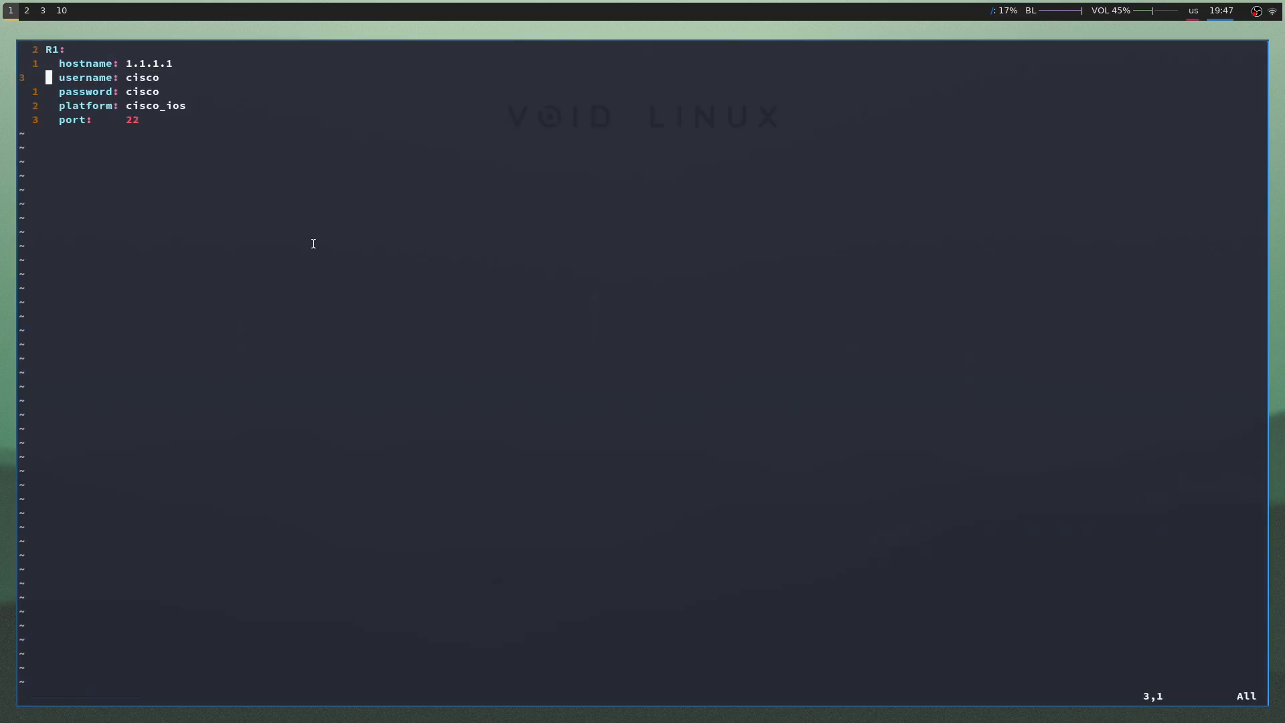
{"action": "key", "text": "j"}
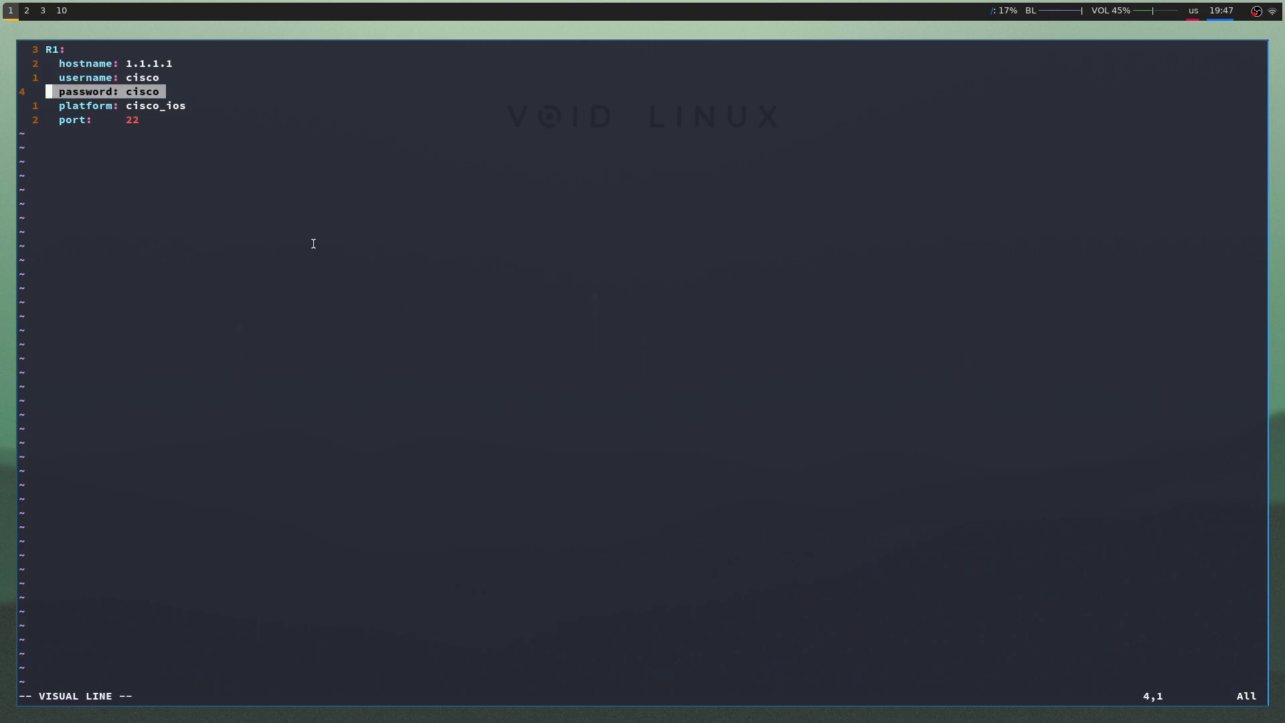
- Switch back to GNS3 with R1's 'show cdp neighbors' console output
{"action": "left_click", "coordinate": [26, 9]}
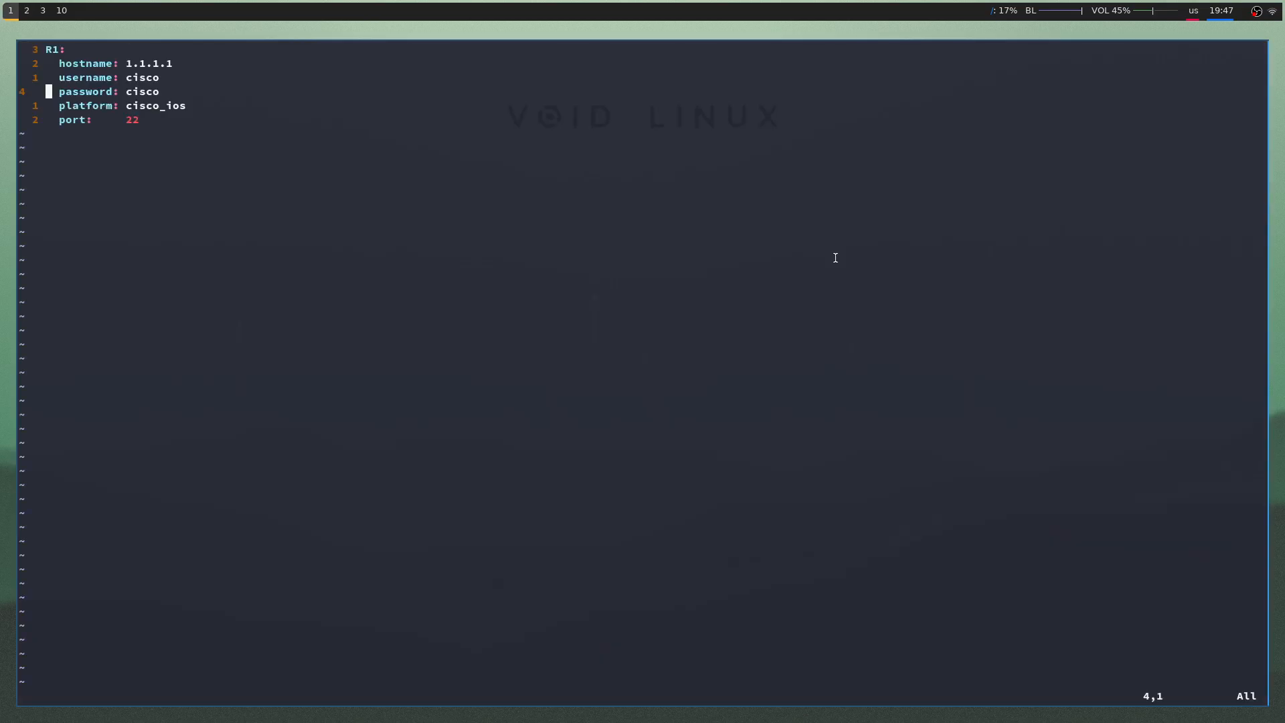
{"action": "key", "text": "V"}
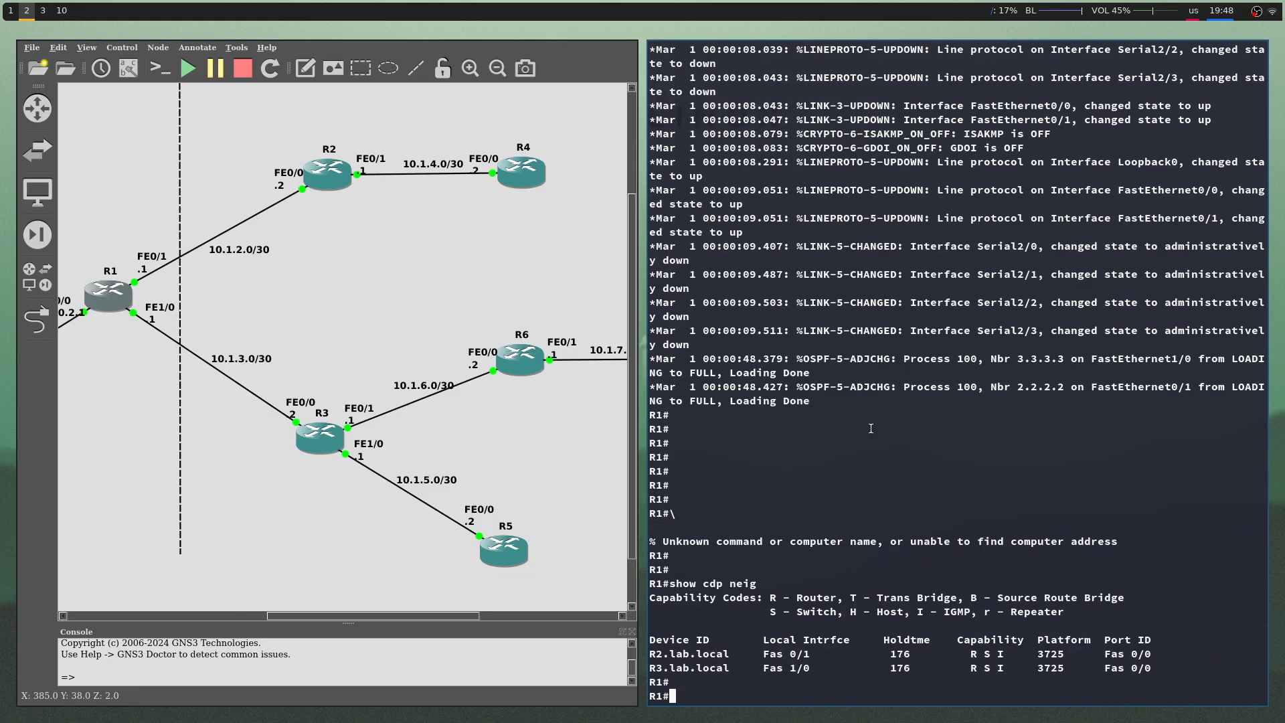
{"action": "scroll", "scroll_direction": "down", "scroll_amount": 3}
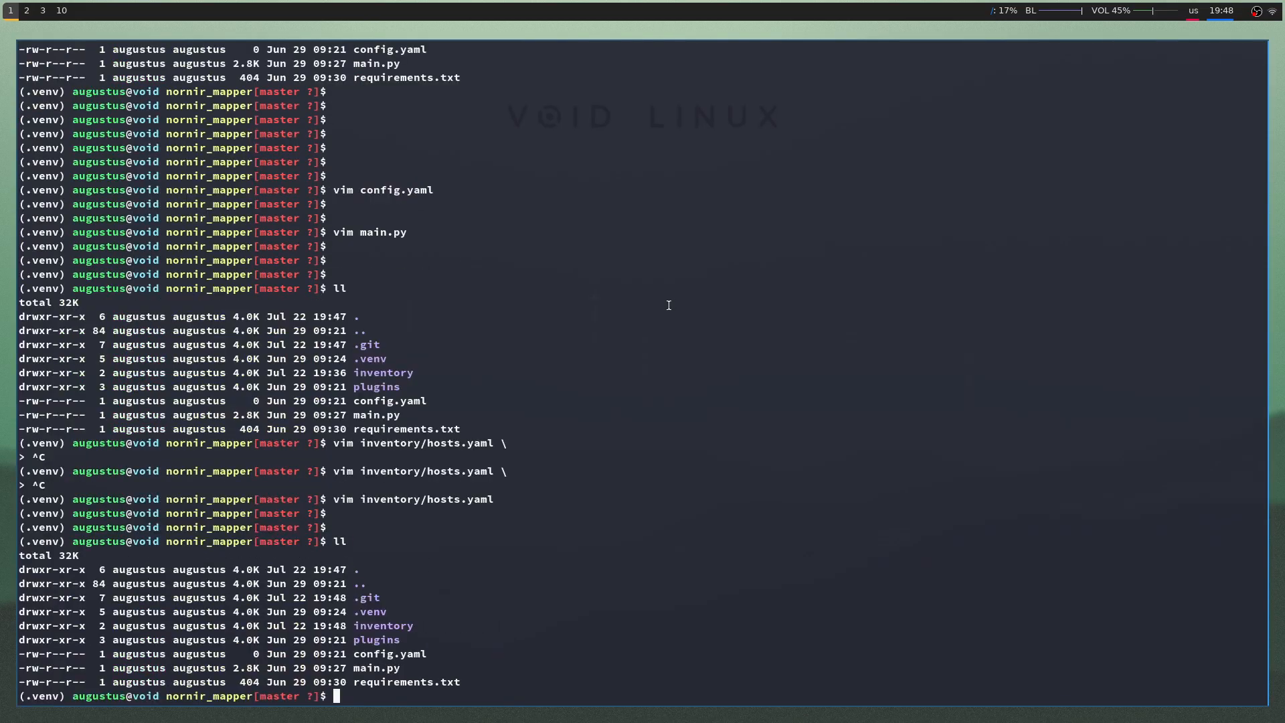
{"action": "type", "text": "vim plugins/tasks/"}
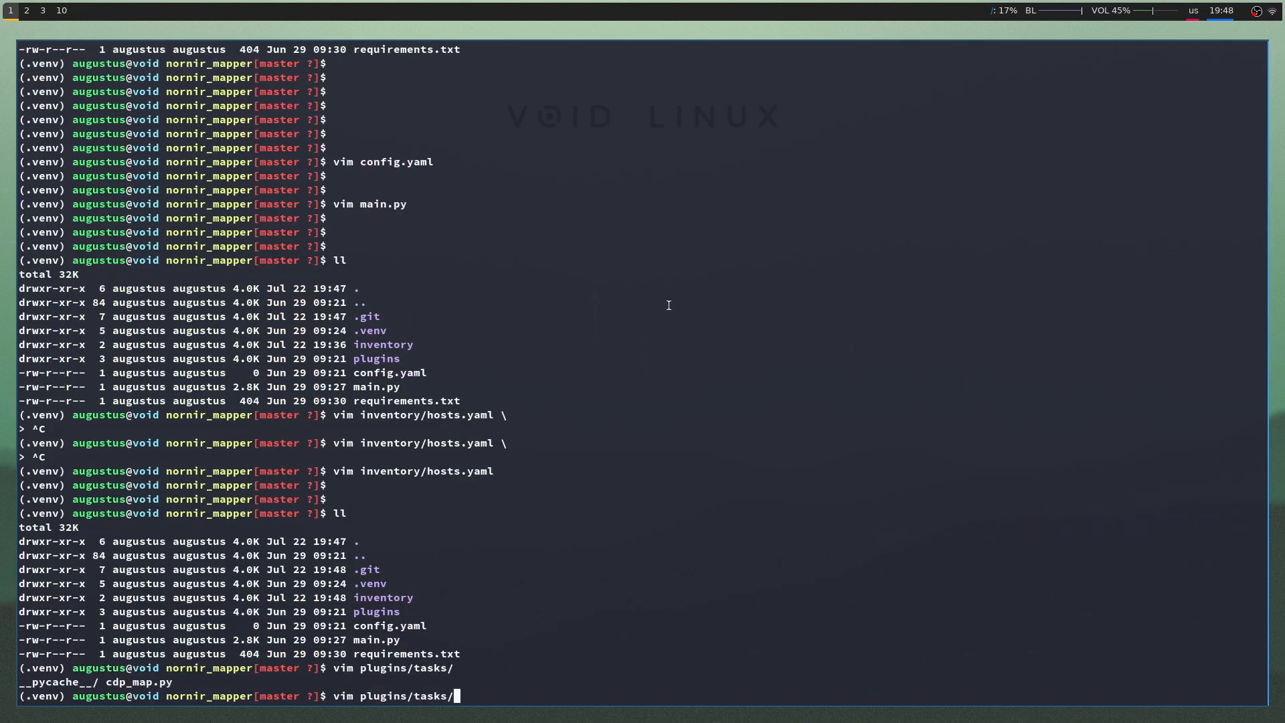
{"action": "key", "text": "Return"}
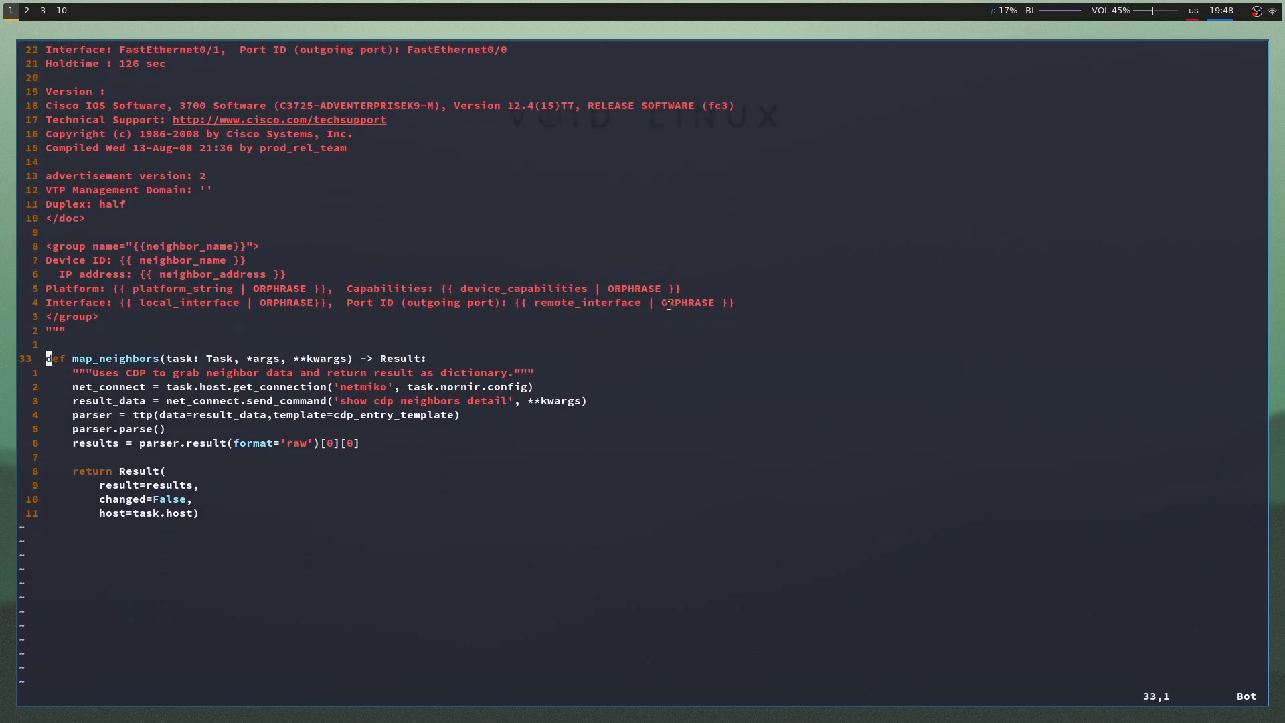
{"action": "key", "text": "V"}
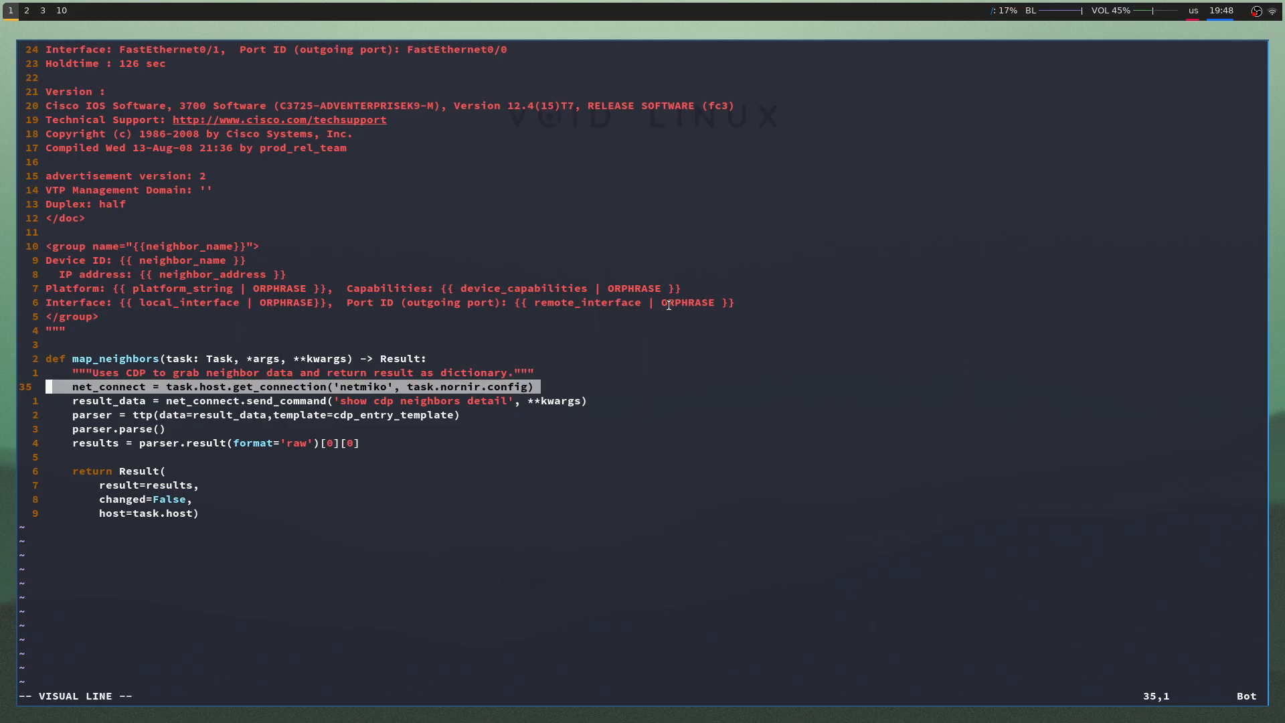
{"action": "key", "text": "j"}
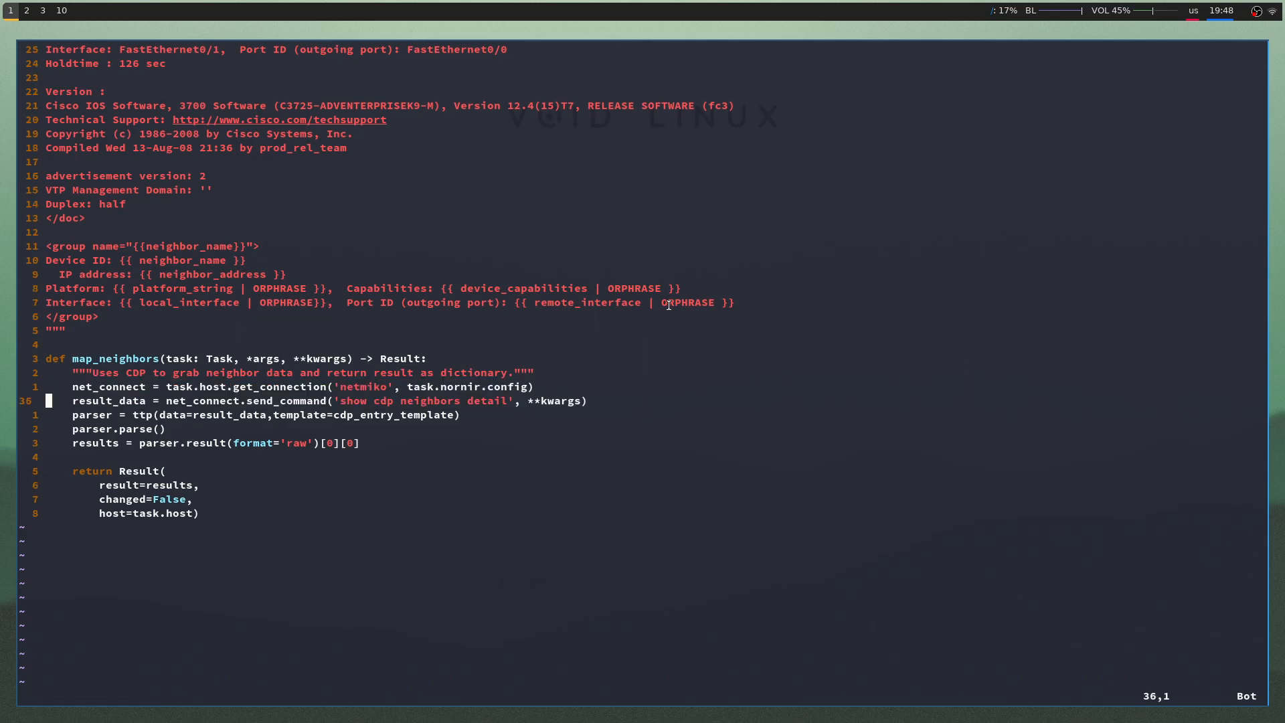
{"action": "key", "text": "V"}
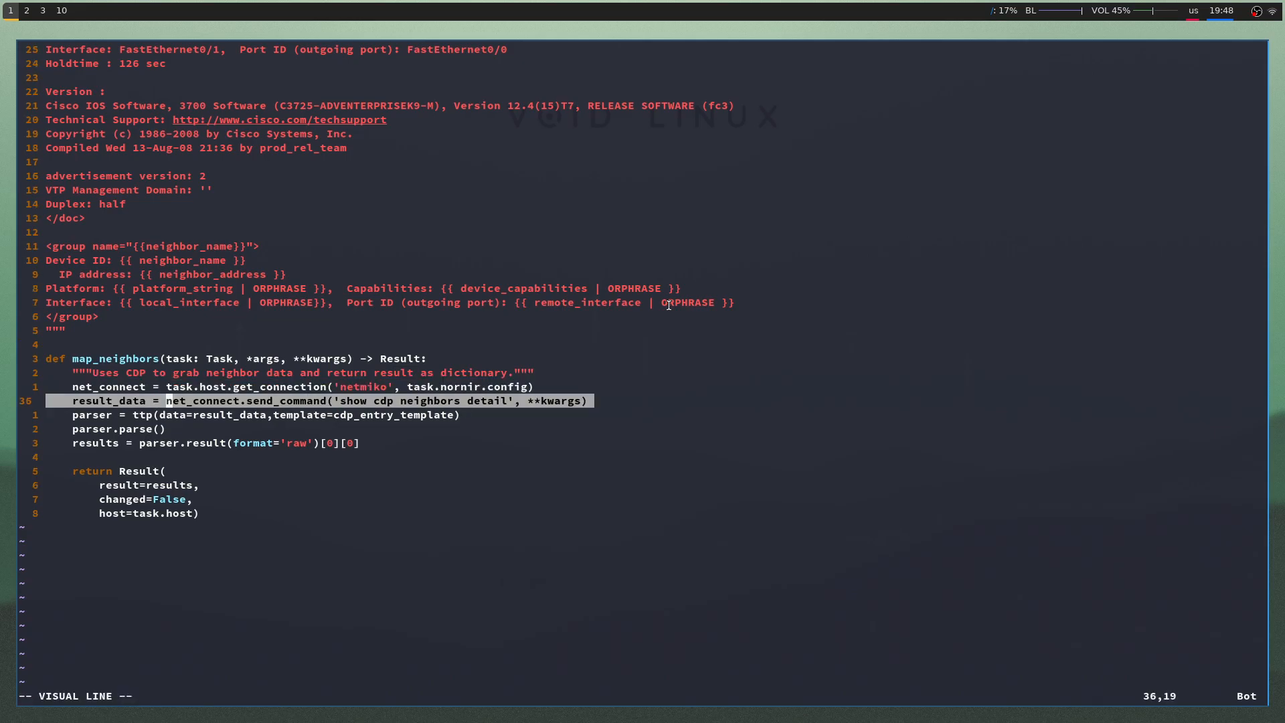
{"action": "left_click", "coordinate": [27, 9]}
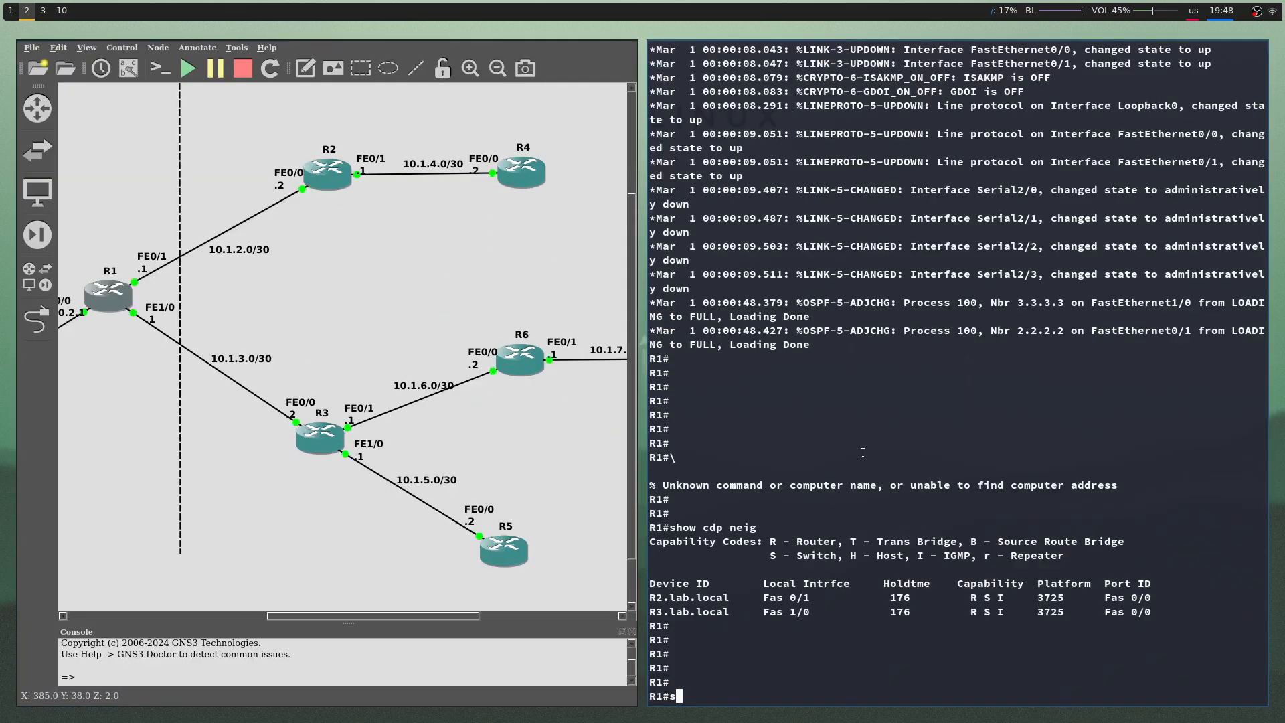
- Run 'show cdp neighbor detail' on R1 and mark local interface FastEthernet0/1 in the output
{"action": "type", "text": "how cdp neighbor"}
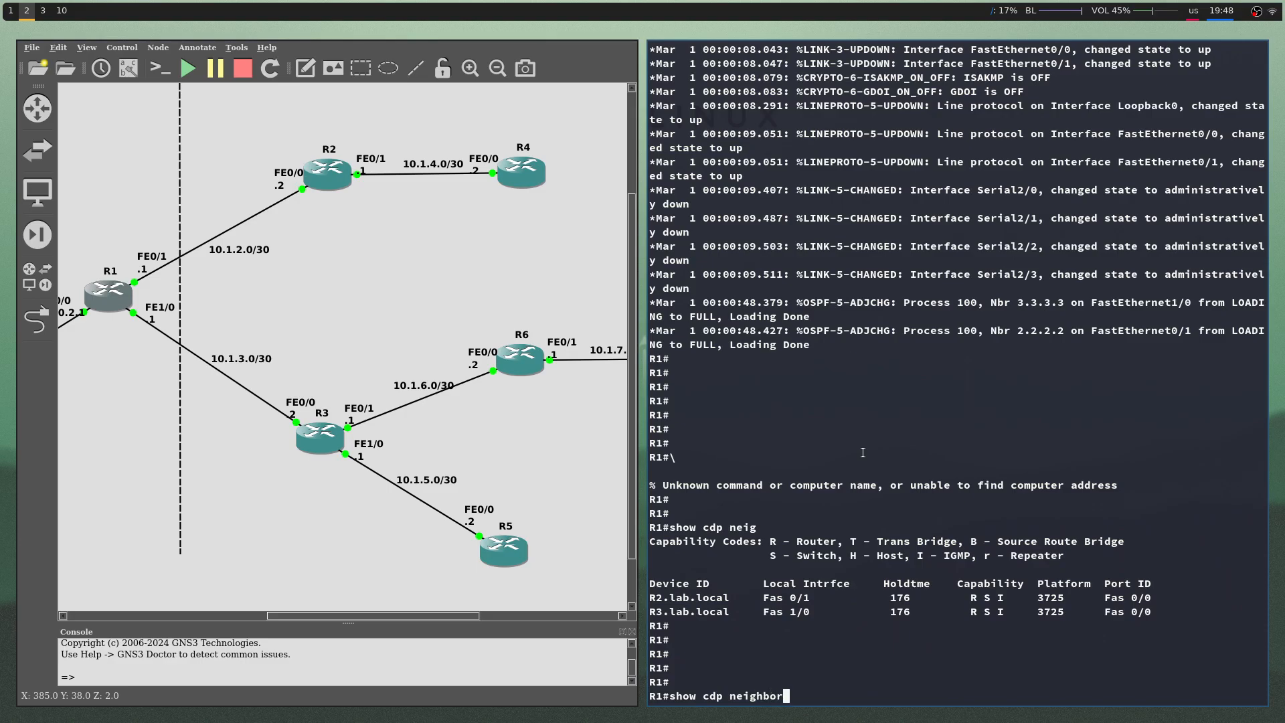
{"action": "key", "text": "Return"}
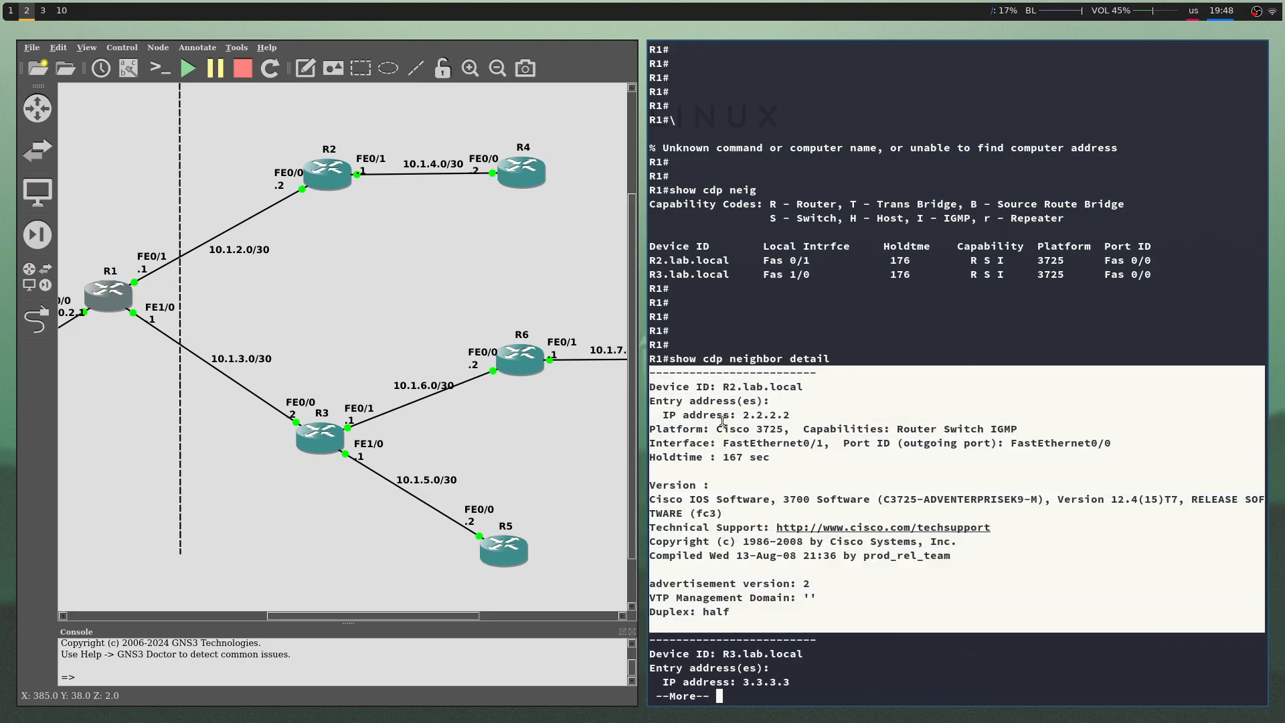
{"action": "double_click", "coordinate": [764, 415]}
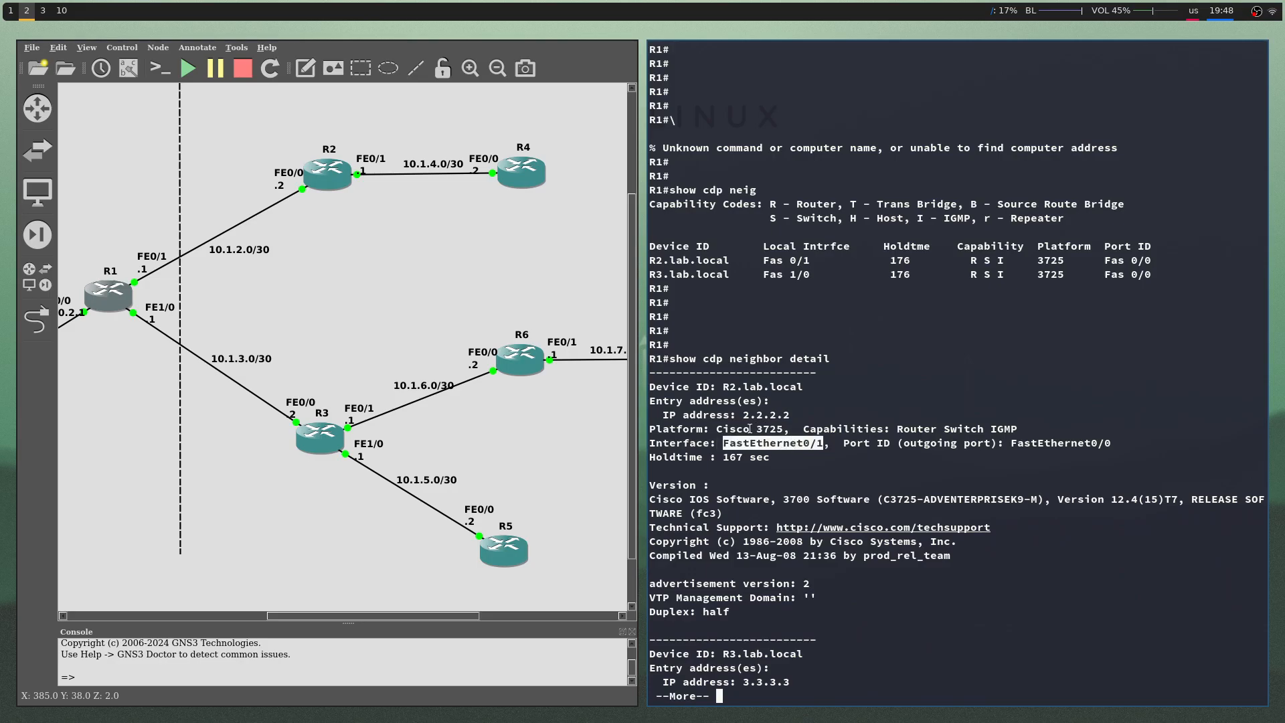
{"action": "mouse_move", "coordinate": [859, 364]}
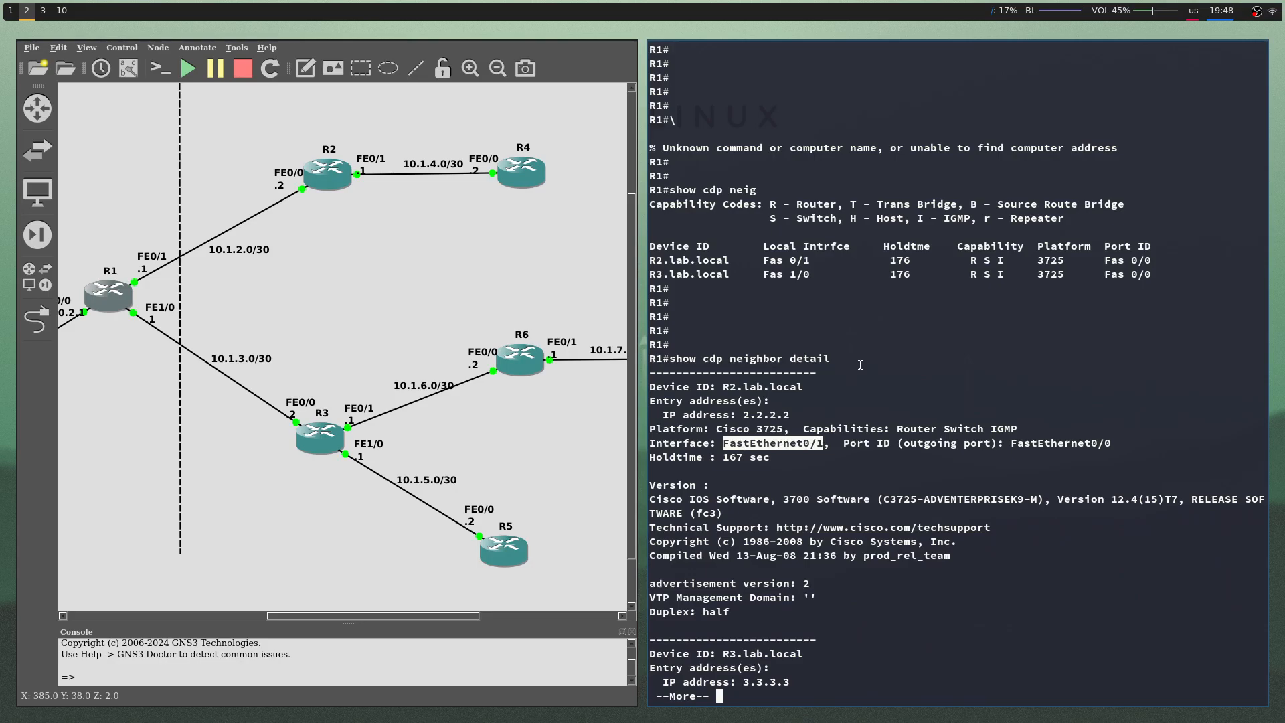
{"action": "mouse_move", "coordinate": [849, 396]}
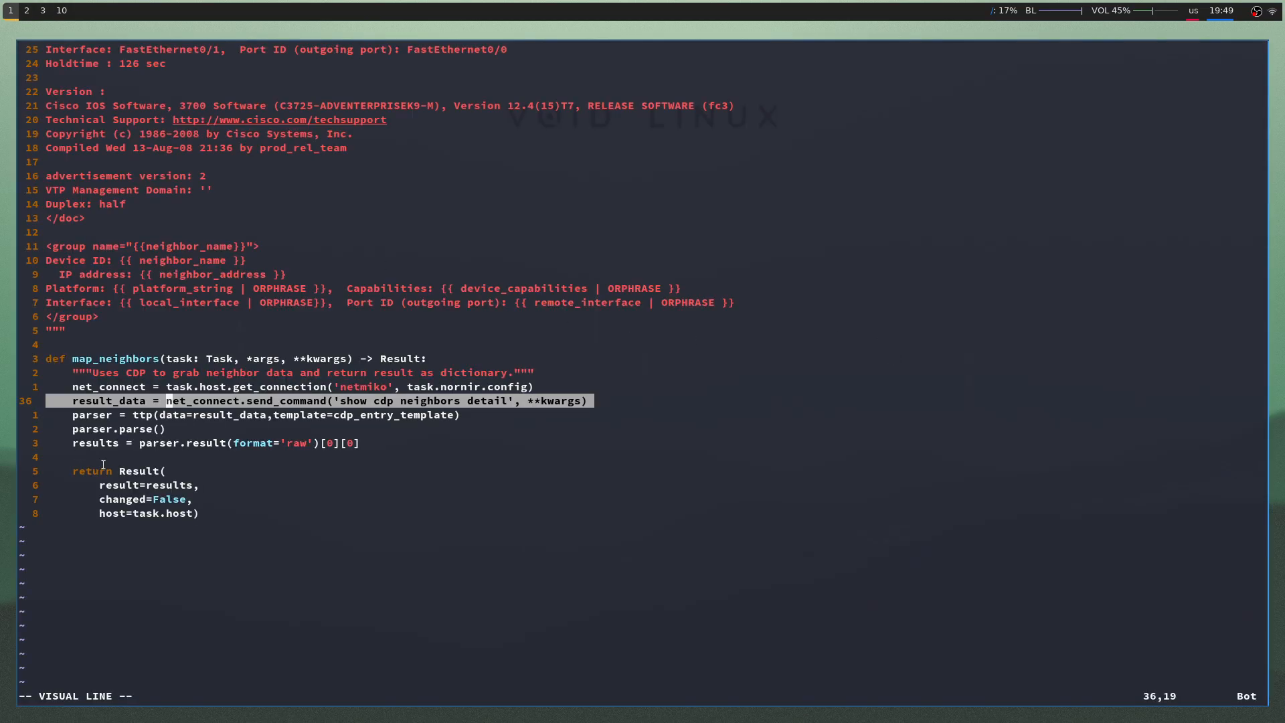
- Highlight the neighbor_name and neighbor_address template fields in cdp_map.py before leaving the file
{"action": "key", "text": "Escape"}
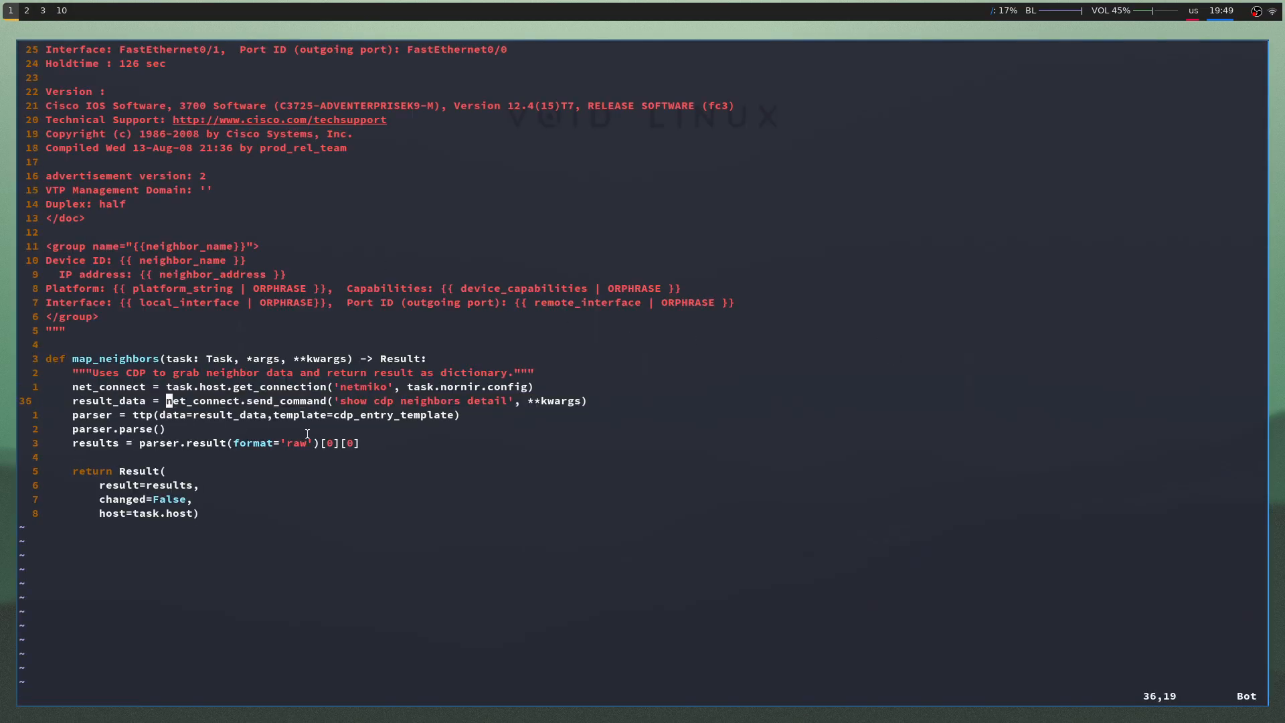
{"action": "key", "text": "Up"}
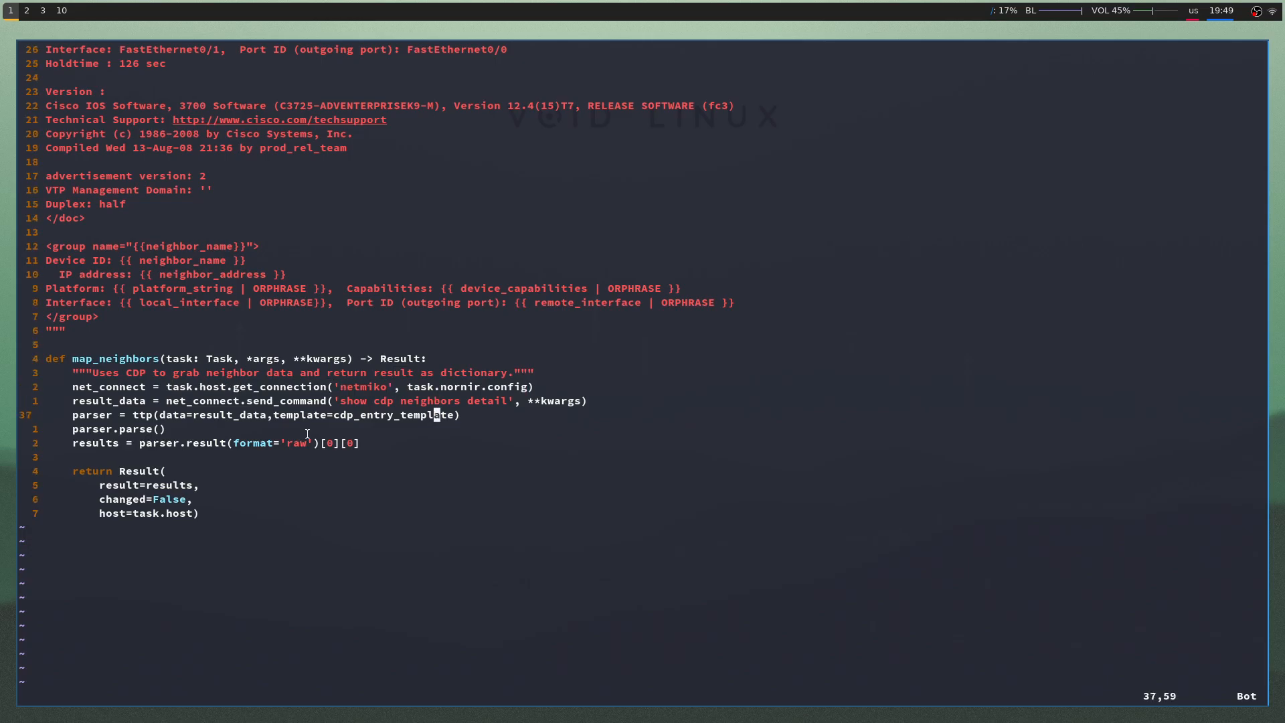
{"action": "key", "text": "V"}
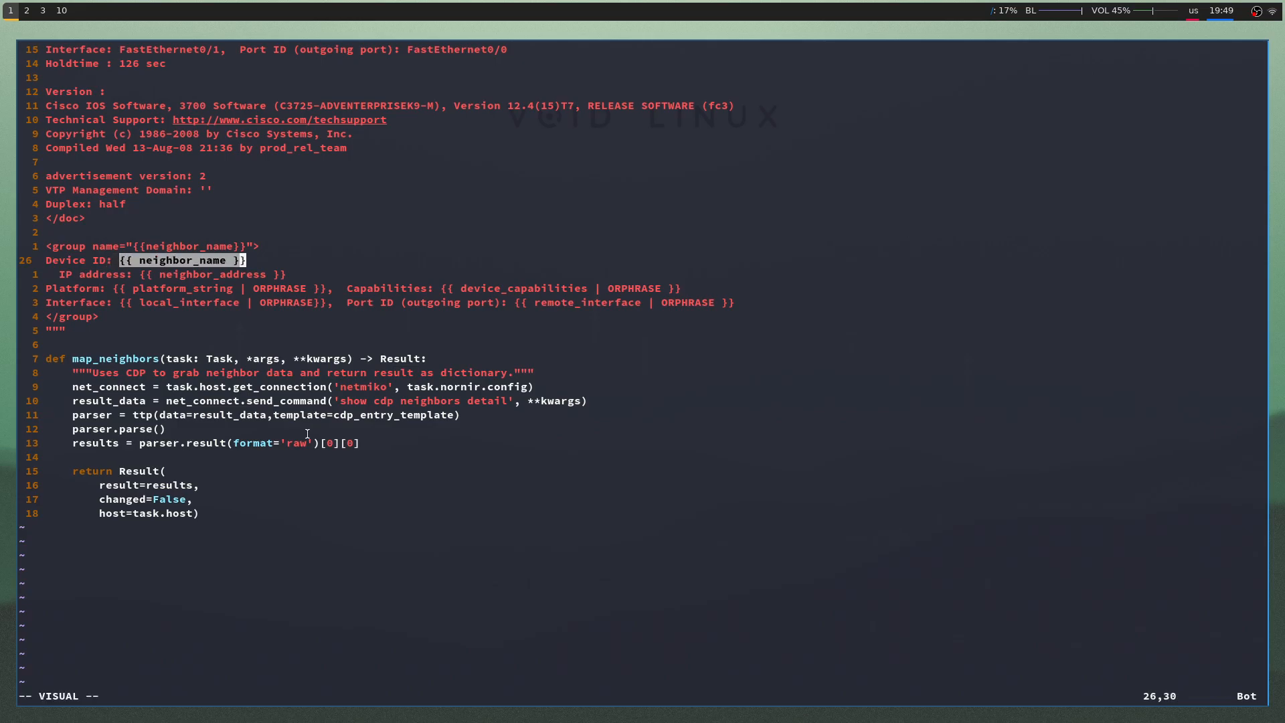
{"action": "key", "text": "j"}
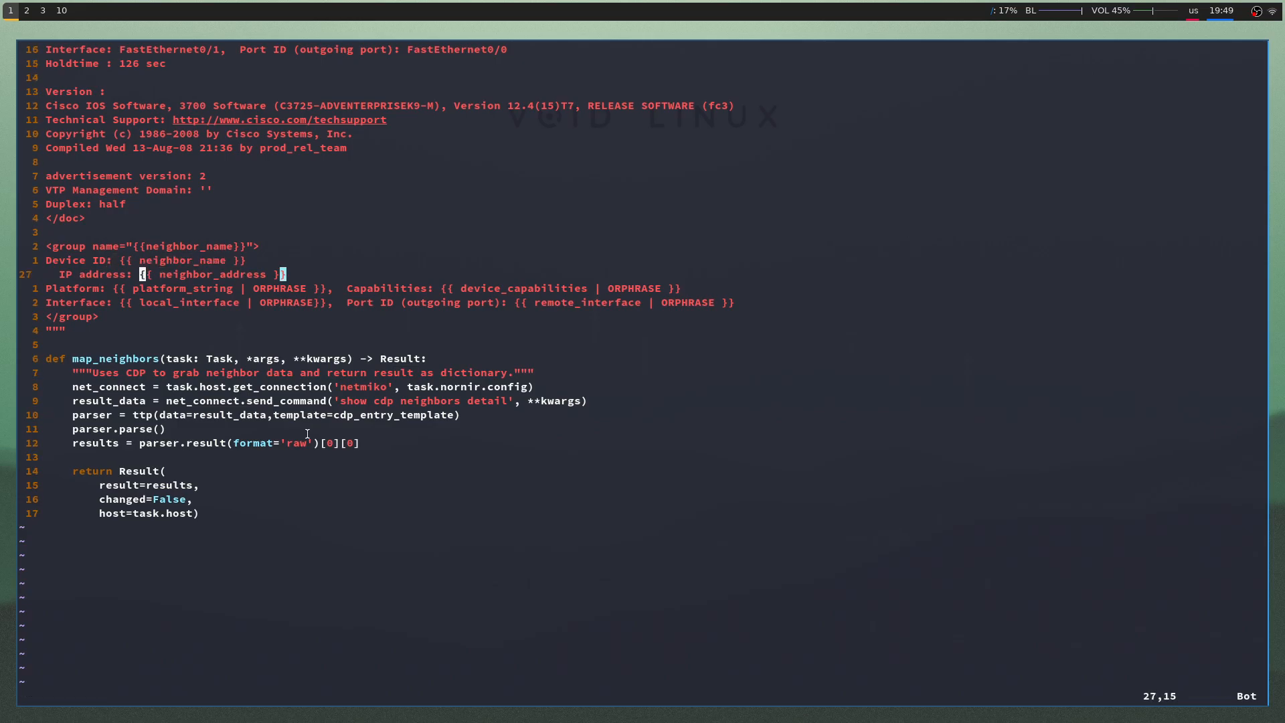
{"action": "key", "text": "V"}
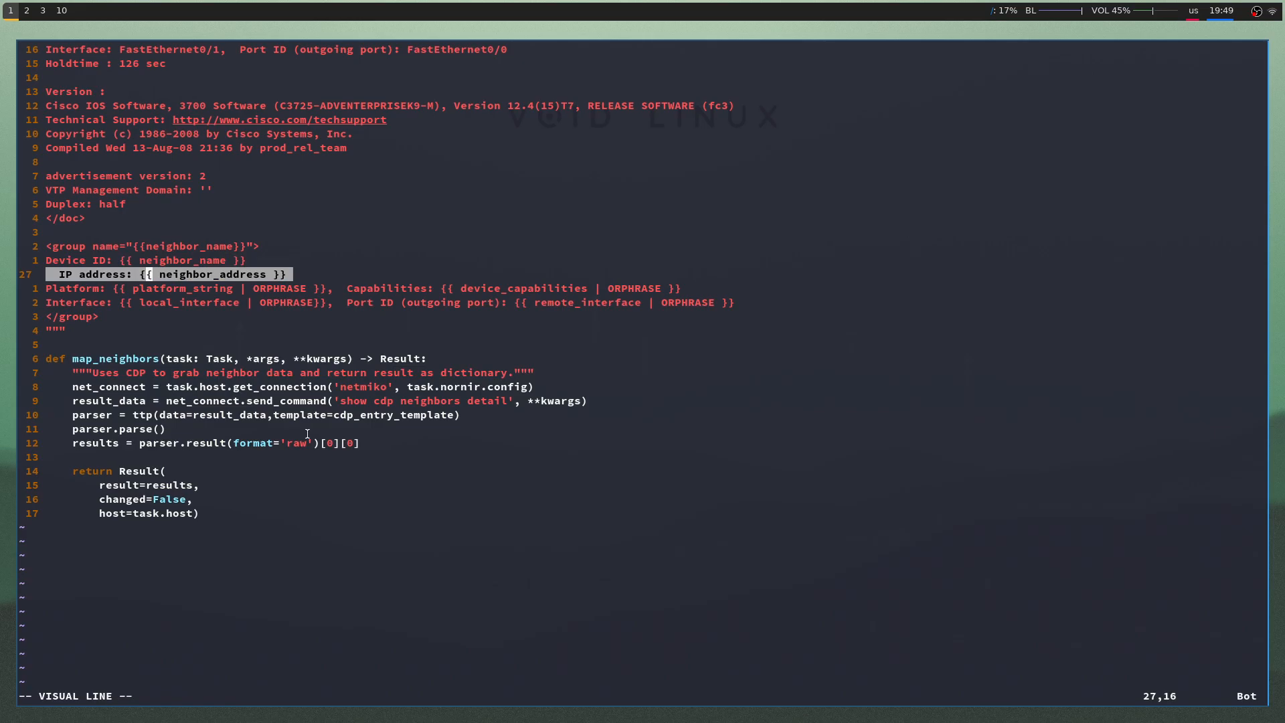
{"action": "left_click", "coordinate": [27, 9]}
{"action": "type", "text": "ll"}
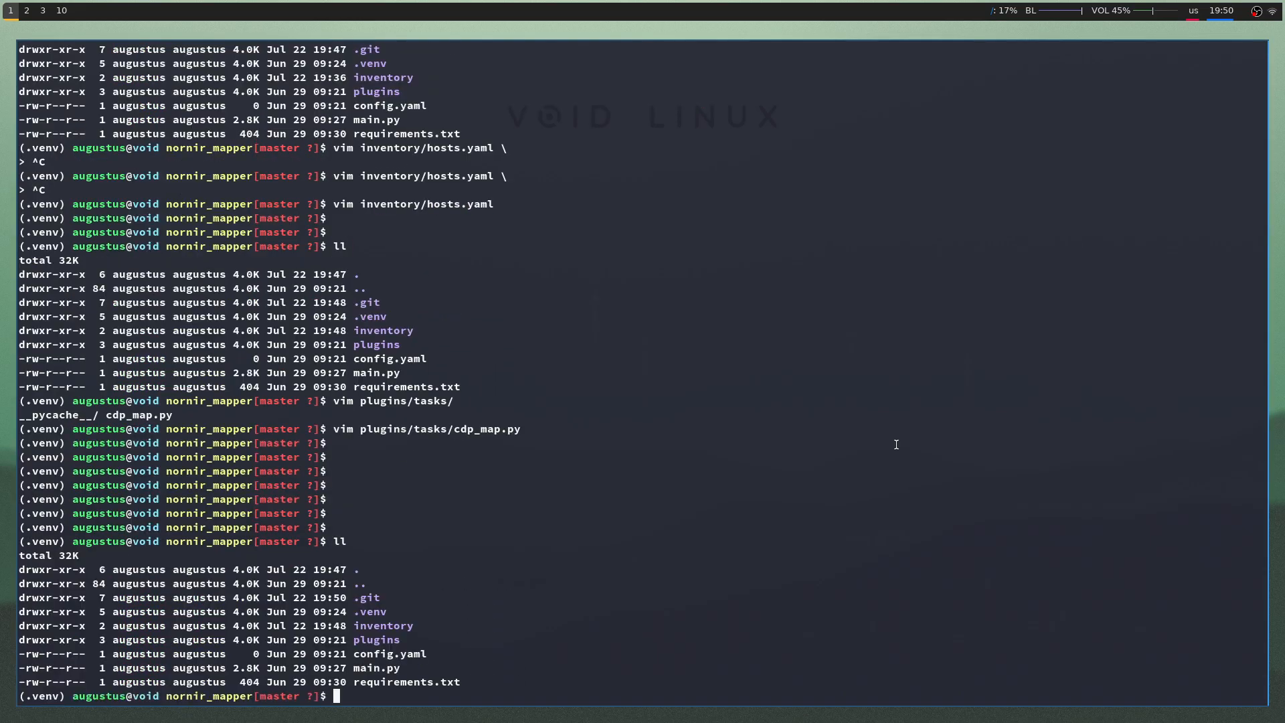
- Open main.py in Vim and mark the nr.inventory.hosts and new_inventory_len lines
{"action": "type", "text": "vim main.py"}
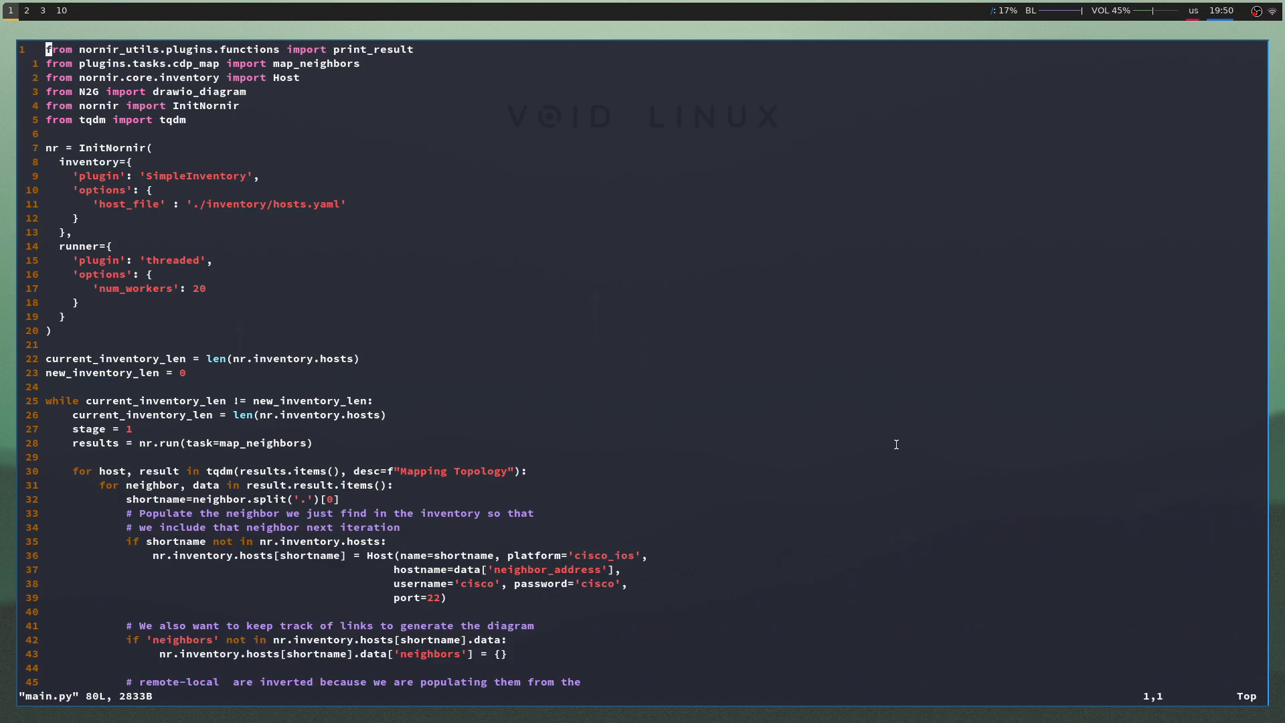
{"action": "scroll", "scroll_direction": "down", "scroll_amount": 3}
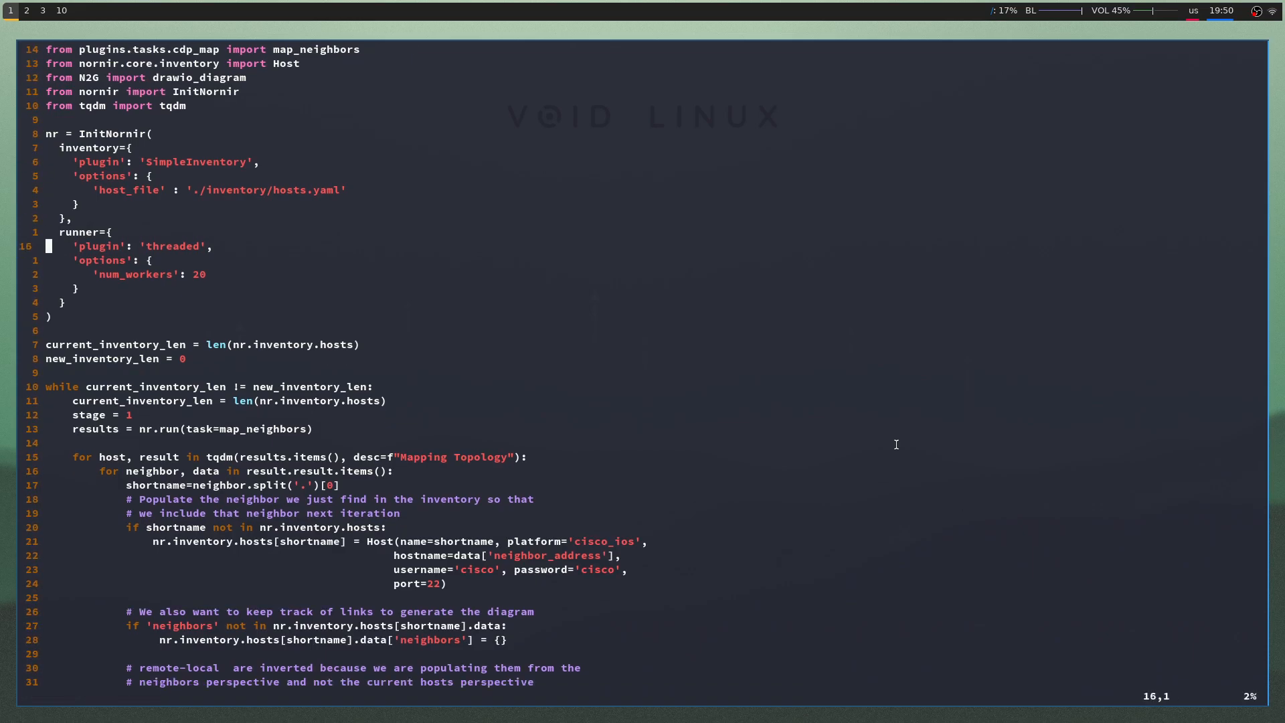
{"action": "scroll", "scroll_direction": "down", "scroll_amount": 3}
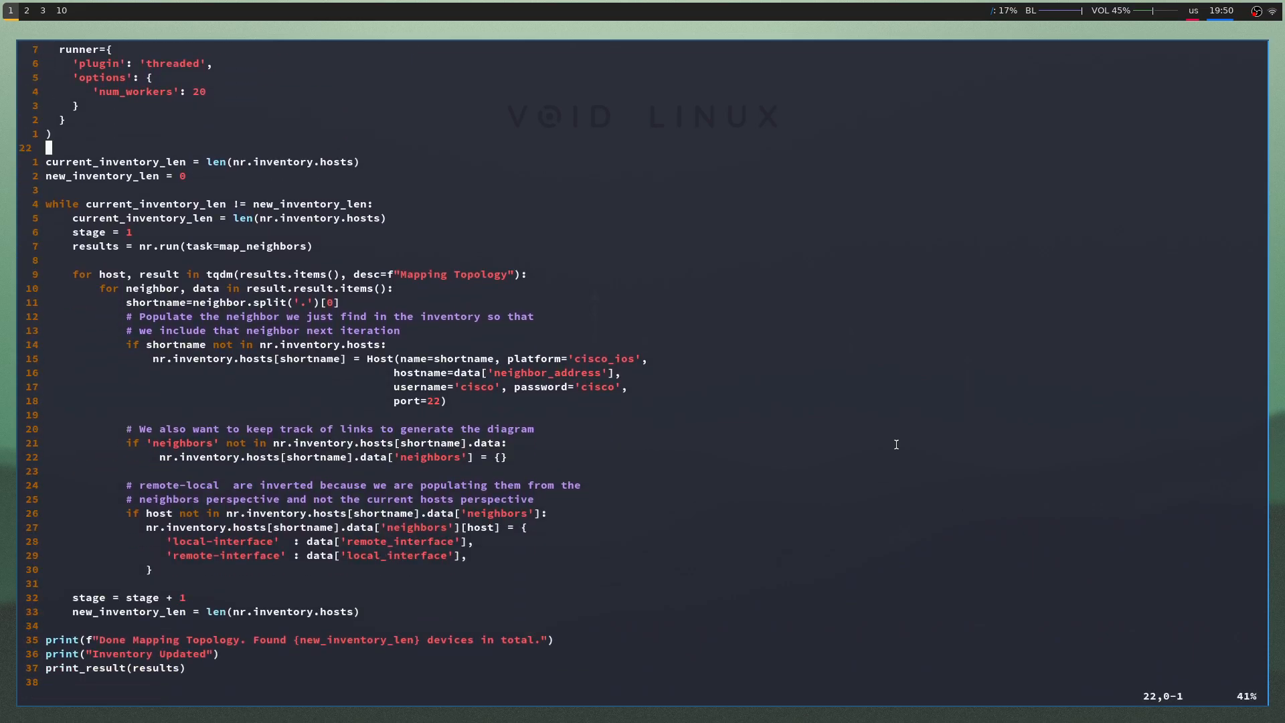
{"action": "key", "text": "V"}
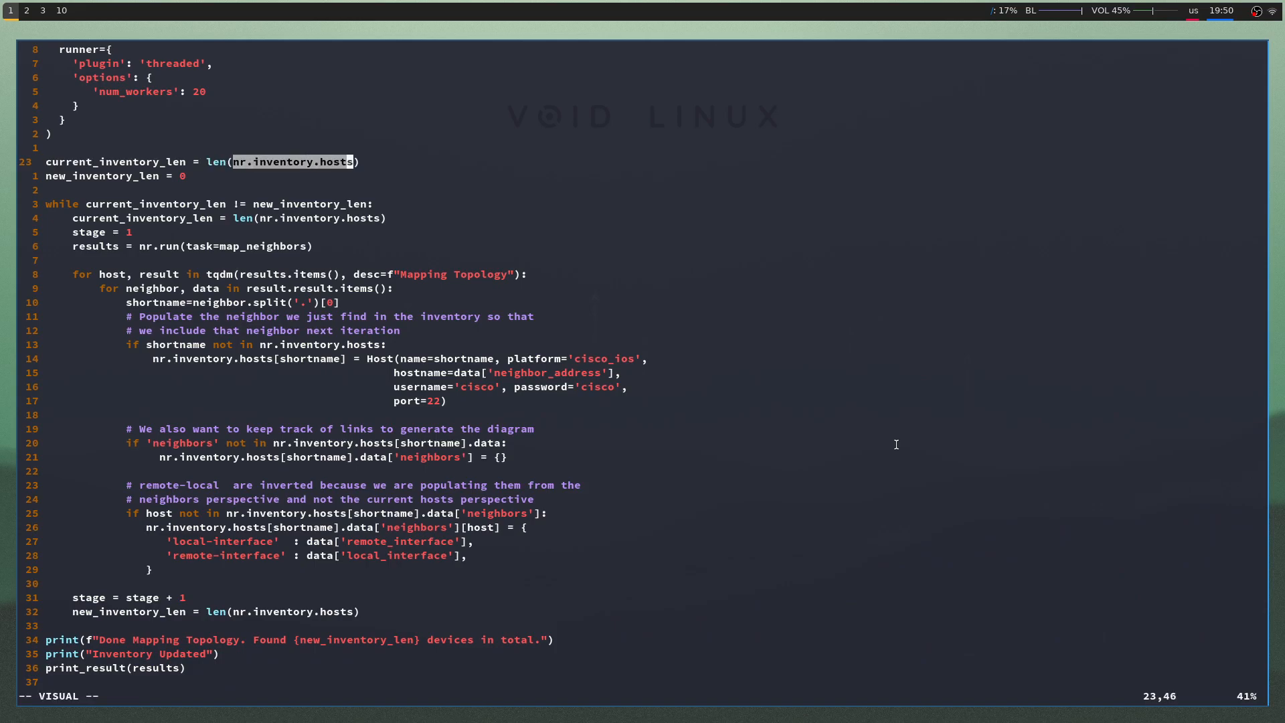
{"action": "key", "text": "Escape"}
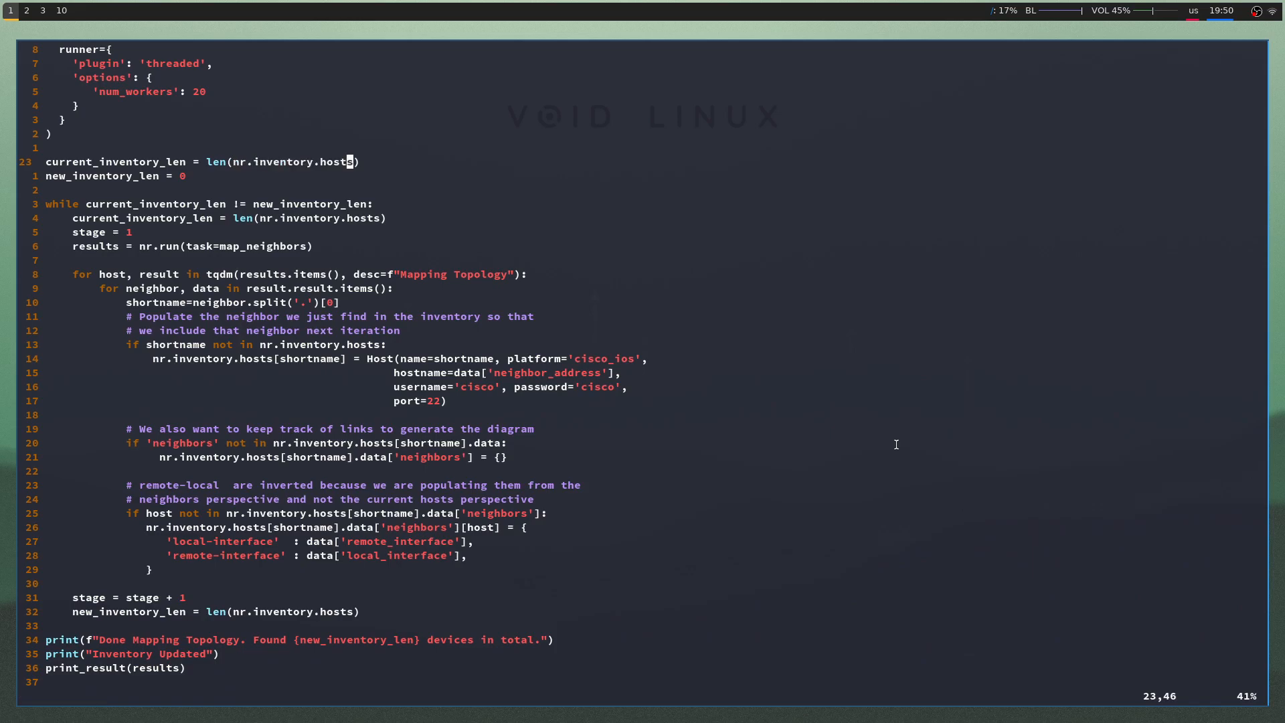
{"action": "key", "text": "V"}
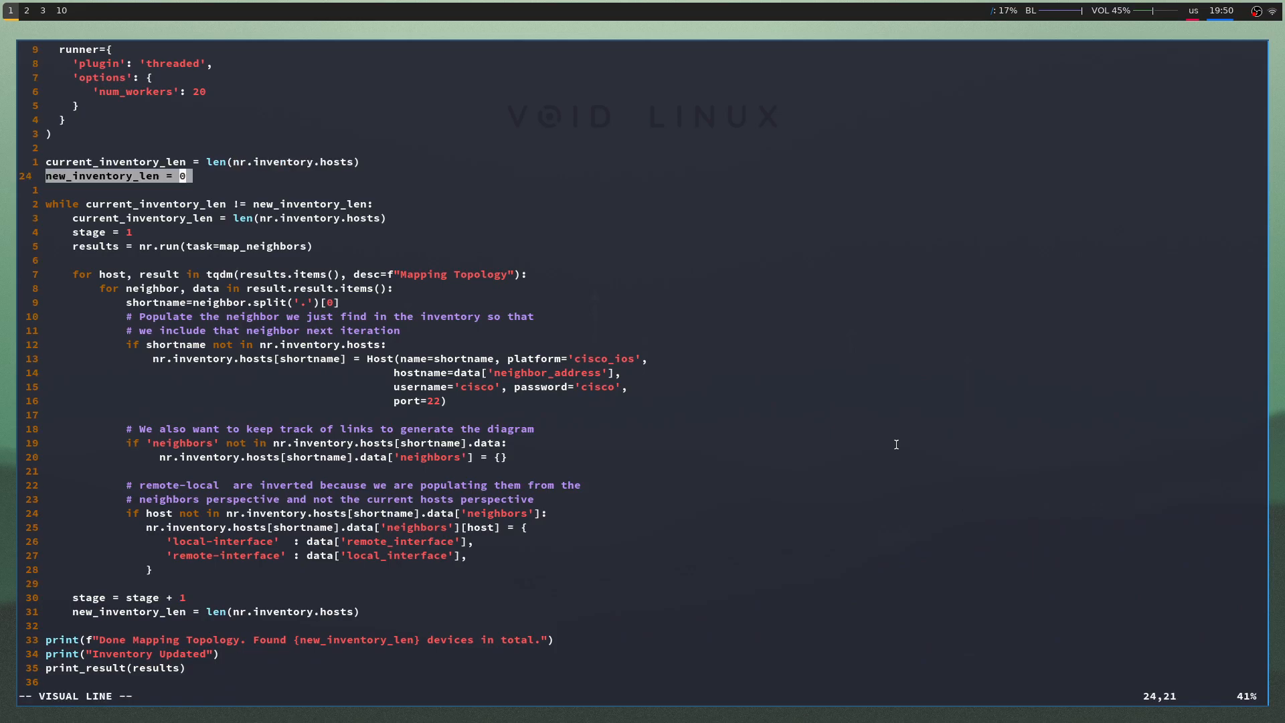
- Review the while-loop body that keeps adding neighbors, then return to the GNS3 topology
{"action": "key", "text": "j"}
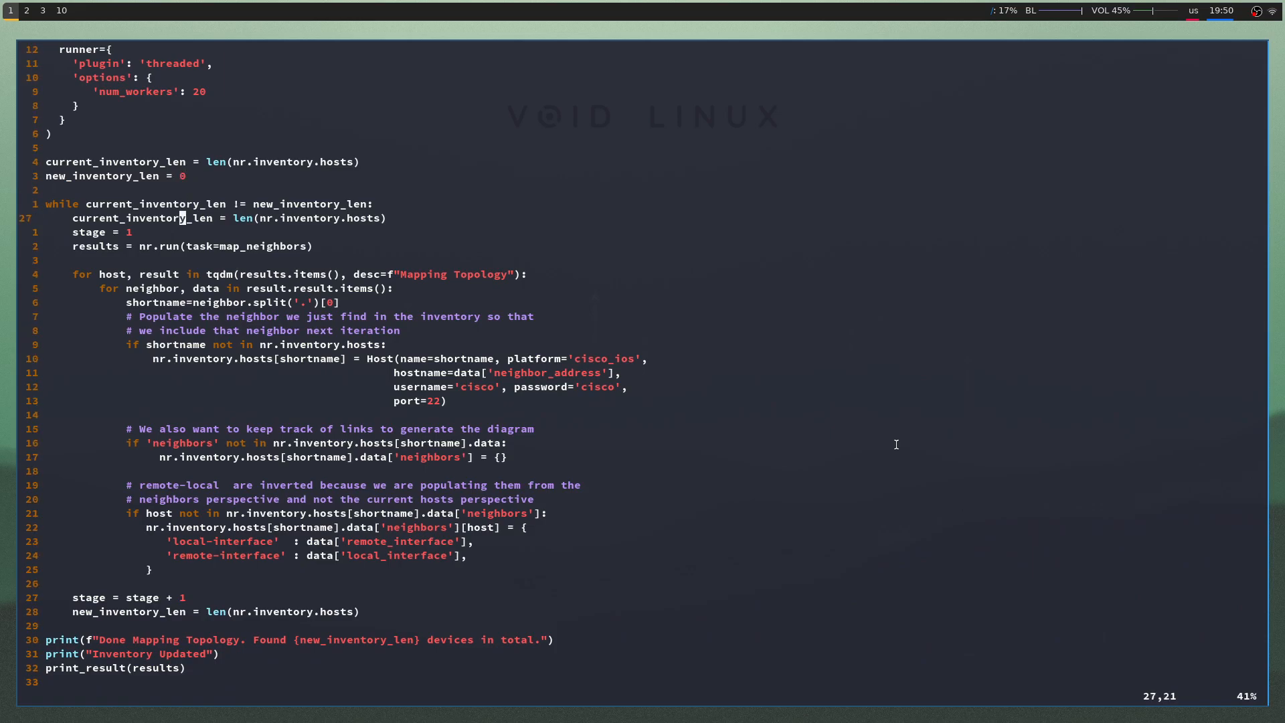
{"action": "scroll", "scroll_direction": "down", "scroll_amount": 3}
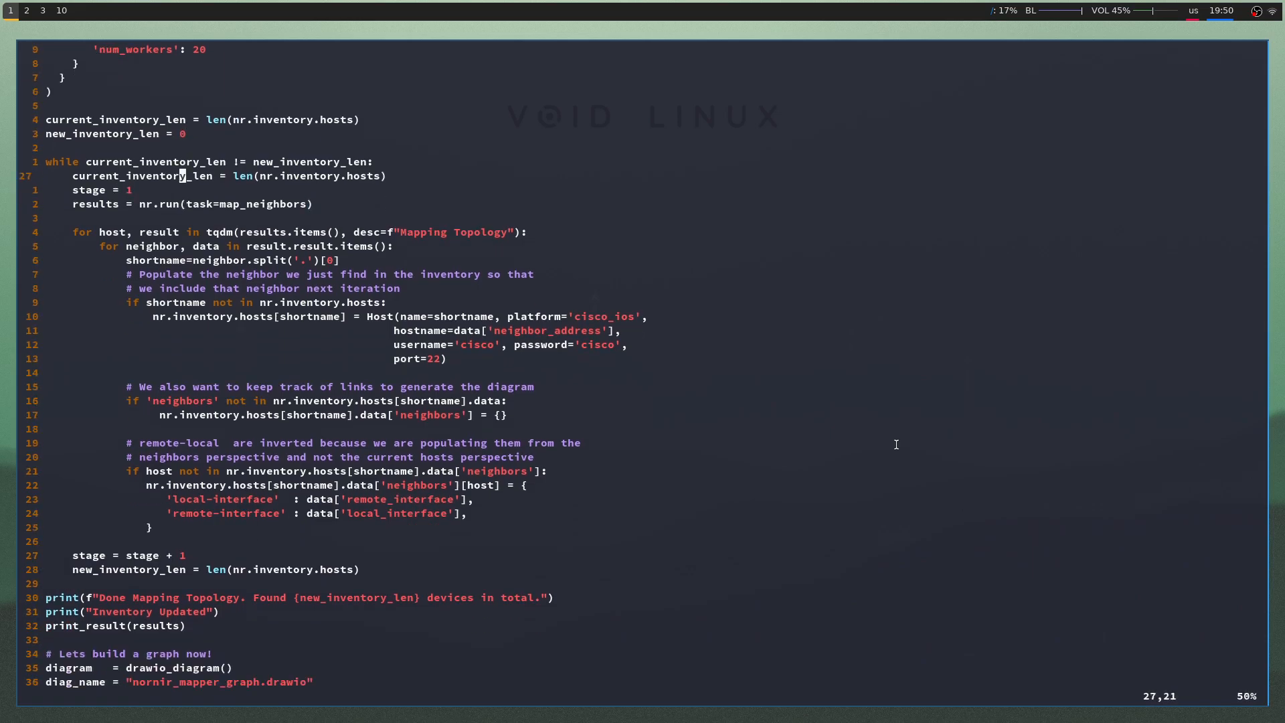
{"action": "scroll", "scroll_direction": "down", "scroll_amount": 3}
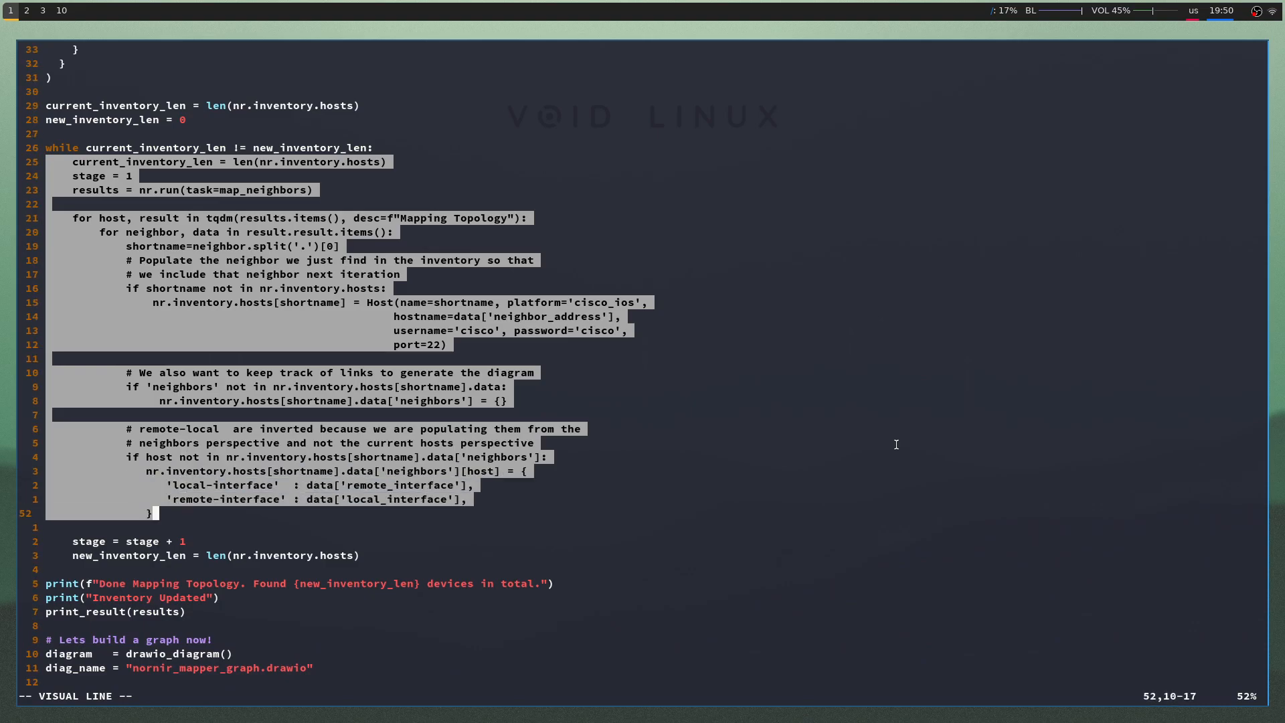
{"action": "key", "text": "j"}
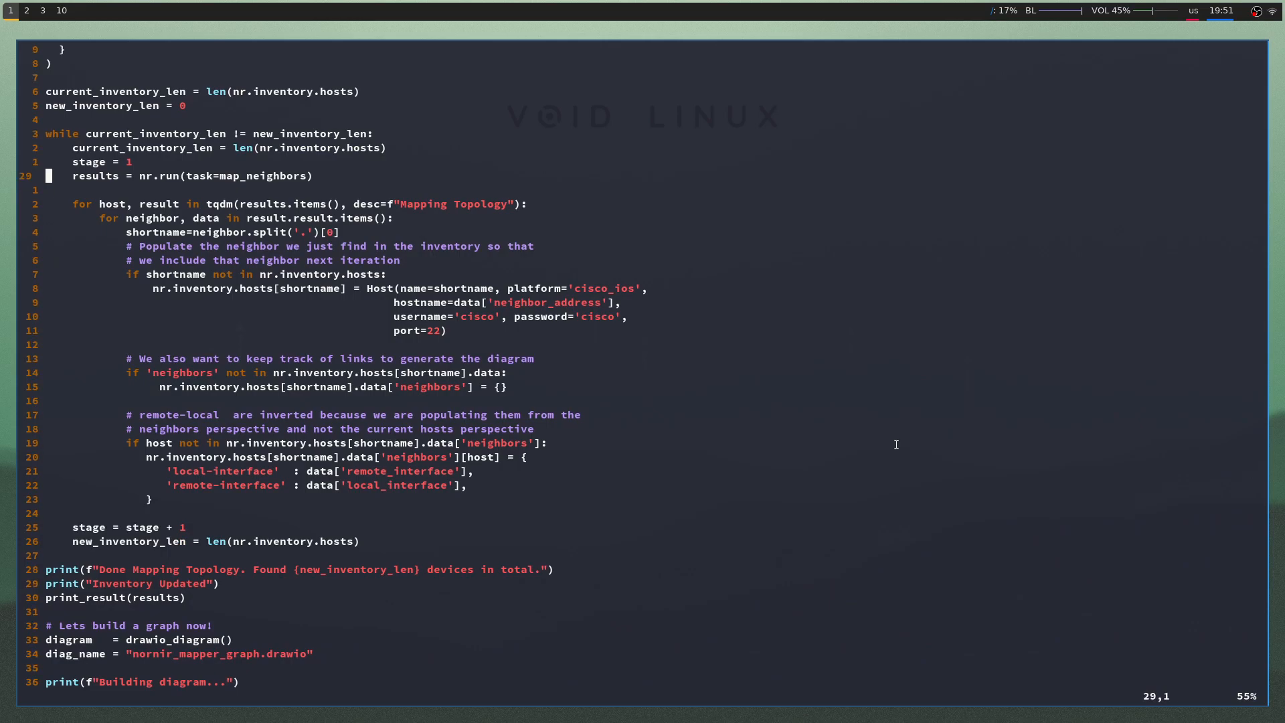
{"action": "left_click", "coordinate": [27, 9]}
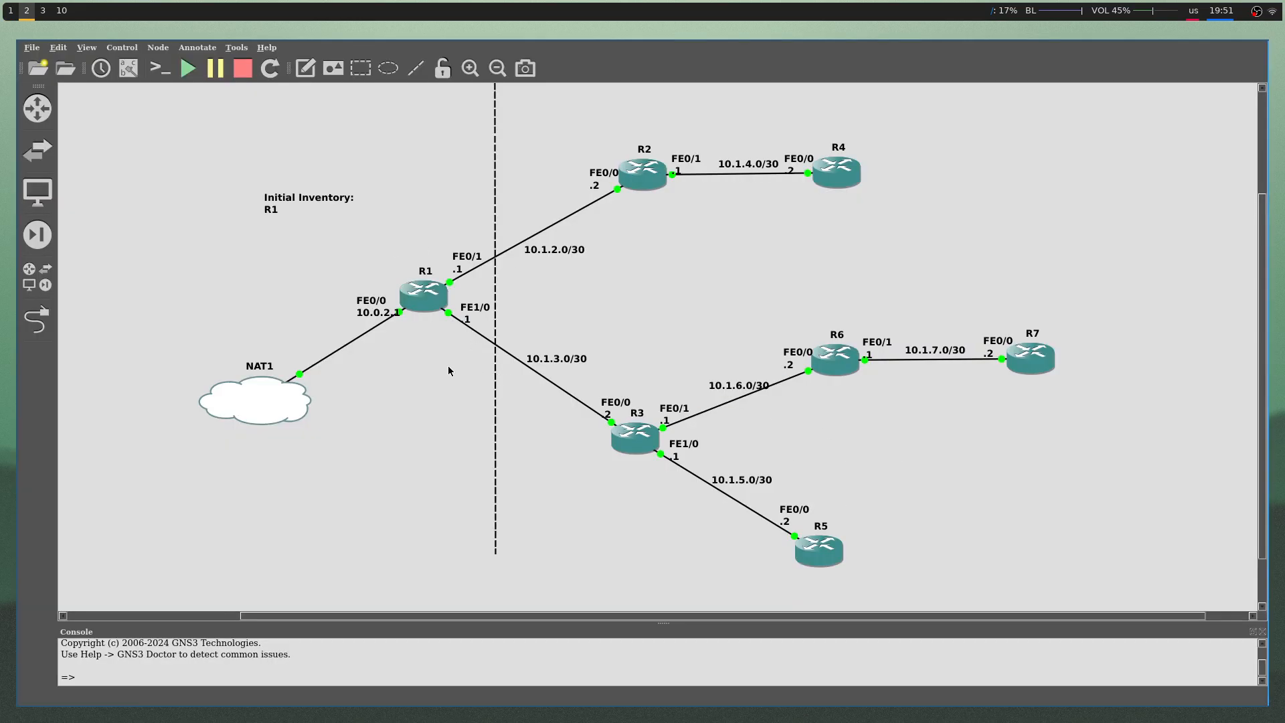
{"action": "left_click", "coordinate": [425, 293]}
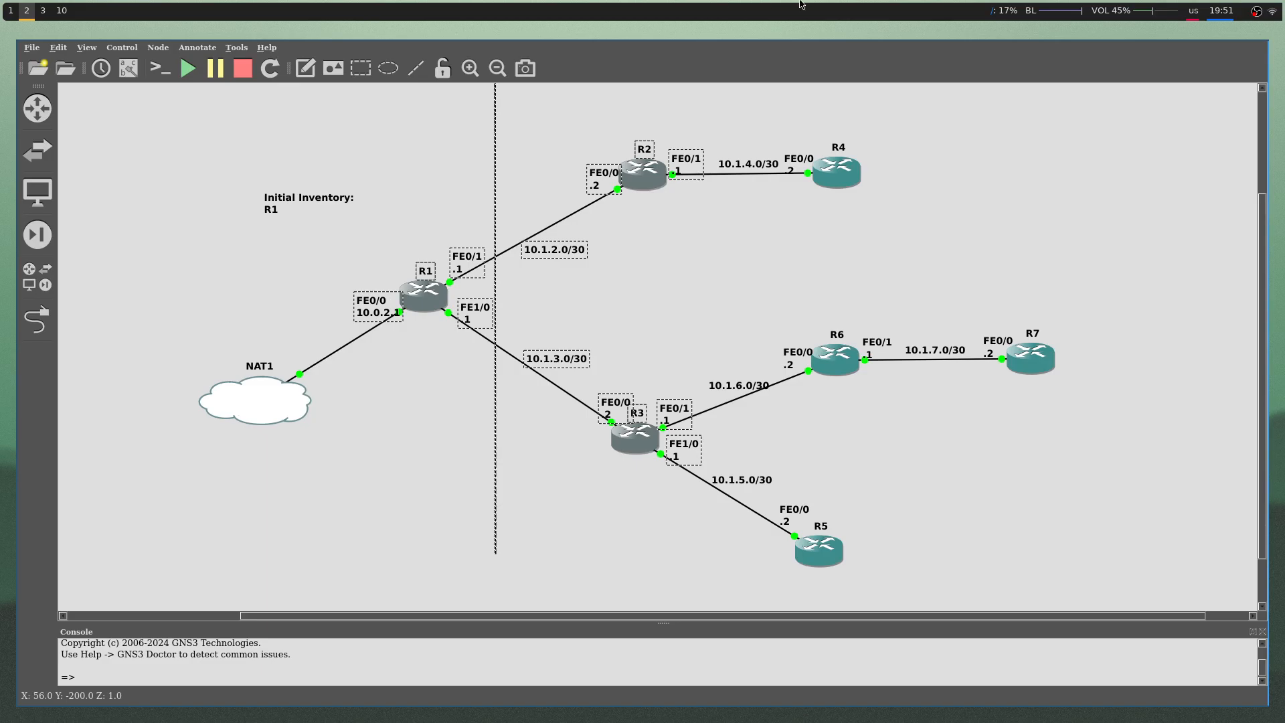
{"action": "left_click", "coordinate": [681, 490]}
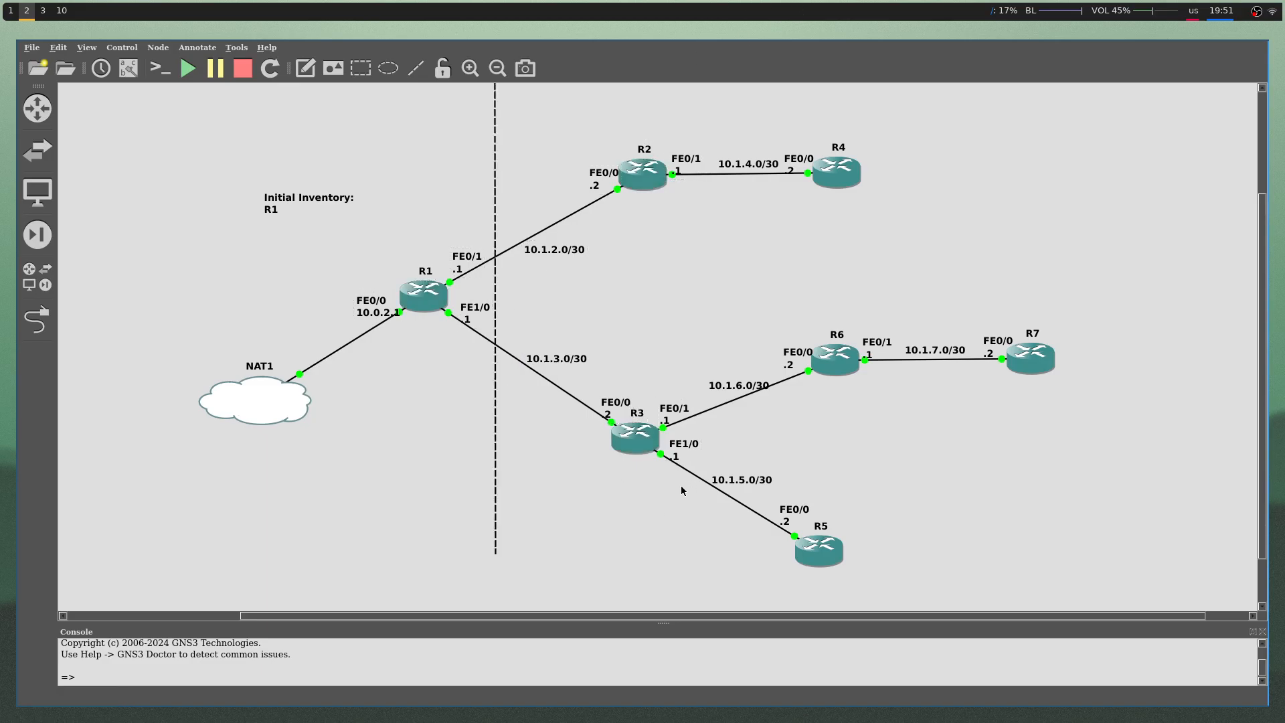
{"action": "mouse_move", "coordinate": [664, 391]}
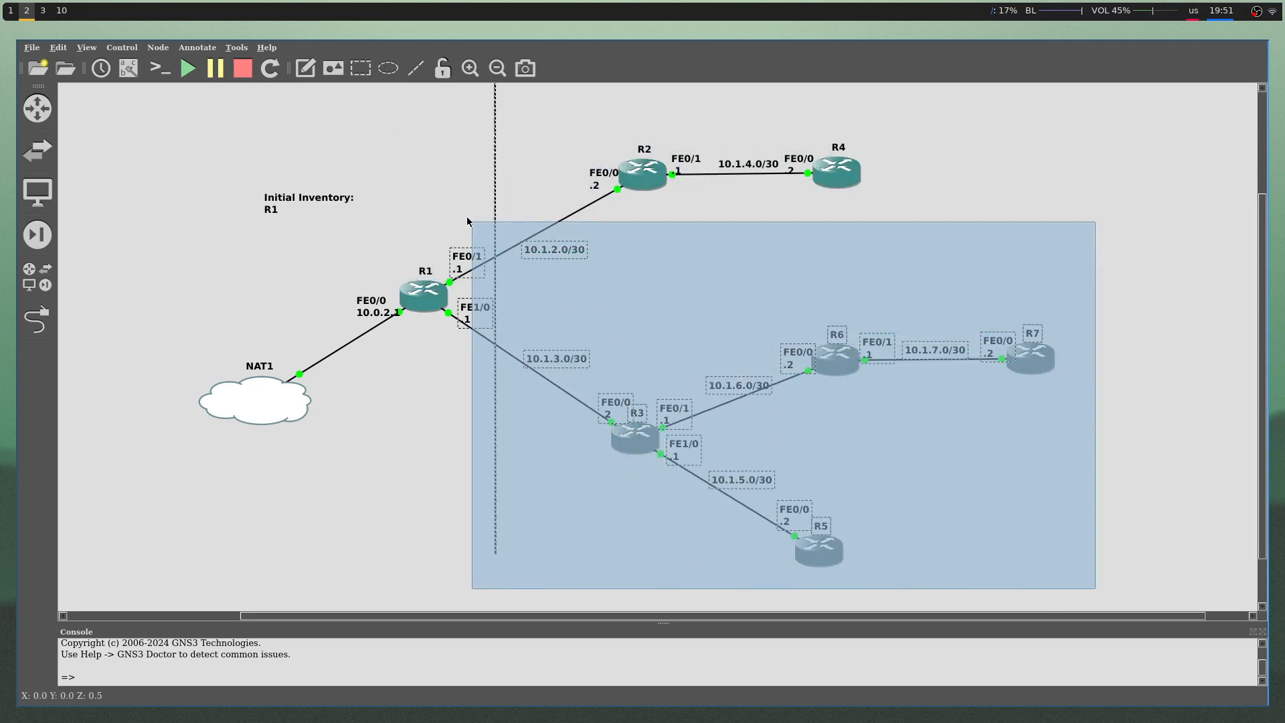
{"action": "left_click", "coordinate": [359, 108]}
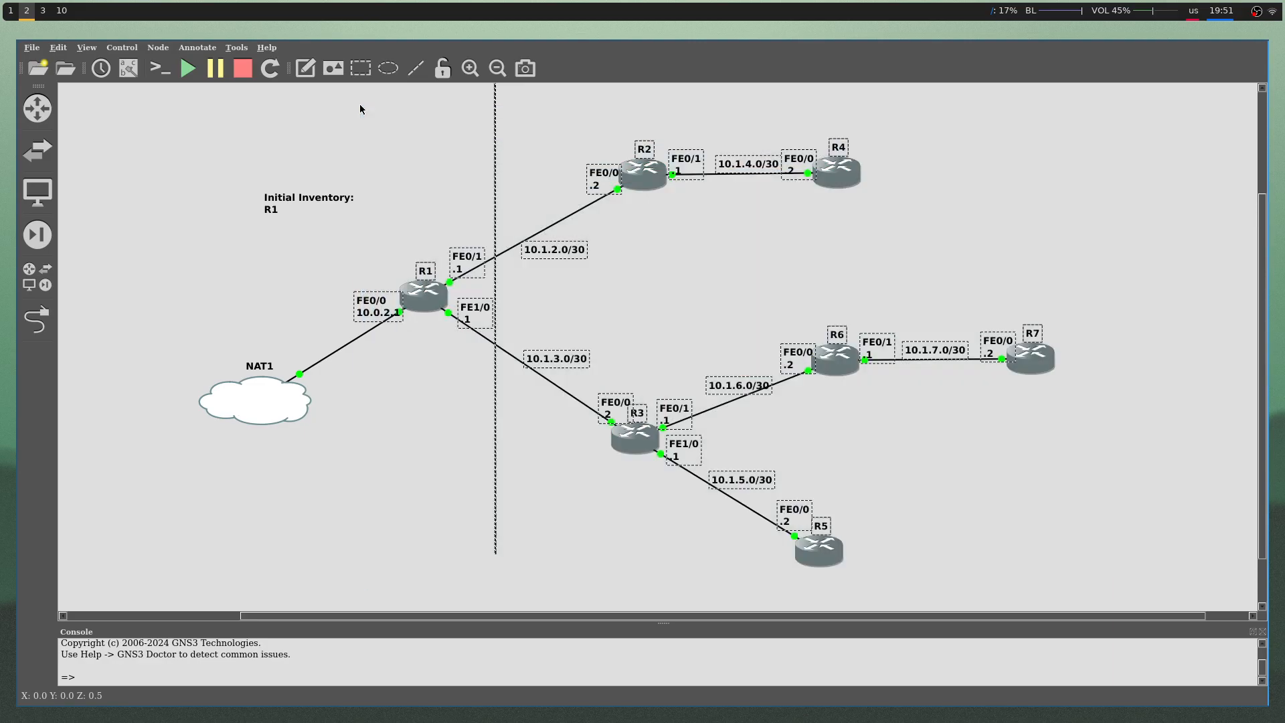
{"action": "mouse_move", "coordinate": [944, 333]}
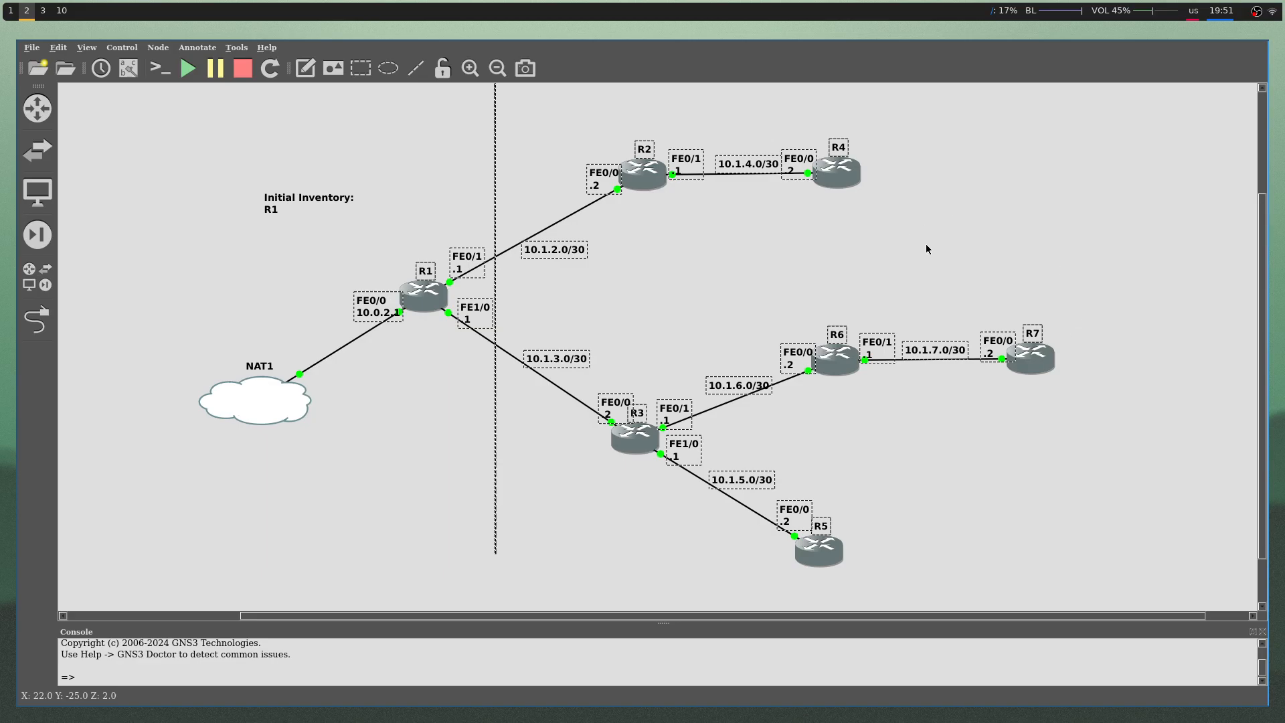
{"action": "mouse_move", "coordinate": [957, 246]}
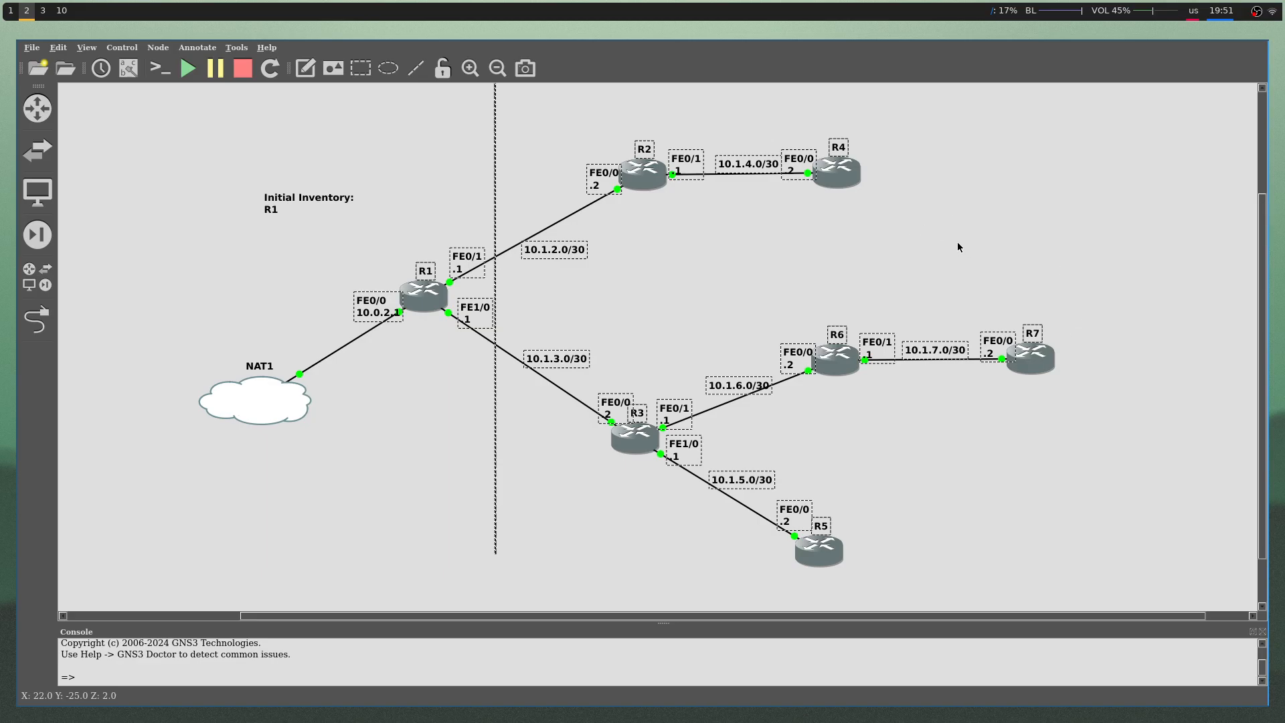
{"action": "mouse_move", "coordinate": [1004, 386]}
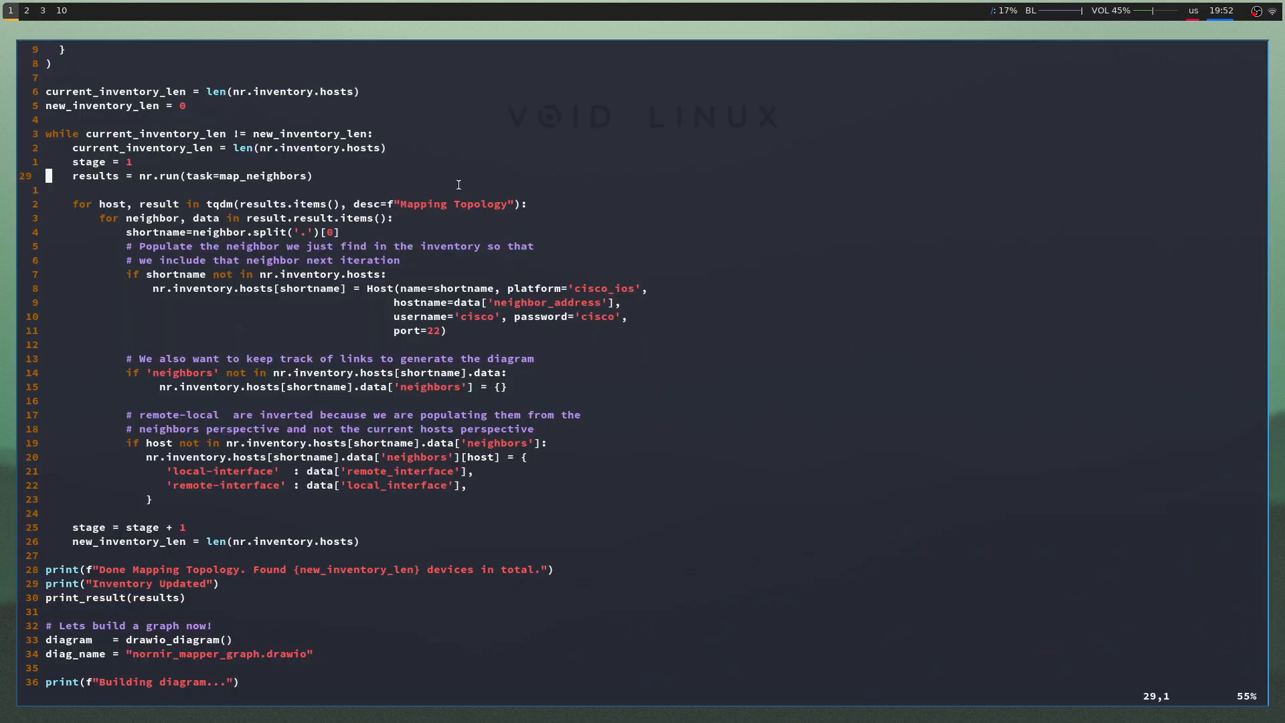
- Mark the neighbour-mapping loop and inventory length line in main.py, then bring up the N2G repository page
{"action": "scroll", "scroll_direction": "down", "scroll_amount": 3}
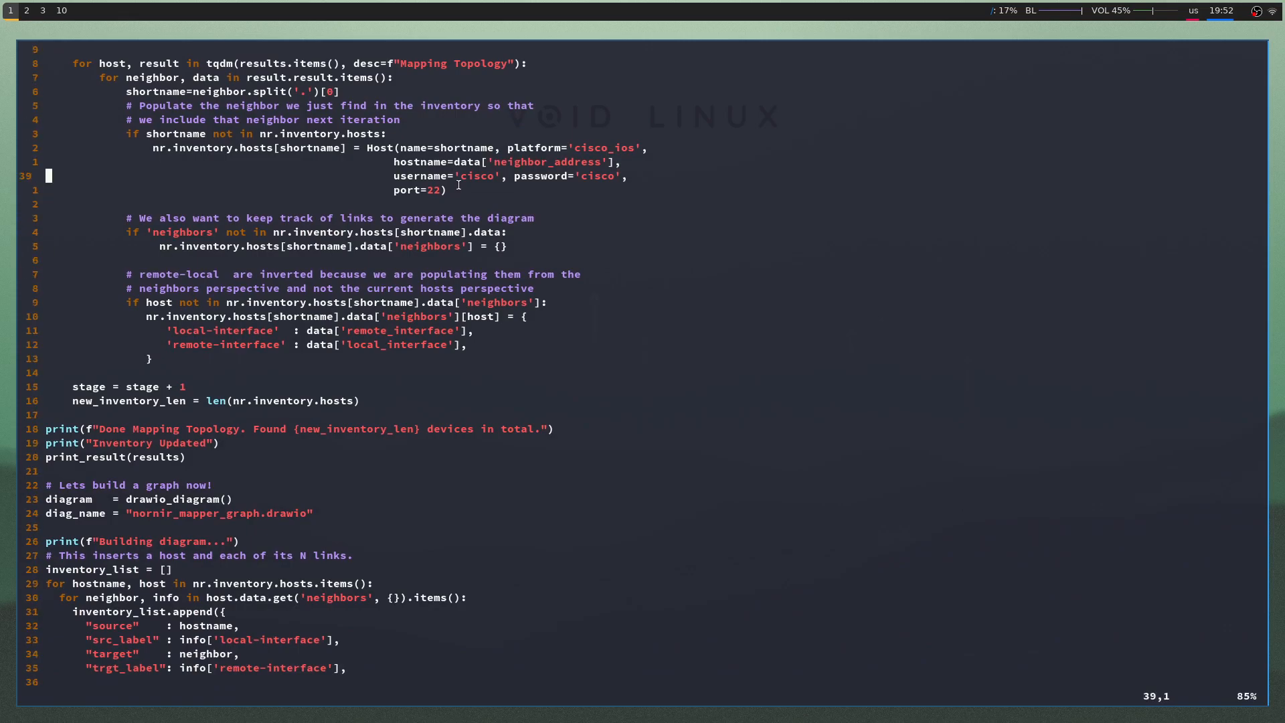
{"action": "key", "text": "V"}
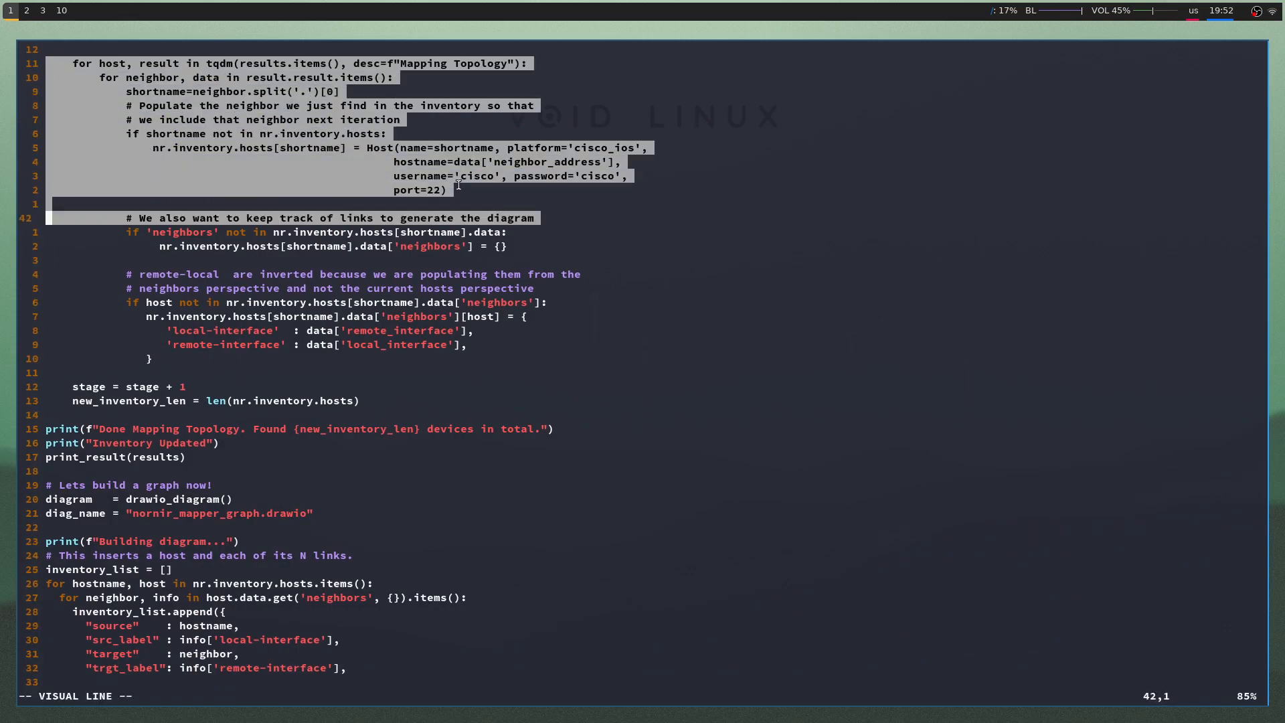
{"action": "key", "text": "j"}
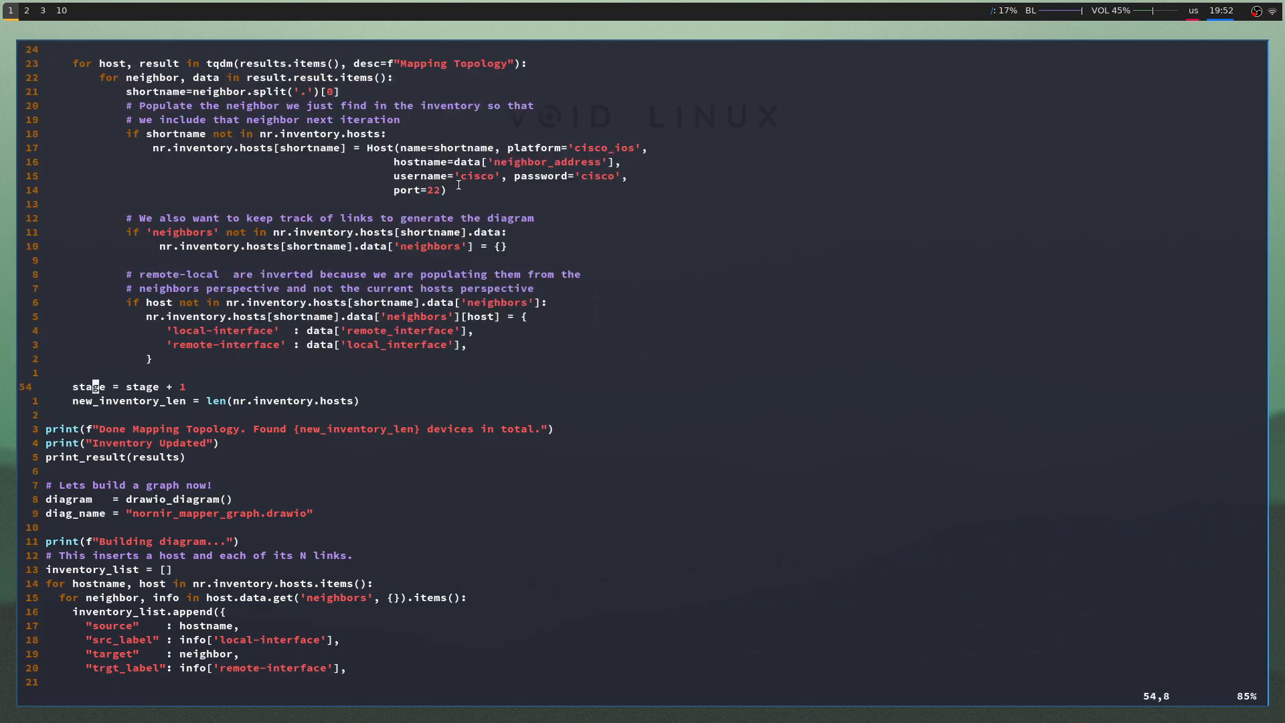
{"action": "key", "text": "V"}
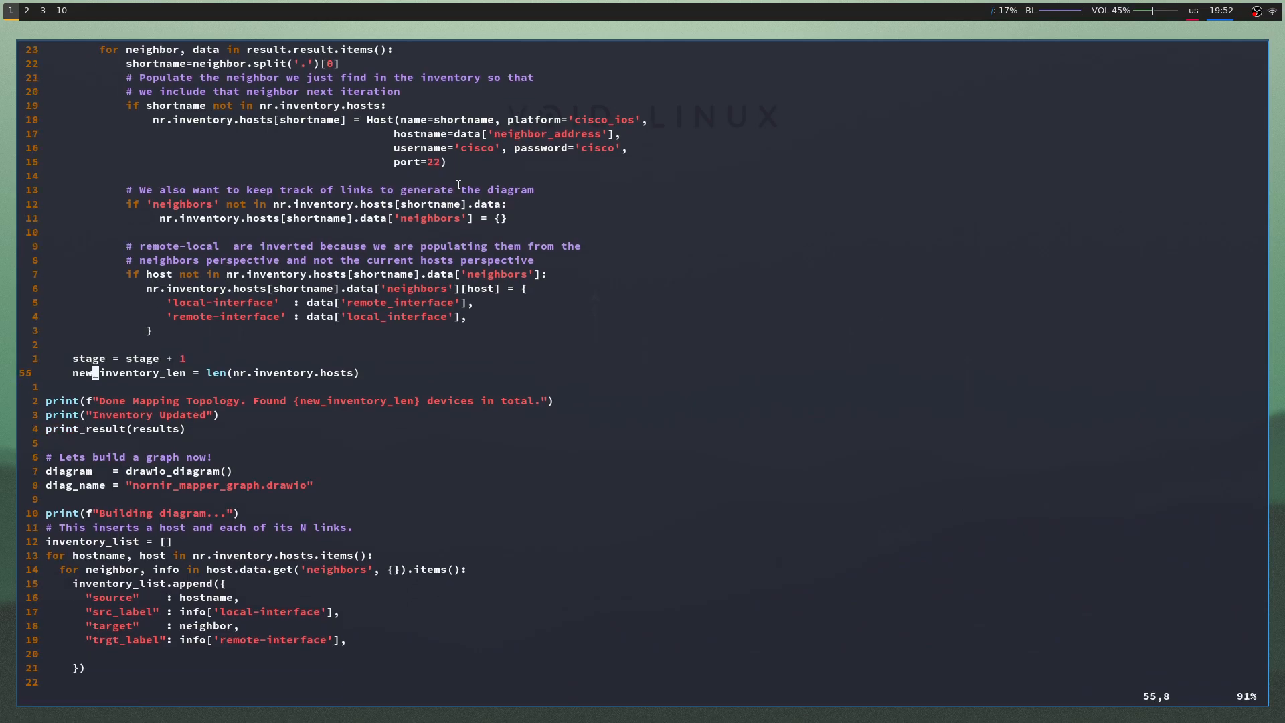
{"action": "scroll", "scroll_direction": "down", "scroll_amount": 3}
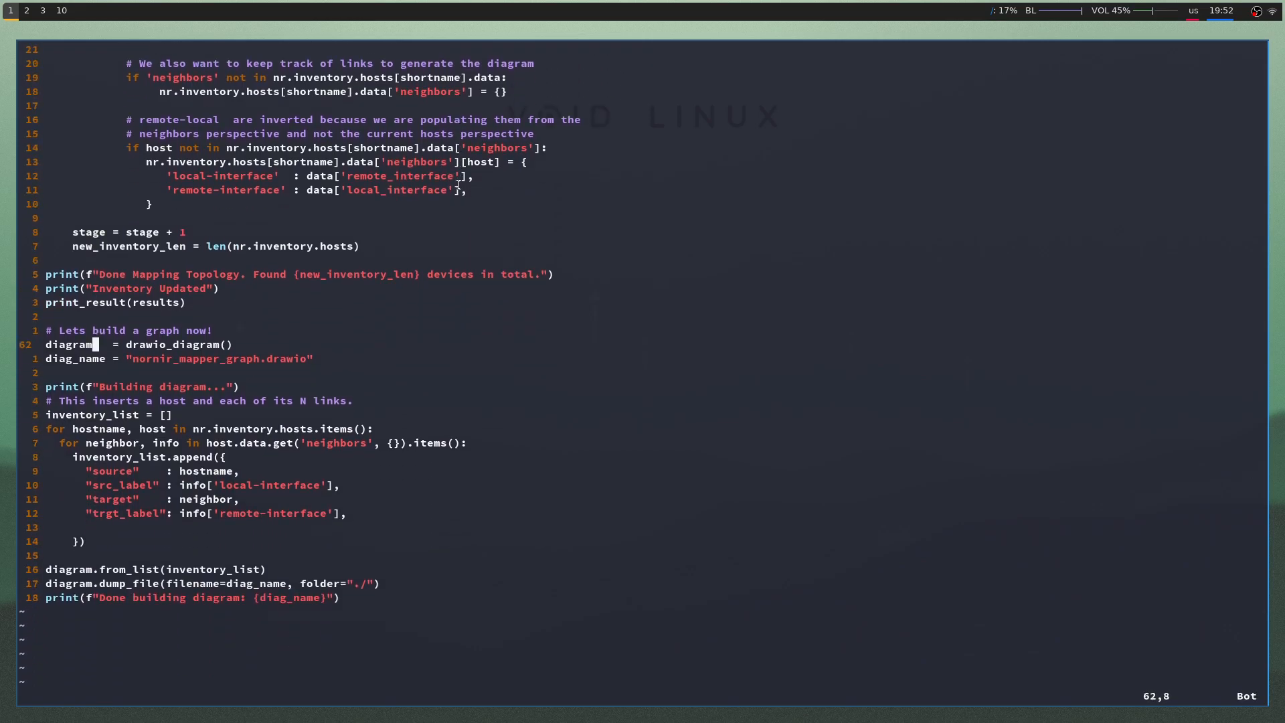
{"action": "key", "text": "V"}
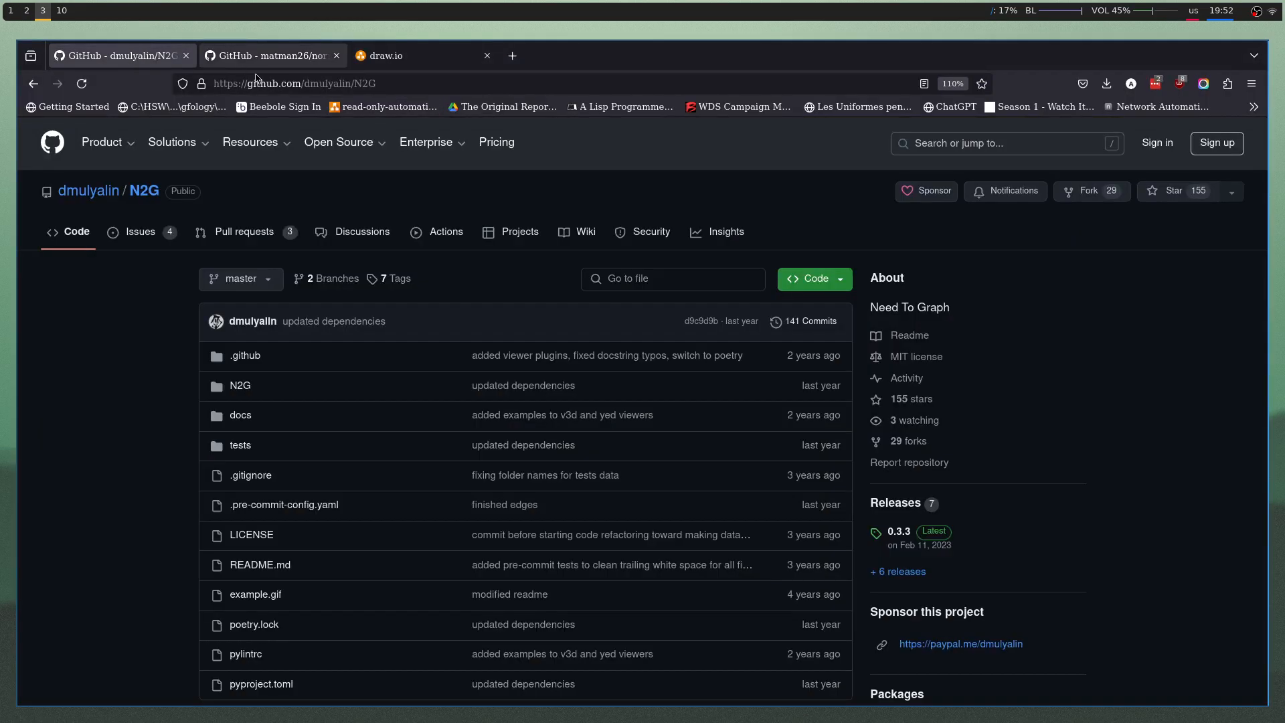
- Scroll the N2G README down to its yed_diagram usage example
{"action": "scroll", "scroll_direction": "down", "scroll_amount": 3}
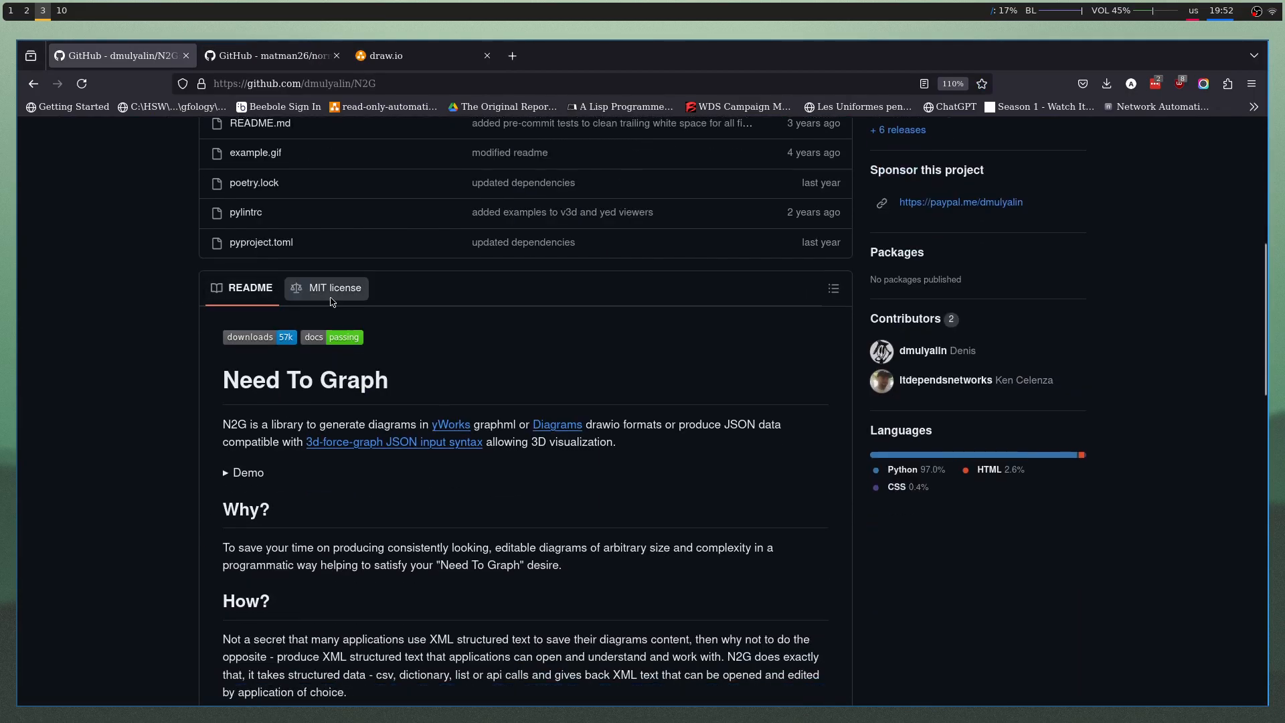
{"action": "scroll", "scroll_direction": "down", "scroll_amount": 3}
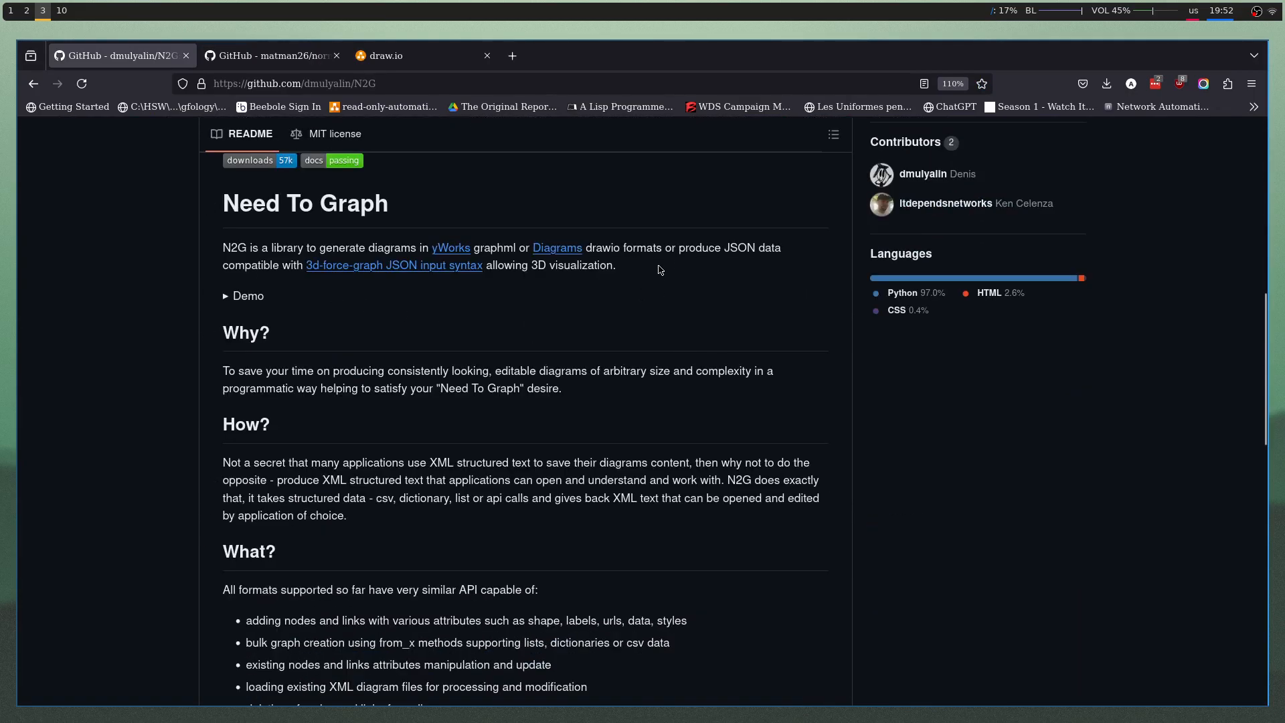
{"action": "scroll", "scroll_direction": "down", "scroll_amount": 3}
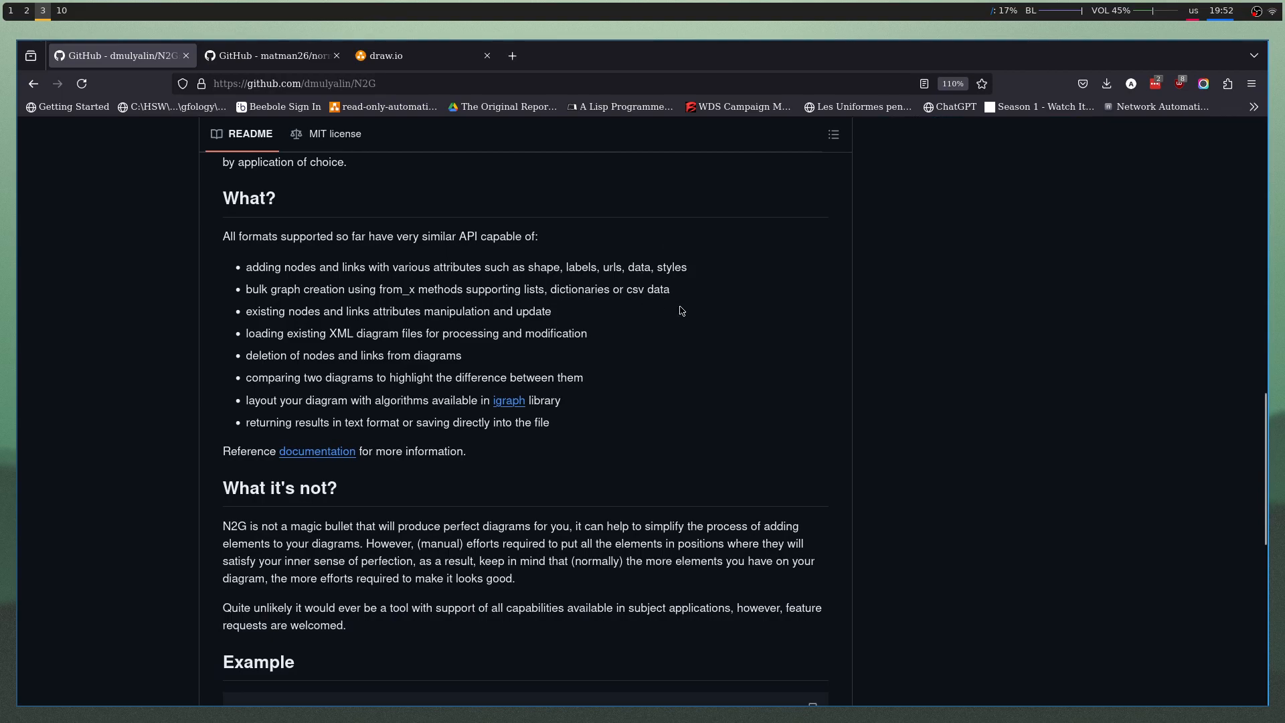
{"action": "scroll", "scroll_direction": "down", "scroll_amount": 3}
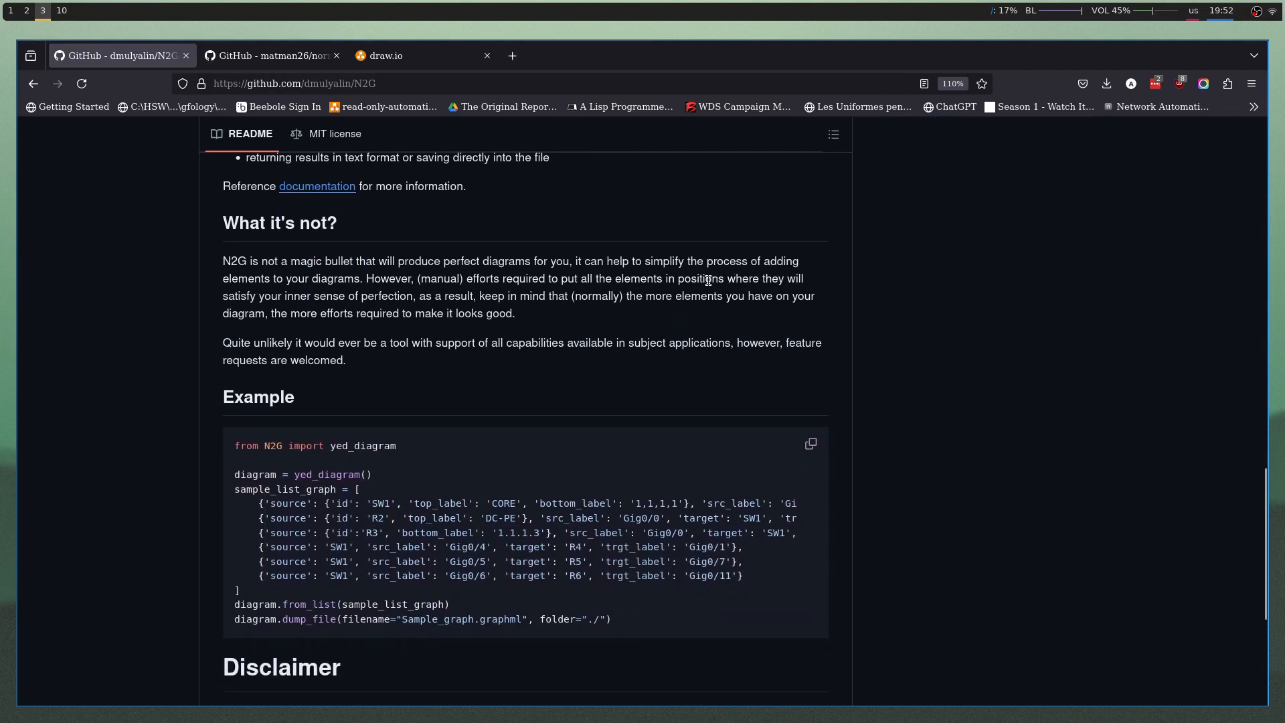
{"action": "scroll", "scroll_direction": "down", "scroll_amount": 3}
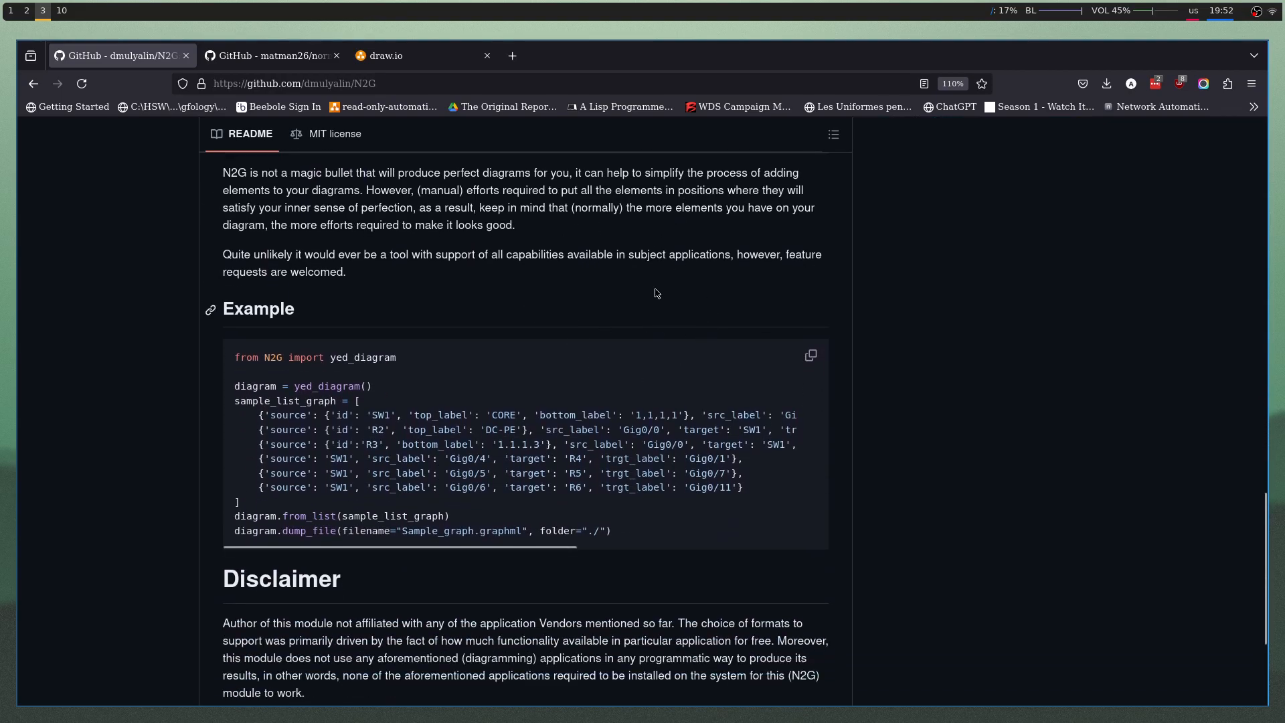
{"action": "scroll", "scroll_direction": "down", "scroll_amount": 3}
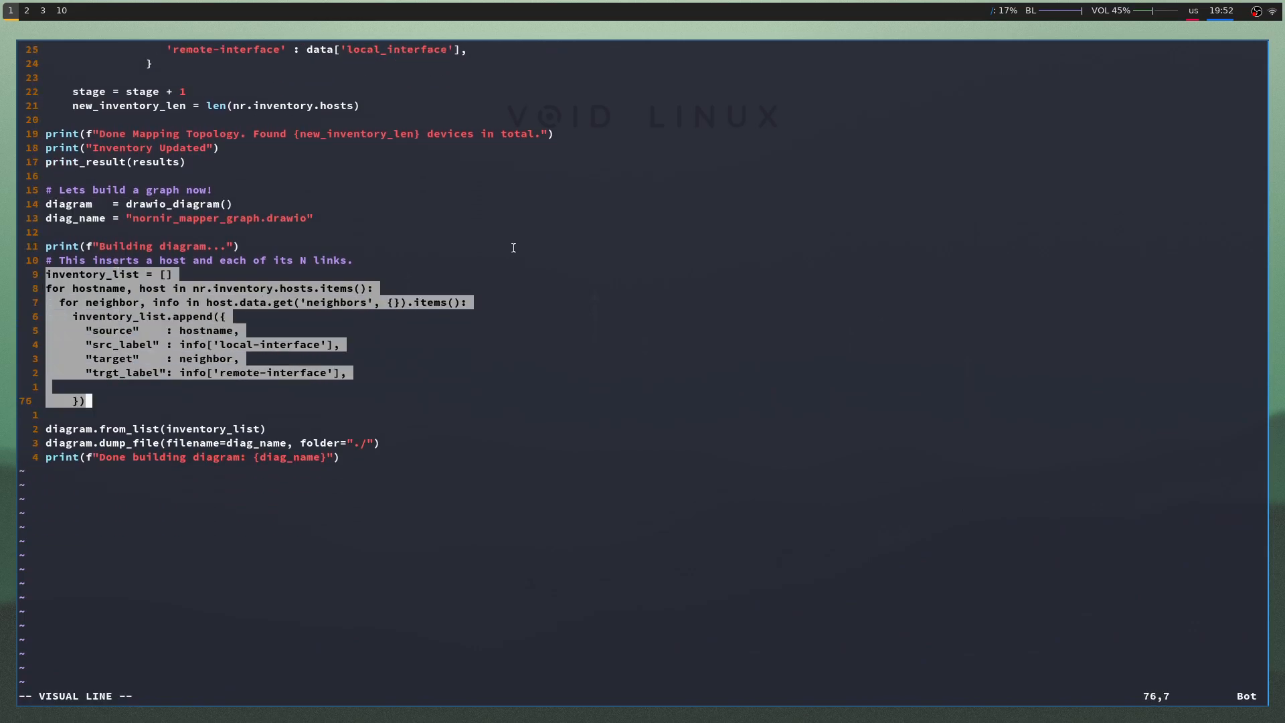
- Quit Vim on main.py, leaving python3 main.py ready at the shell prompt
{"action": "key", "text": "Escape"}
{"action": "type", "text": "python3 main.py"}
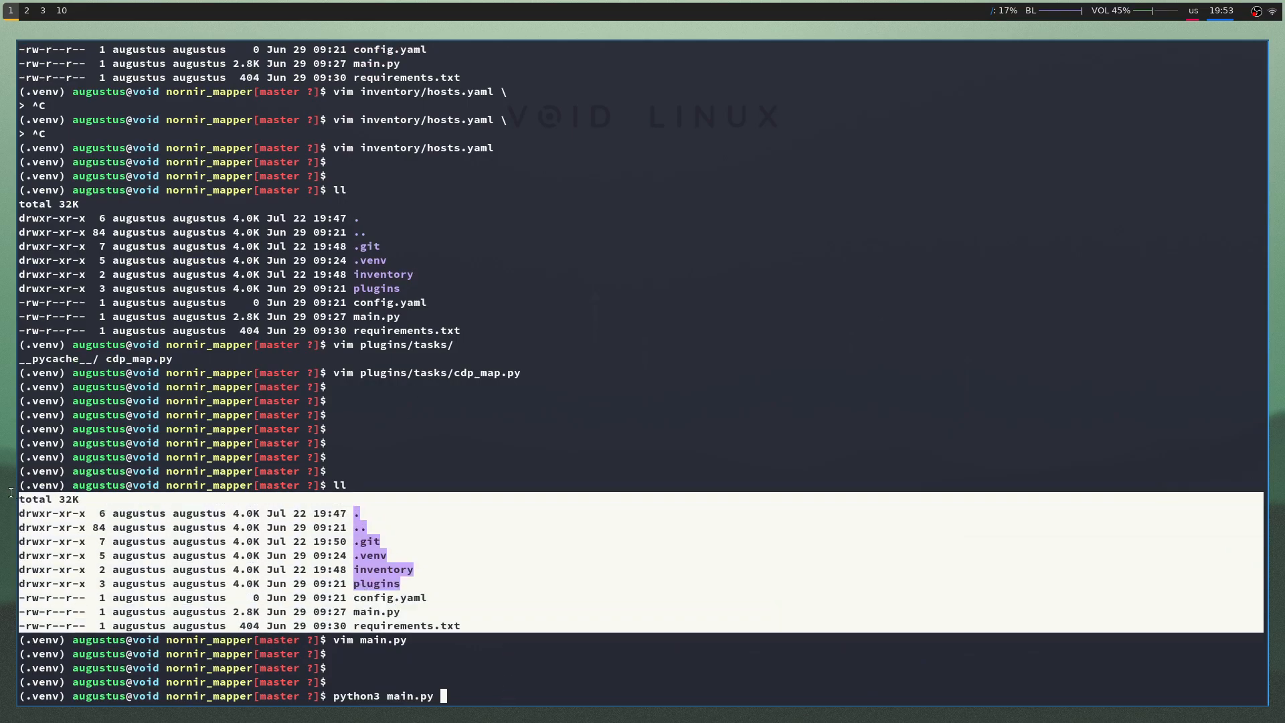
- Run python3 main.py and follow the map_neighbors output as it finds 7 devices
{"action": "key", "text": "Return"}
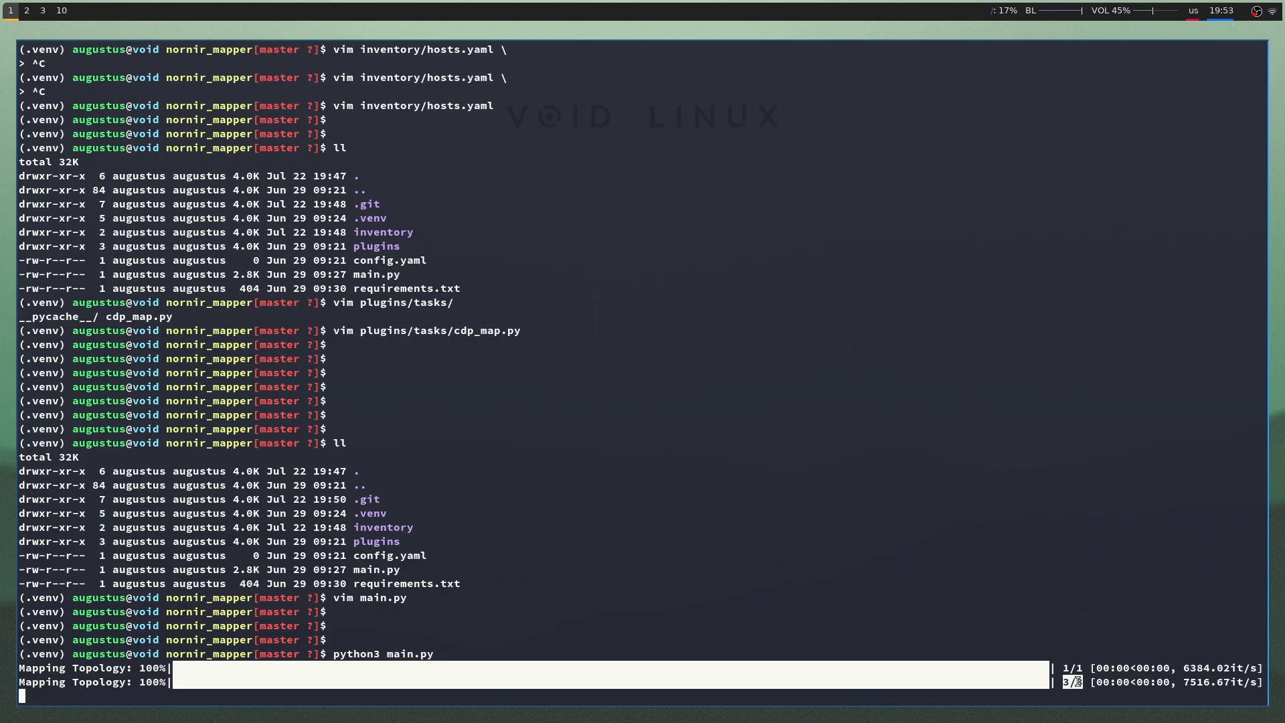
{"action": "left_click", "coordinate": [42, 9]}
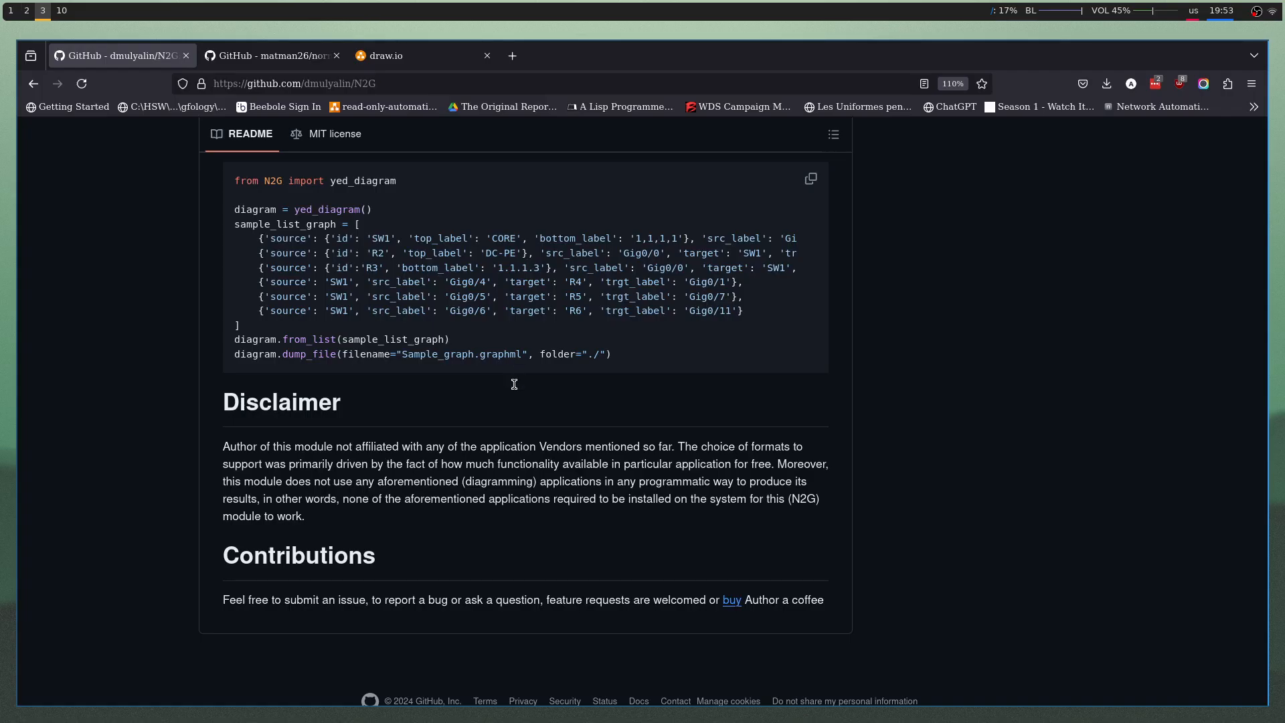
{"action": "left_click", "coordinate": [26, 9]}
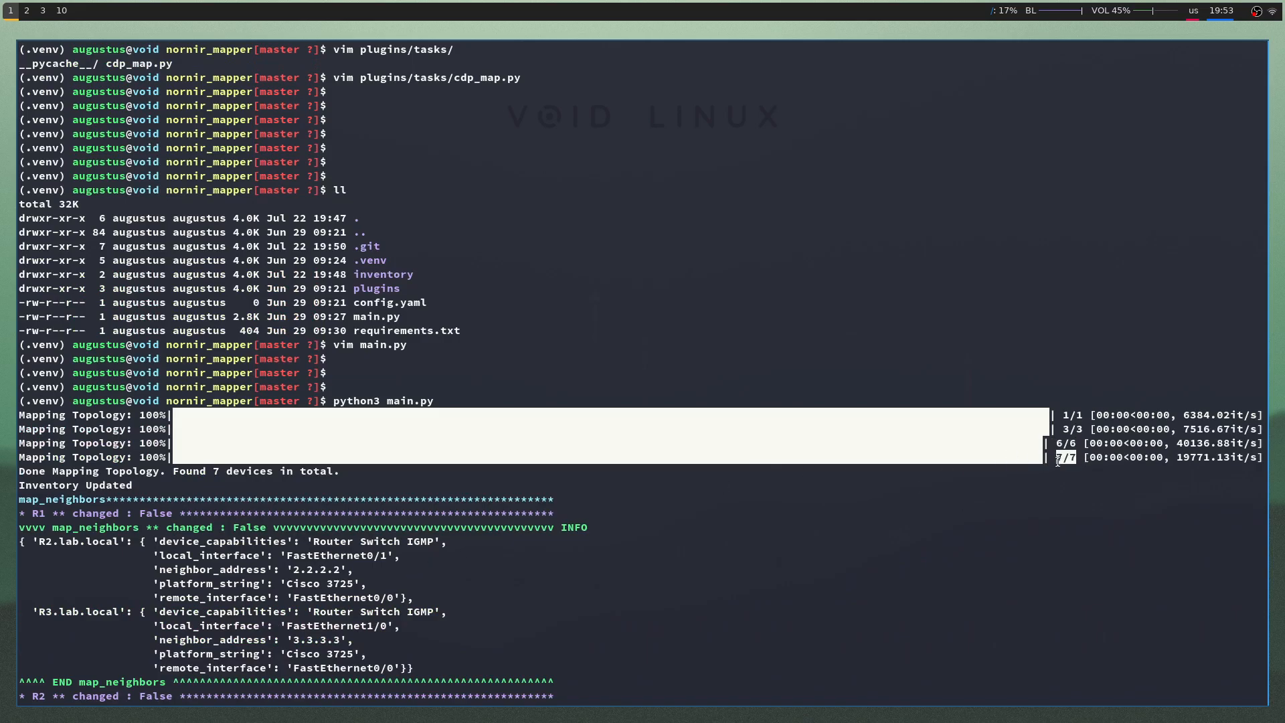
{"action": "mouse_move", "coordinate": [551, 539]}
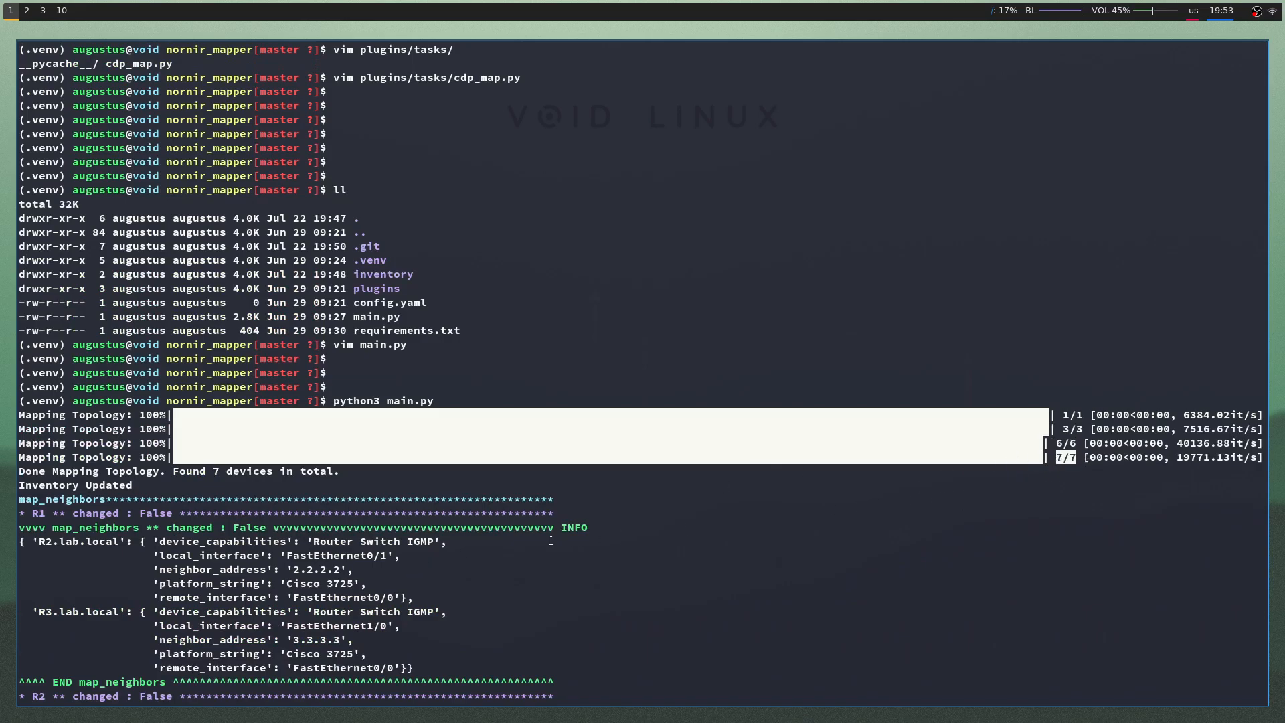
{"action": "scroll", "scroll_direction": "down", "scroll_amount": 3}
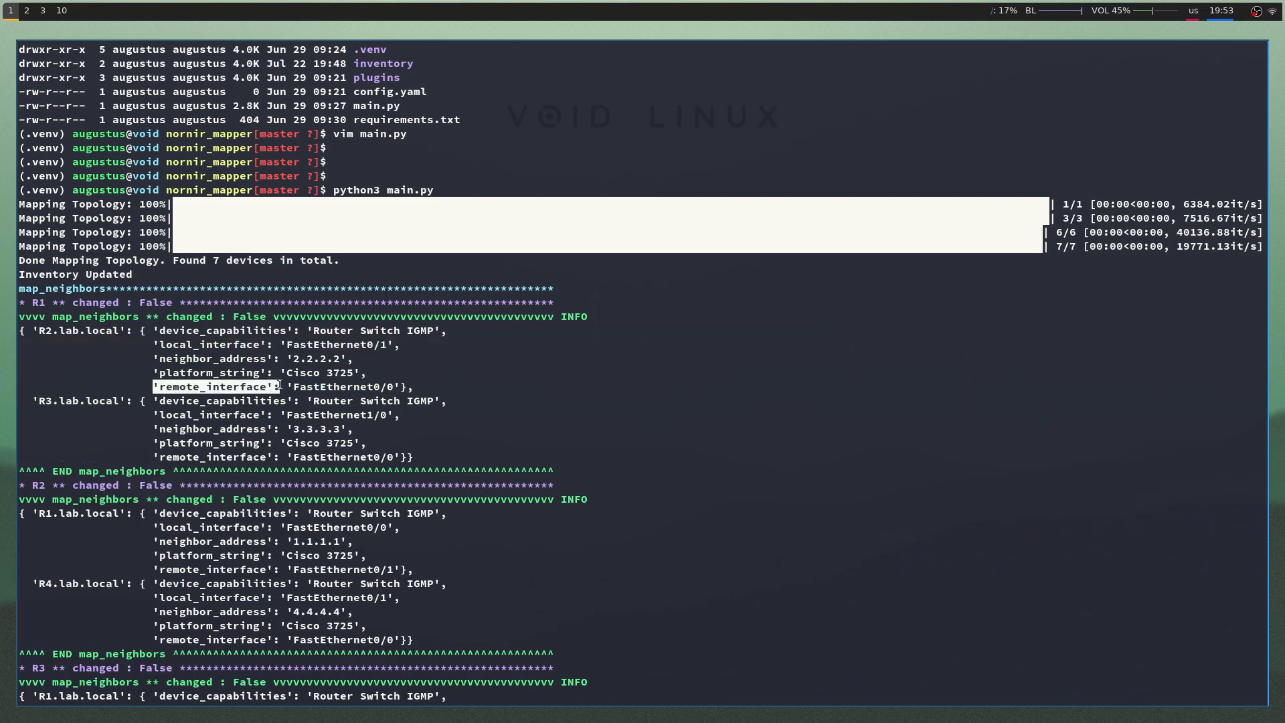
{"action": "scroll", "scroll_direction": "down", "scroll_amount": 3}
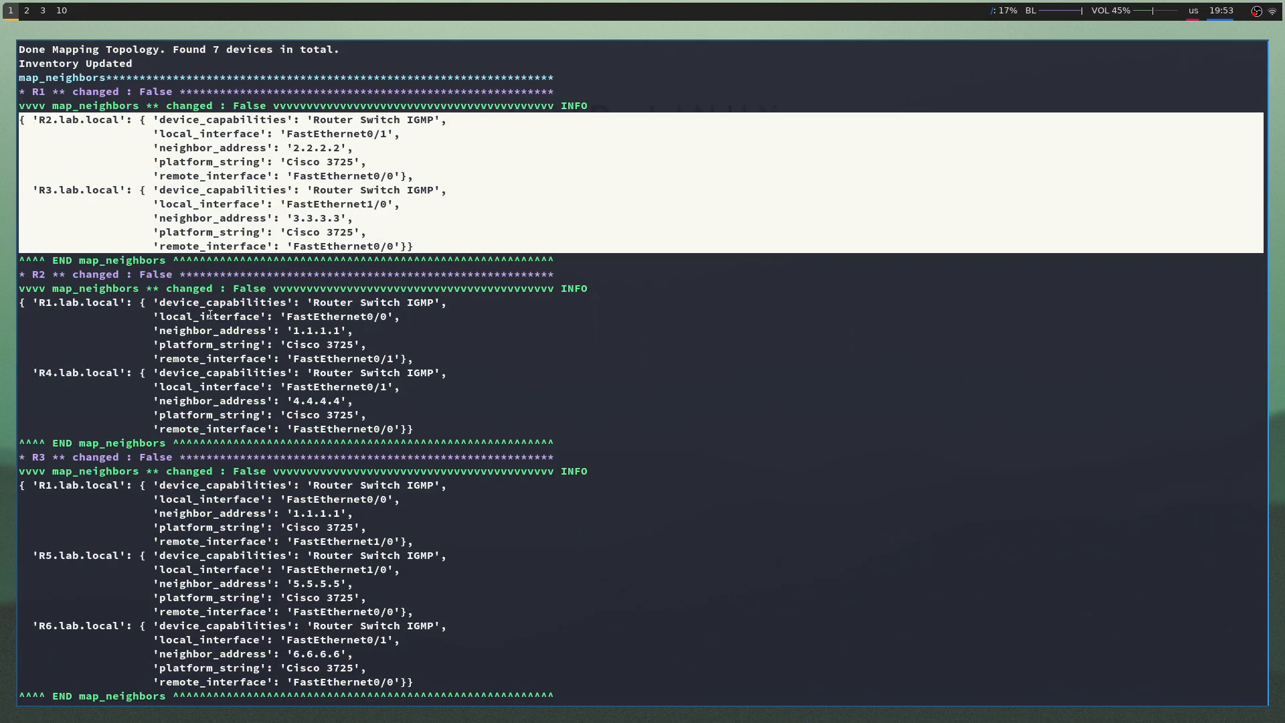
- Read through to 'Done building diagram' and pick out the nornir_mapper_graph.drawio file name
{"action": "scroll", "scroll_direction": "up", "scroll_amount": 3}
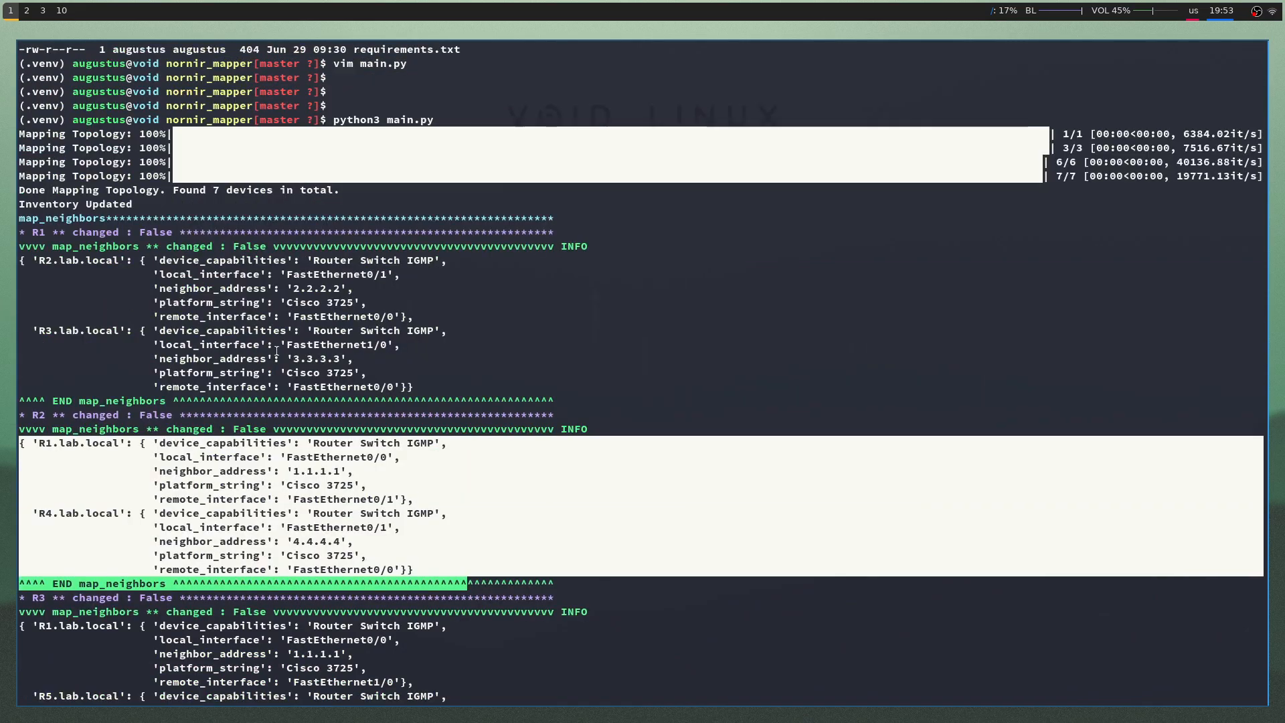
{"action": "scroll", "scroll_direction": "down", "scroll_amount": 3}
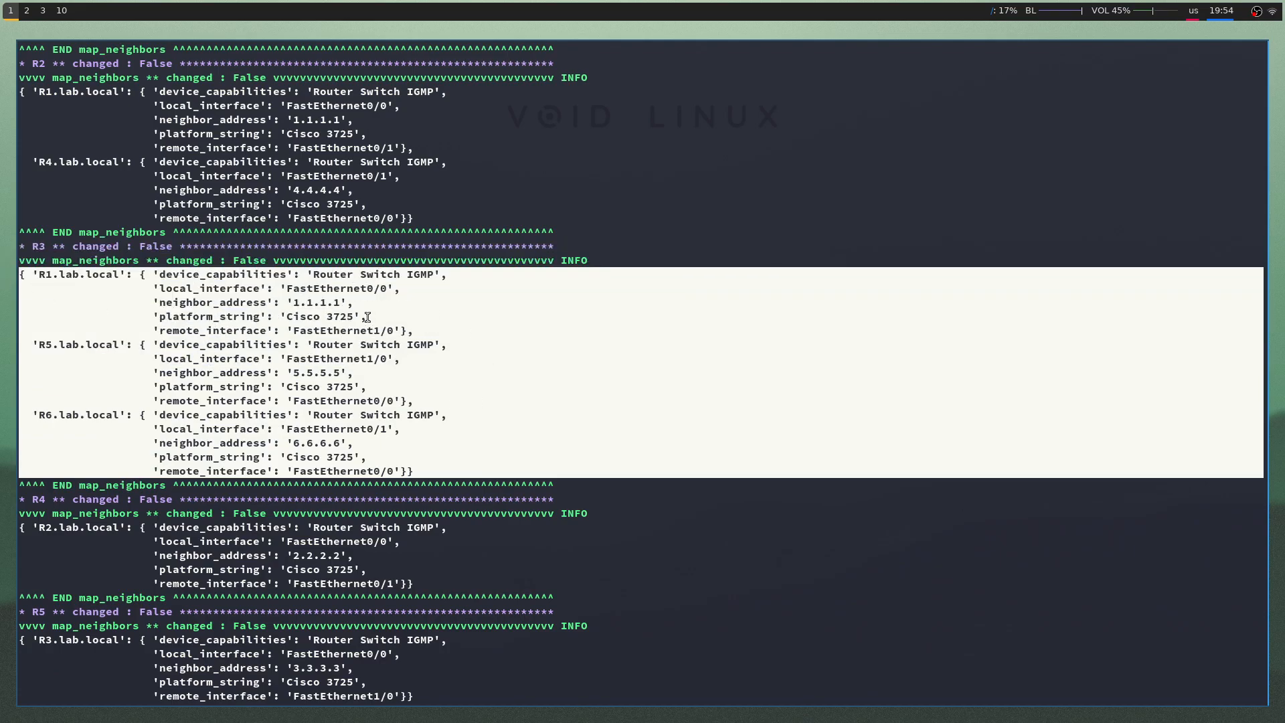
{"action": "scroll", "scroll_direction": "down", "scroll_amount": 3}
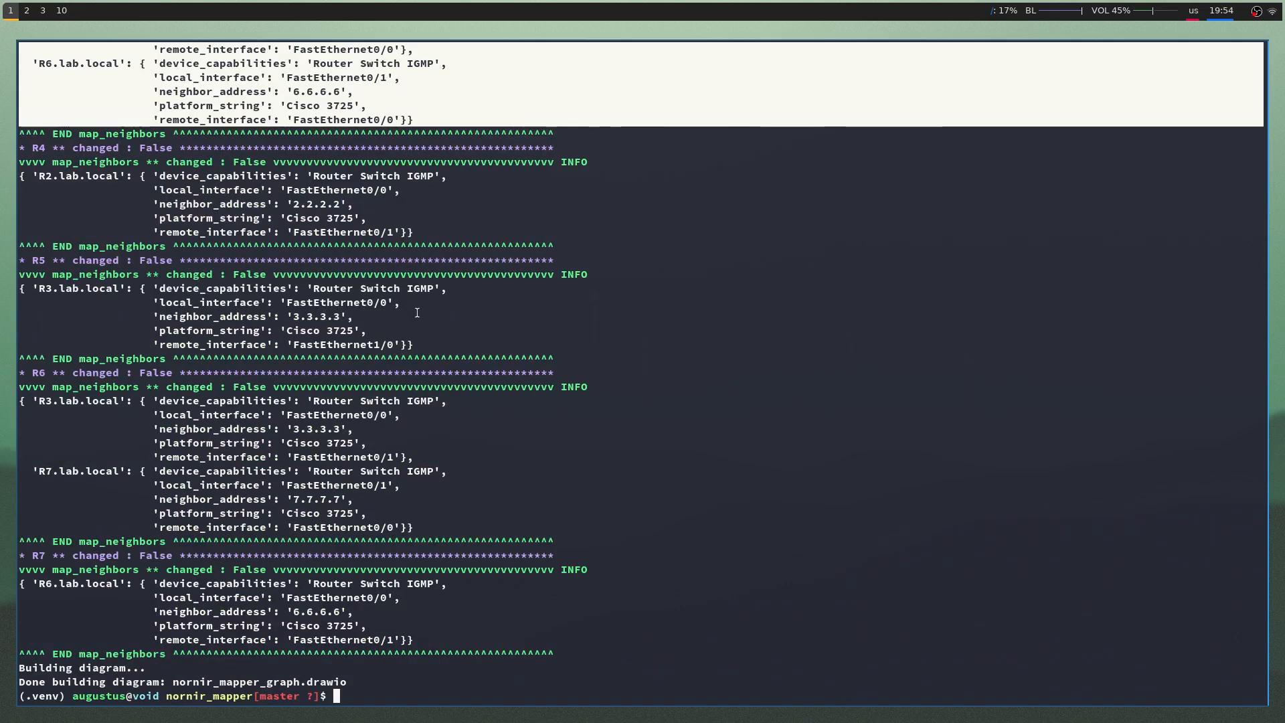
{"action": "mouse_move", "coordinate": [190, 688]}
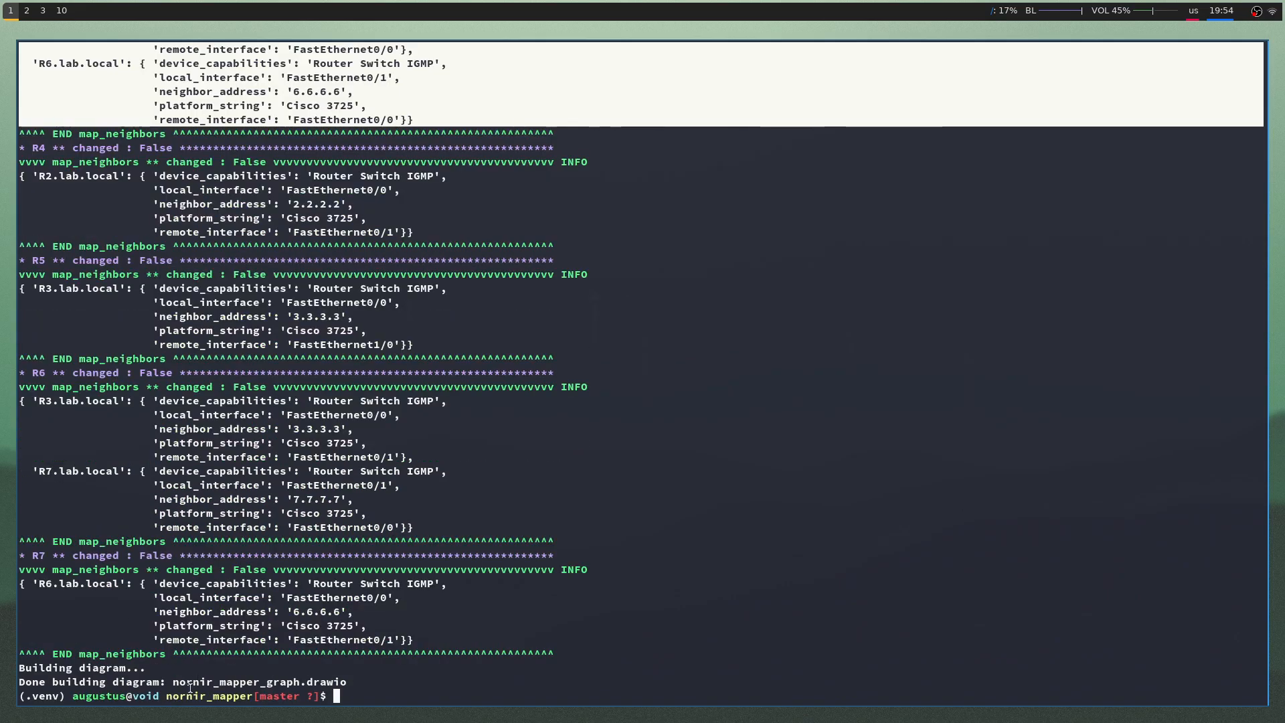
{"action": "double_click", "coordinate": [258, 681]}
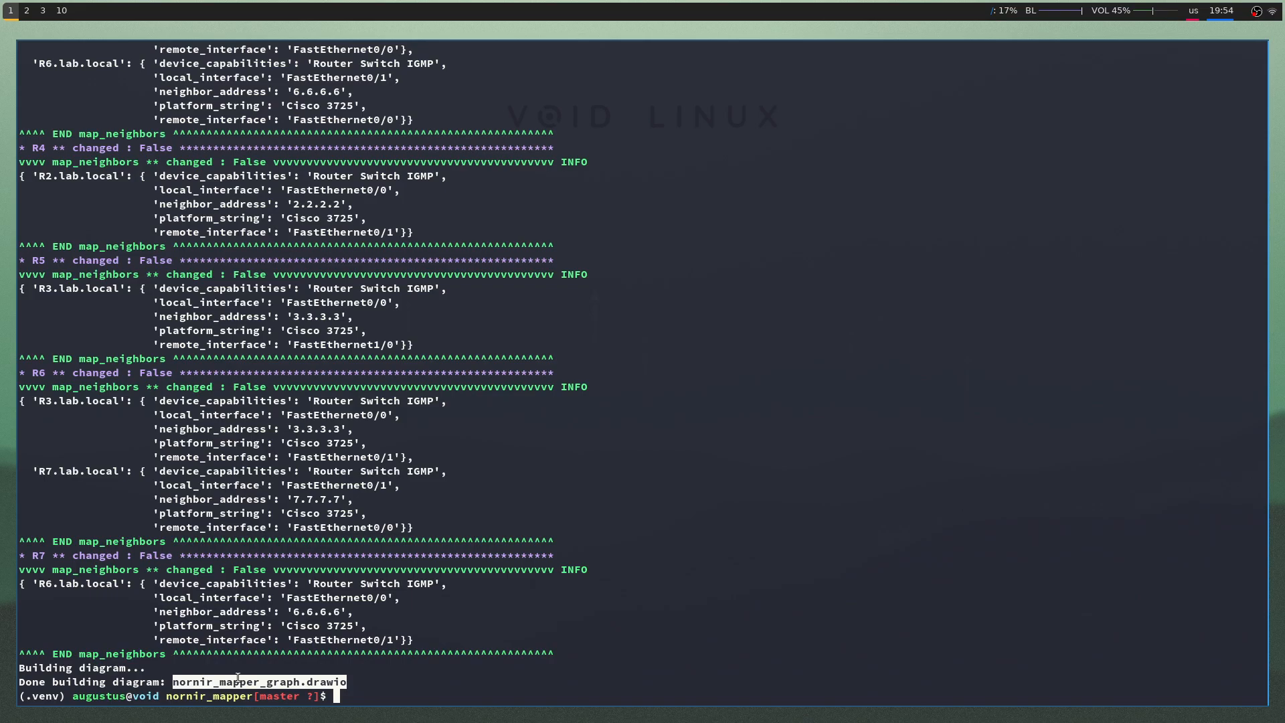
{"action": "mouse_move", "coordinate": [300, 663]}
{"action": "type", "text": "ls"}
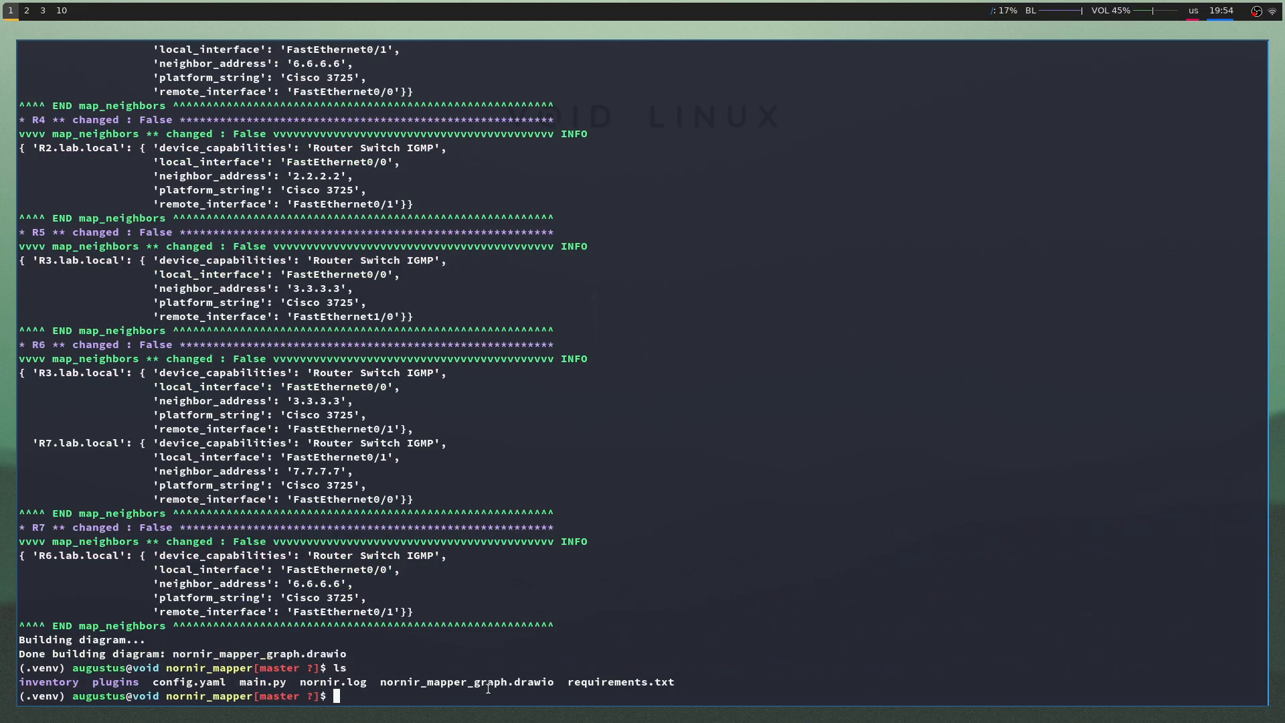
- Highlight nornir_mapper_graph.drawio in the folder listing and bring up the GNS3 topology
{"action": "double_click", "coordinate": [465, 682]}
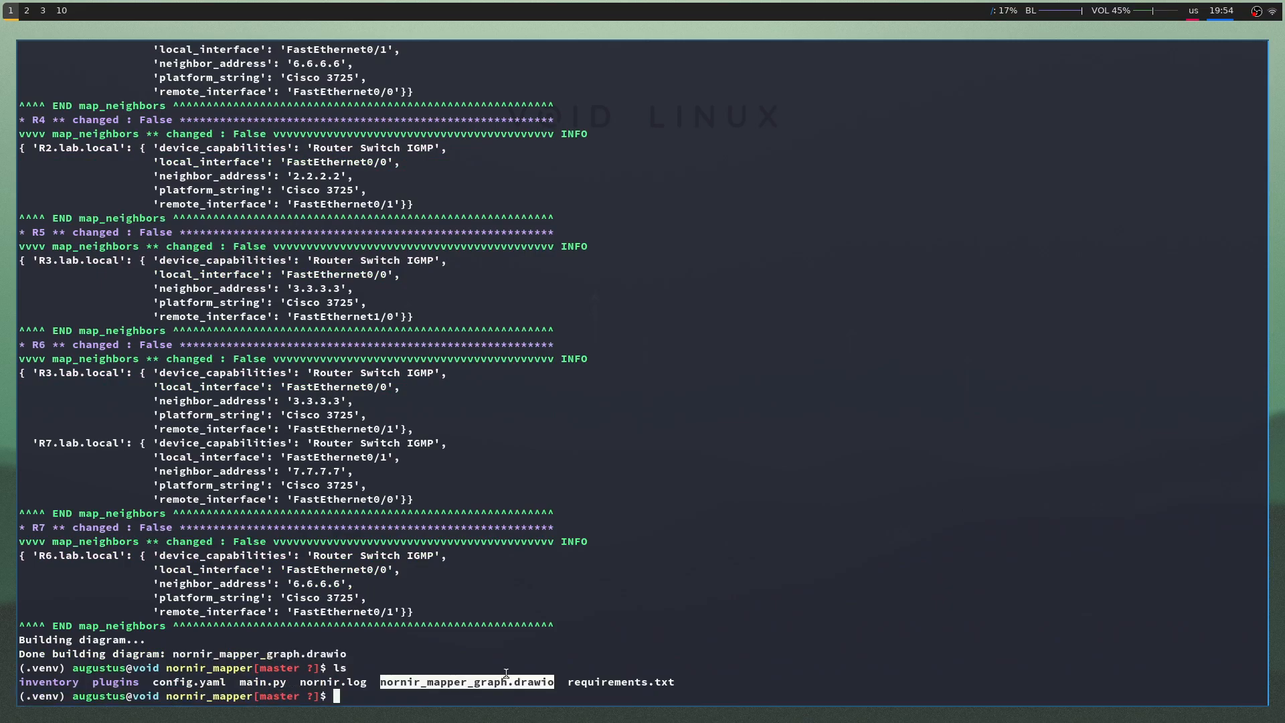
{"action": "left_click", "coordinate": [27, 9]}
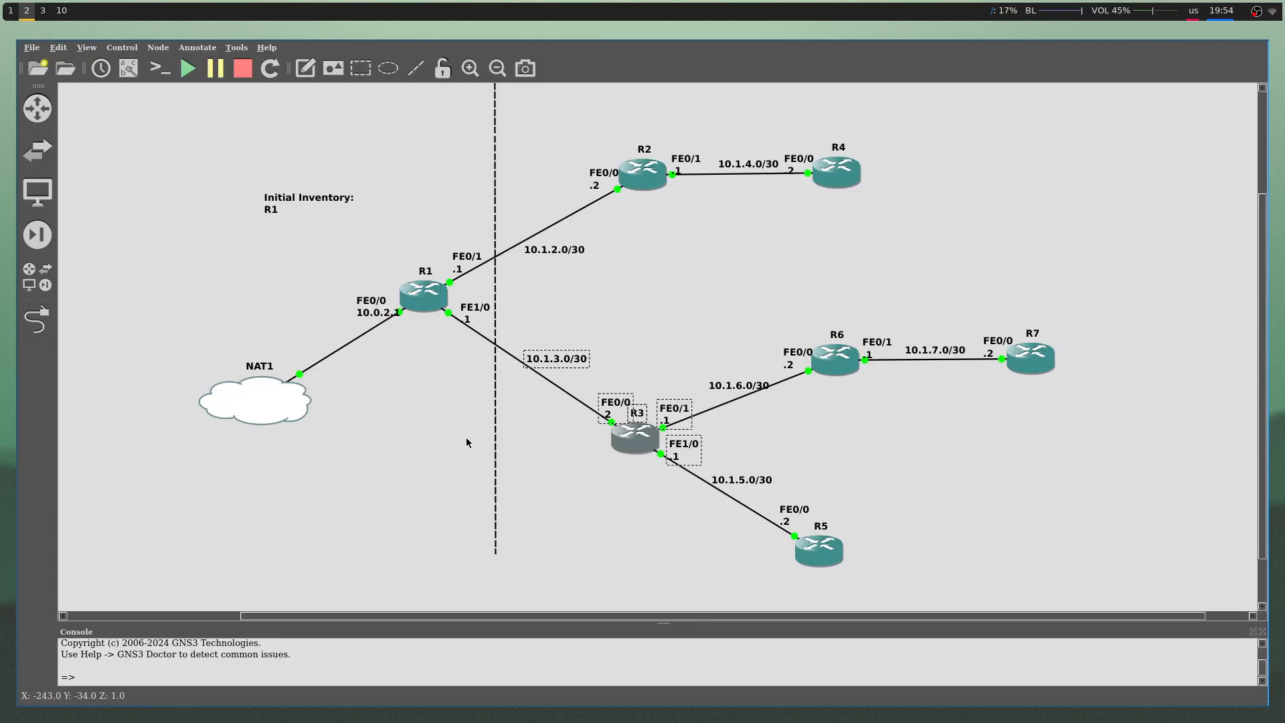
- Switch to draw.io and start opening an existing diagram from the nornir_mapper folder
{"action": "left_click", "coordinate": [42, 9]}
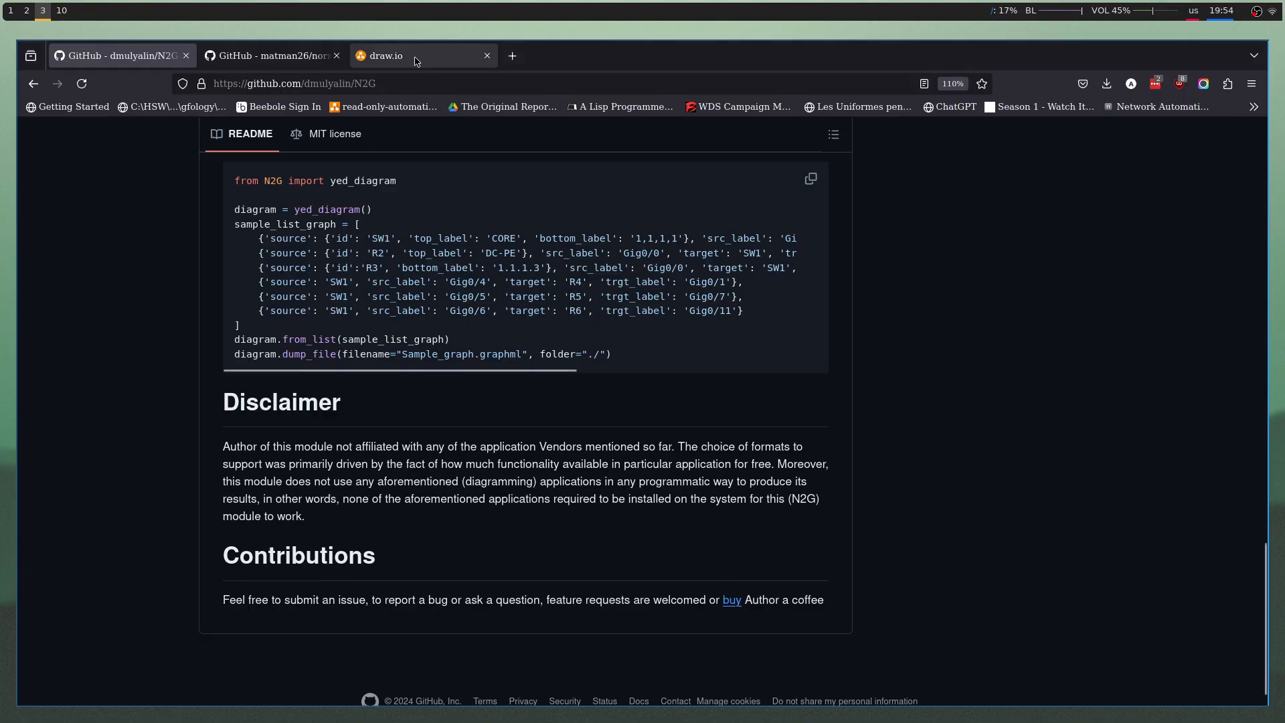
{"action": "left_click", "coordinate": [421, 55]}
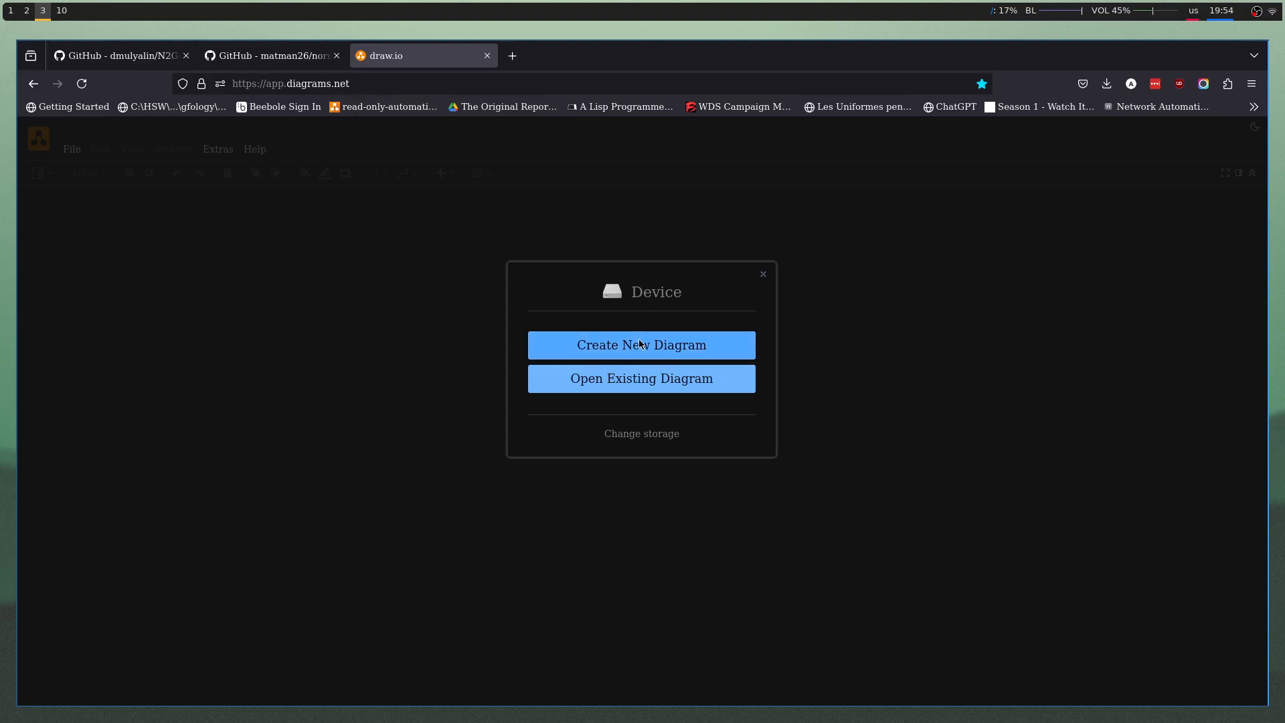
{"action": "mouse_move", "coordinate": [647, 327]}
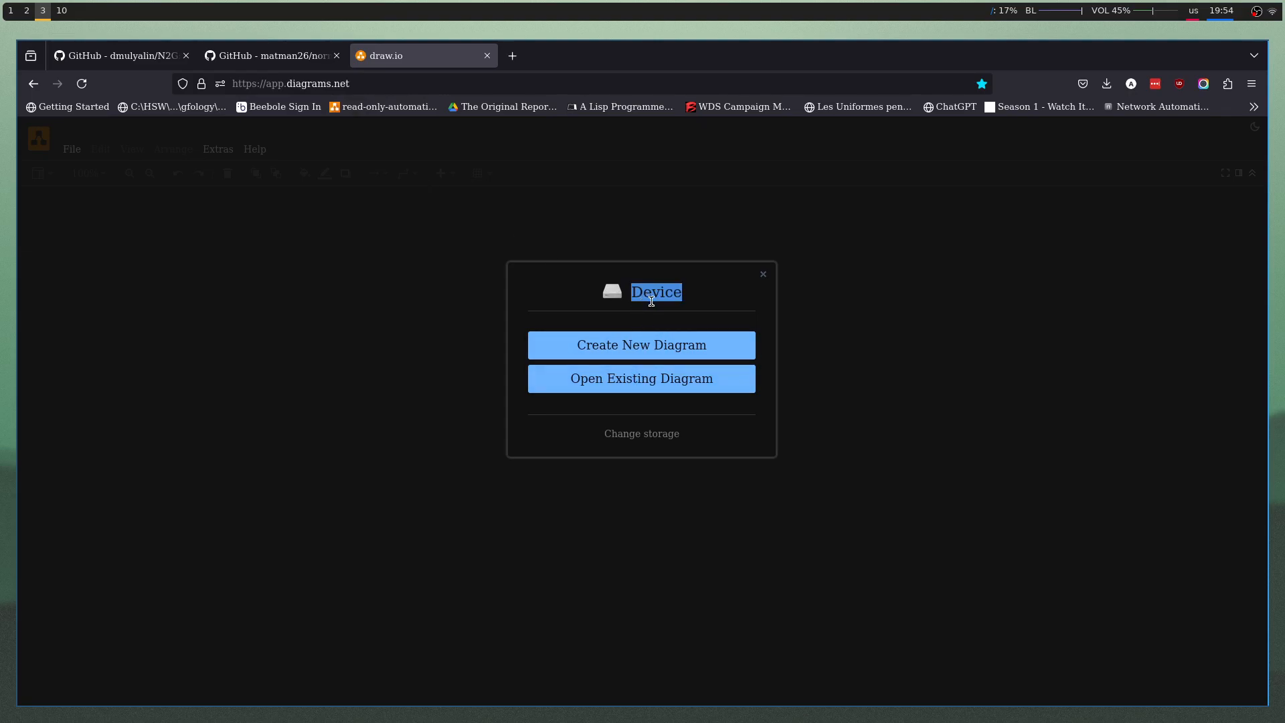
{"action": "left_click", "coordinate": [641, 378]}
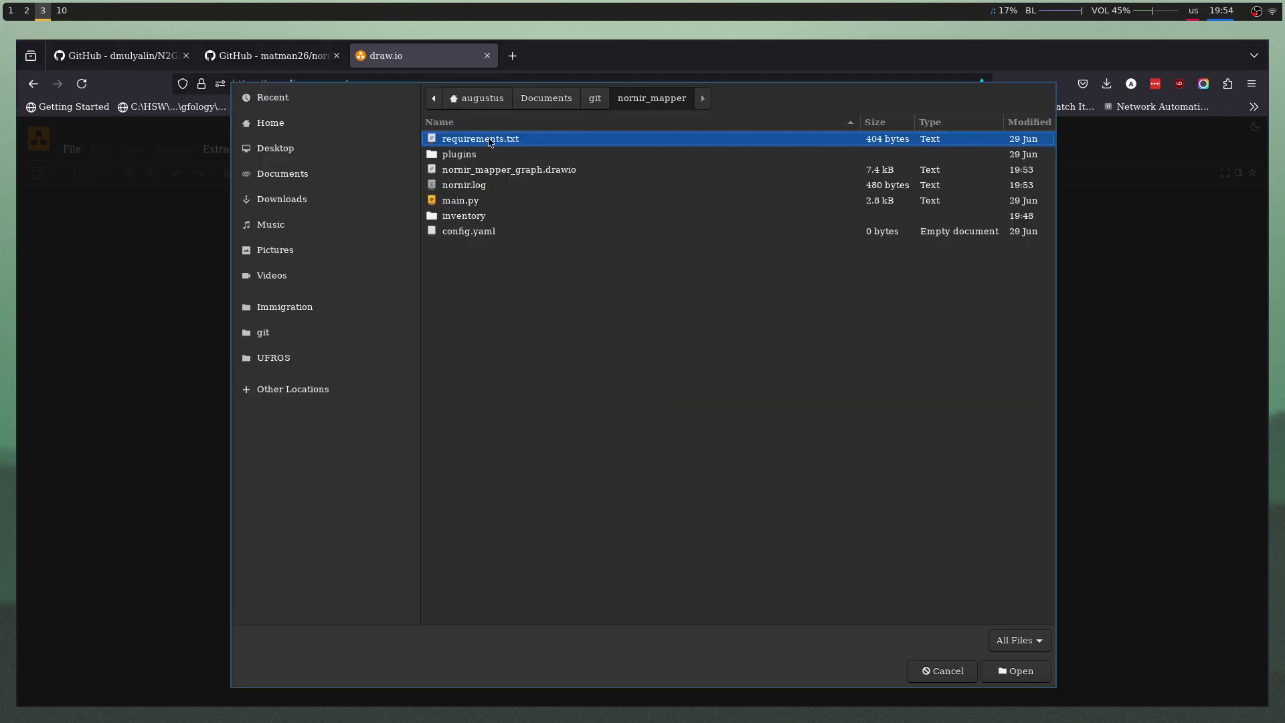
{"action": "mouse_move", "coordinate": [531, 105]}
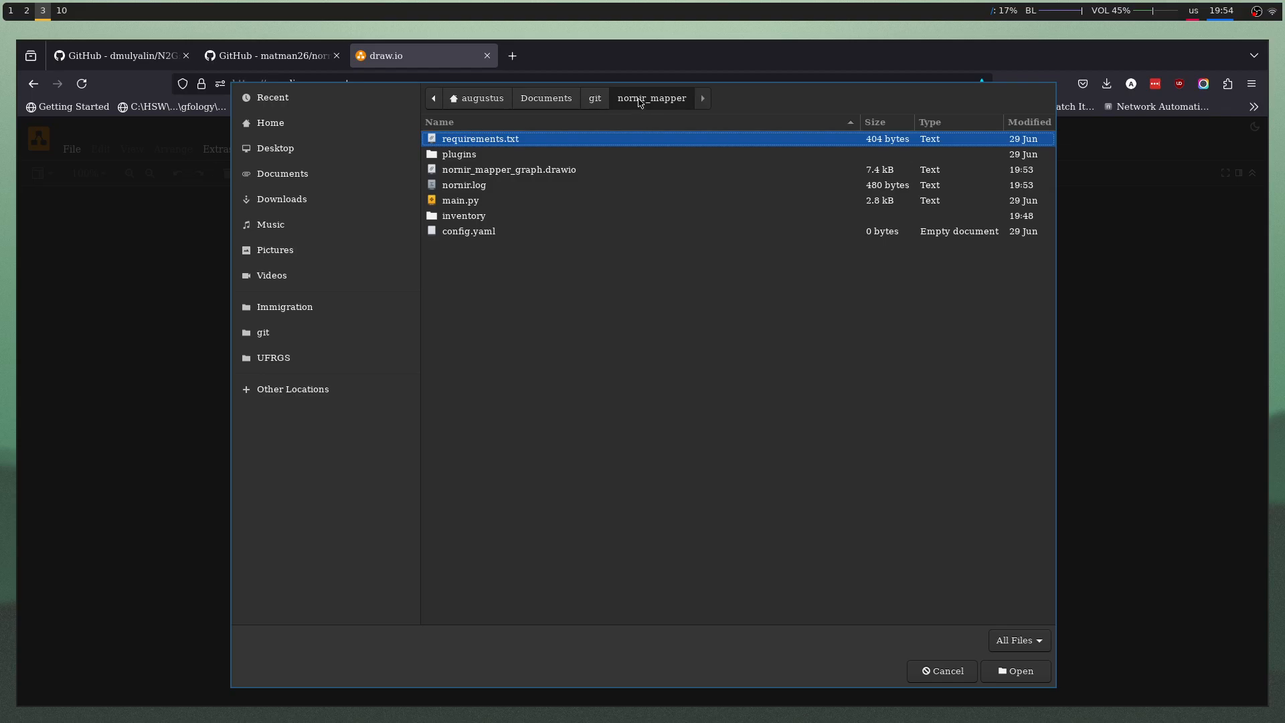
{"action": "mouse_move", "coordinate": [494, 173]}
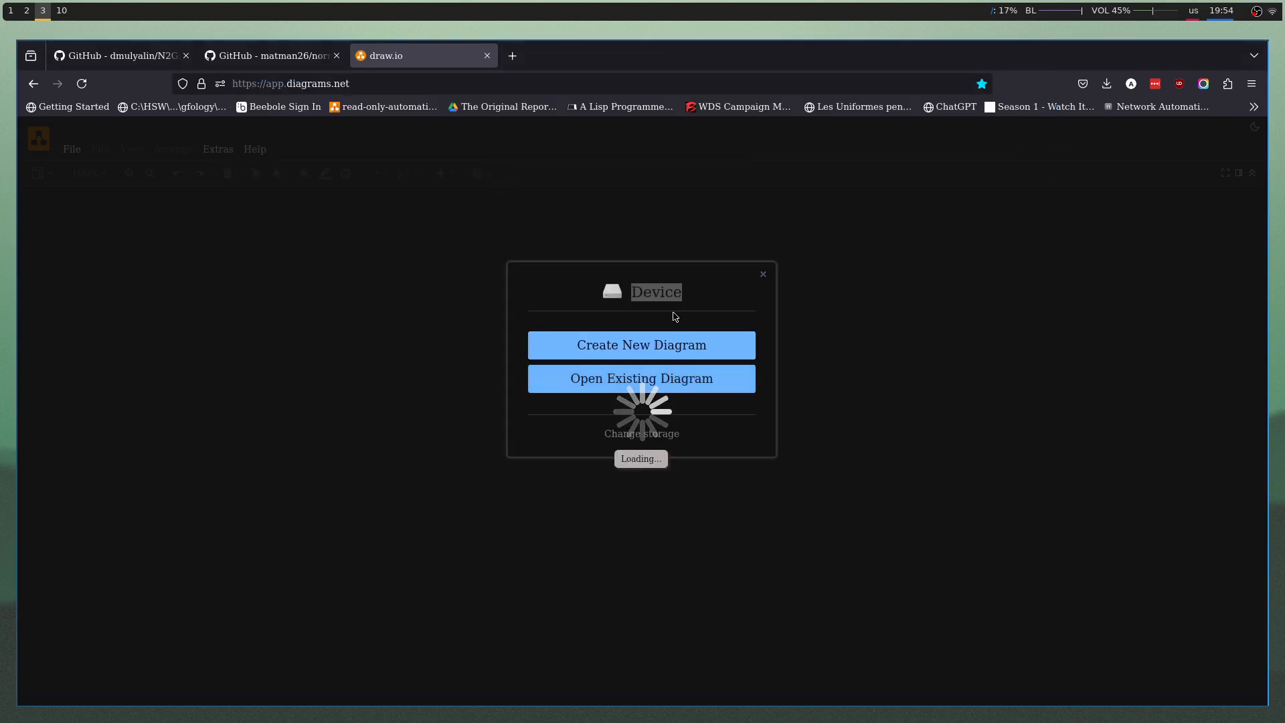
- Apply Arrange > Layout > Horizontal Flow to the R1–R7 diagram, then return to GNS3
{"action": "left_click", "coordinate": [641, 378]}
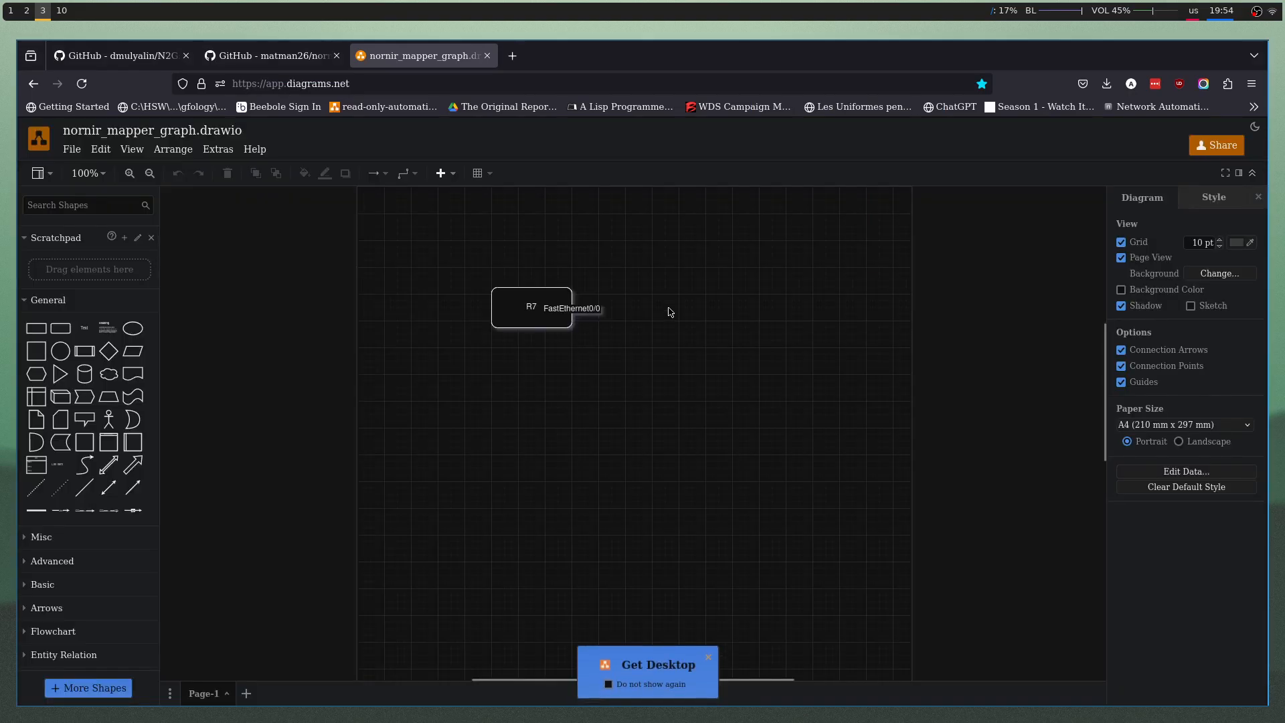
{"action": "mouse_move", "coordinate": [441, 228]}
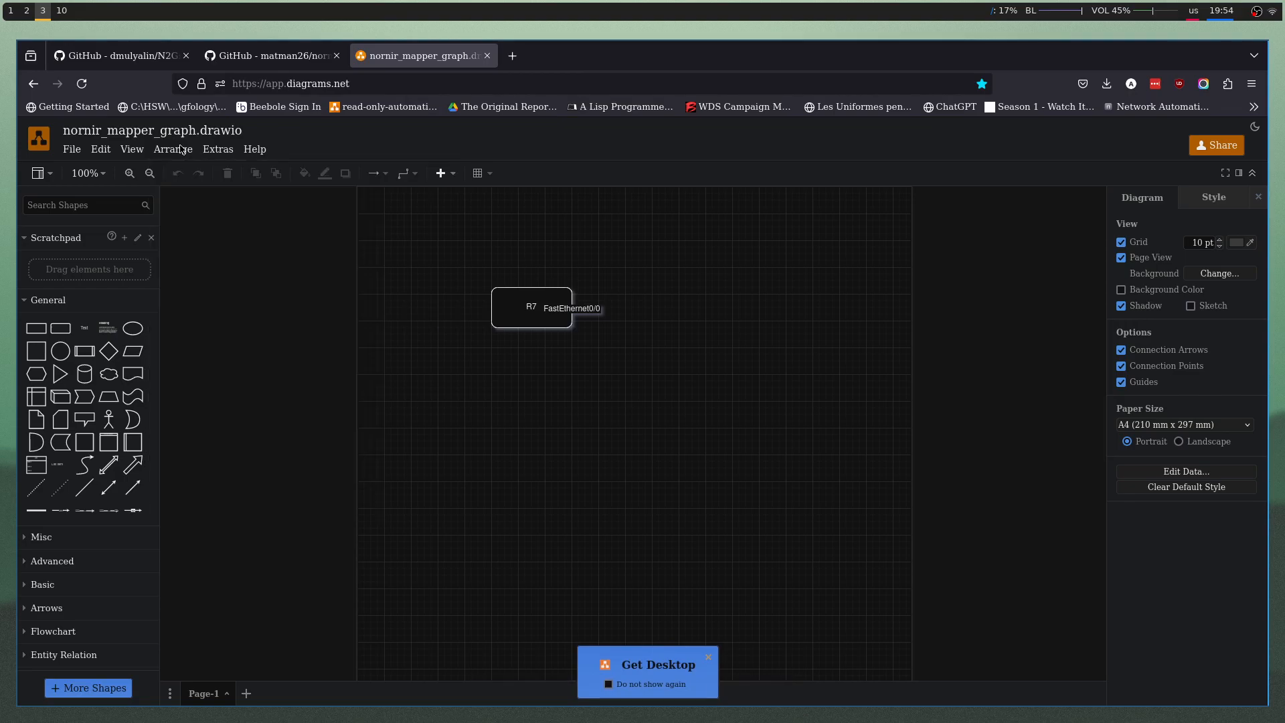
{"action": "left_click", "coordinate": [172, 148]}
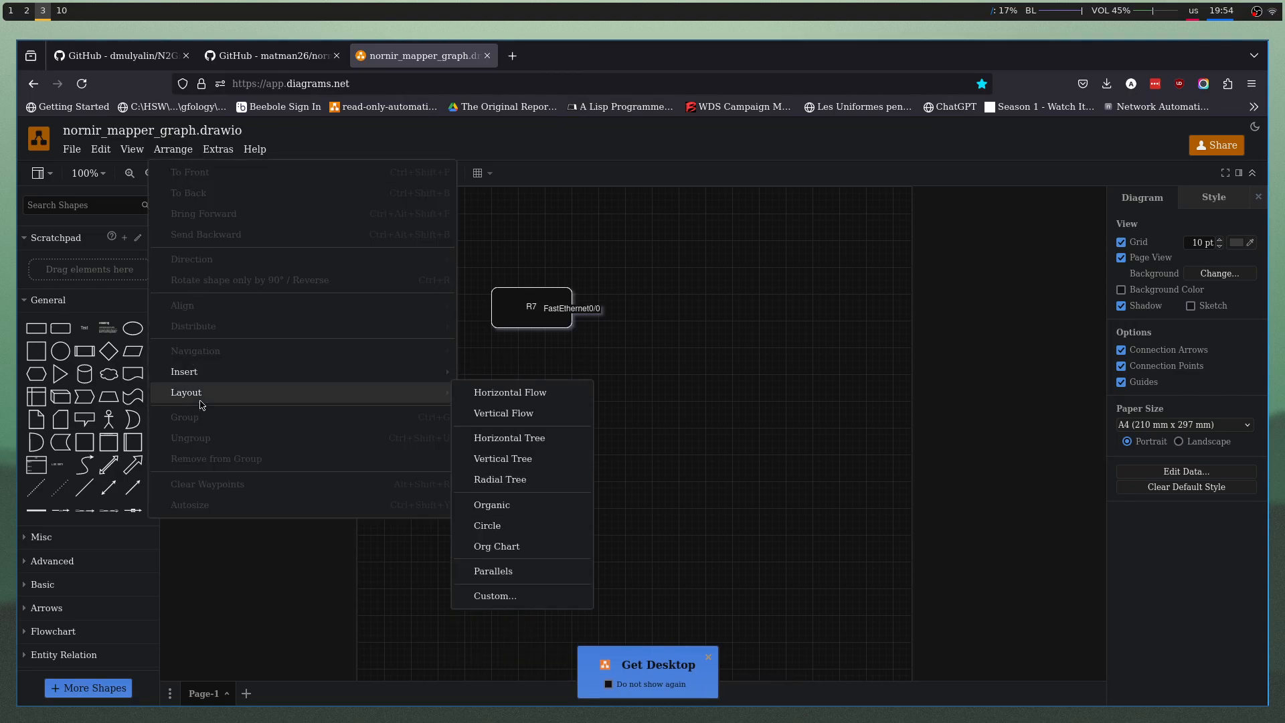
{"action": "mouse_move", "coordinate": [510, 392]}
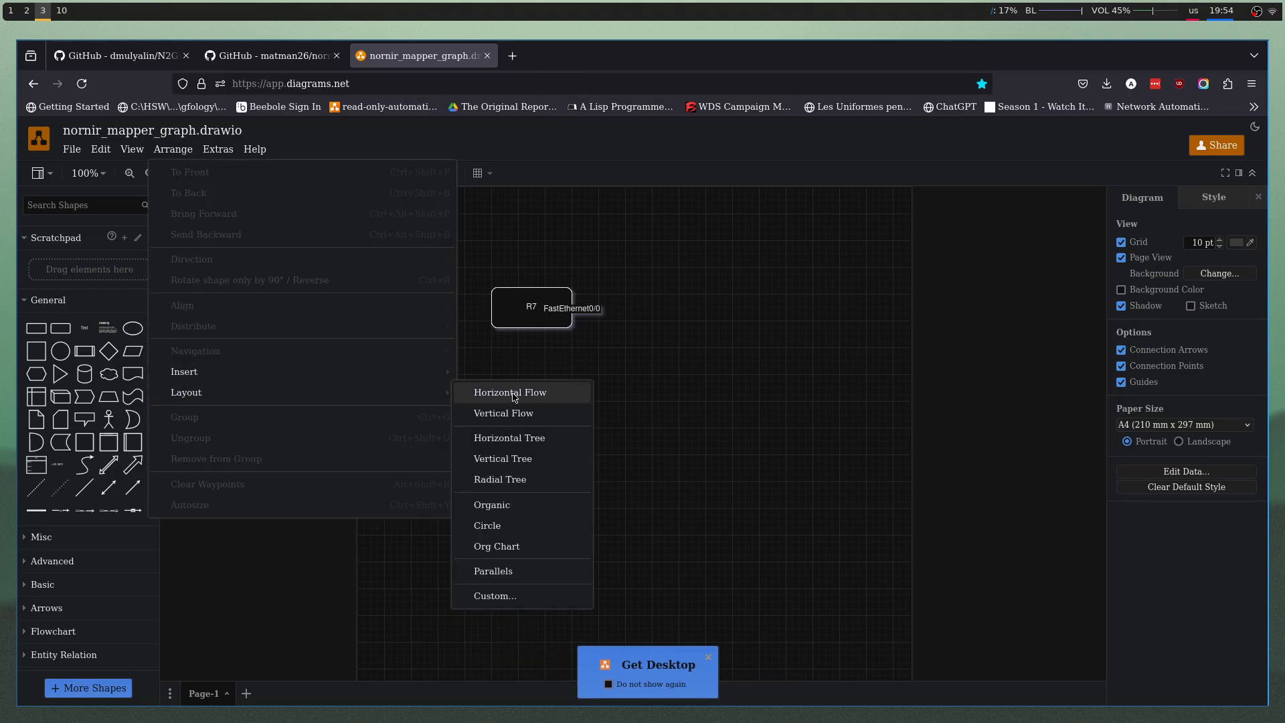
{"action": "left_click", "coordinate": [510, 392]}
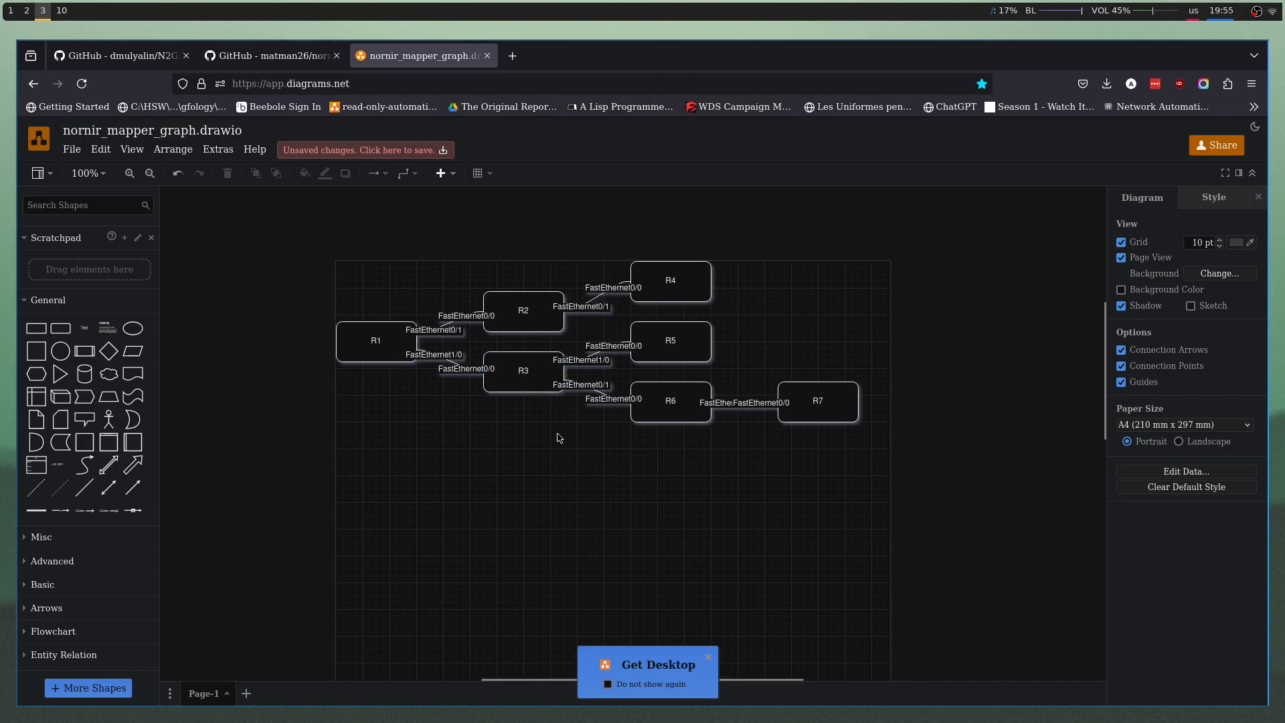
{"action": "mouse_move", "coordinate": [474, 364]}
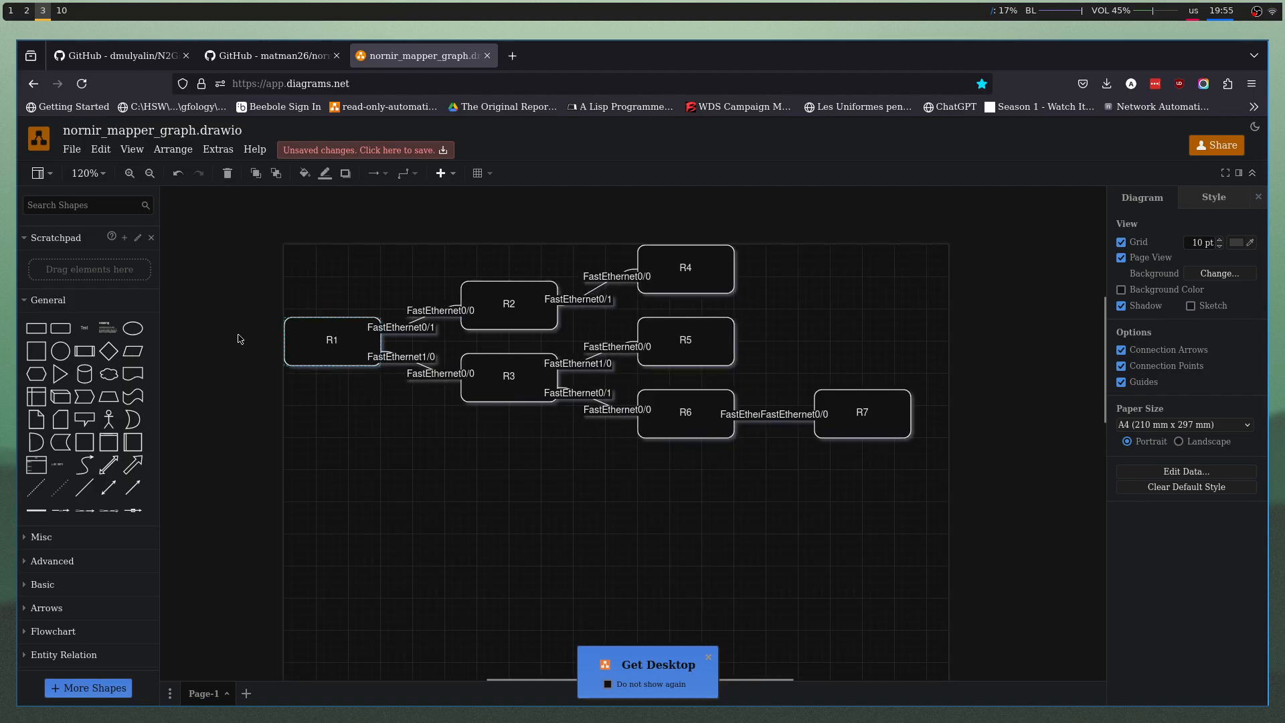
{"action": "left_click", "coordinate": [211, 328]}
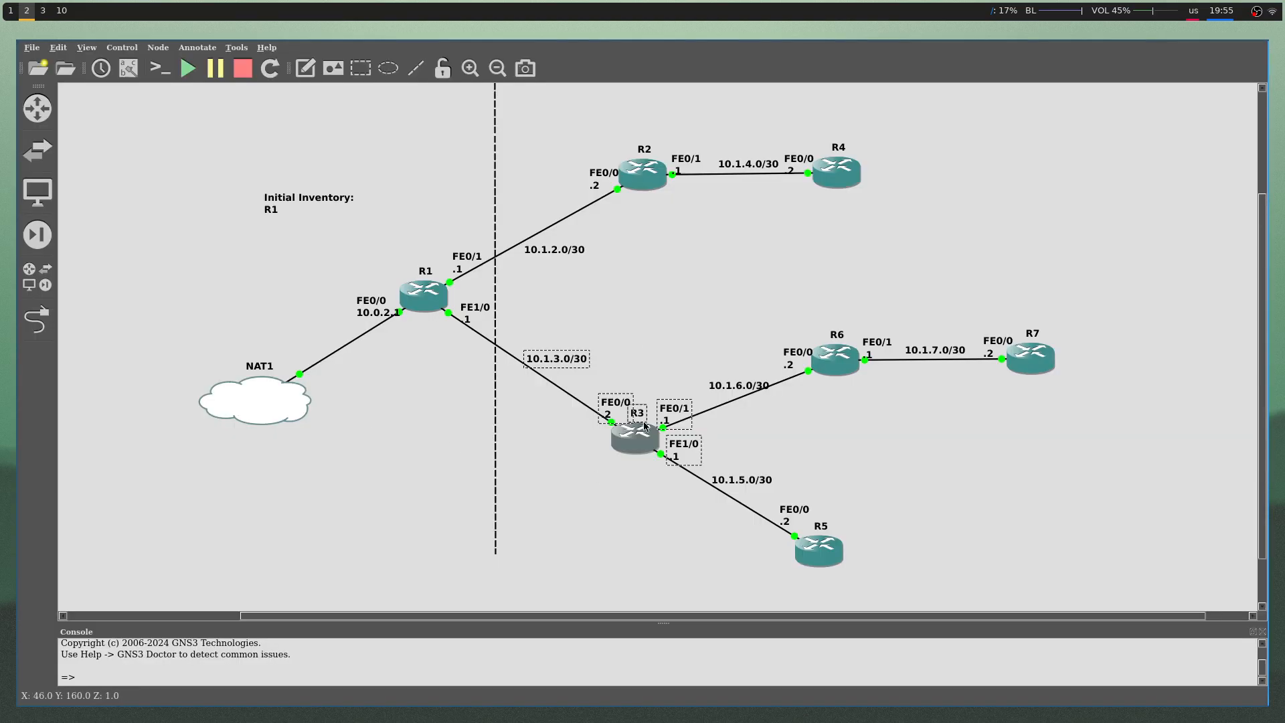
- Select R1 in GNS3, inspect the R1 node in the draw.io diagram, then return to GNS3
{"action": "left_click", "coordinate": [423, 293]}
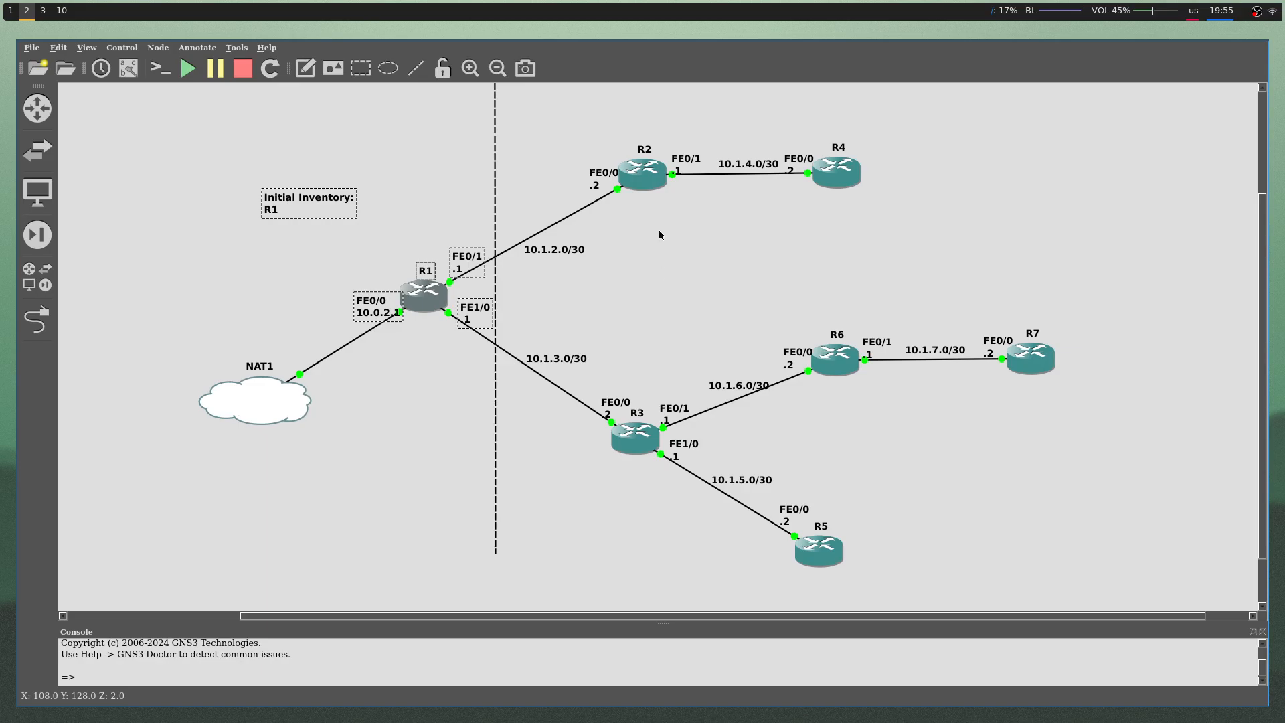
{"action": "left_click", "coordinate": [42, 9]}
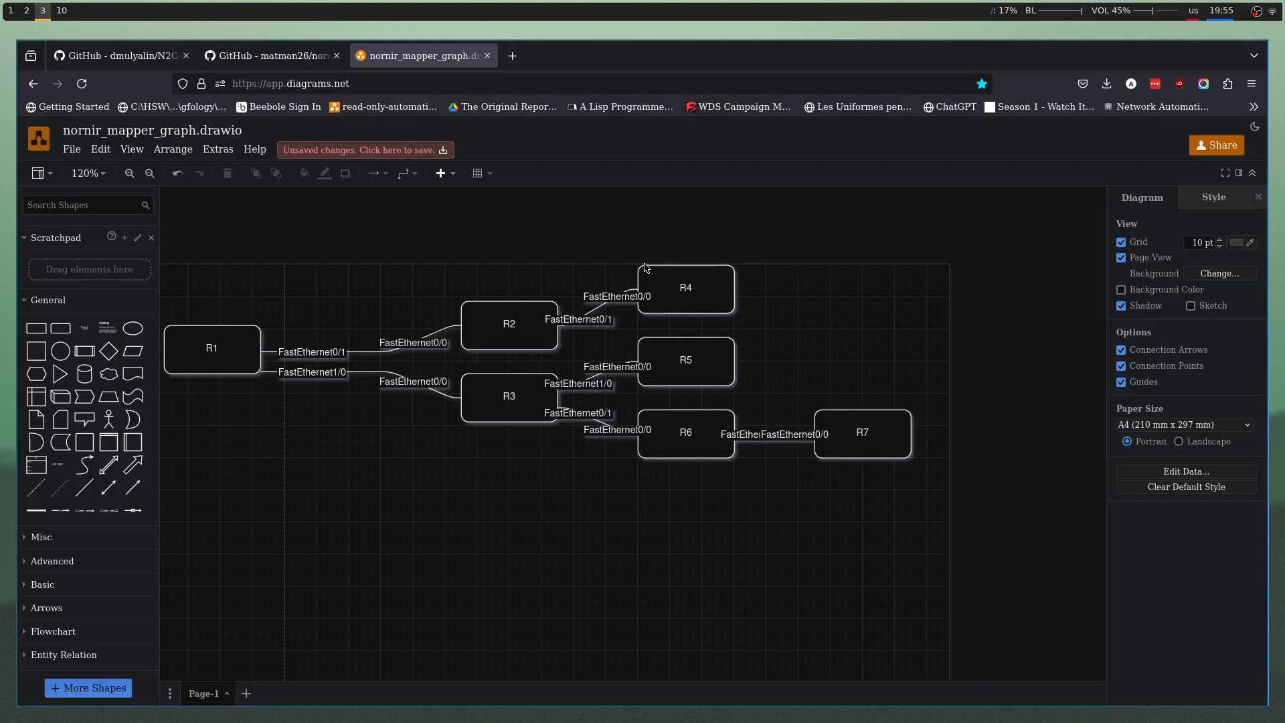
{"action": "left_click", "coordinate": [212, 348]}
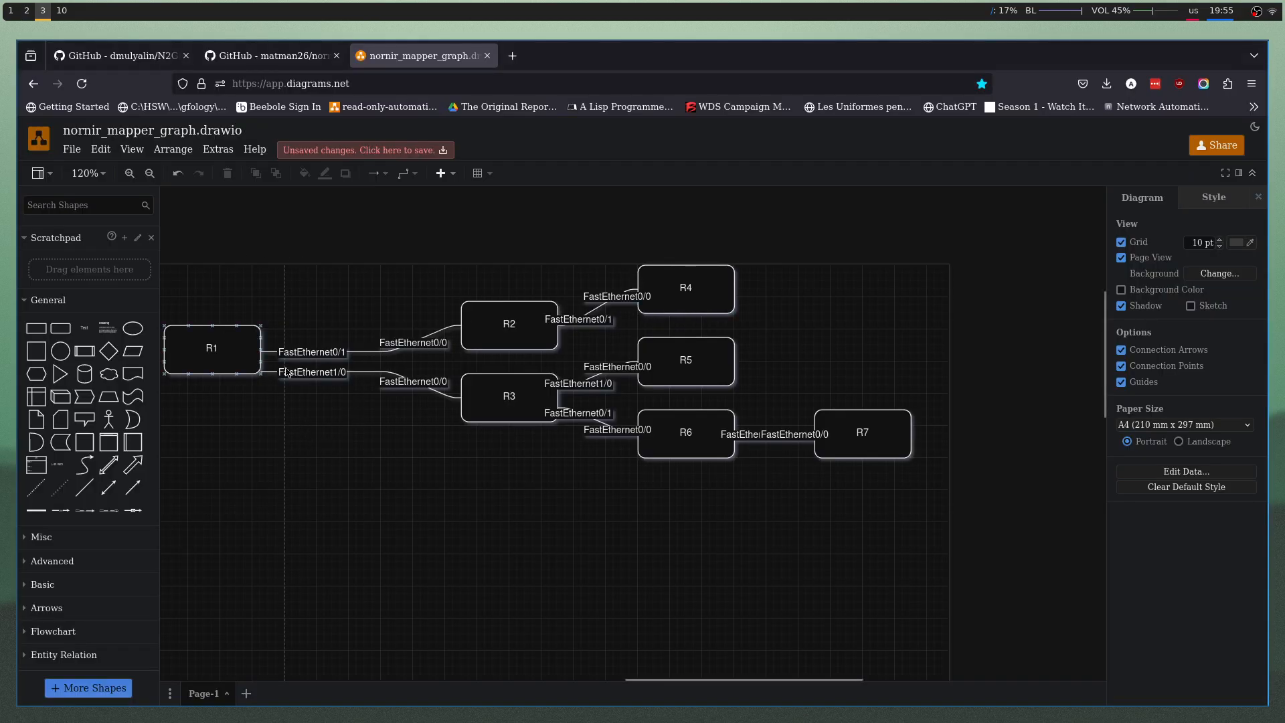
{"action": "left_click", "coordinate": [326, 444]}
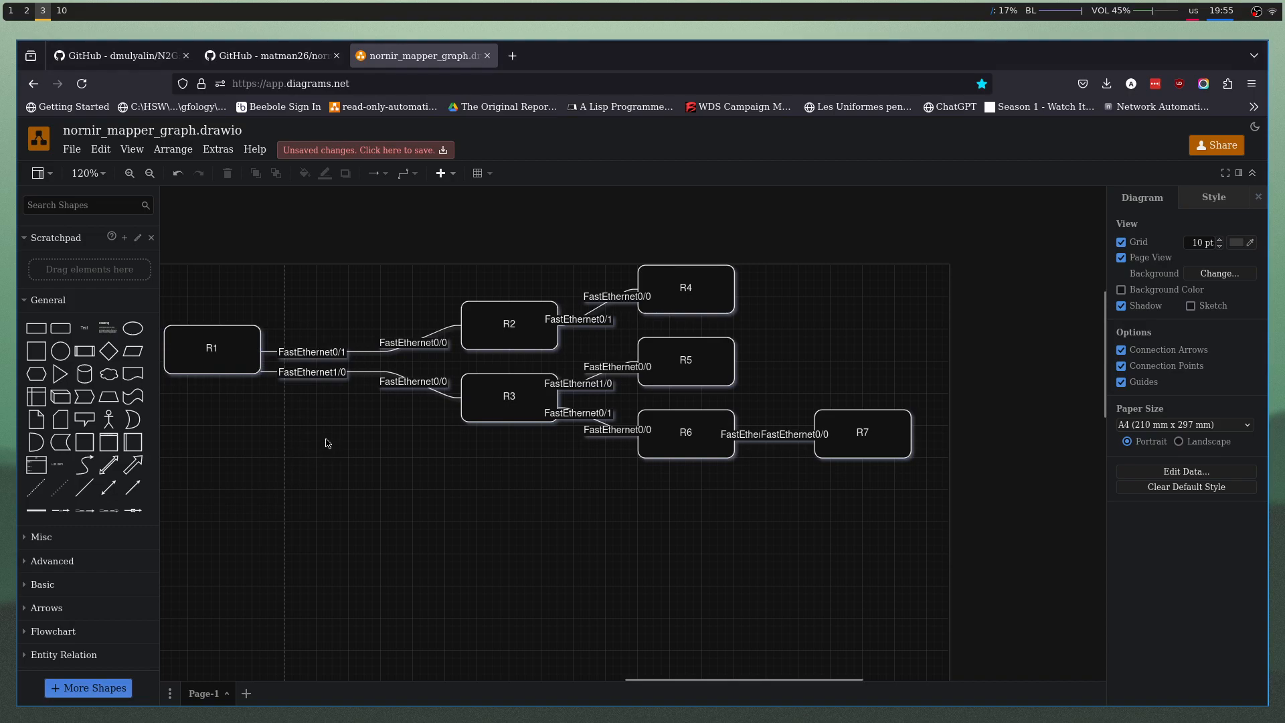
{"action": "mouse_move", "coordinate": [353, 440]}
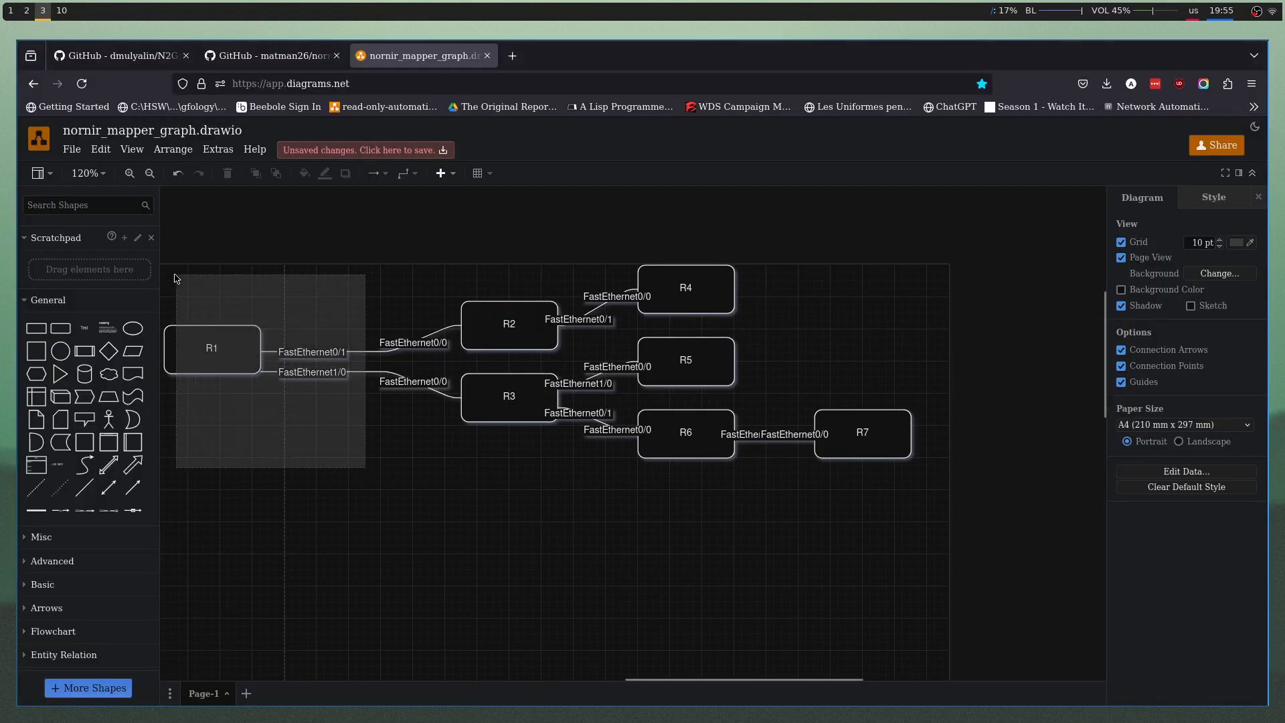
{"action": "left_click", "coordinate": [393, 455]}
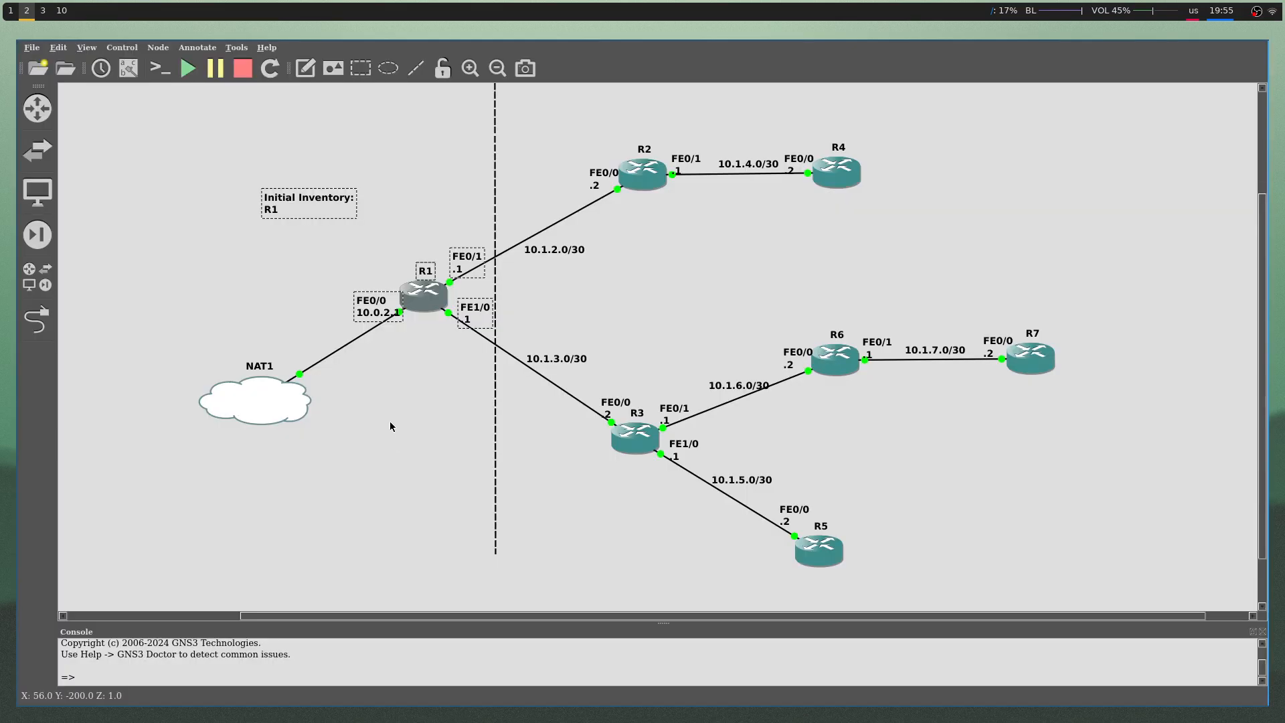
- Place the draw.io diagram beside GNS3 and bring R1's links to R2 and R3 into view
{"action": "left_click", "coordinate": [43, 9]}
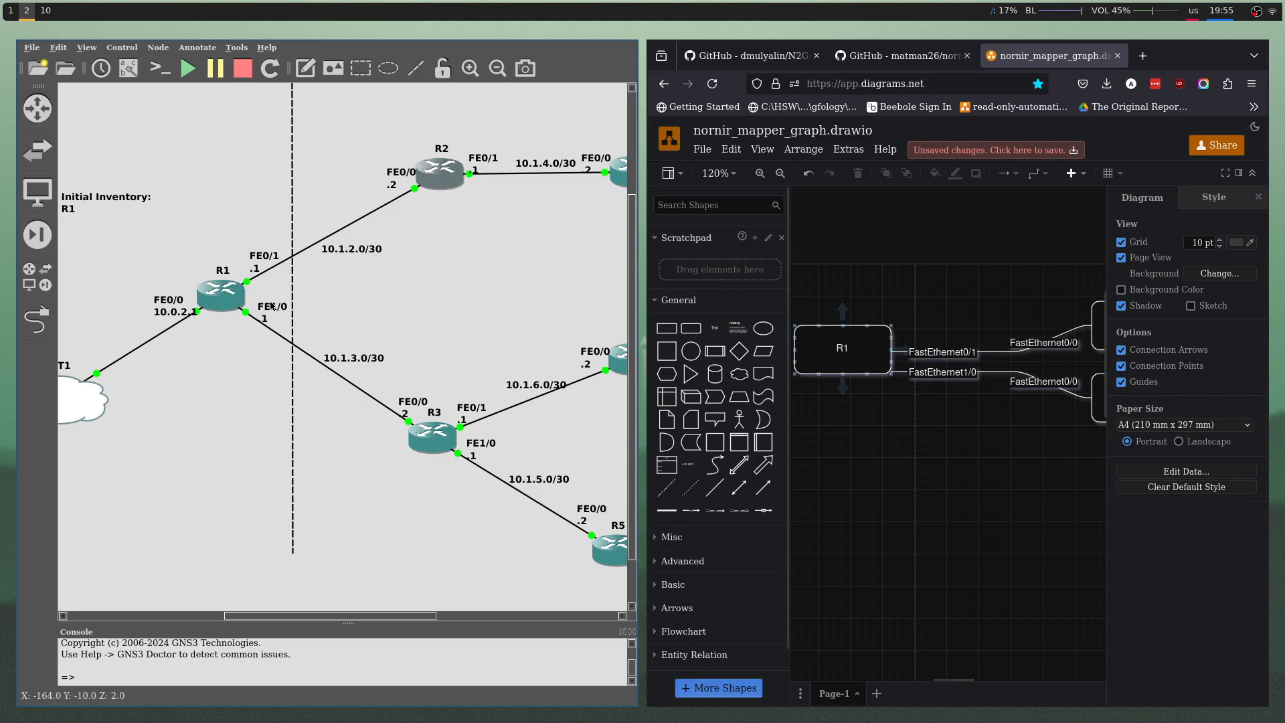
{"action": "left_click", "coordinate": [273, 312]}
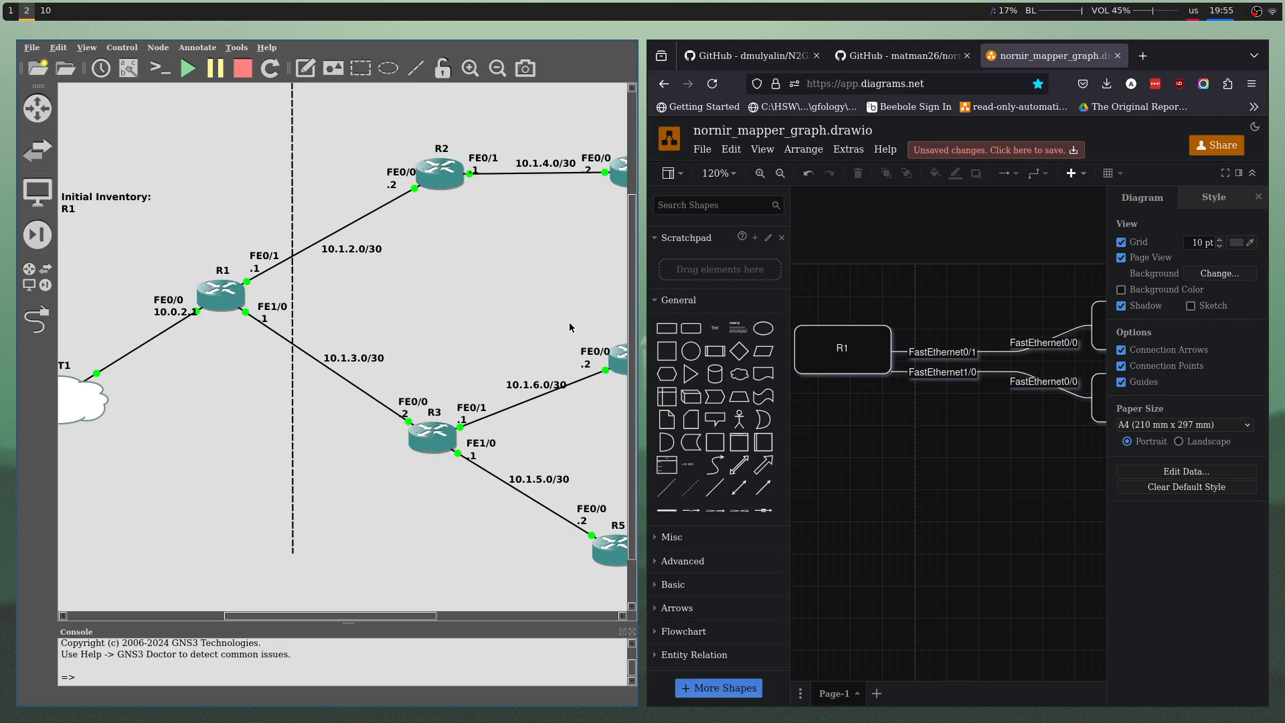
{"action": "scroll", "scroll_direction": "right", "scroll_amount": 3}
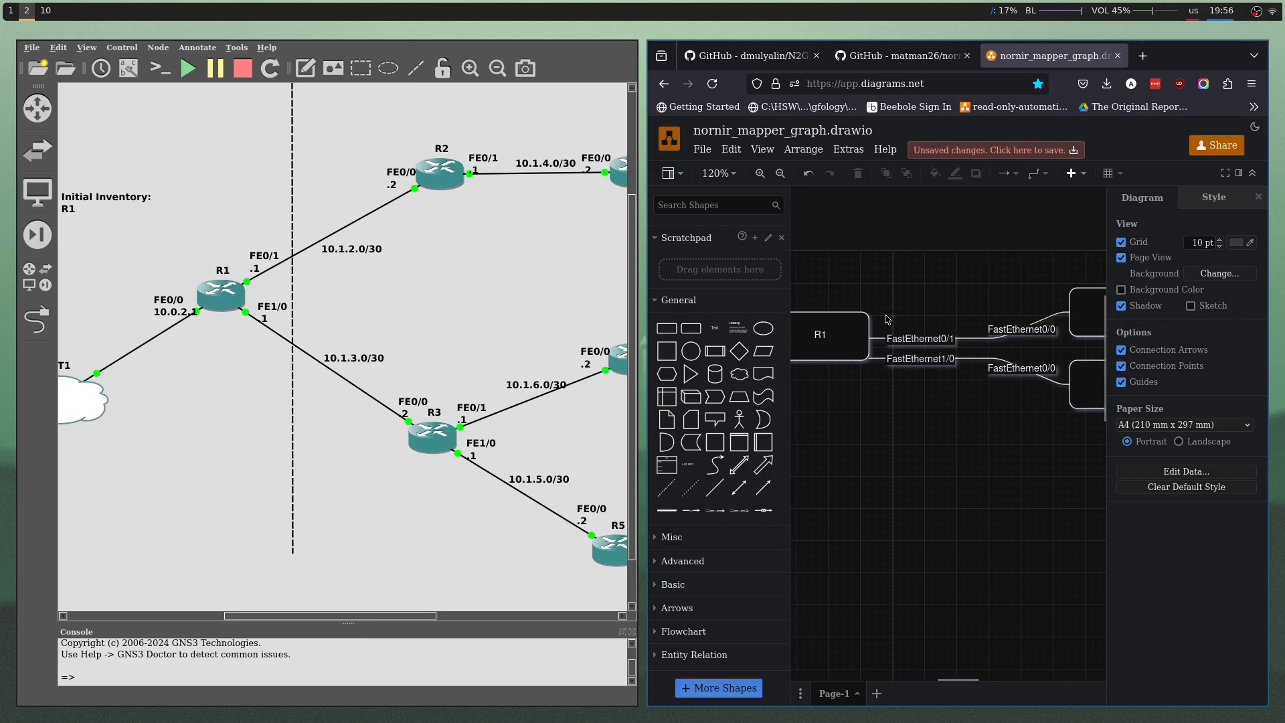
{"action": "mouse_move", "coordinate": [893, 213]}
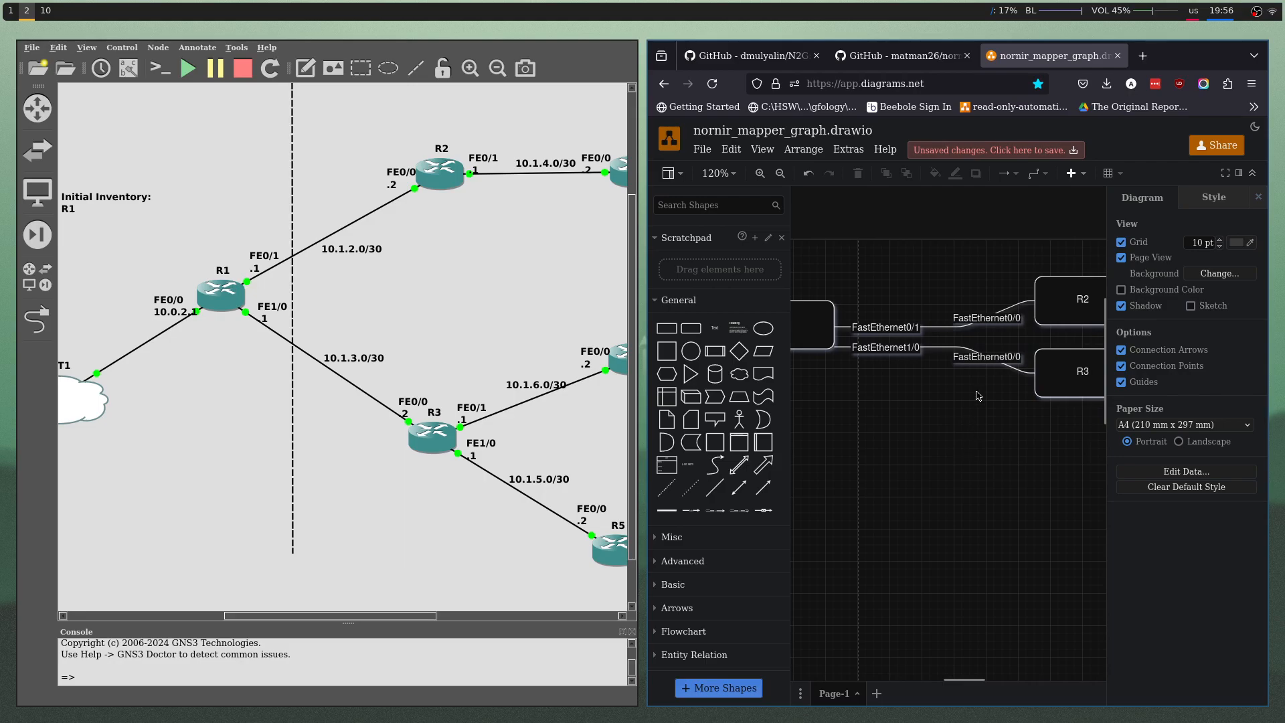
{"action": "scroll", "scroll_direction": "right", "scroll_amount": 3}
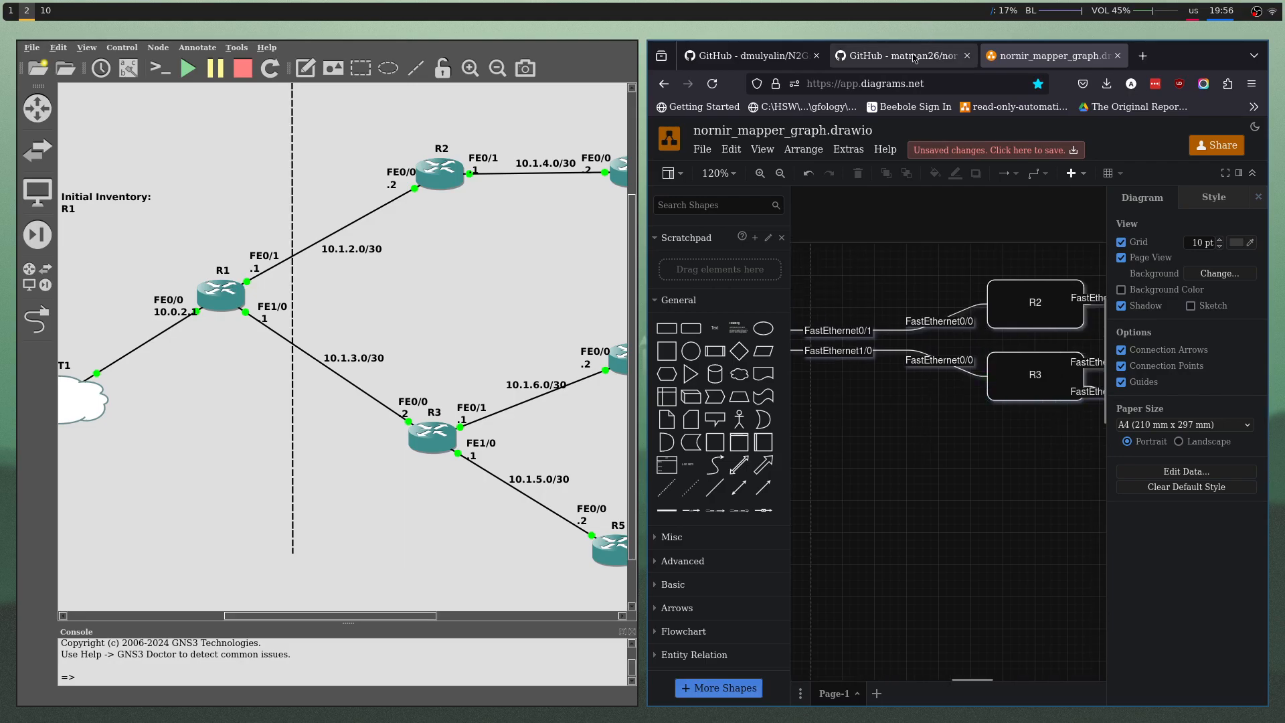
- Review the nornir_mapper repository file list, then move to the N2G README's feature list
{"action": "left_click", "coordinate": [897, 55]}
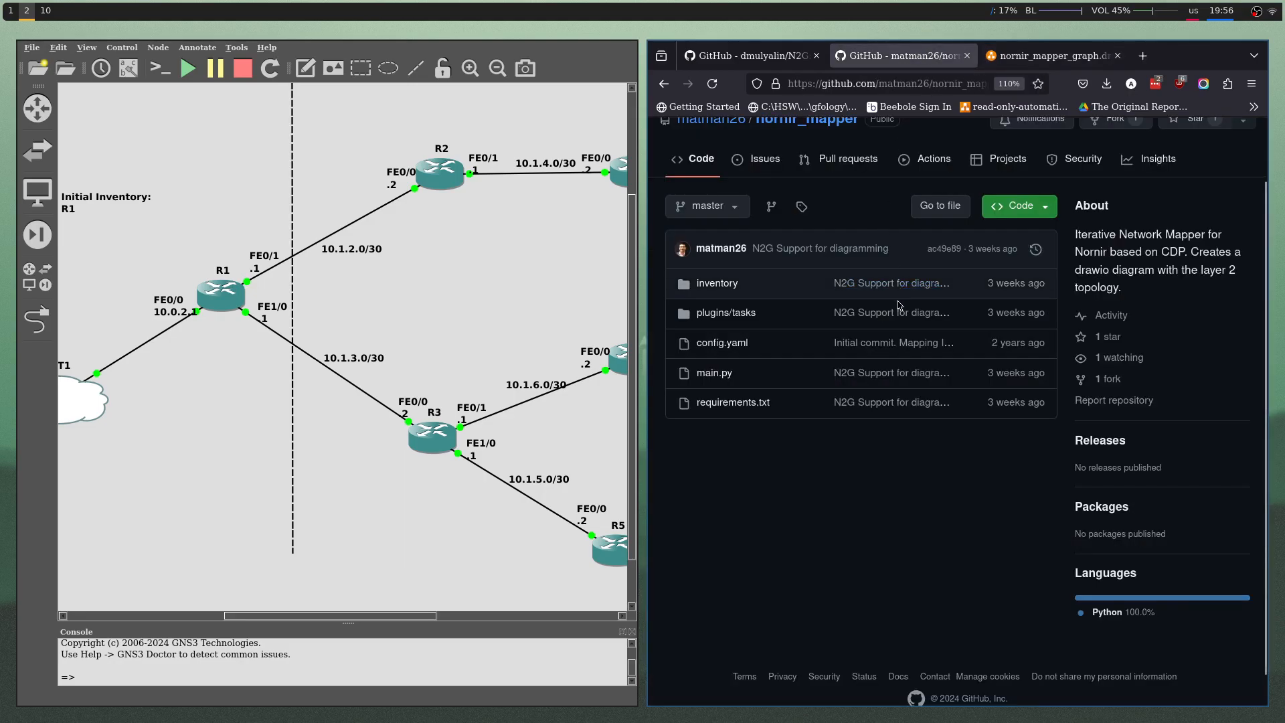
{"action": "scroll", "scroll_direction": "up", "scroll_amount": 3}
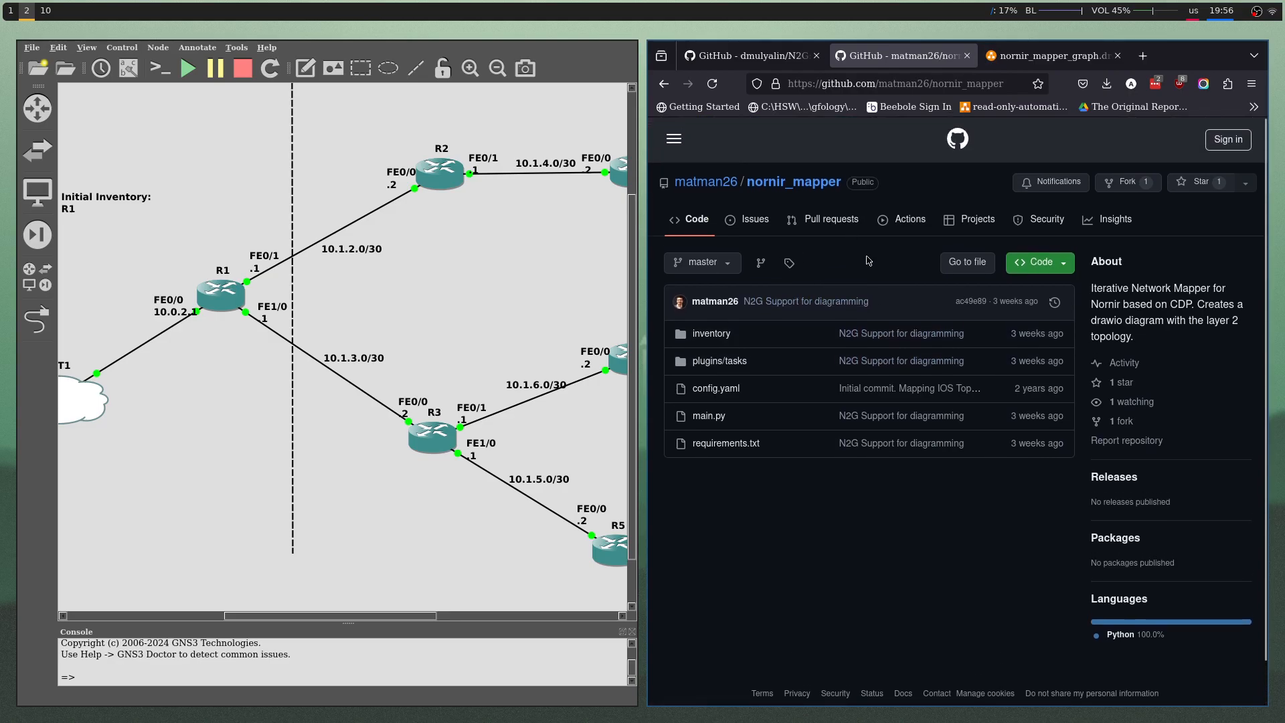
{"action": "mouse_move", "coordinate": [859, 210]}
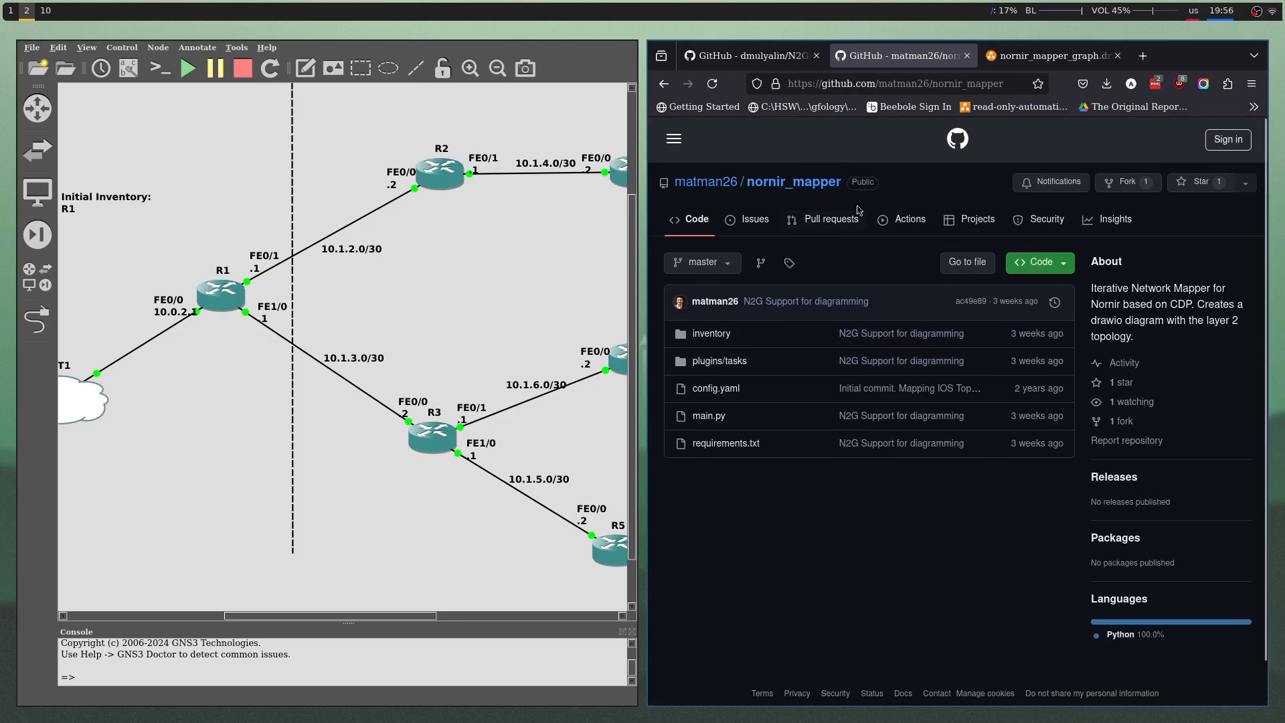
{"action": "left_click", "coordinate": [897, 83]}
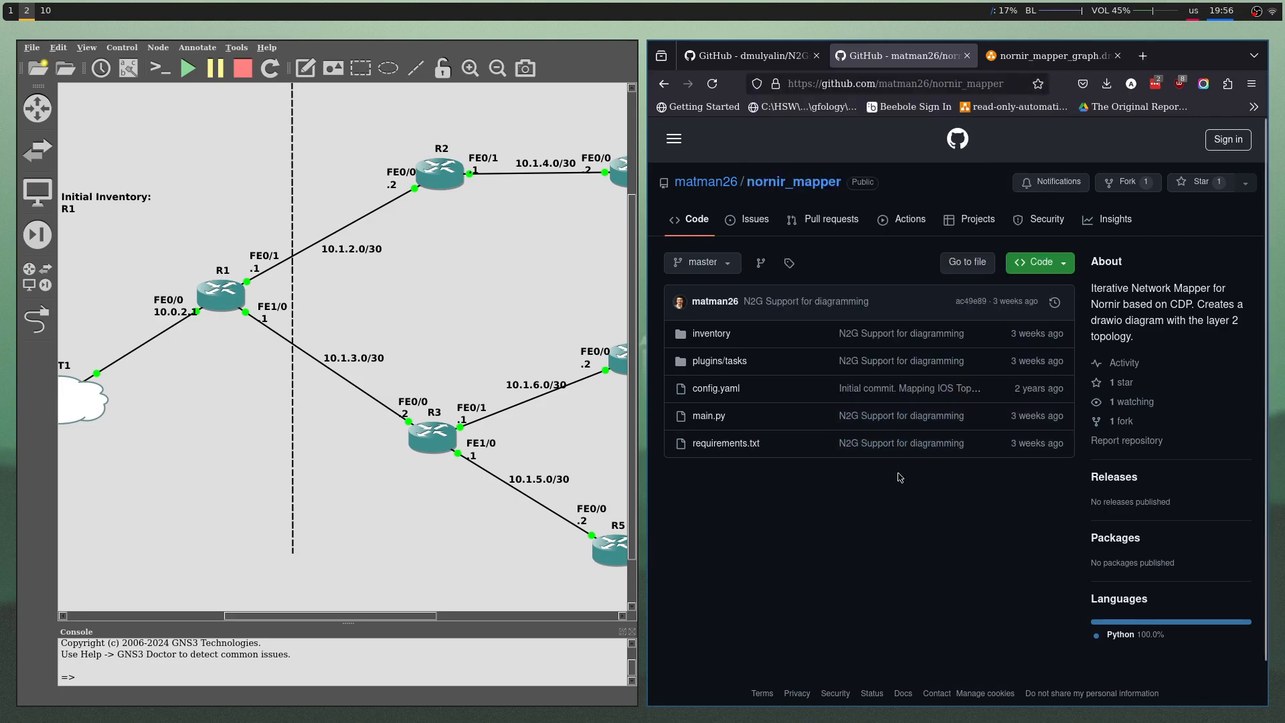
{"action": "mouse_move", "coordinate": [887, 456]}
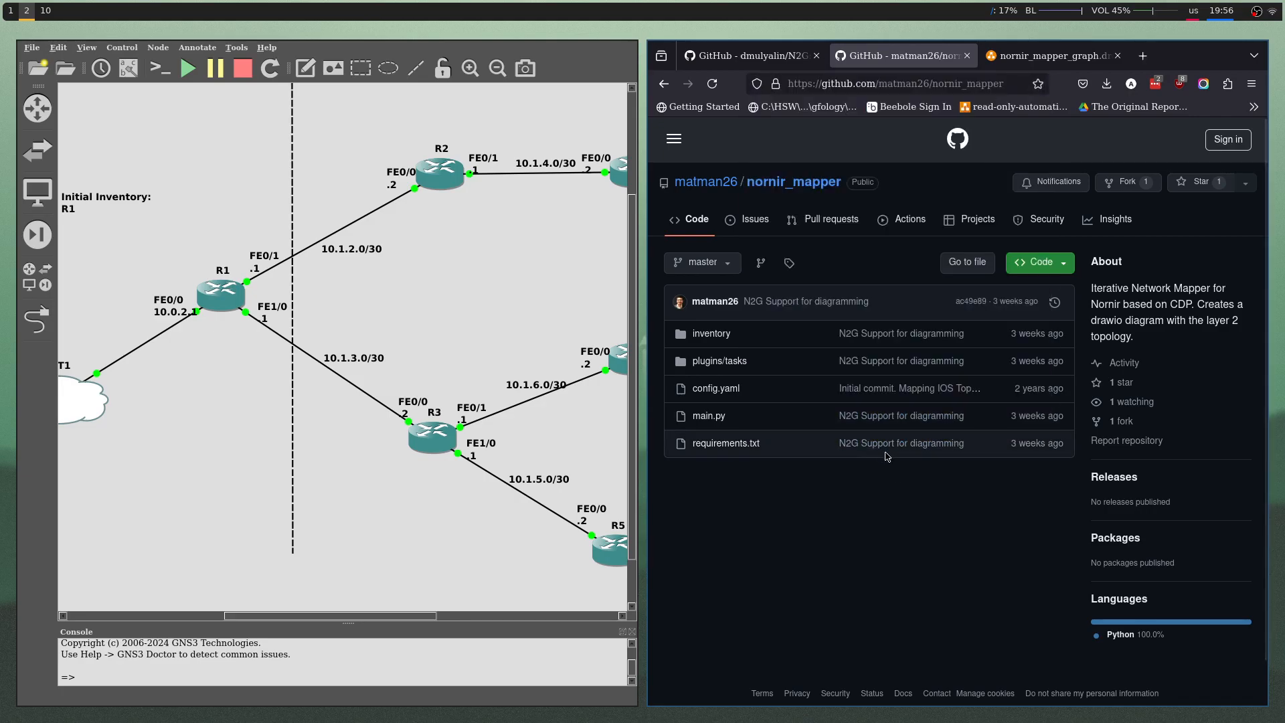
{"action": "mouse_move", "coordinate": [918, 506]}
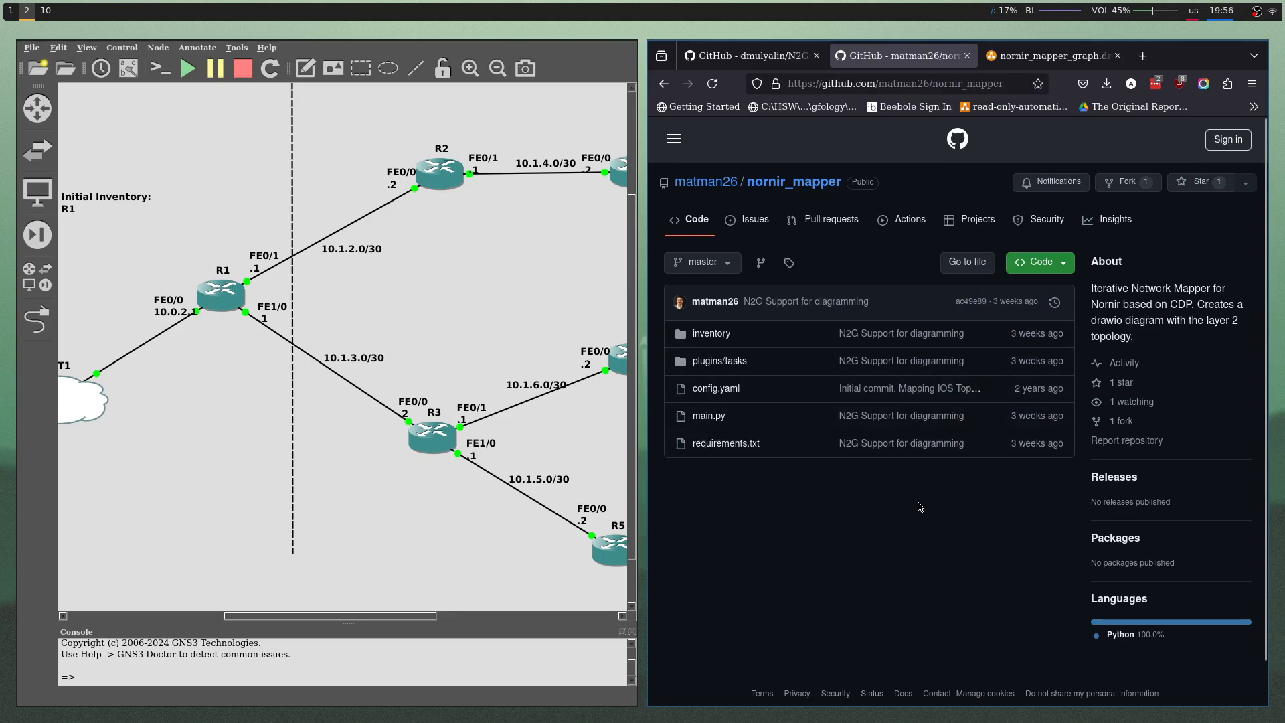
{"action": "mouse_move", "coordinate": [908, 389]}
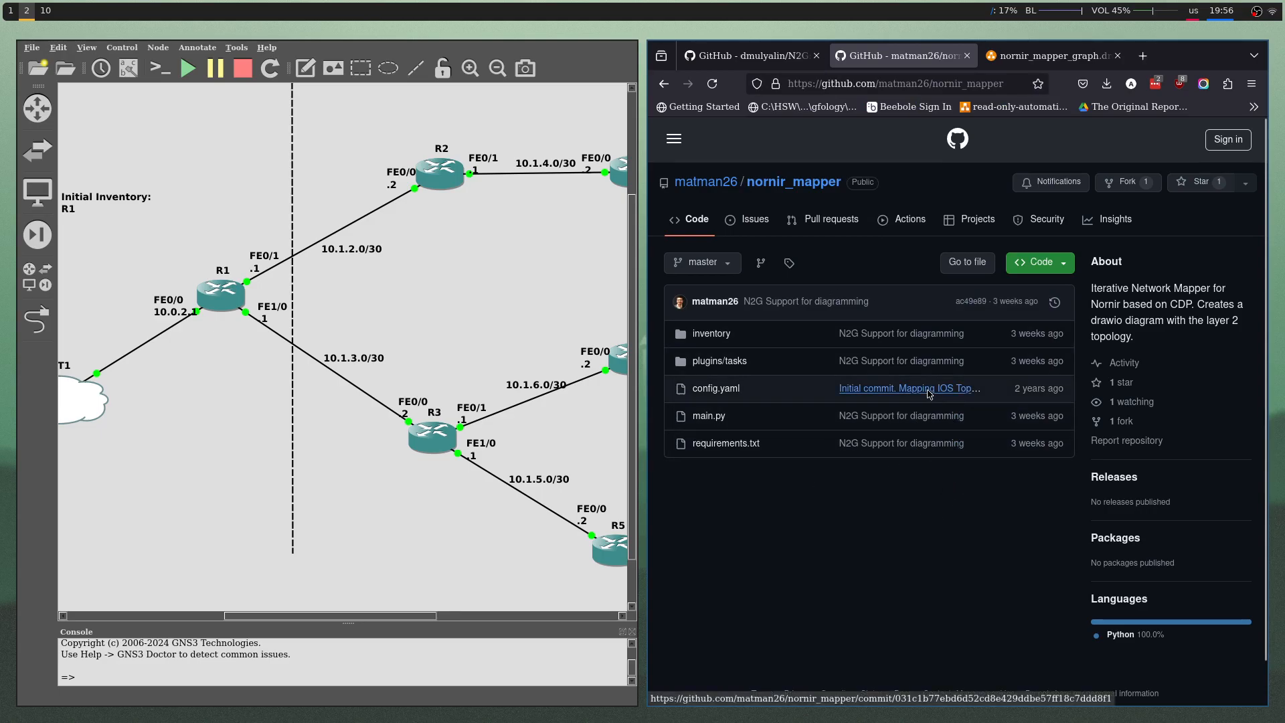
{"action": "mouse_move", "coordinate": [908, 388]}
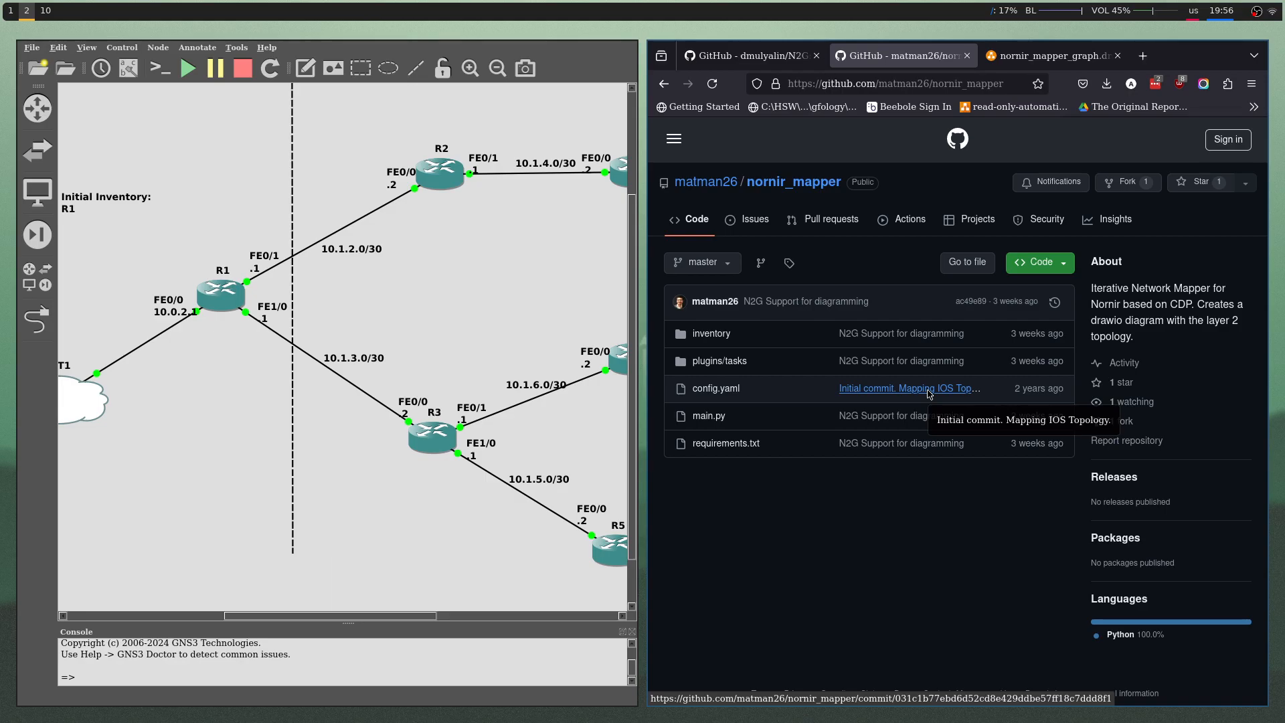
{"action": "left_click", "coordinate": [746, 56]}
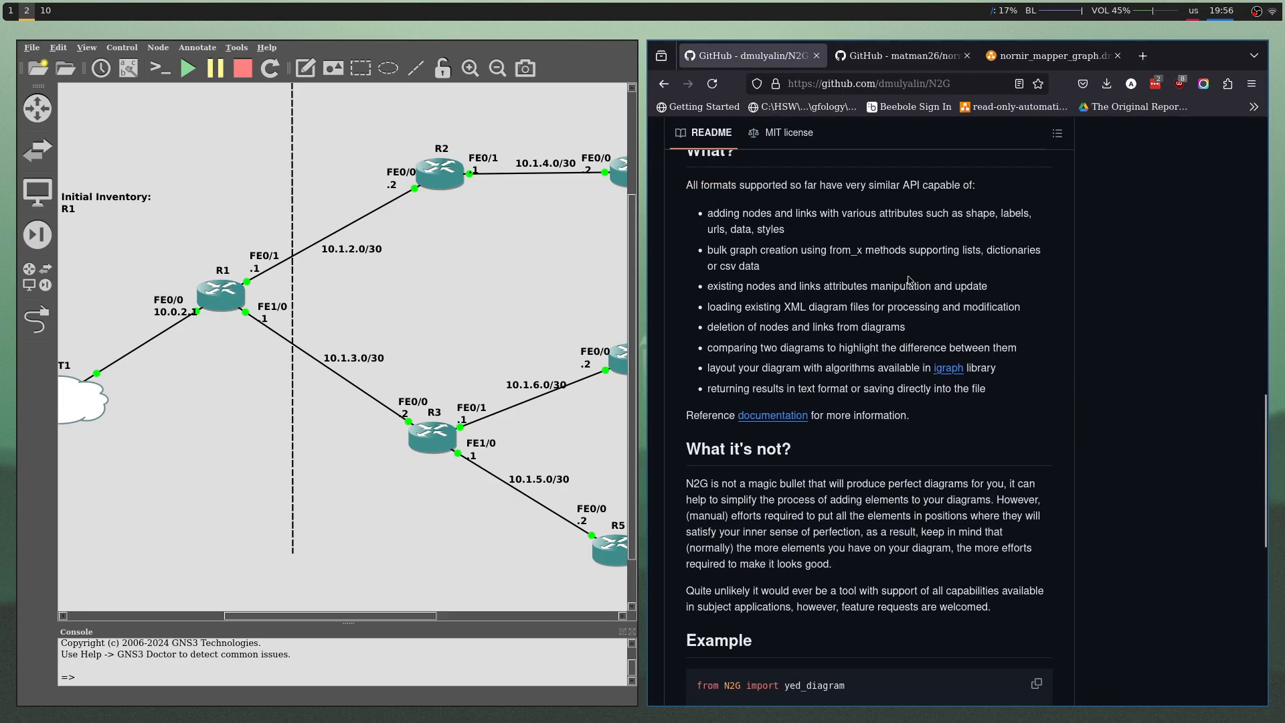
- Return to the nornir_mapper_graph.drawio diagram showing R2 and R3 linked to R4–R6
{"action": "left_click", "coordinate": [1052, 55]}
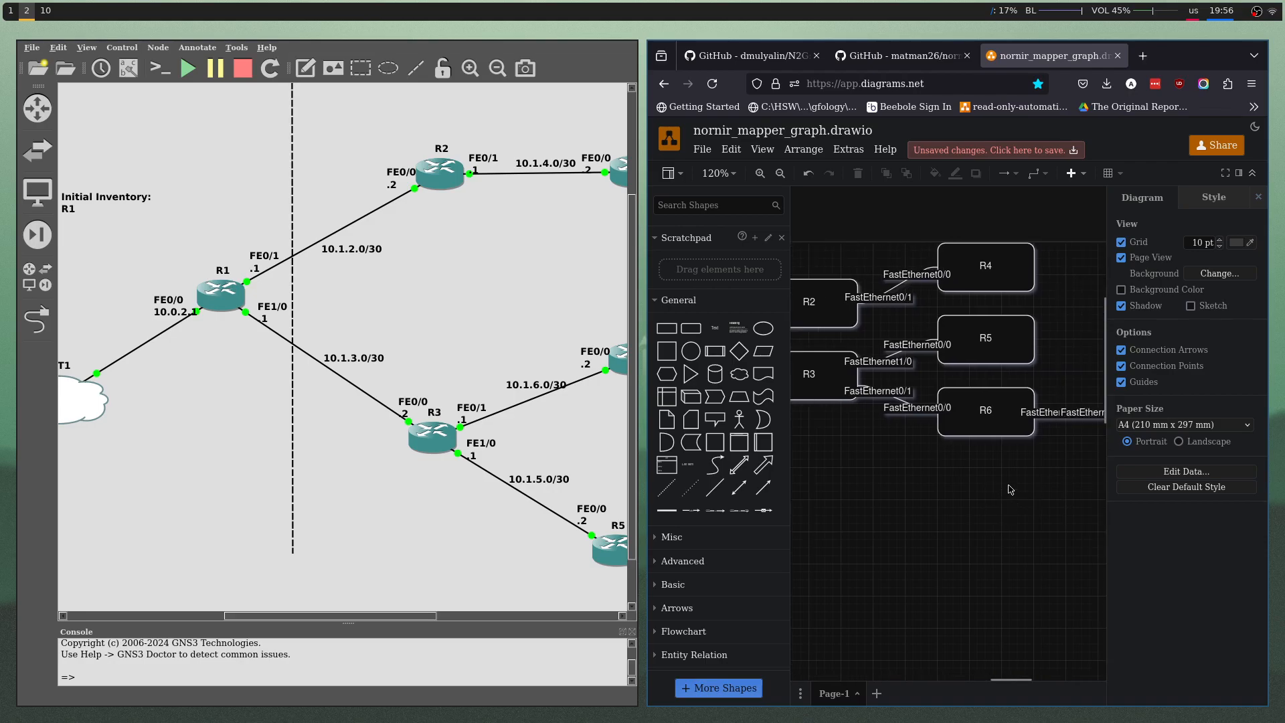
{"action": "left_click", "coordinate": [1269, 10]}
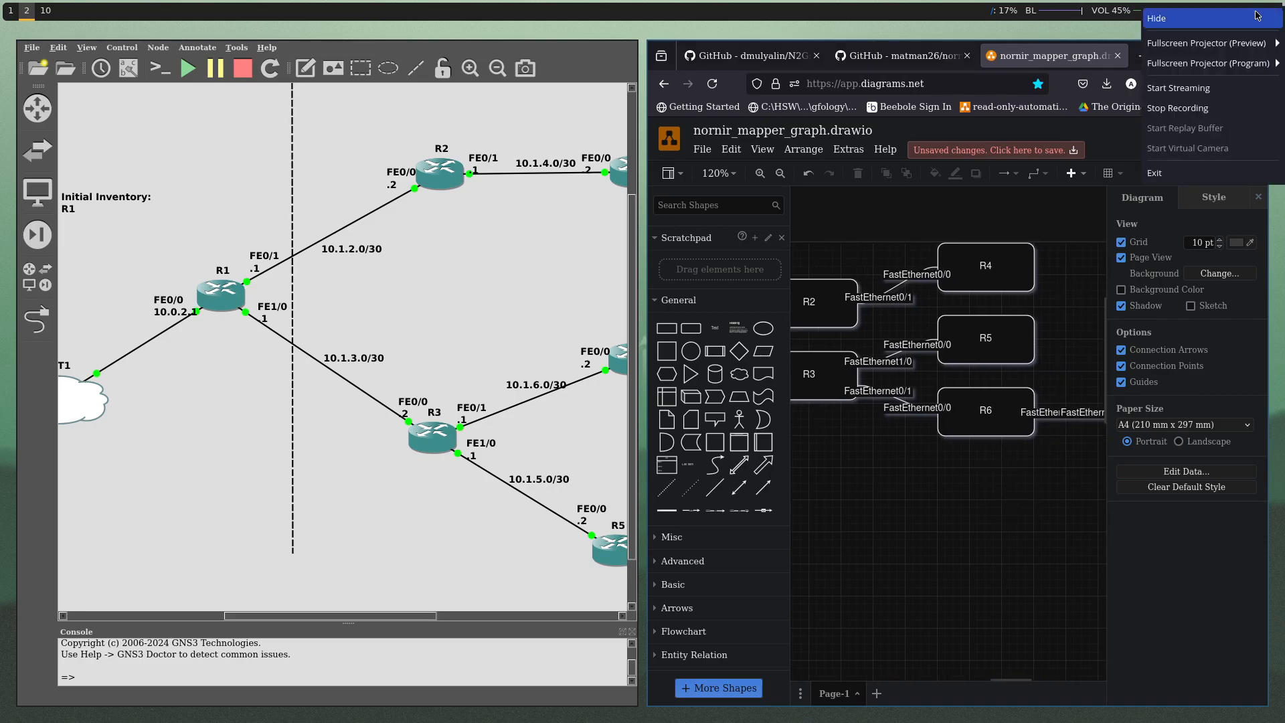